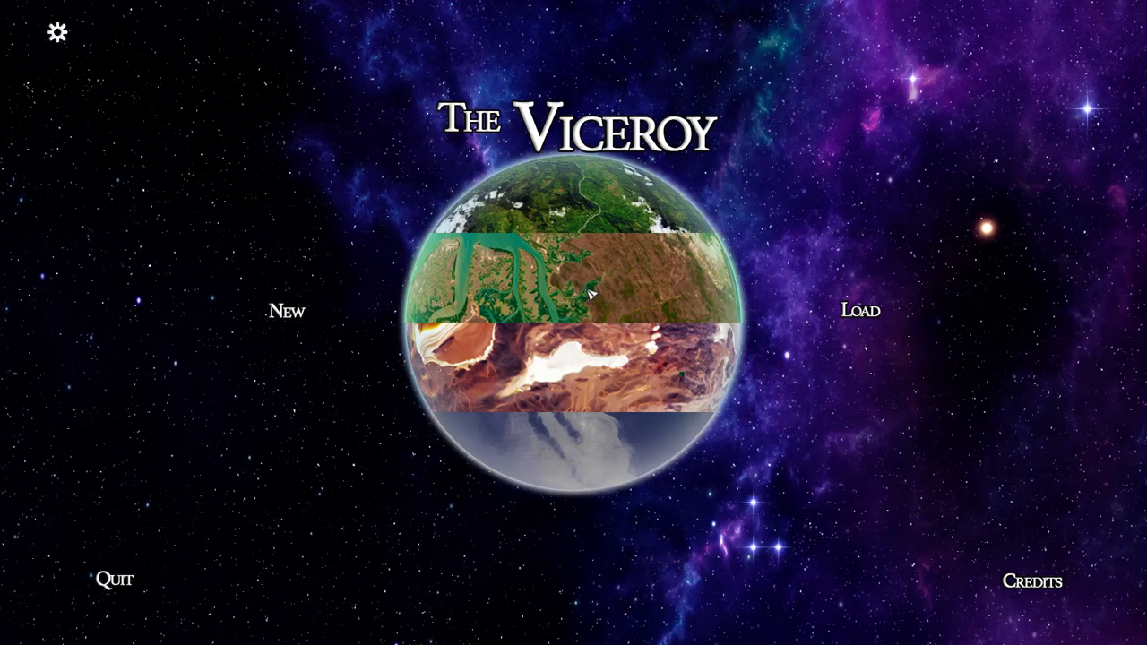
pyautogui.moveTo(505, 210)
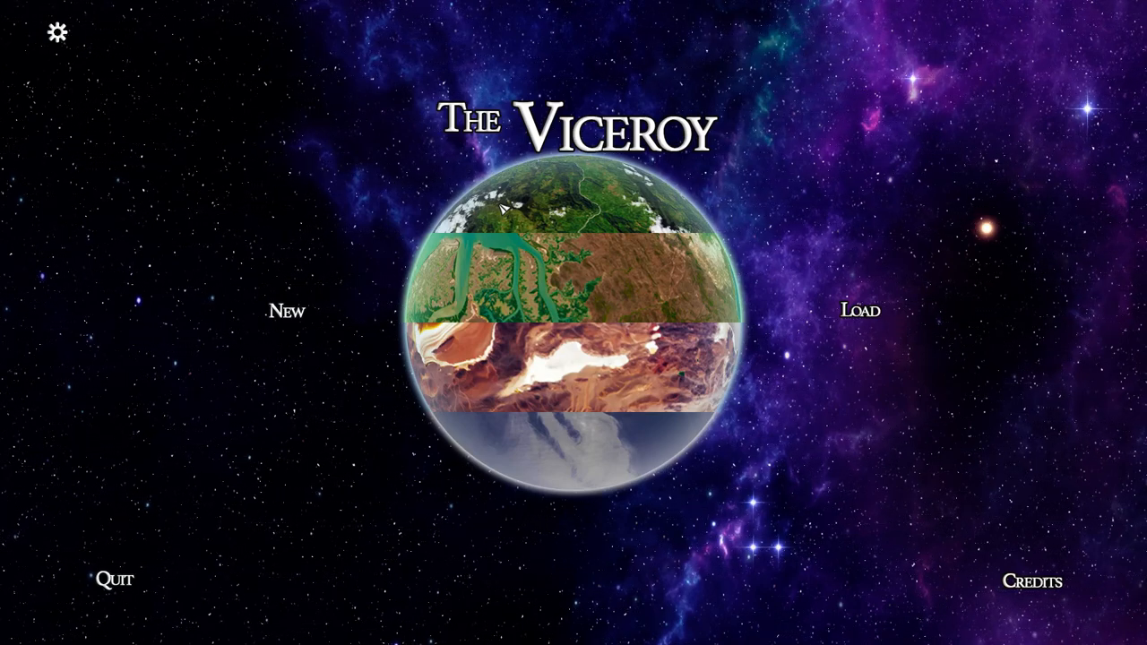
pyautogui.moveTo(319, 242)
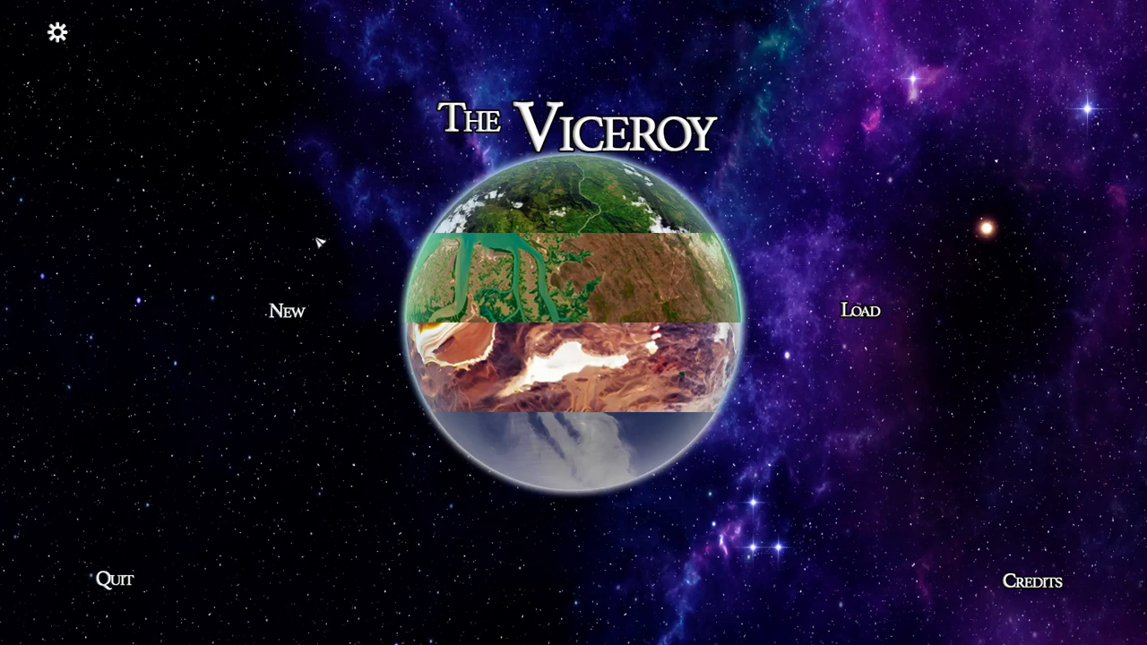
pyautogui.moveTo(292, 319)
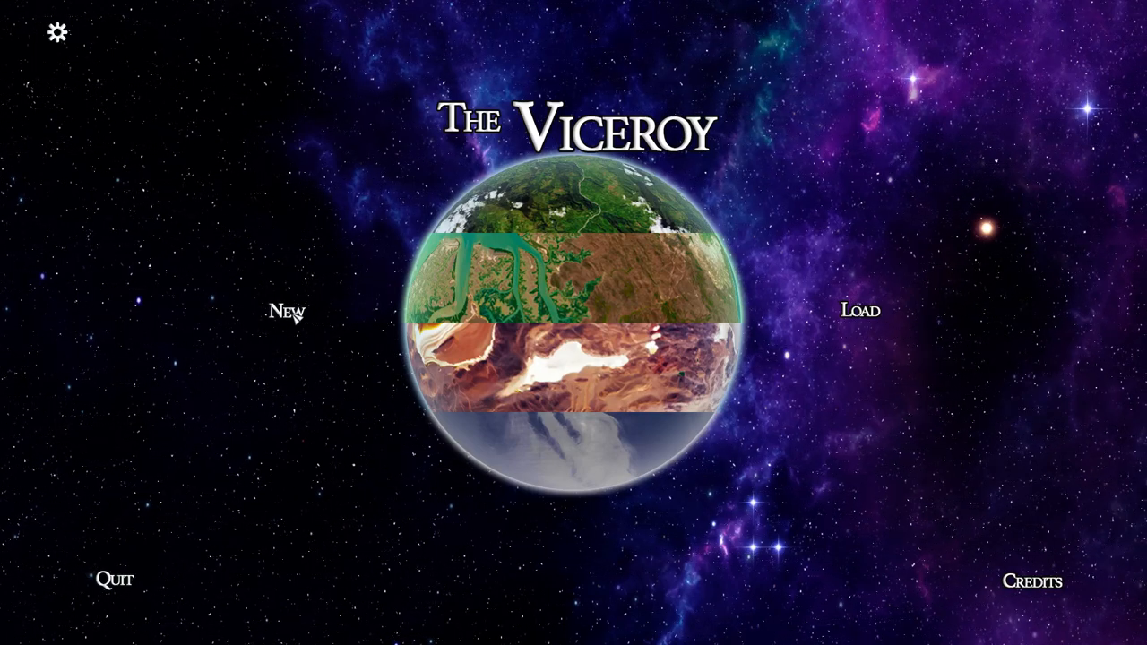
# - Start a new game overwriting Save One and dismiss the welcome popup
pyautogui.click(287, 312)
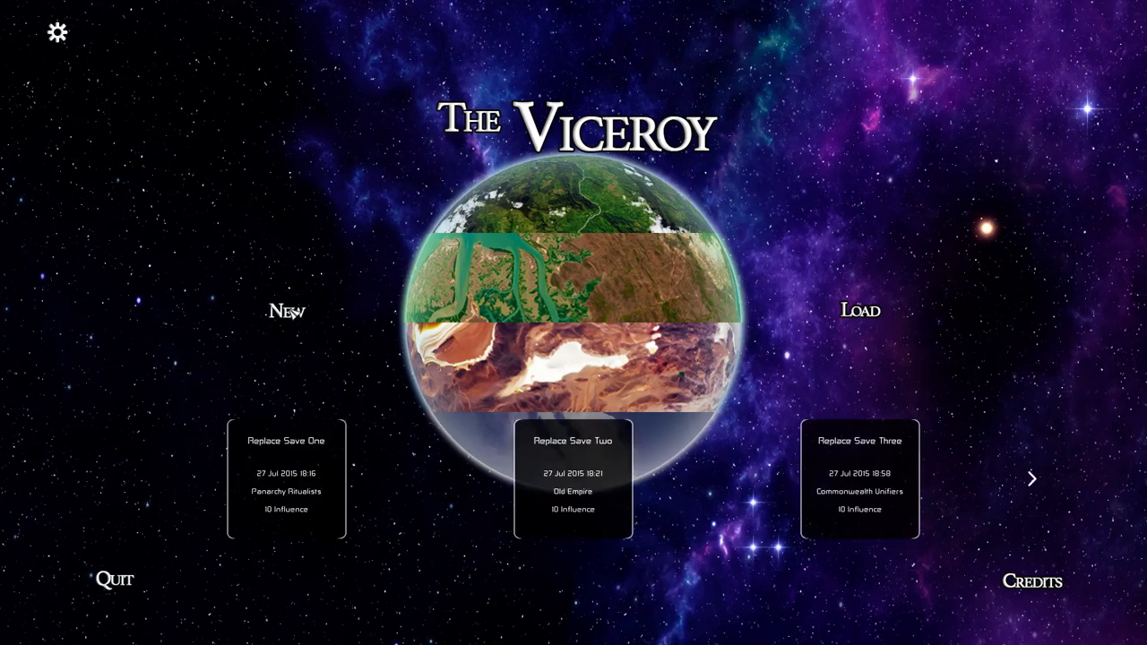
pyautogui.click(287, 441)
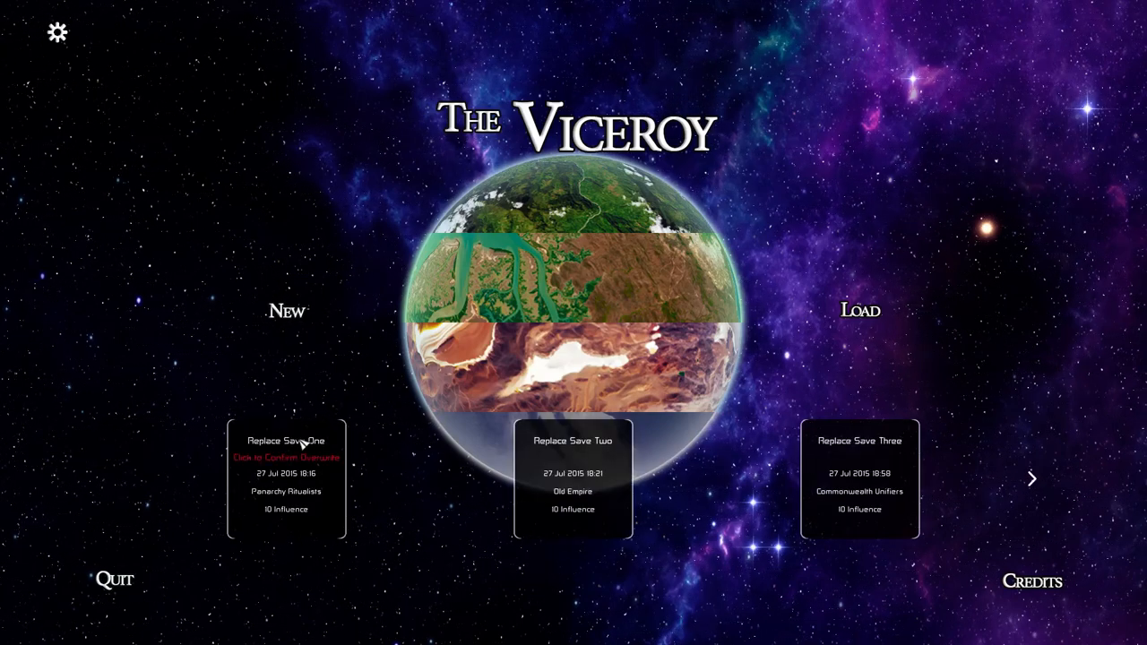
pyautogui.click(287, 457)
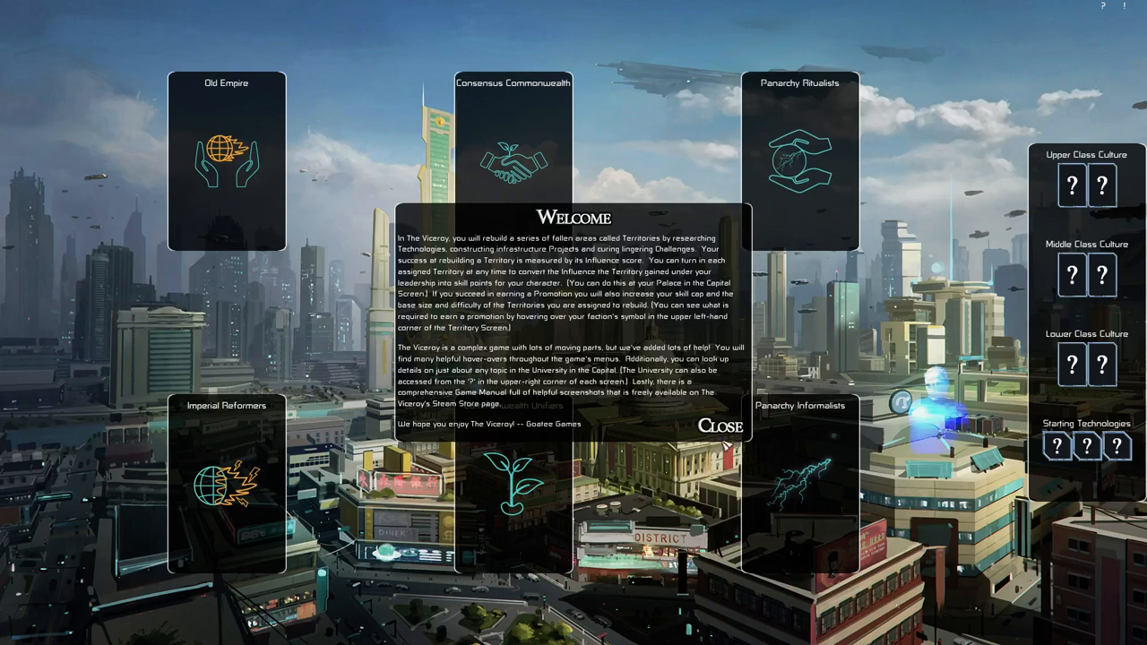
pyautogui.click(716, 425)
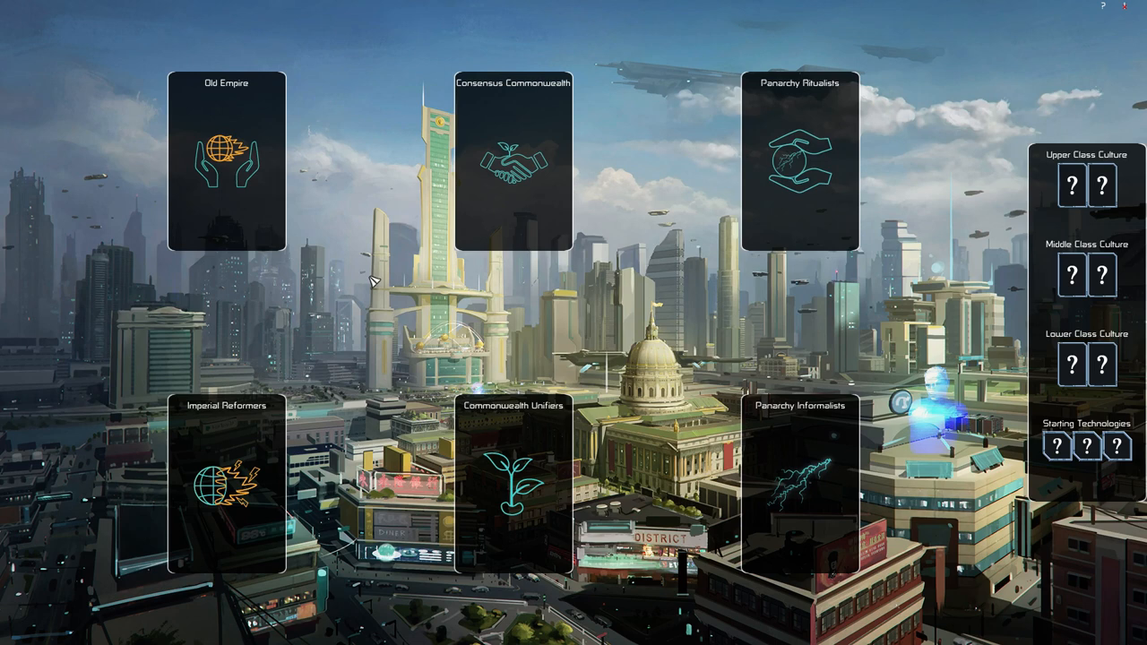
pyautogui.moveTo(47, 57)
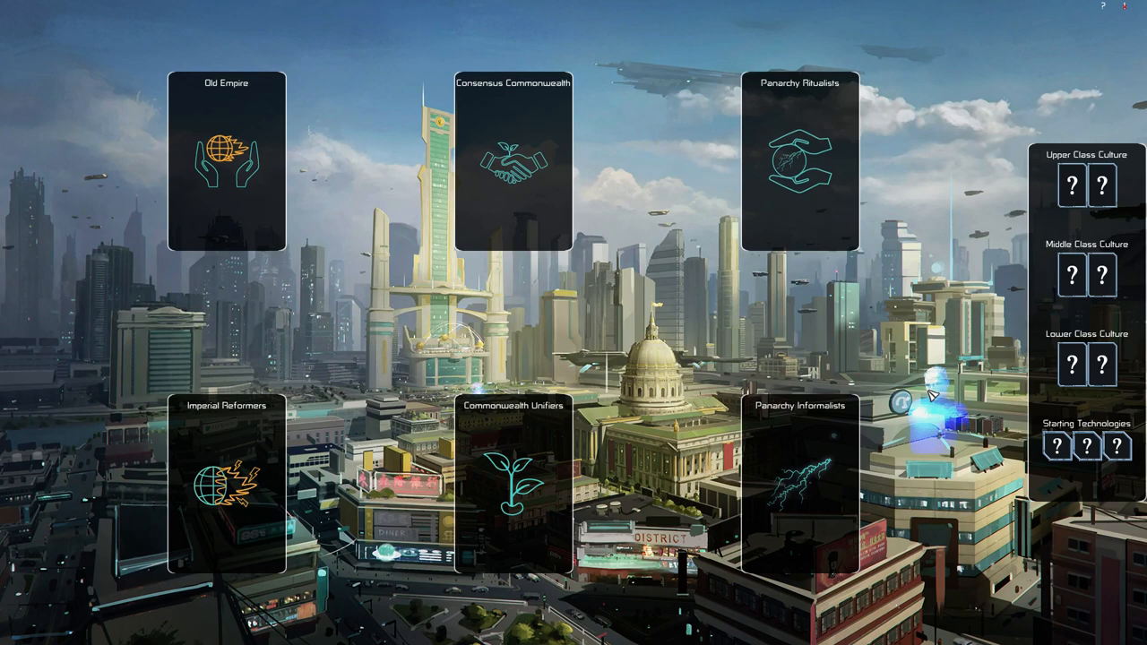
pyautogui.moveTo(910, 377)
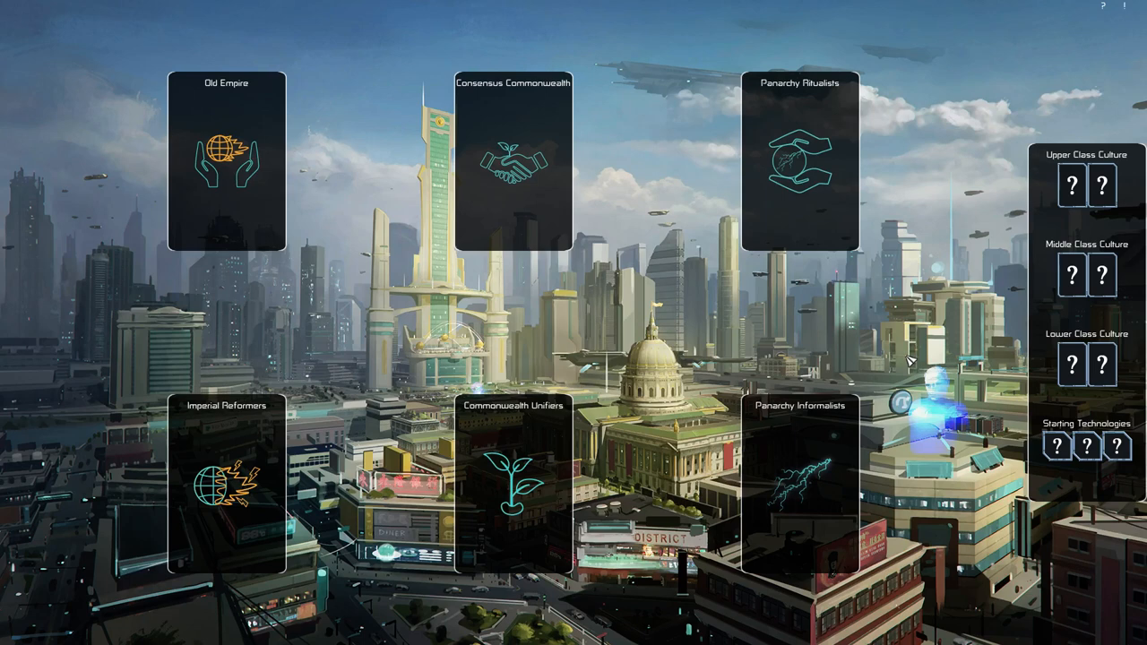
pyautogui.moveTo(132, 81)
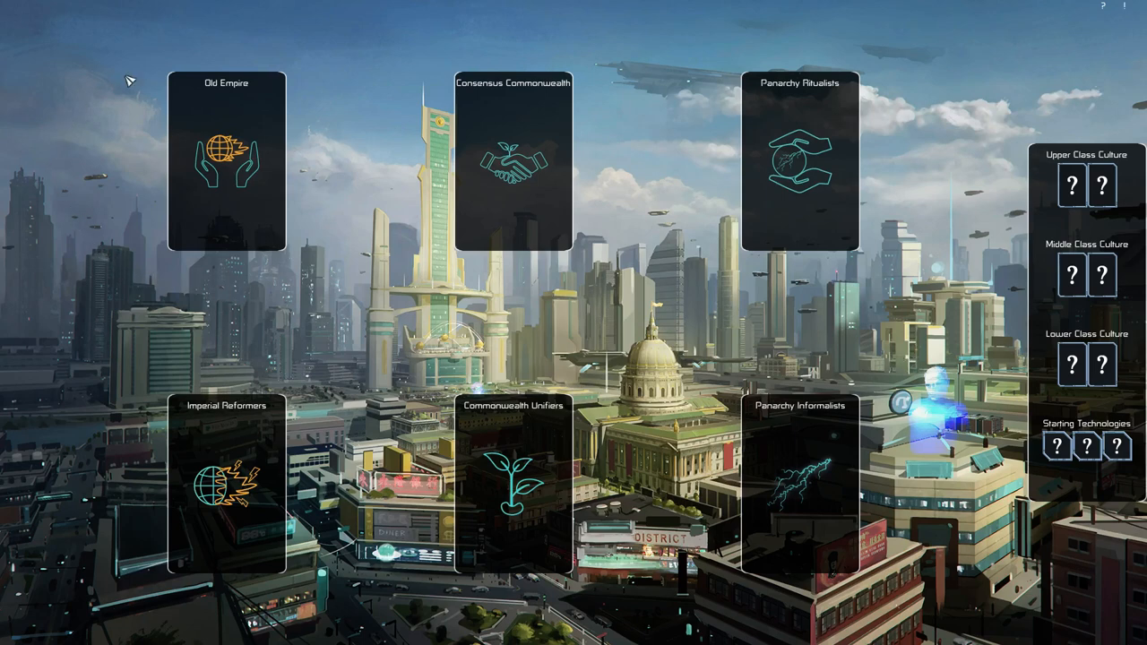
# - Read the Old Empire and Consensus Commonwealth faction cards, including cultures and starting technologies
pyautogui.click(226, 158)
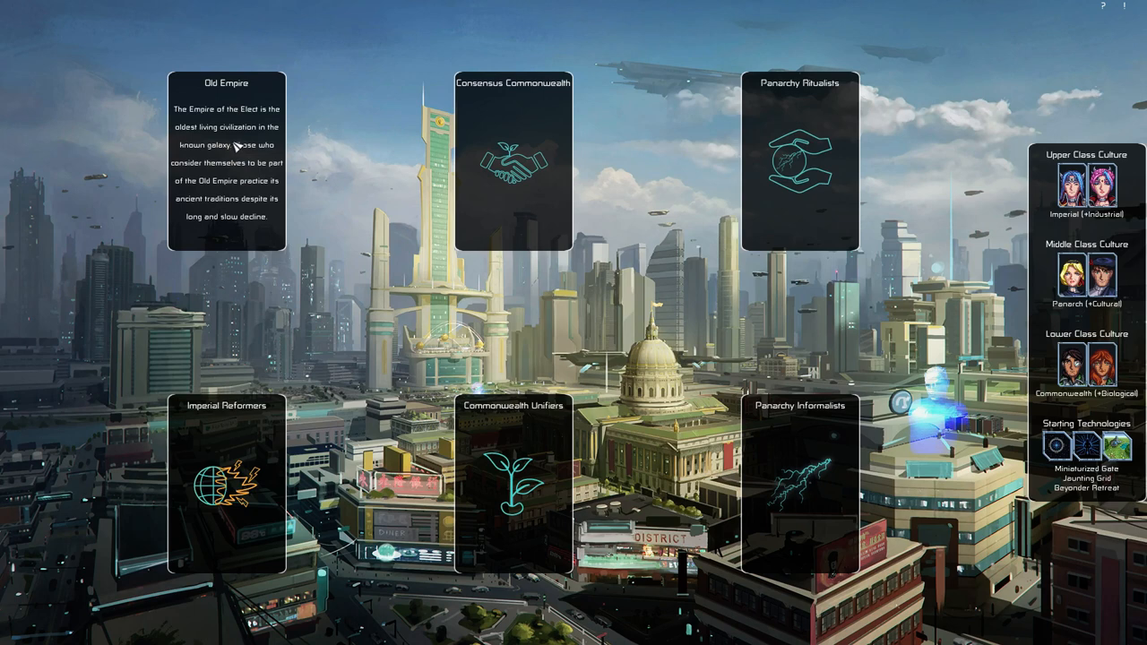
pyautogui.moveTo(236, 166)
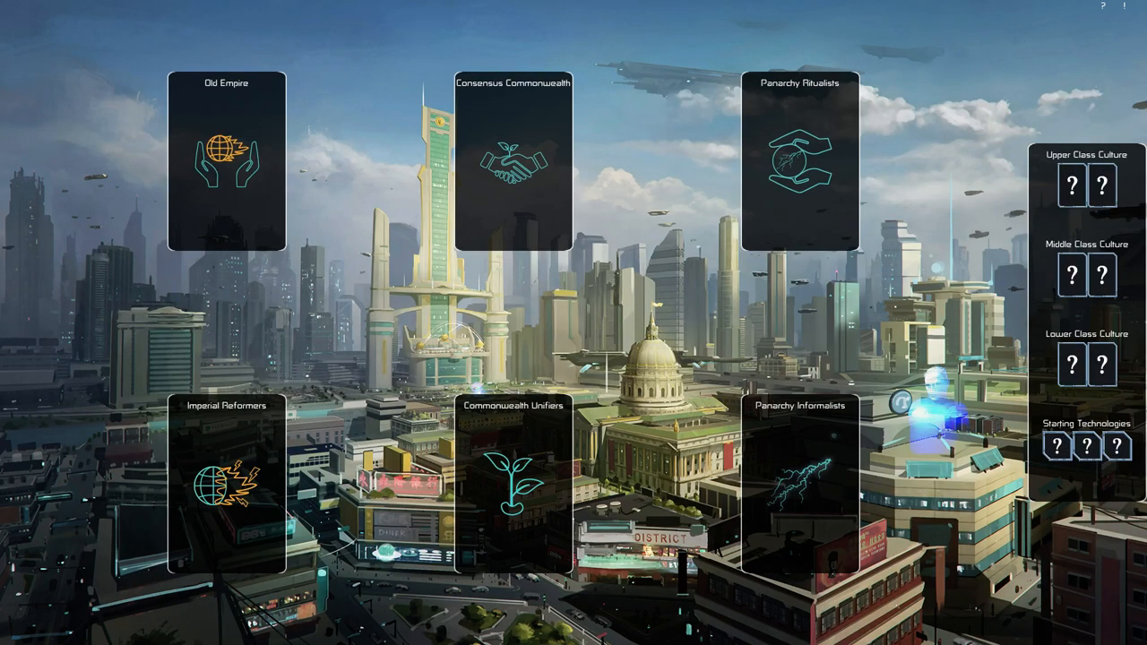
pyautogui.click(226, 152)
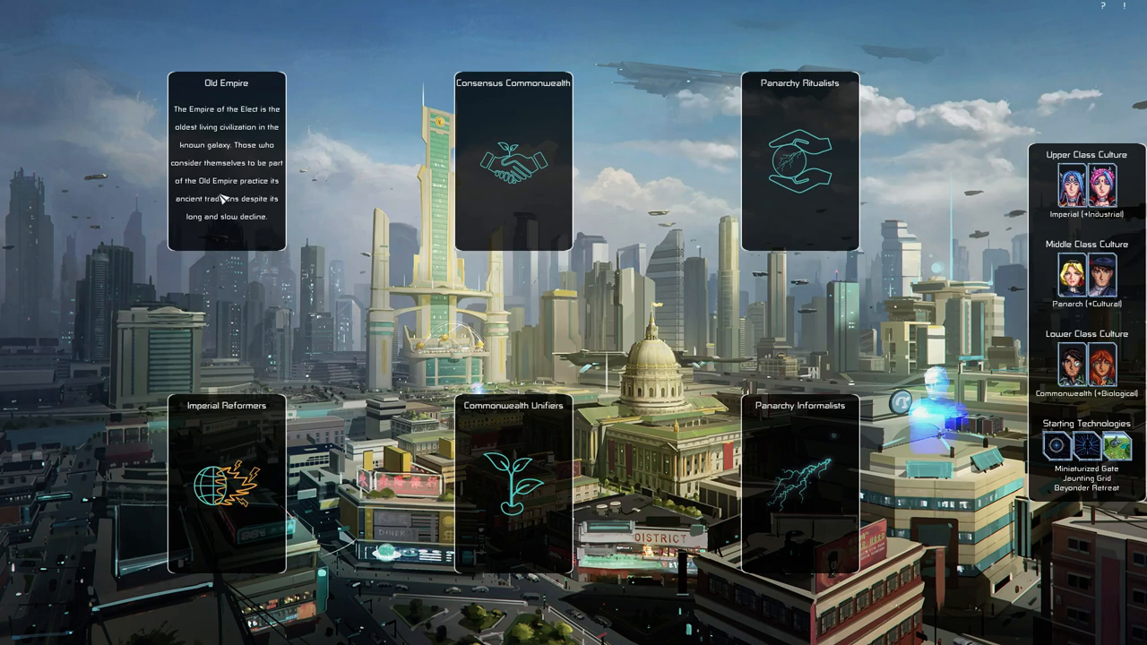
pyautogui.moveTo(272, 208)
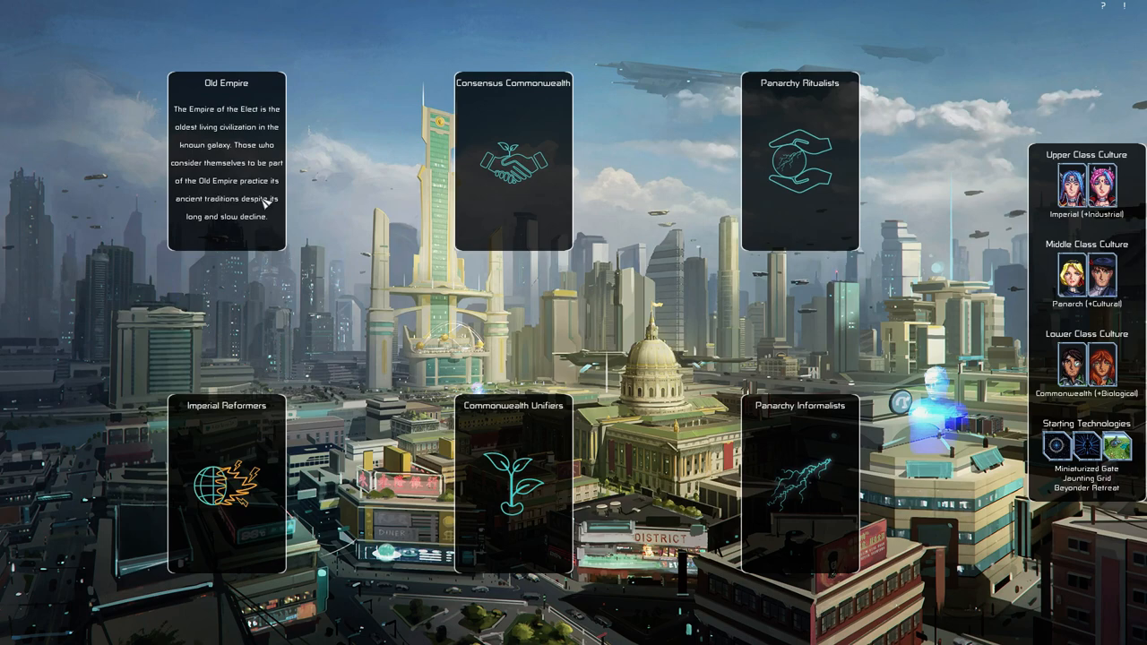
pyautogui.click(509, 162)
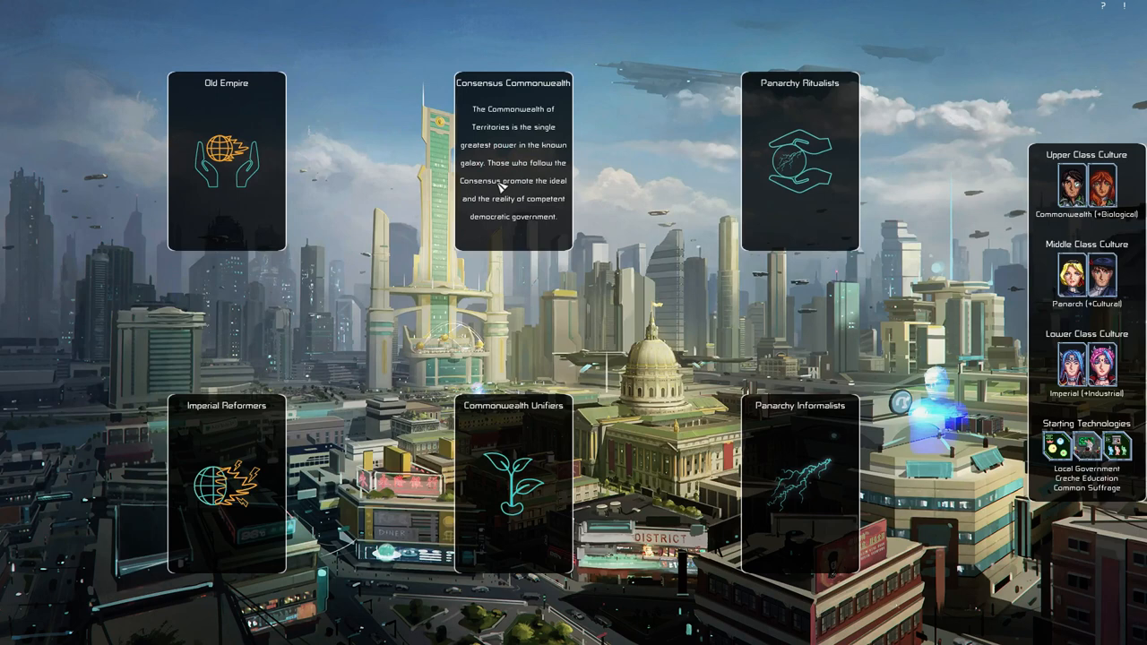
pyautogui.click(803, 164)
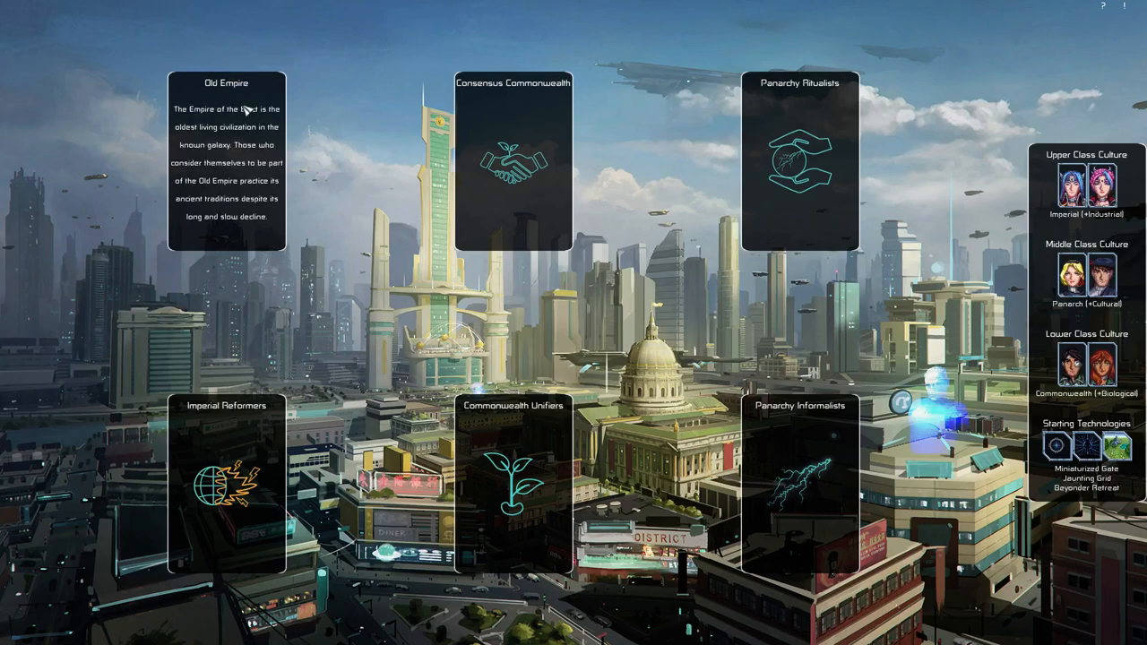
pyautogui.click(512, 84)
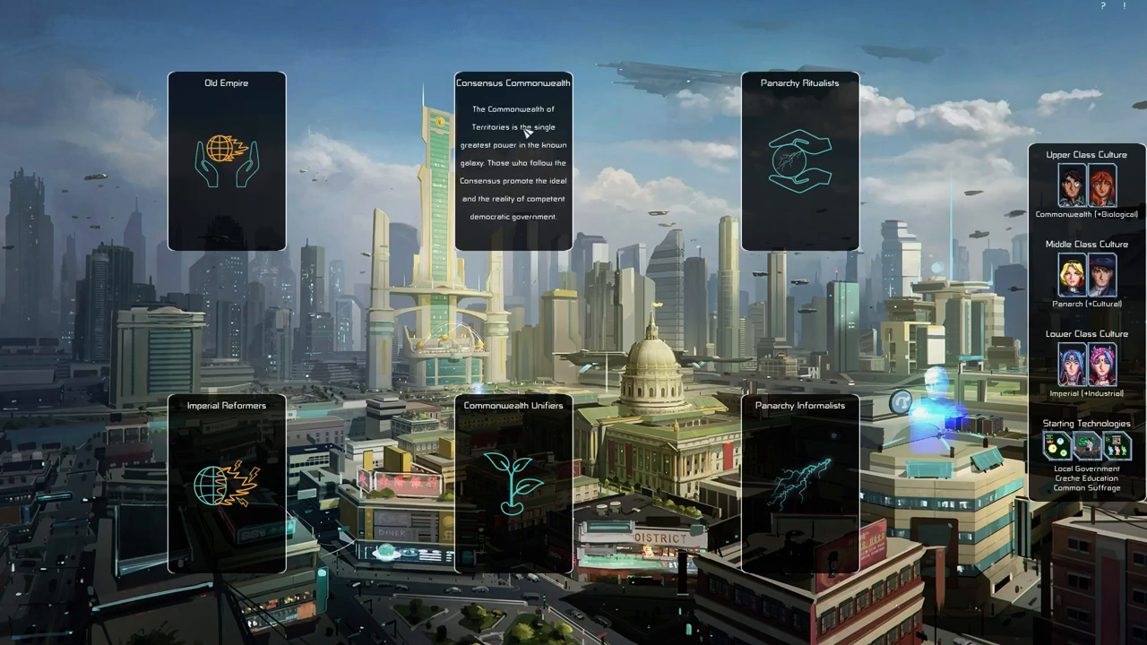
pyautogui.moveTo(570, 86)
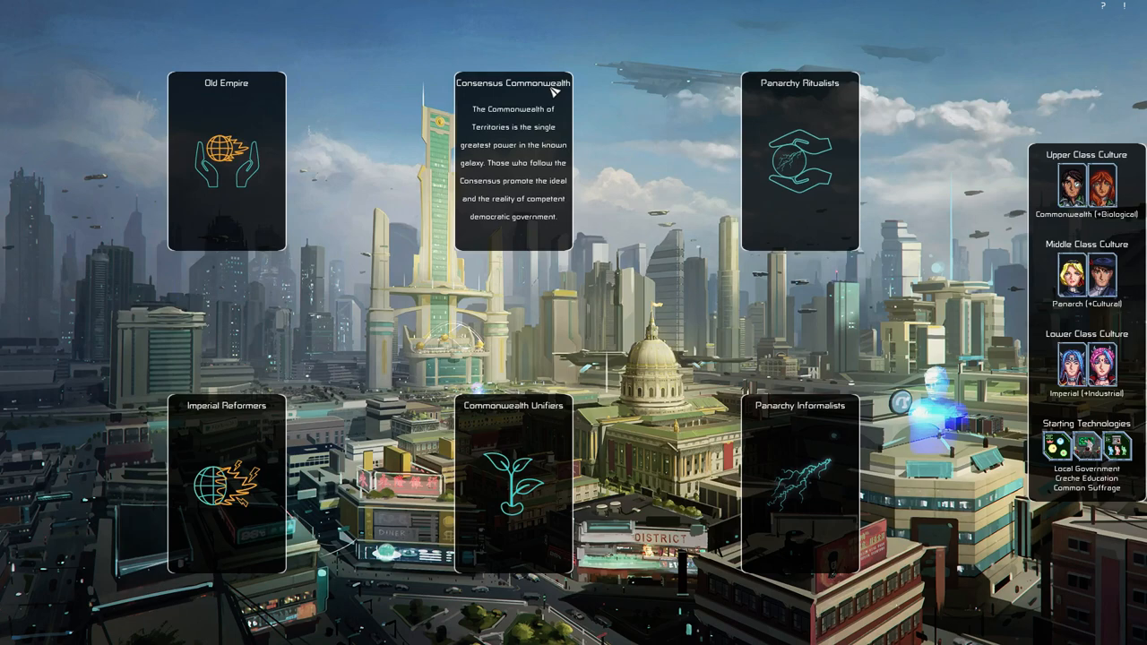
# - View the Panarchy Ritualists card, then select Consensus Commonwealth as the faction
pyautogui.click(799, 171)
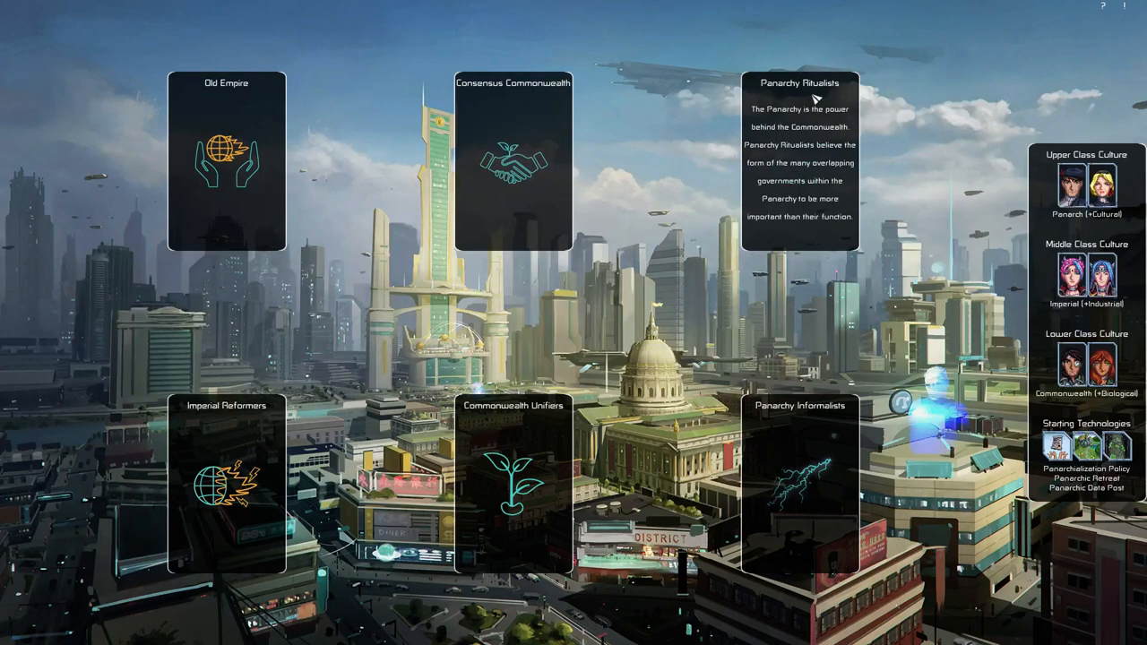
pyautogui.moveTo(819, 97)
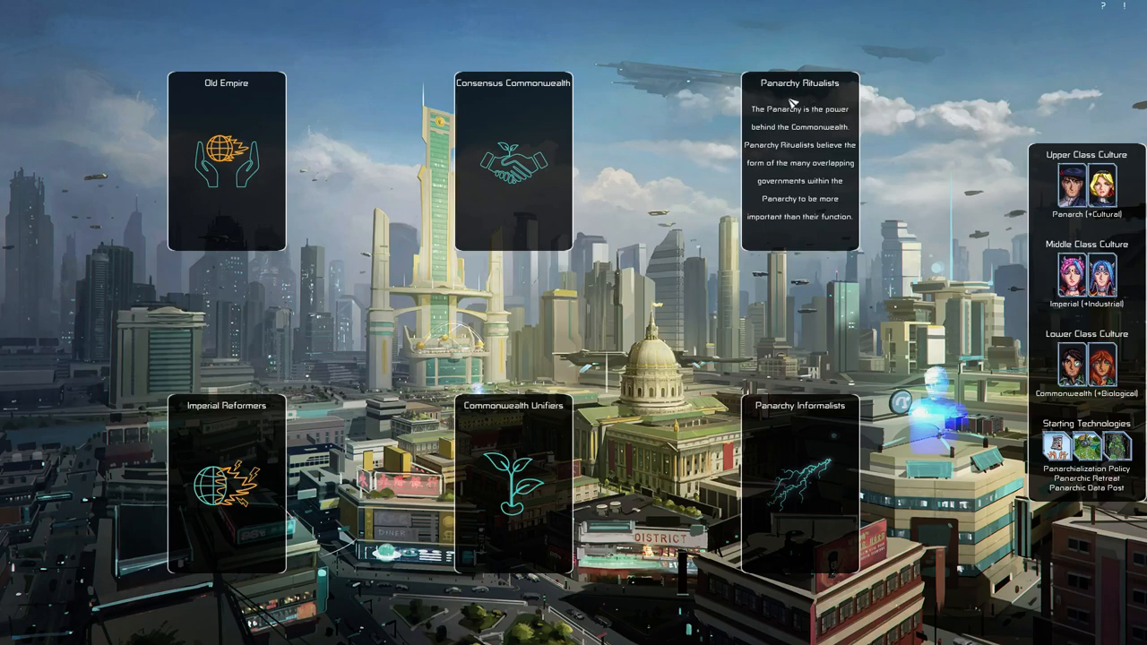
pyautogui.moveTo(797, 182)
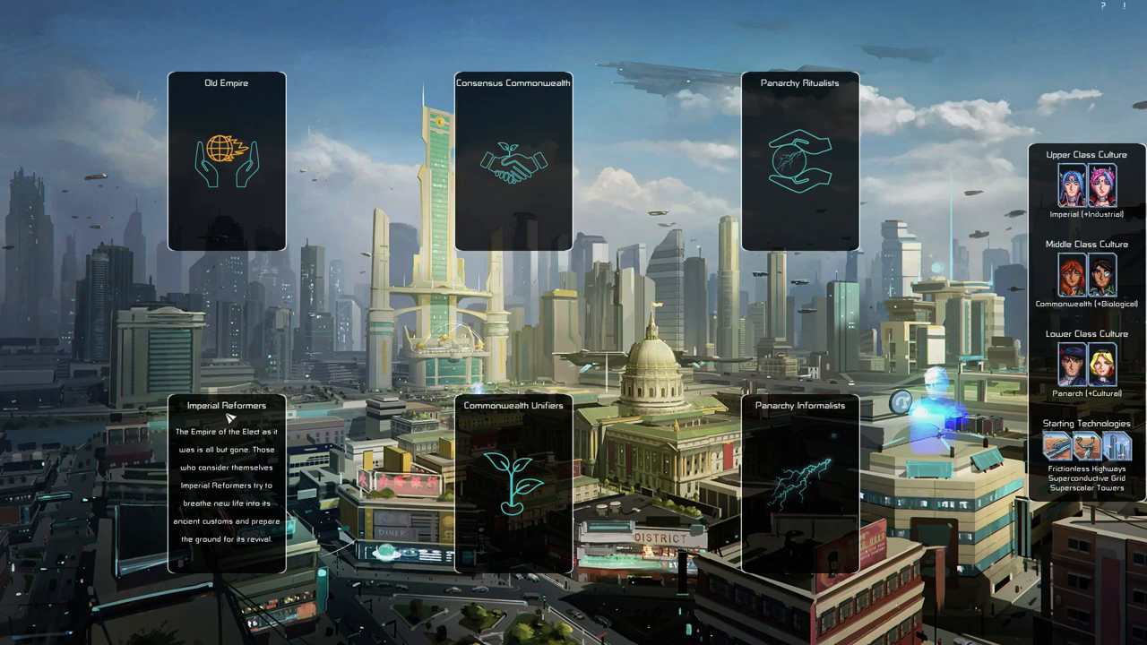
pyautogui.moveTo(235, 419)
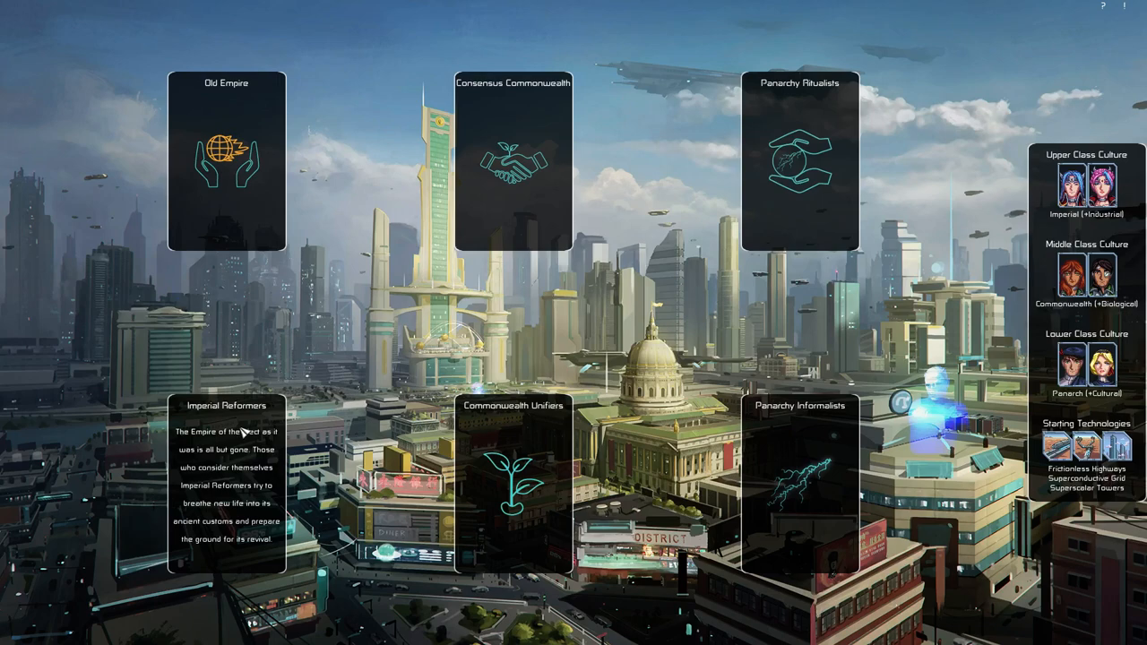
pyautogui.click(513, 158)
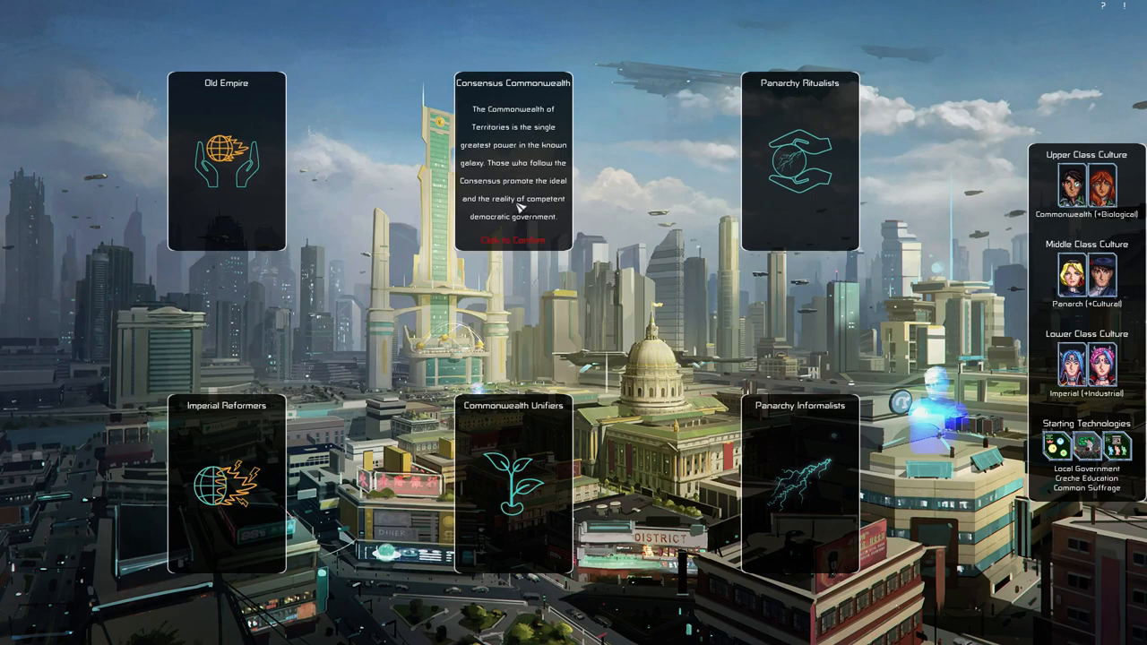
# - Confirm Consensus Commonwealth and begin the campaign with The Growing Consensus story
pyautogui.click(511, 240)
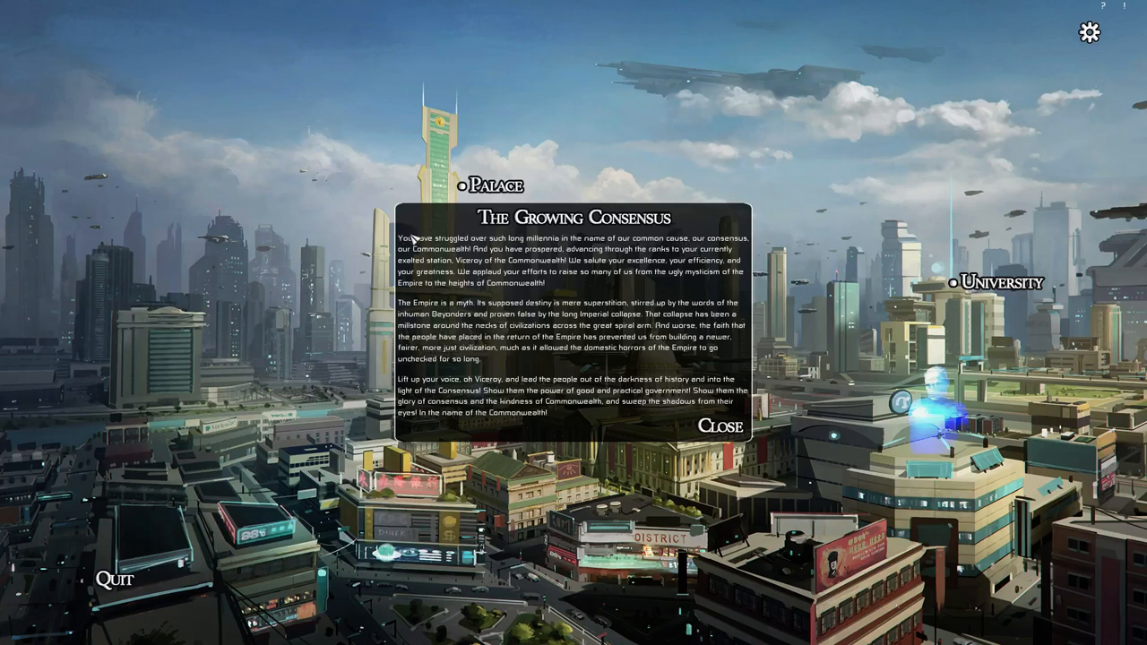
pyautogui.moveTo(699, 204)
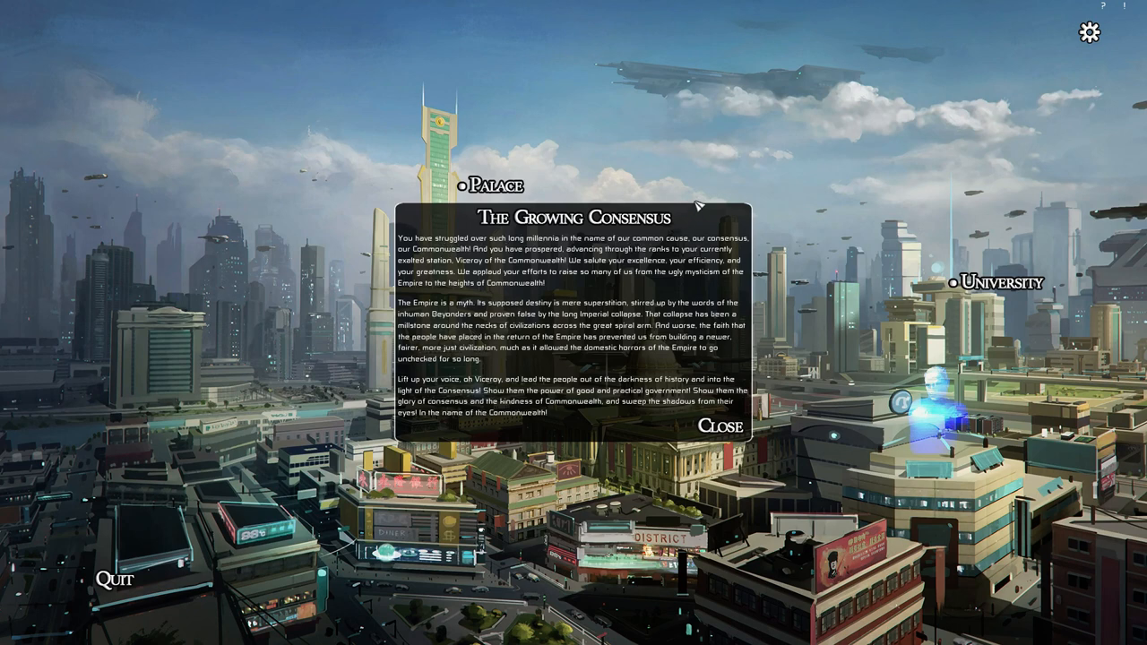
pyautogui.moveTo(563, 264)
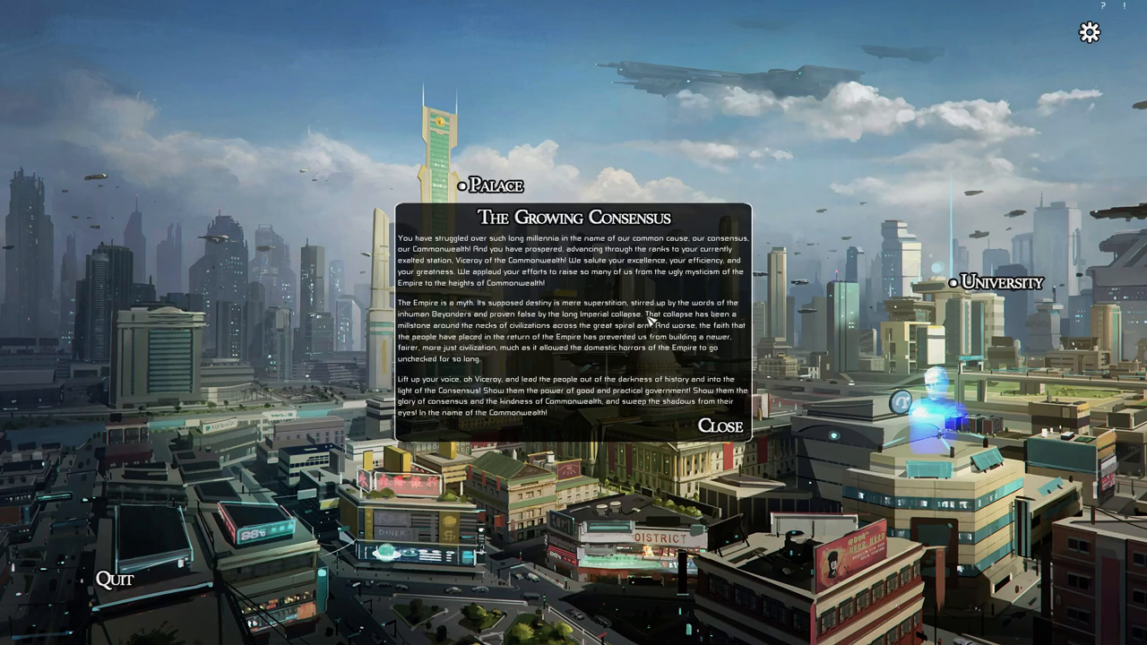
# - Dismiss The Growing Consensus popup to reach the capital city view
pyautogui.click(722, 426)
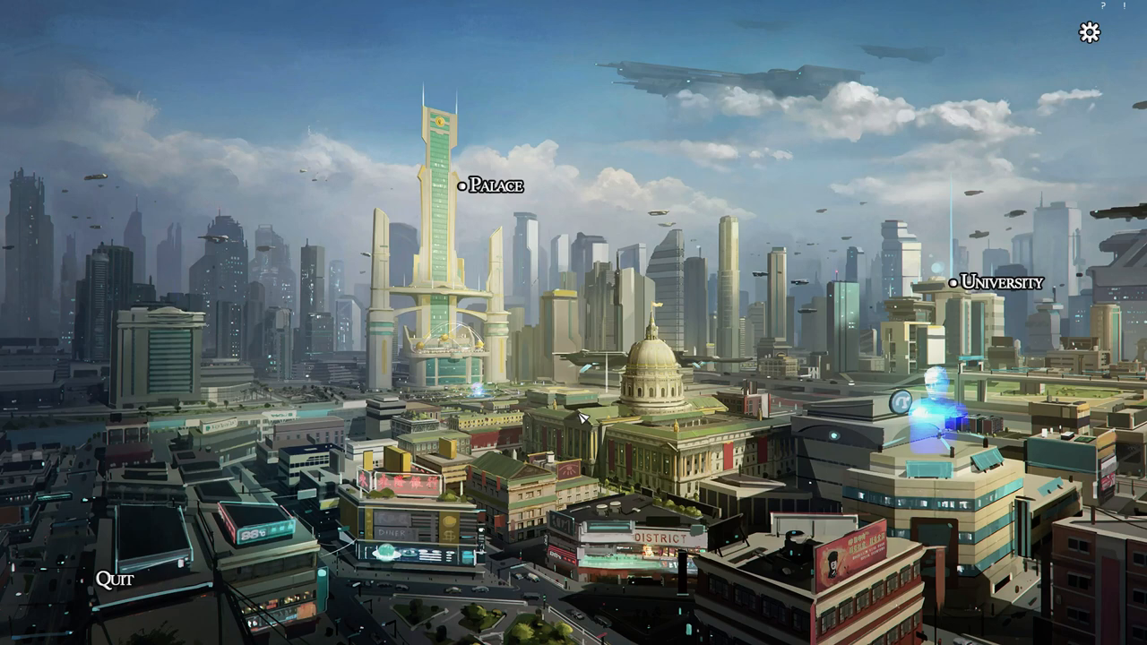
pyautogui.moveTo(582, 415)
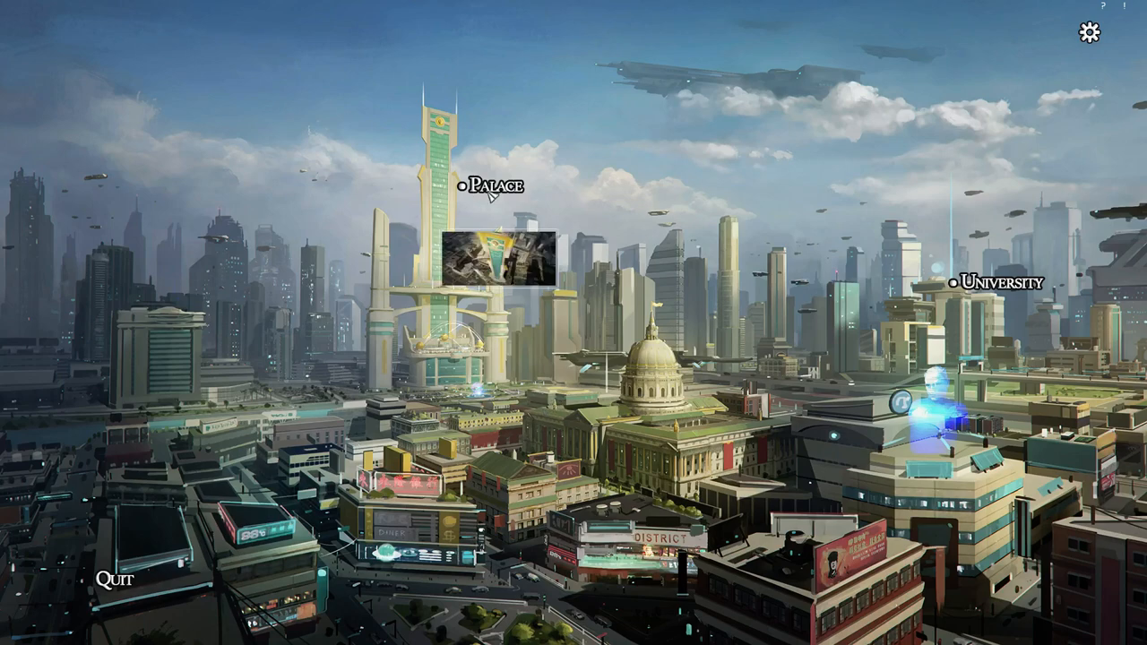
# - Enter the Palace to view the government board with Administrator at 10/10
pyautogui.click(463, 186)
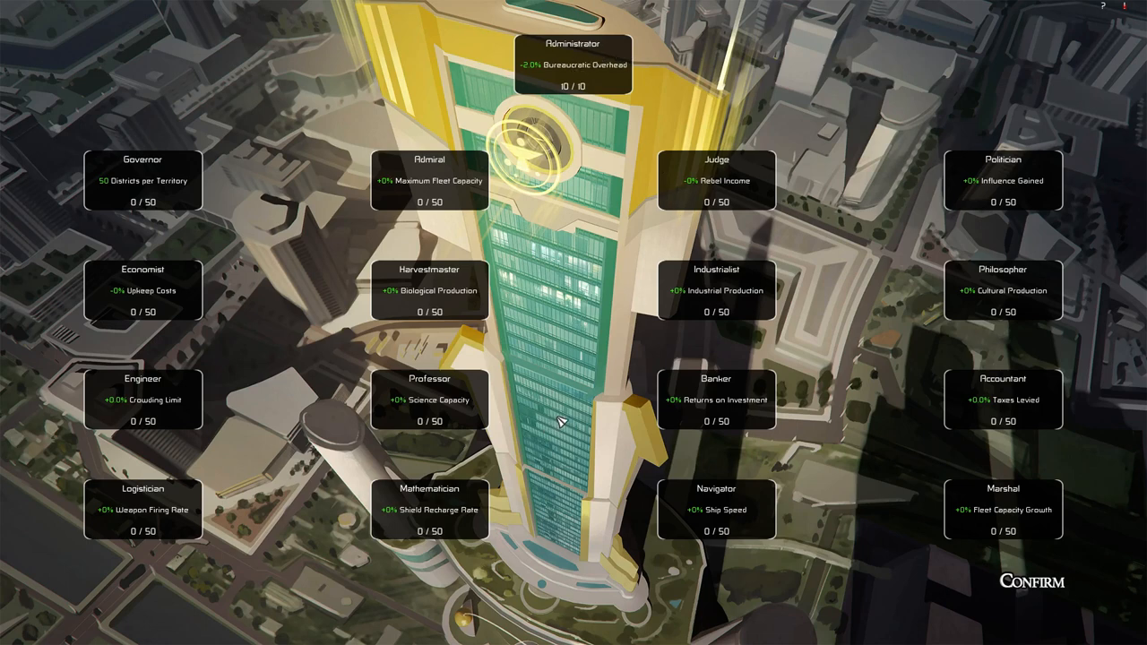
pyautogui.moveTo(566, 424)
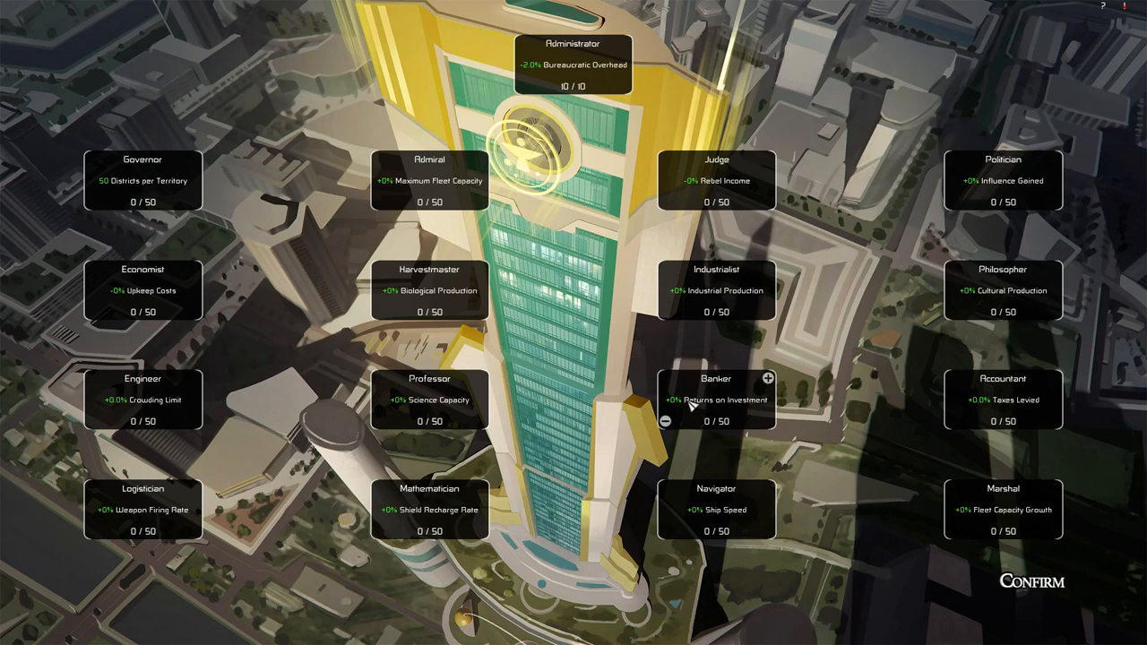
pyautogui.moveTo(1012, 179)
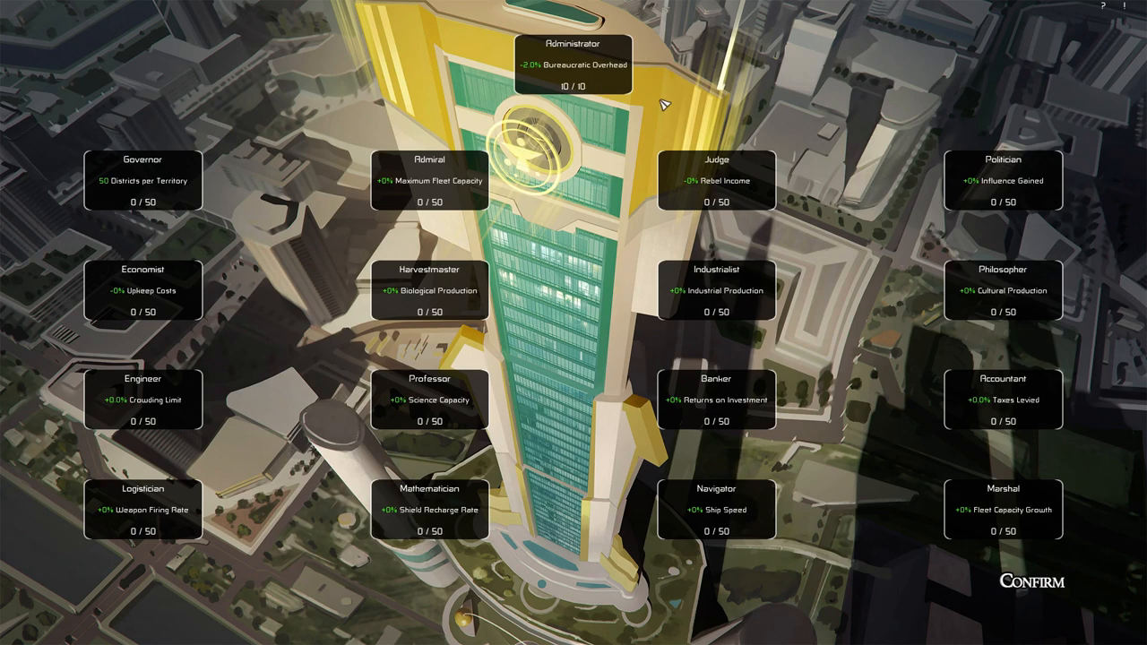
pyautogui.moveTo(544, 165)
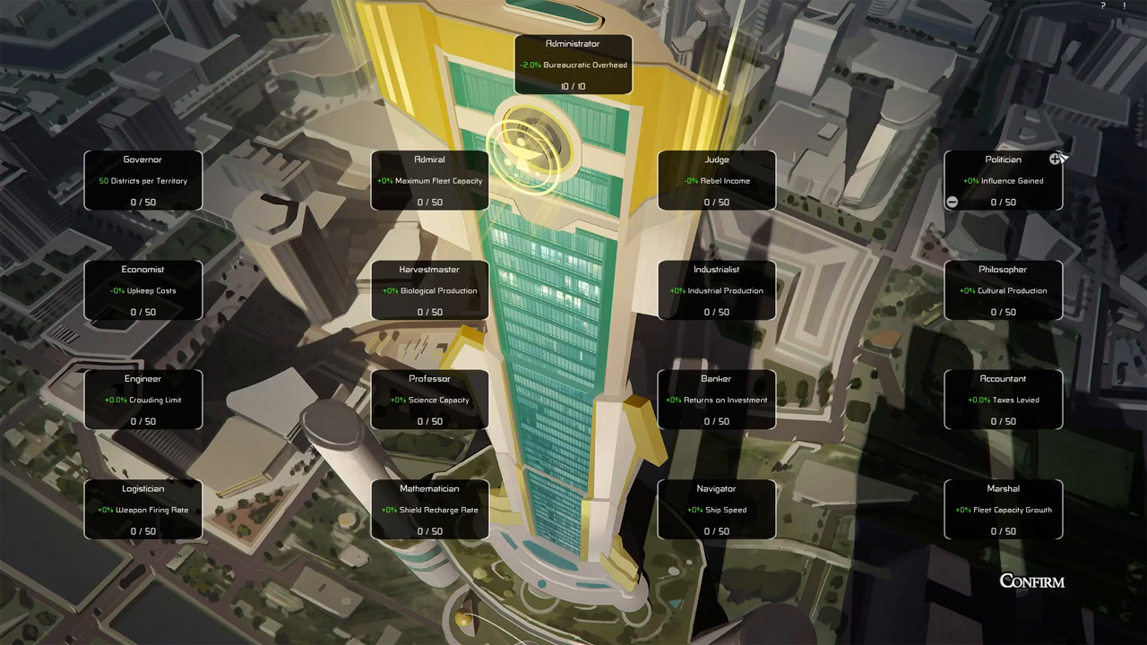
# - Spend the ten Administrator points across Politician, Industrialist, Professor, Navigator, Banker, Philosopher and others
pyautogui.click(1057, 158)
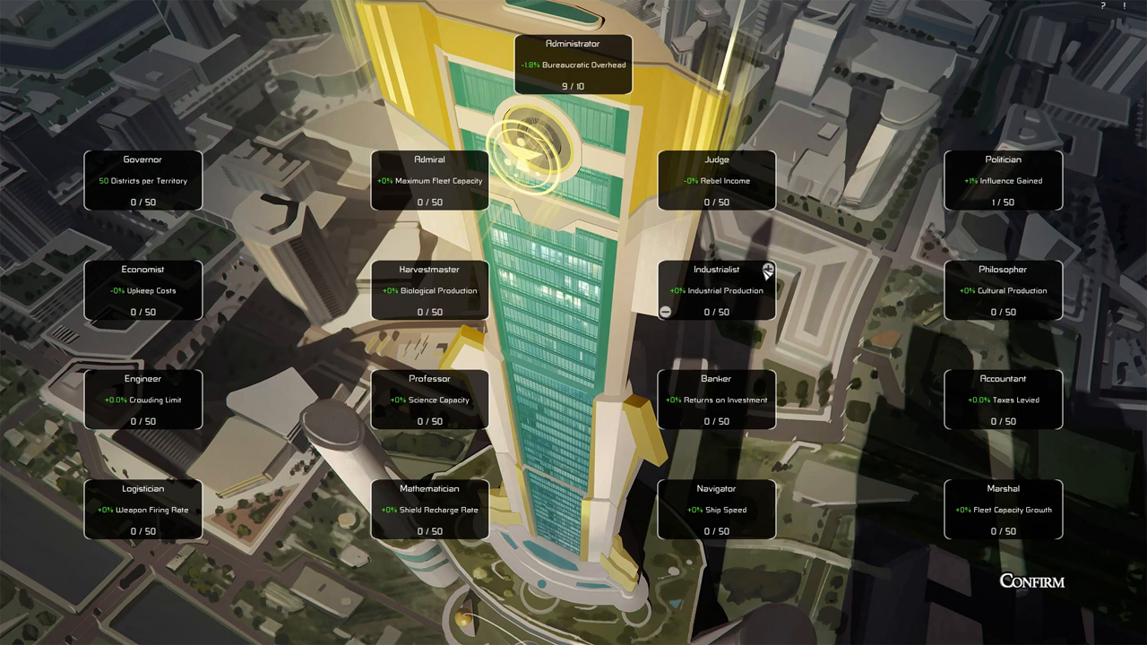
pyautogui.click(766, 272)
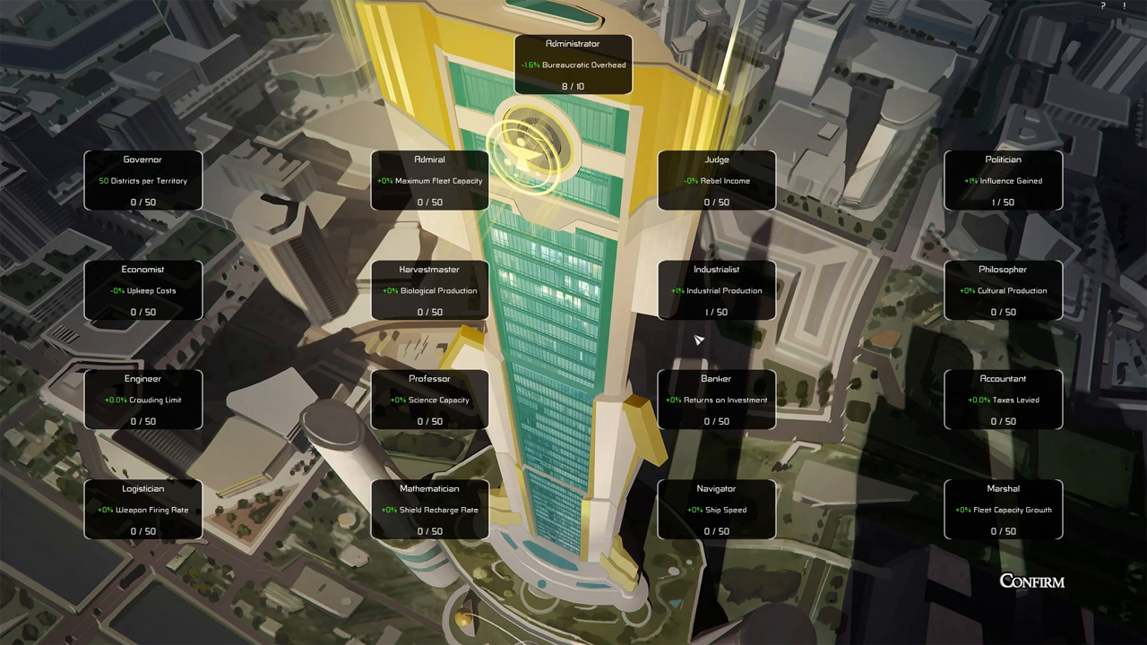
pyautogui.click(473, 387)
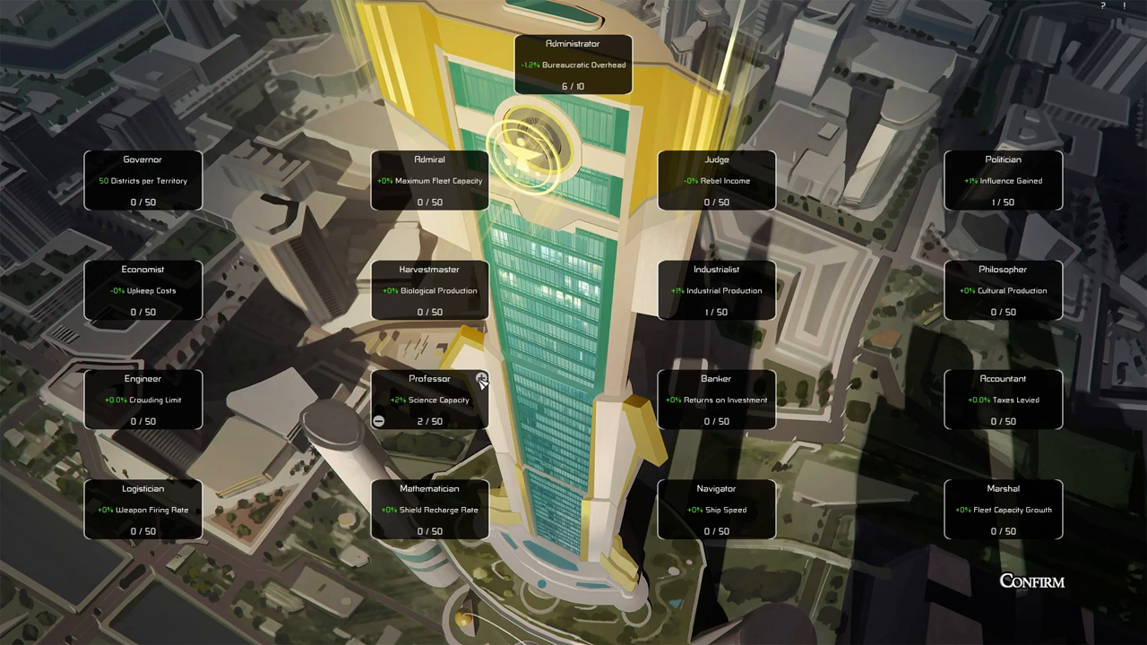
pyautogui.moveTo(847, 555)
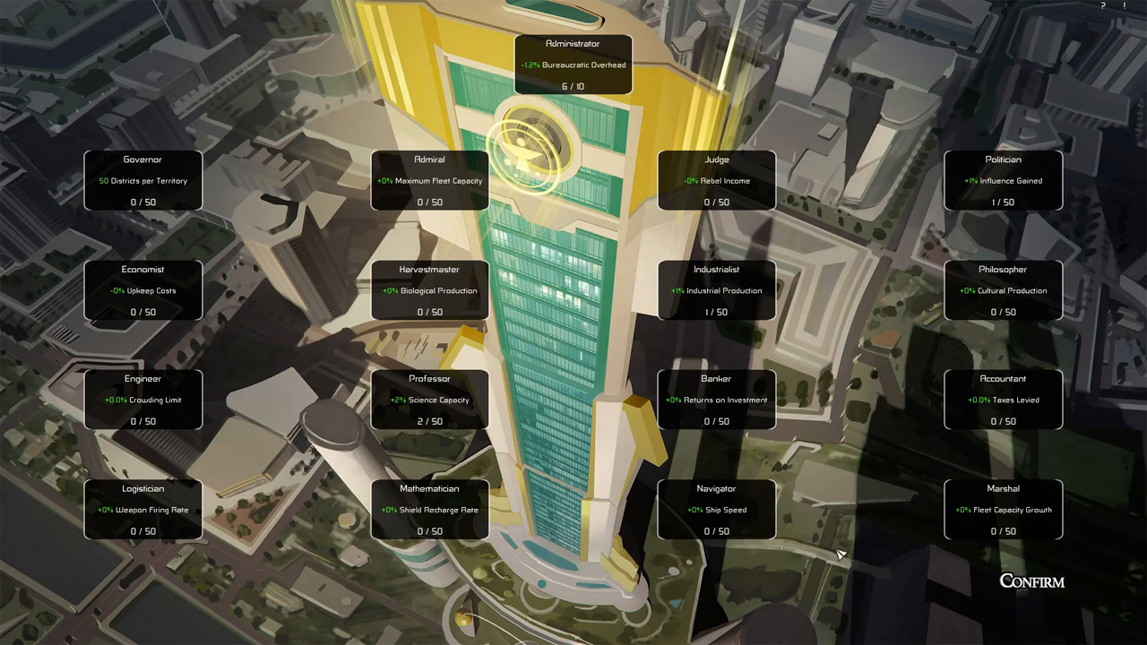
pyautogui.click(713, 513)
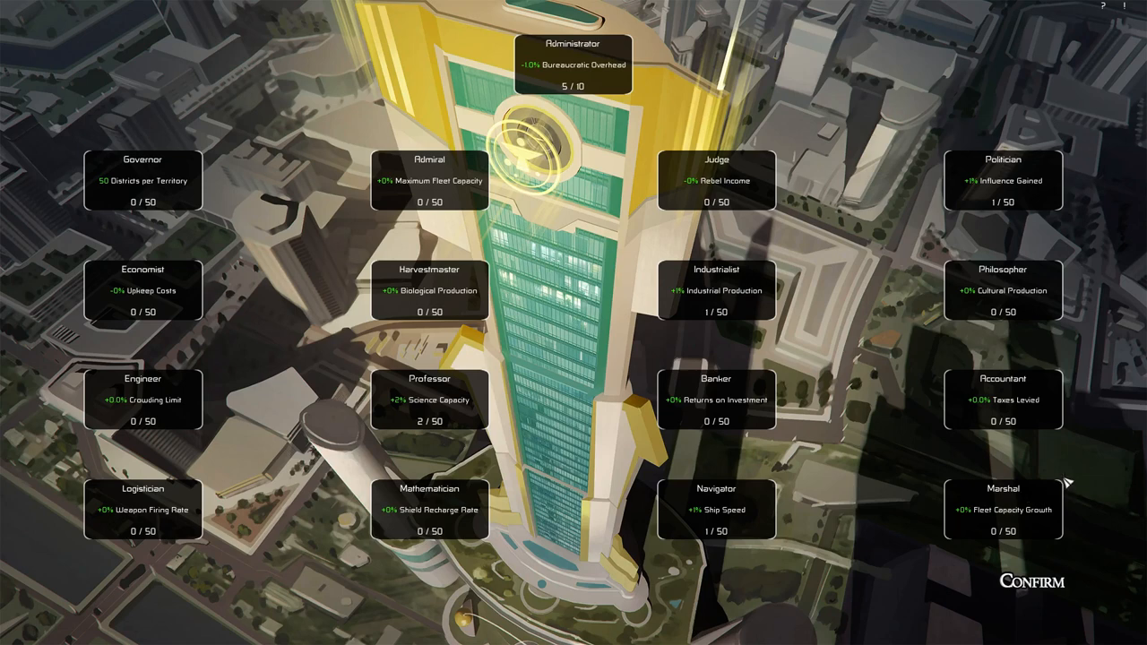
pyautogui.moveTo(1068, 491)
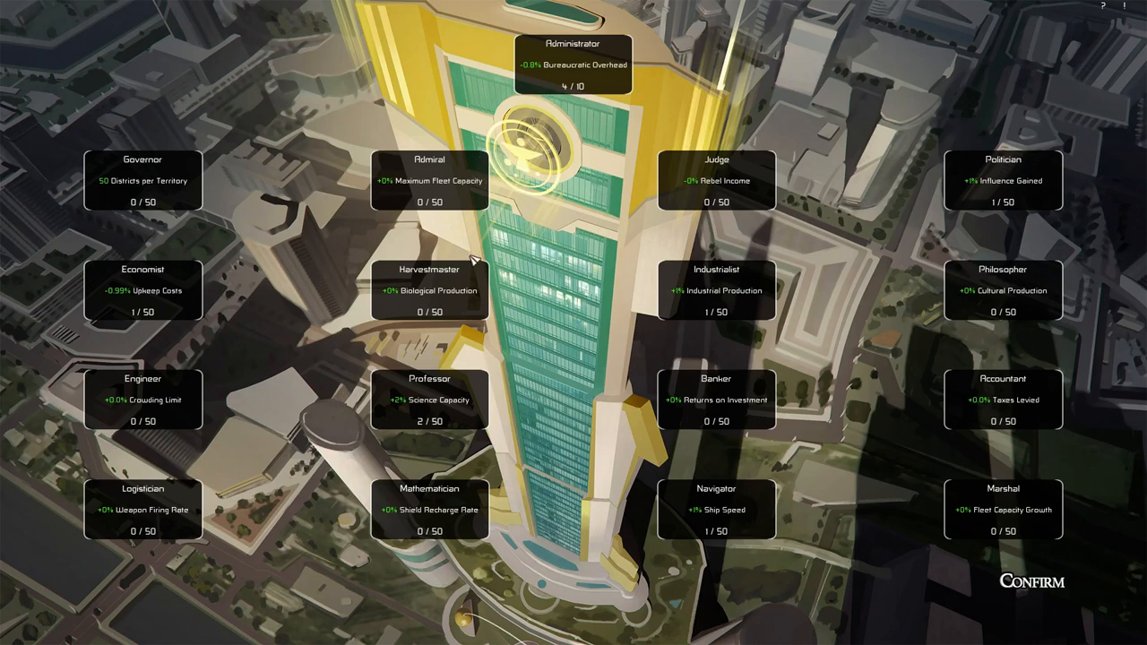
pyautogui.moveTo(602, 290)
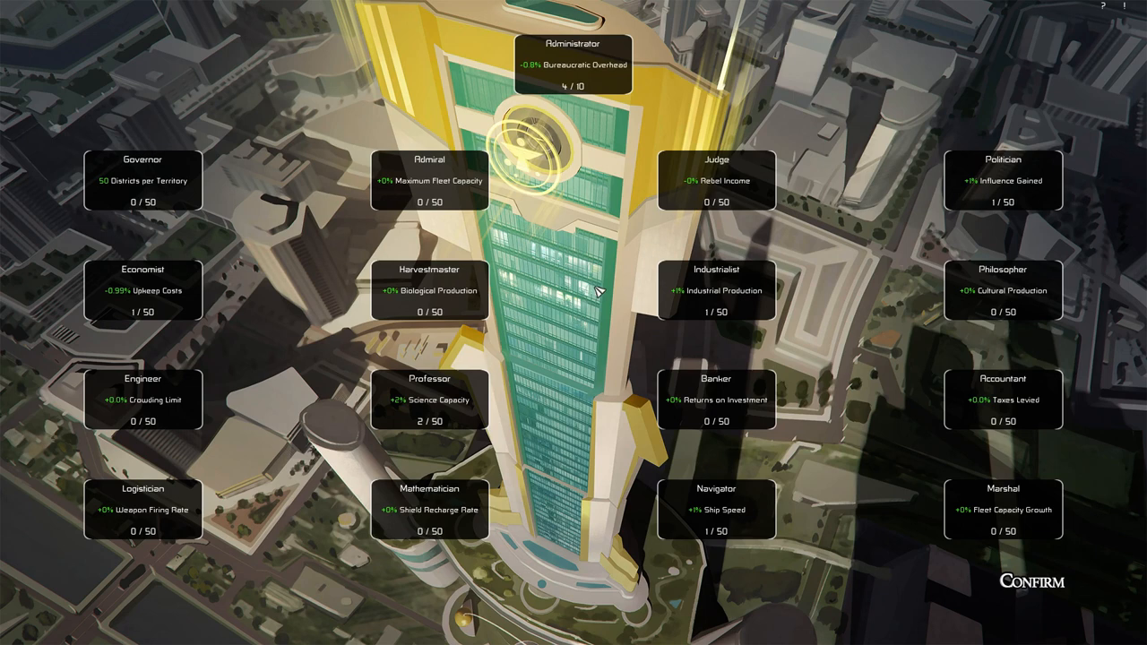
pyautogui.click(717, 400)
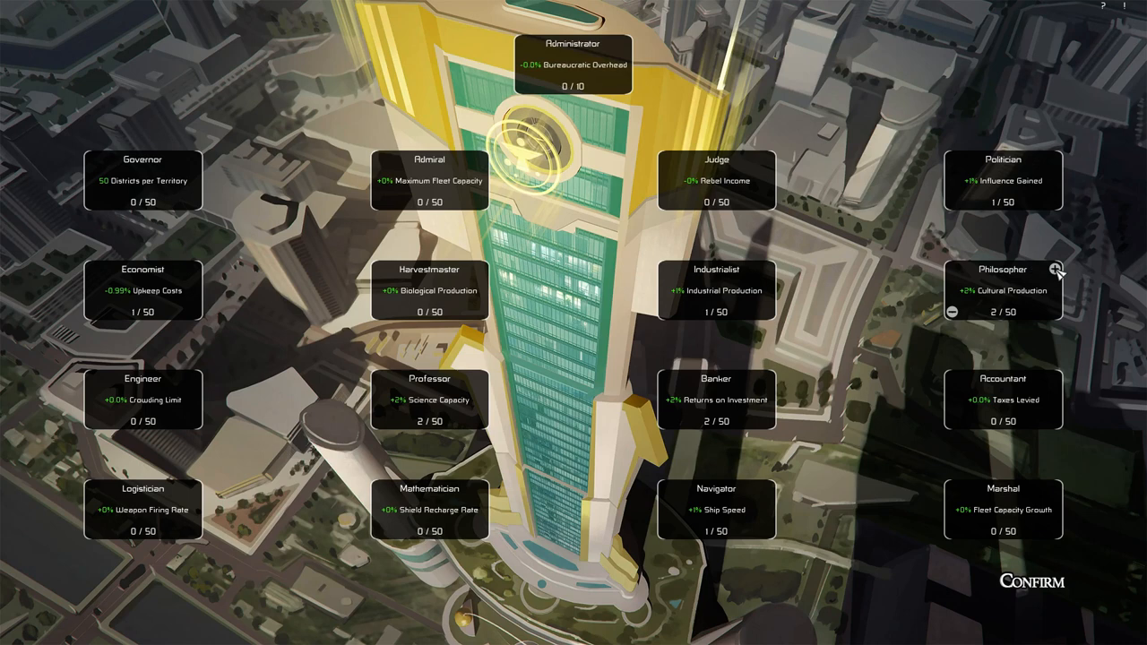
pyautogui.click(953, 312)
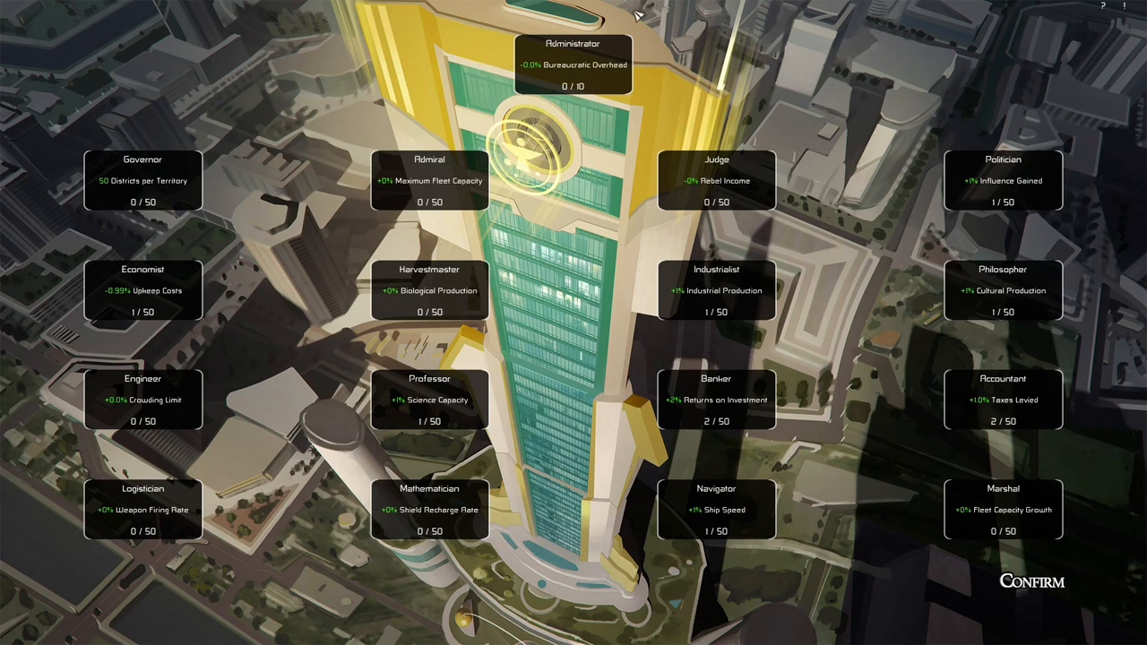
pyautogui.moveTo(606, 75)
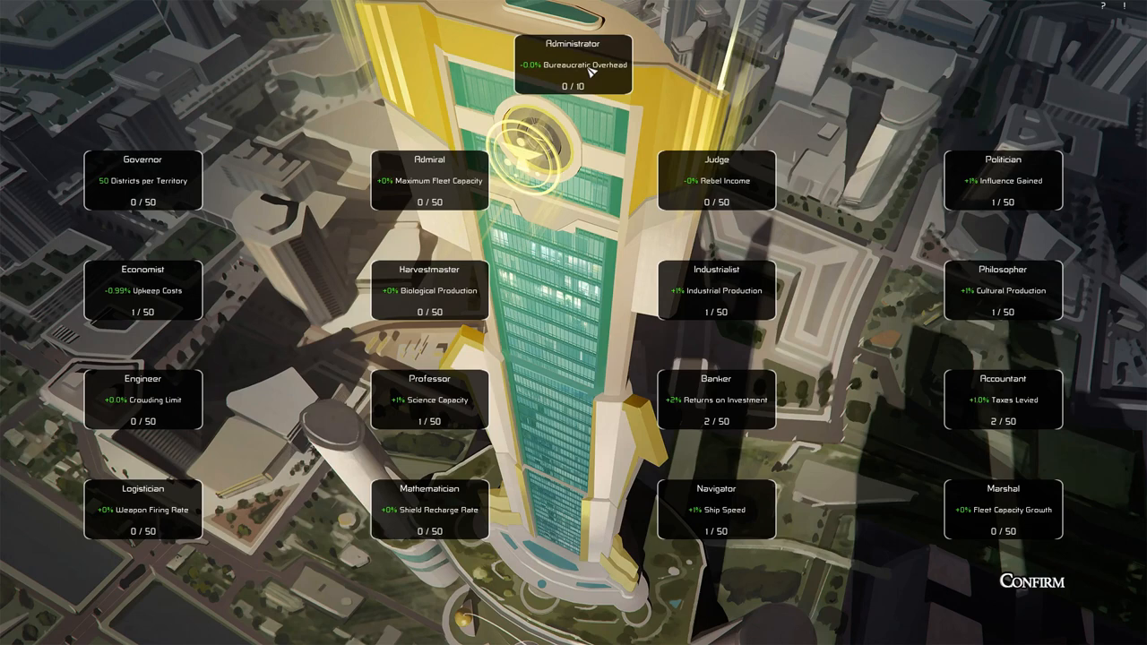
pyautogui.moveTo(1014, 586)
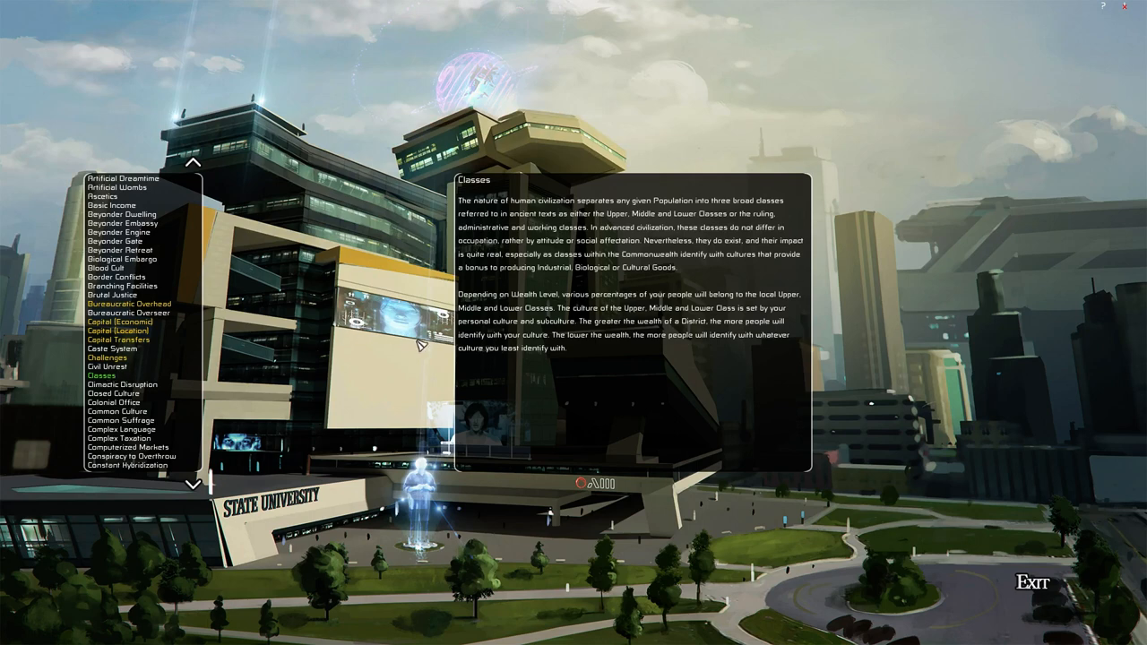
pyautogui.moveTo(434, 362)
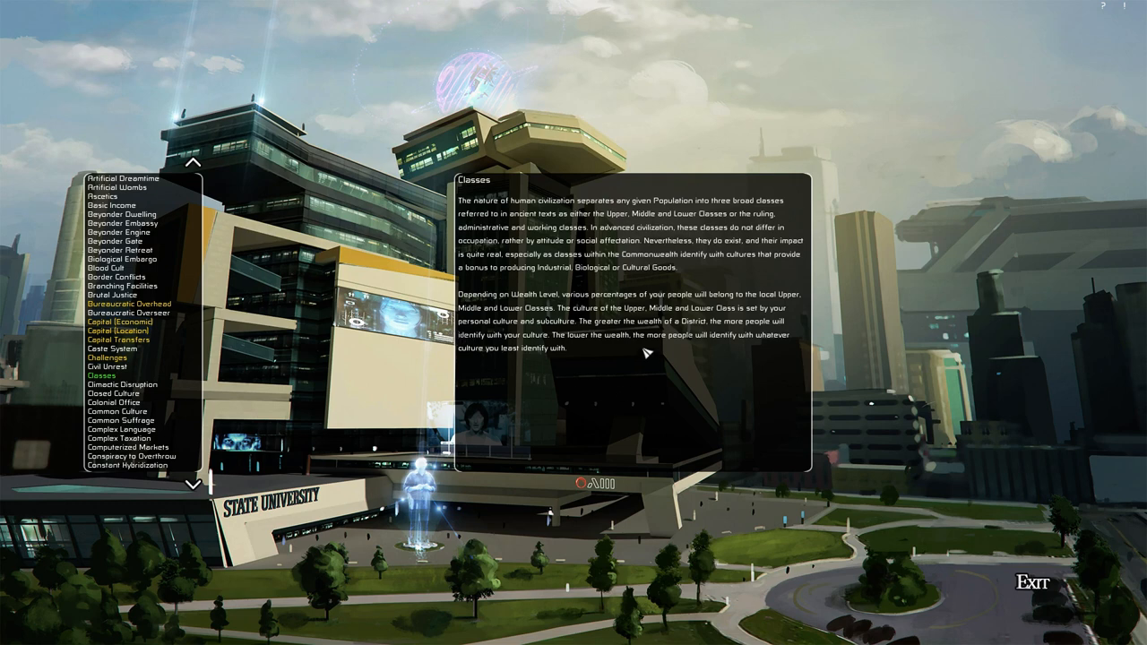
# - Read the Beyonder Engine encyclopedia entry and leave the State University for the city view
pyautogui.click(117, 233)
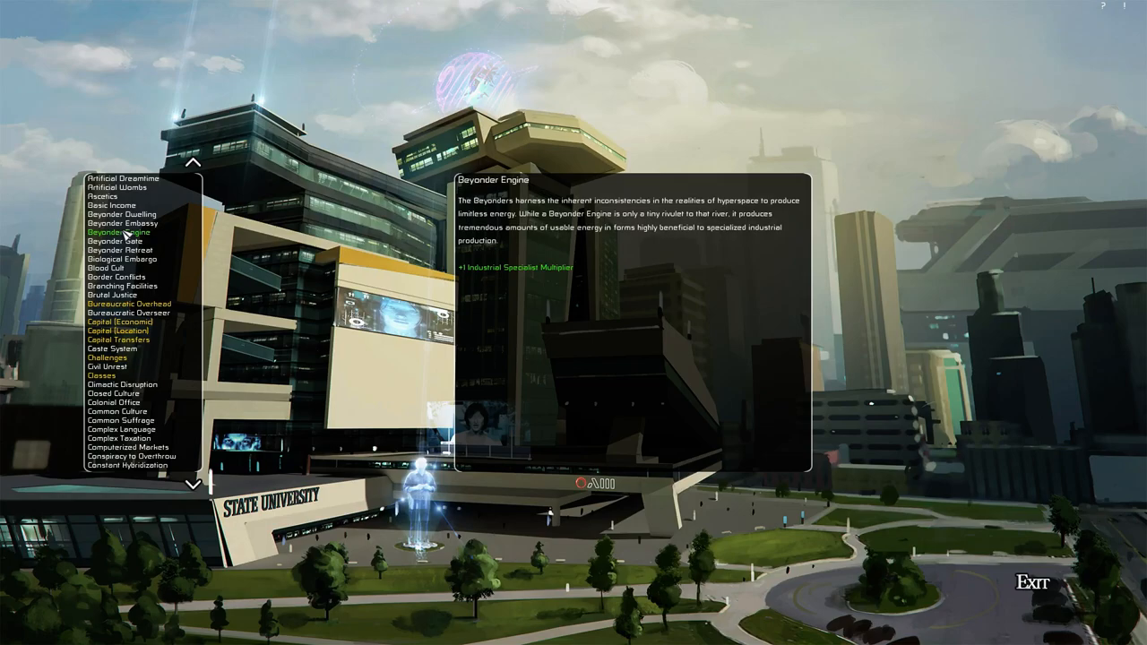
pyautogui.click(1032, 584)
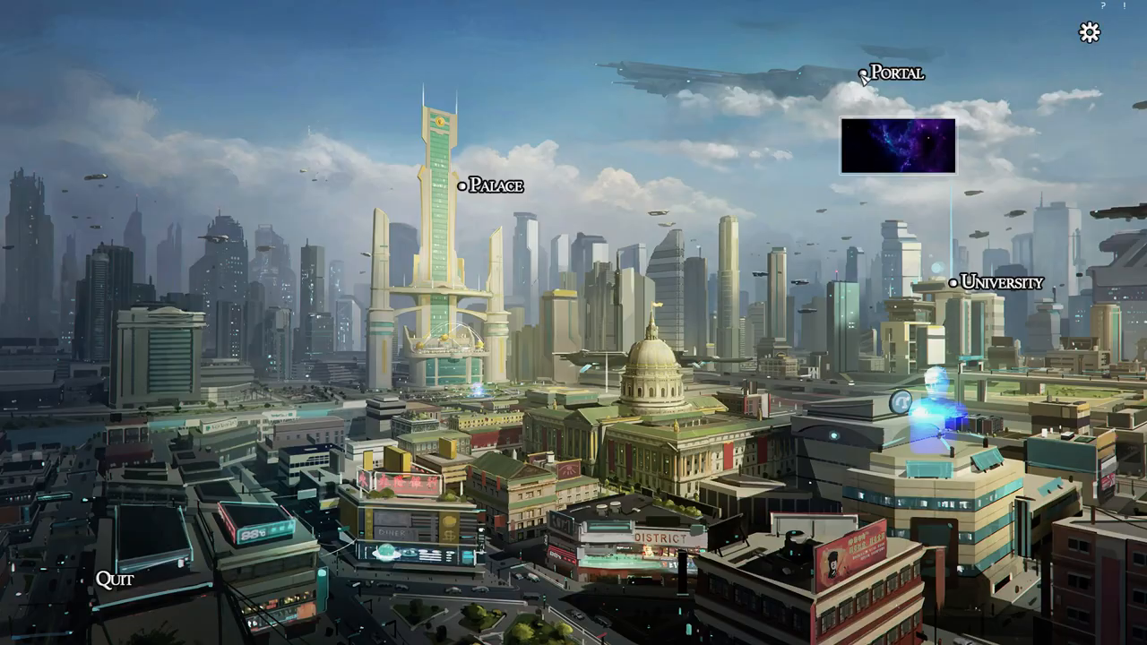
# - Travel via the Portal to the galaxy map and close the Fallen Imperial Province challenges overview
pyautogui.click(896, 147)
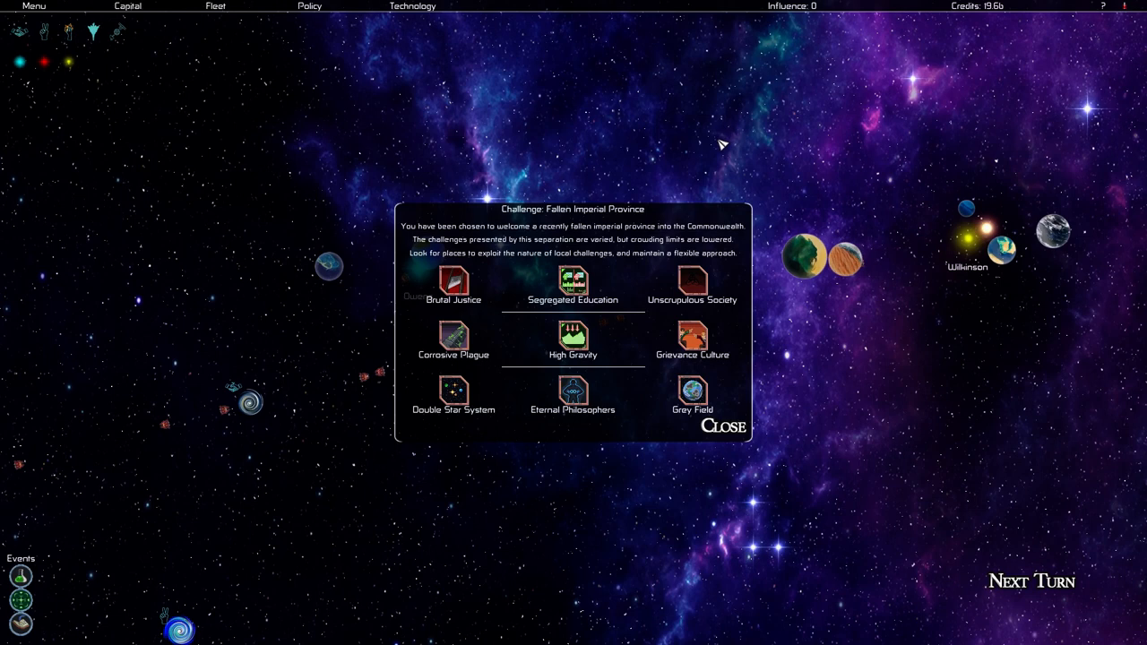
pyautogui.moveTo(692, 285)
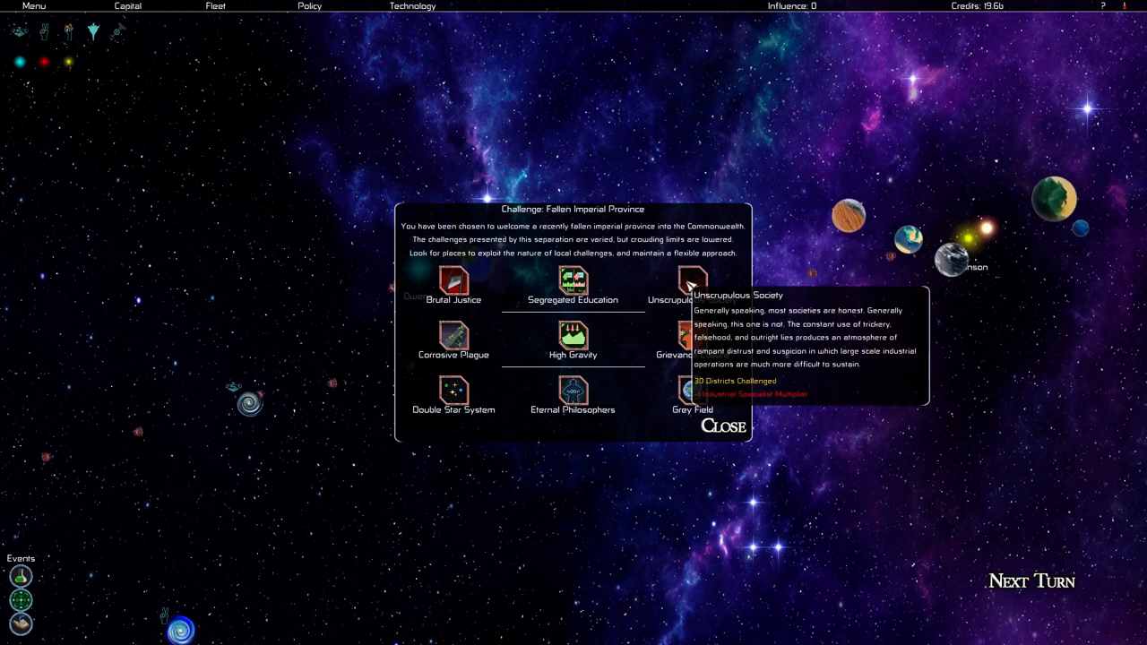
pyautogui.moveTo(572, 394)
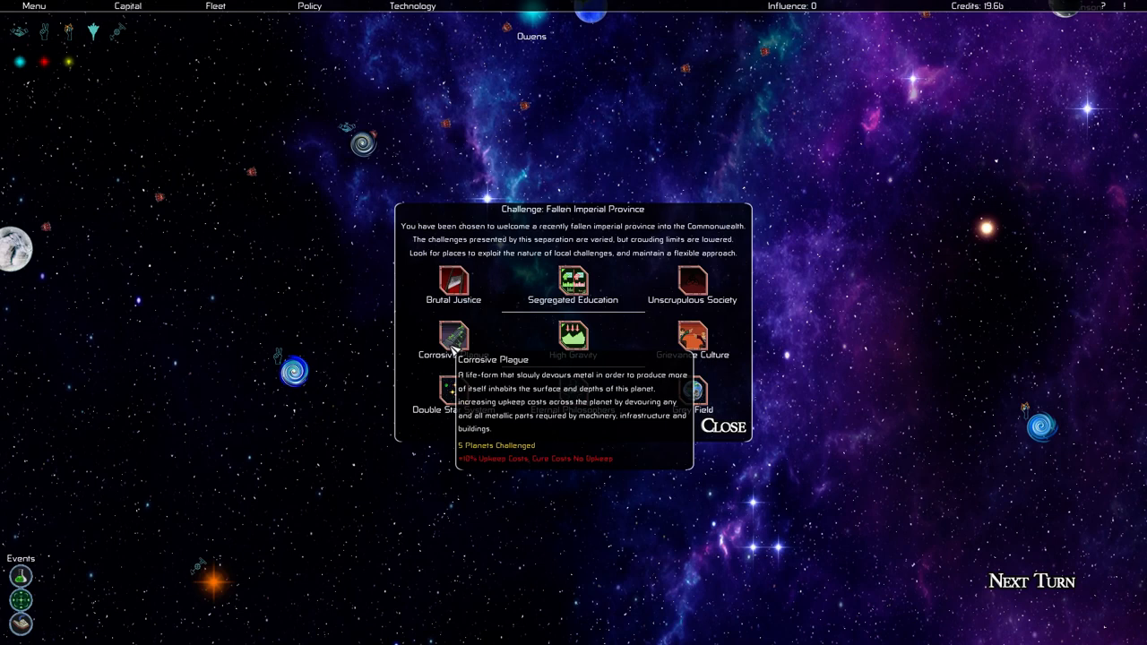
pyautogui.moveTo(731, 398)
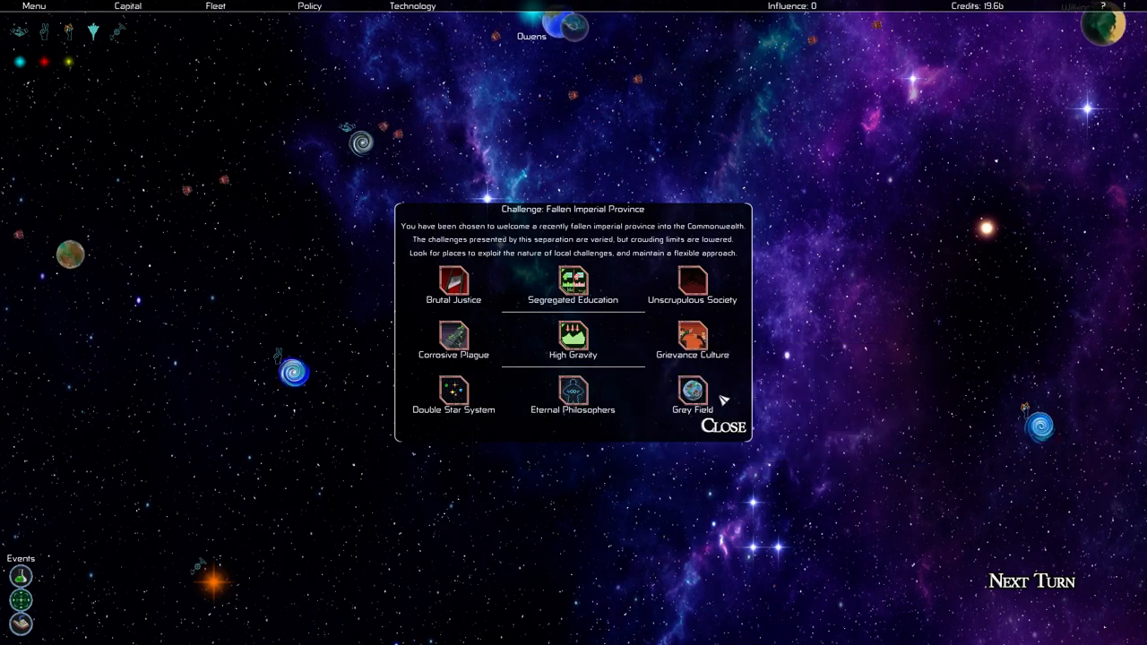
pyautogui.moveTo(690, 392)
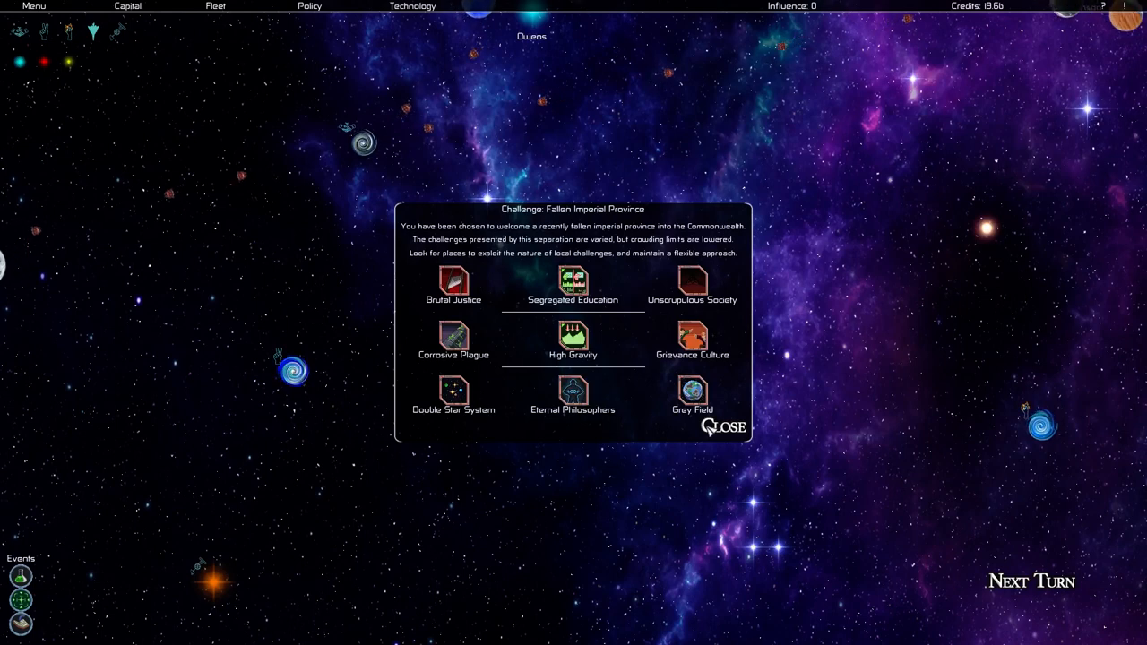
pyautogui.moveTo(574, 340)
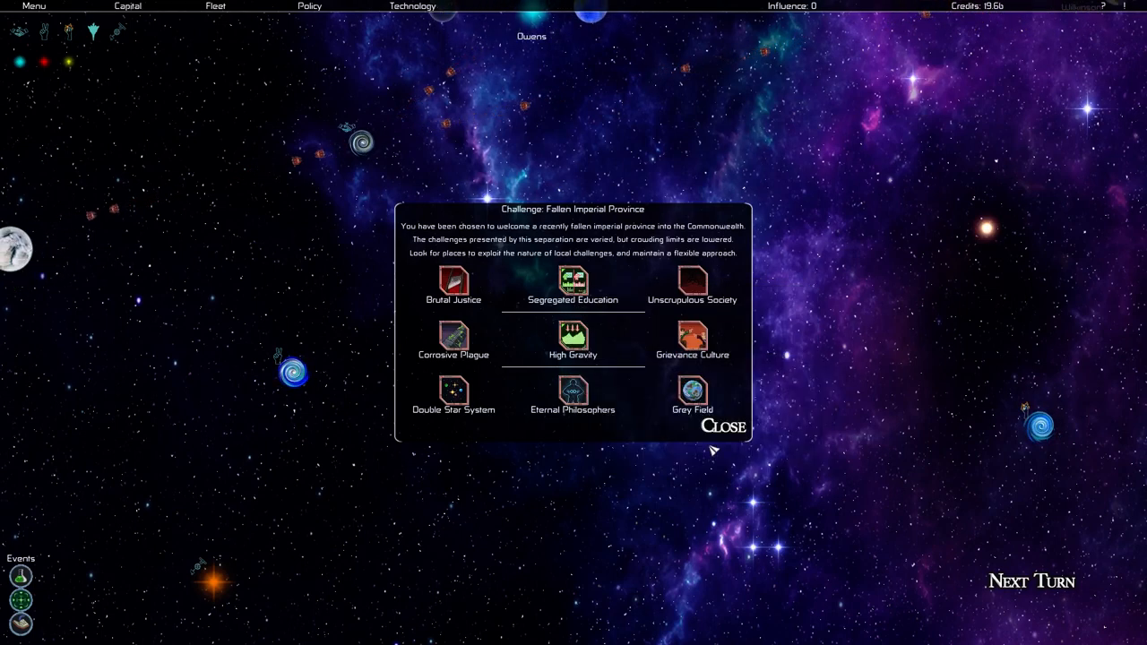
pyautogui.click(723, 426)
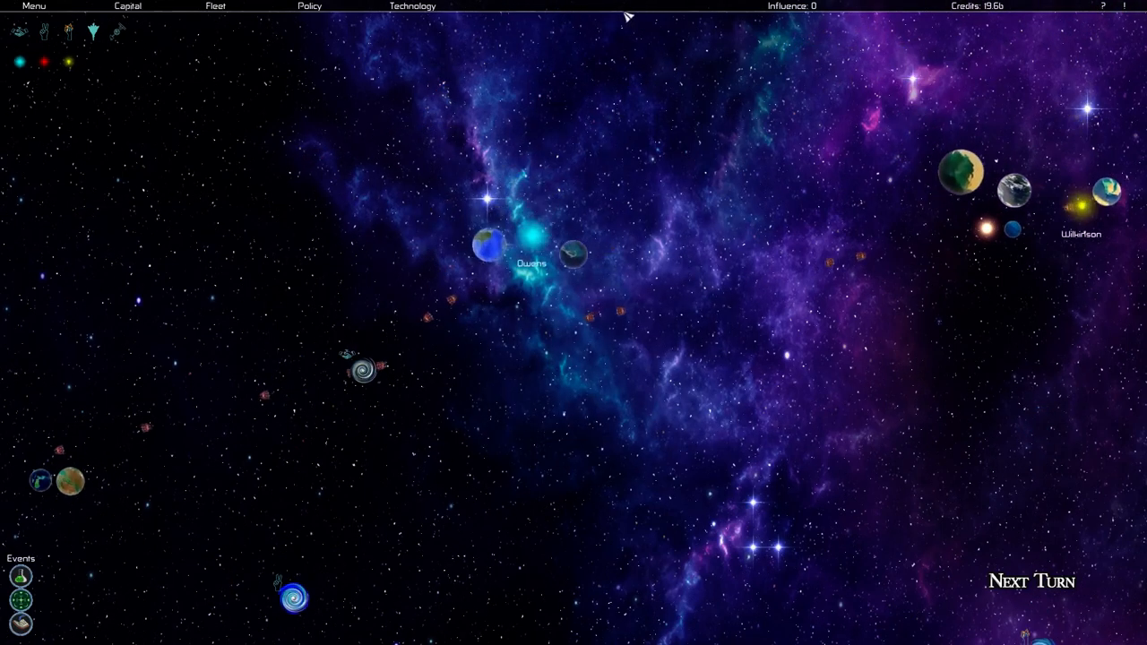
# - Open the technology tree and bring up the Adopt prompt for Colonial Office
pyautogui.click(409, 7)
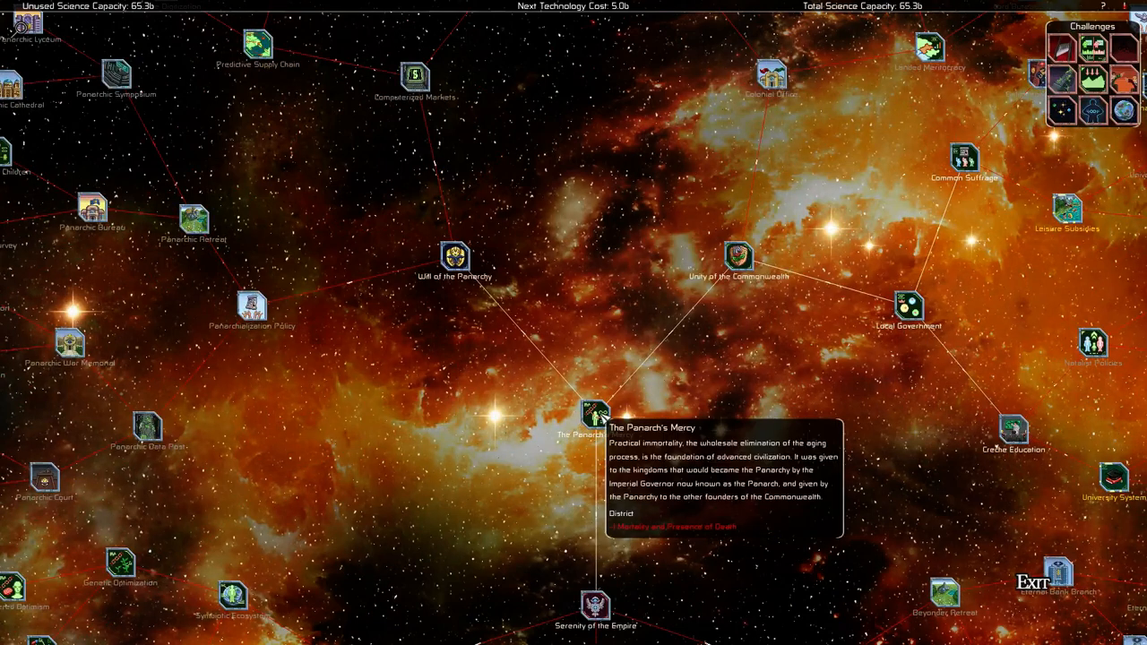
pyautogui.moveTo(451, 258)
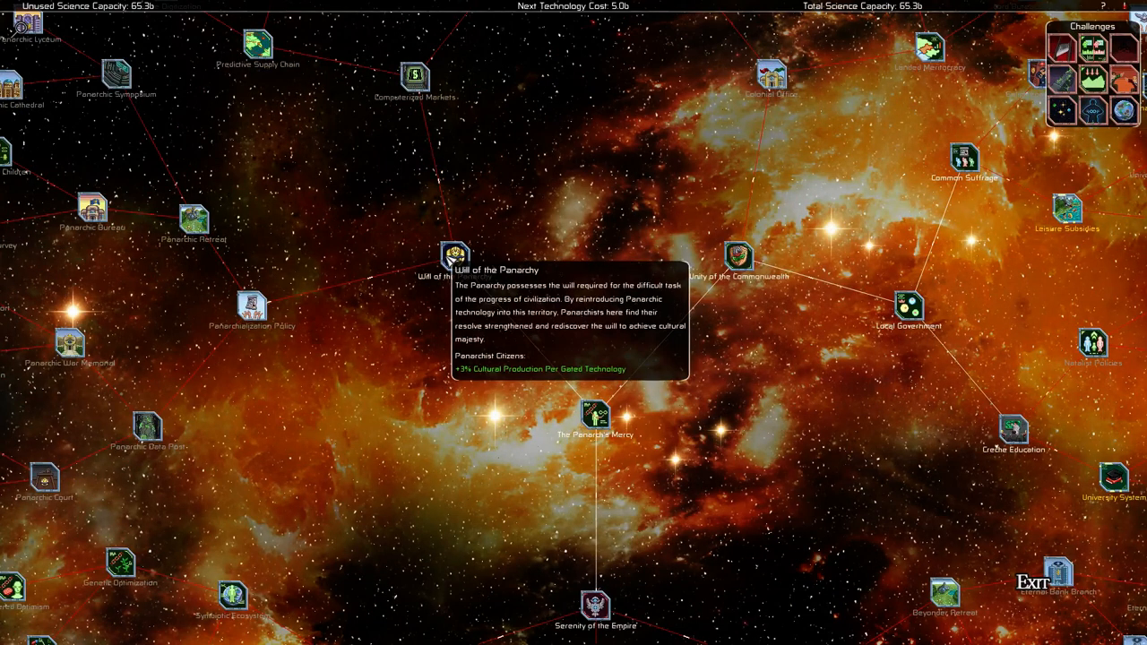
pyautogui.moveTo(616, 226)
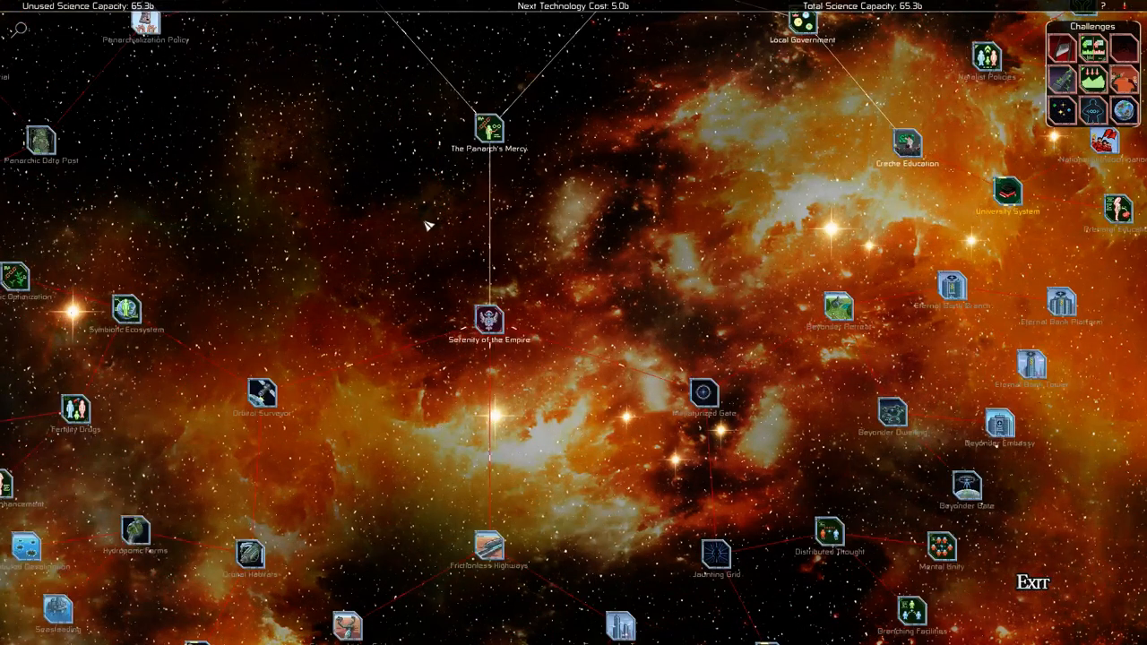
pyautogui.moveTo(251, 552)
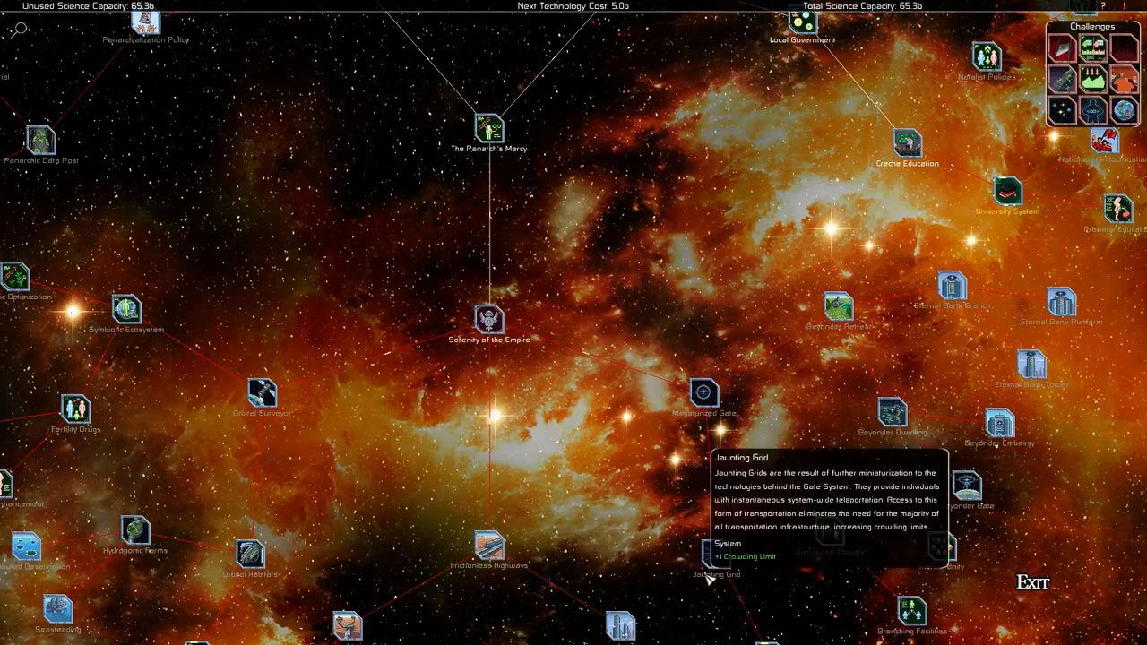
pyautogui.moveTo(827, 534)
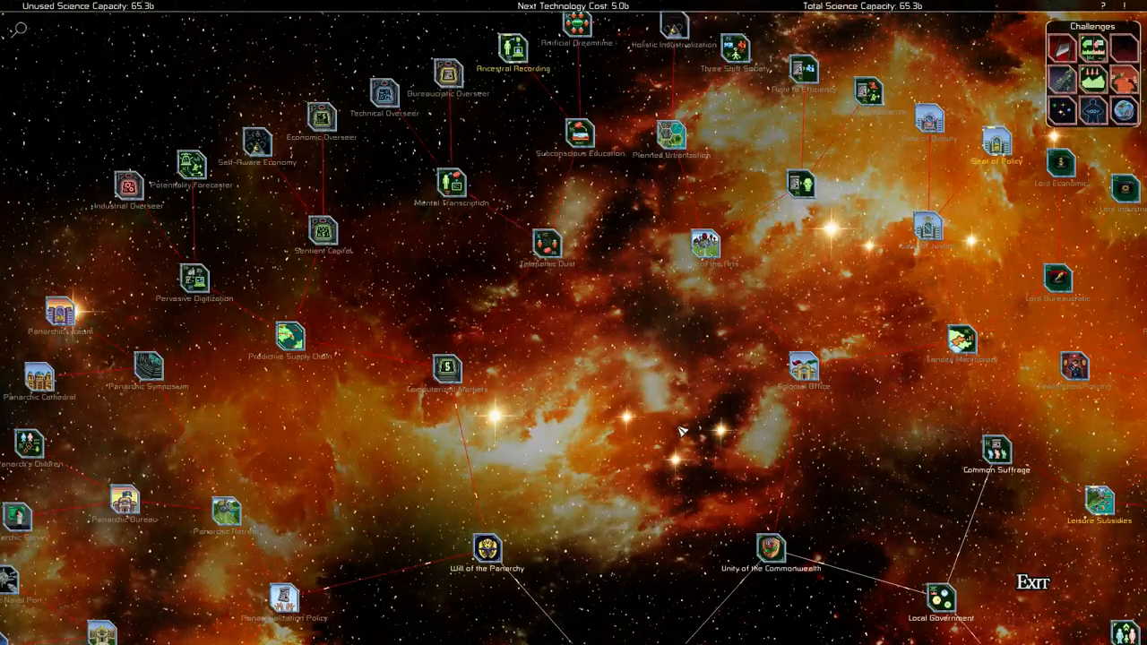
pyautogui.moveTo(123, 504)
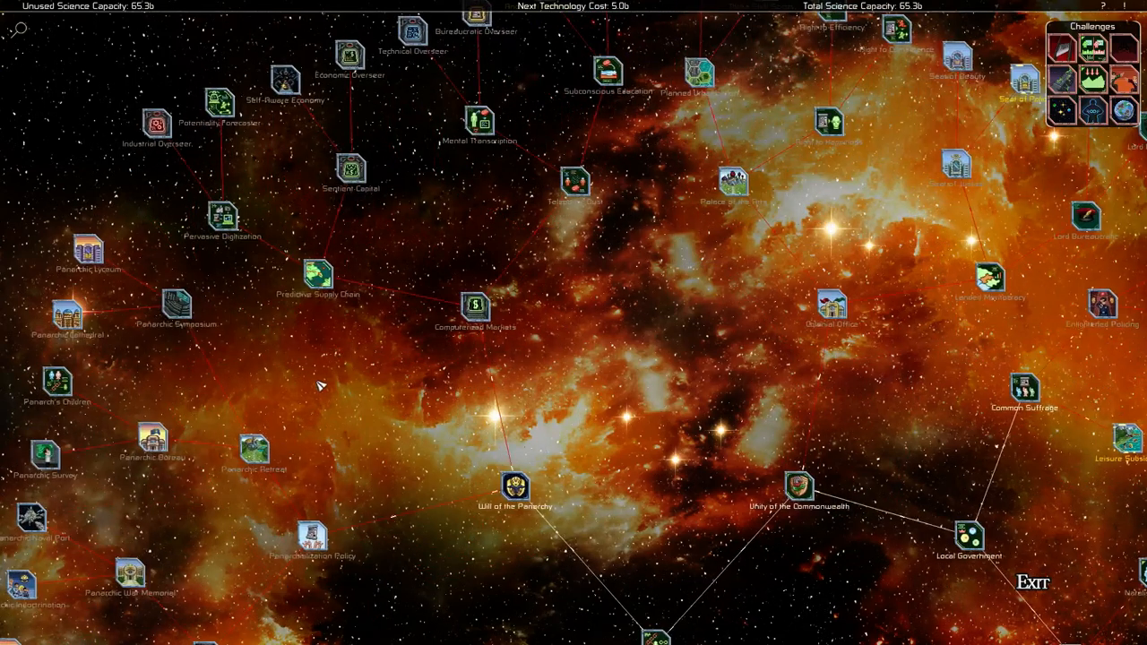
pyautogui.moveTo(851, 315)
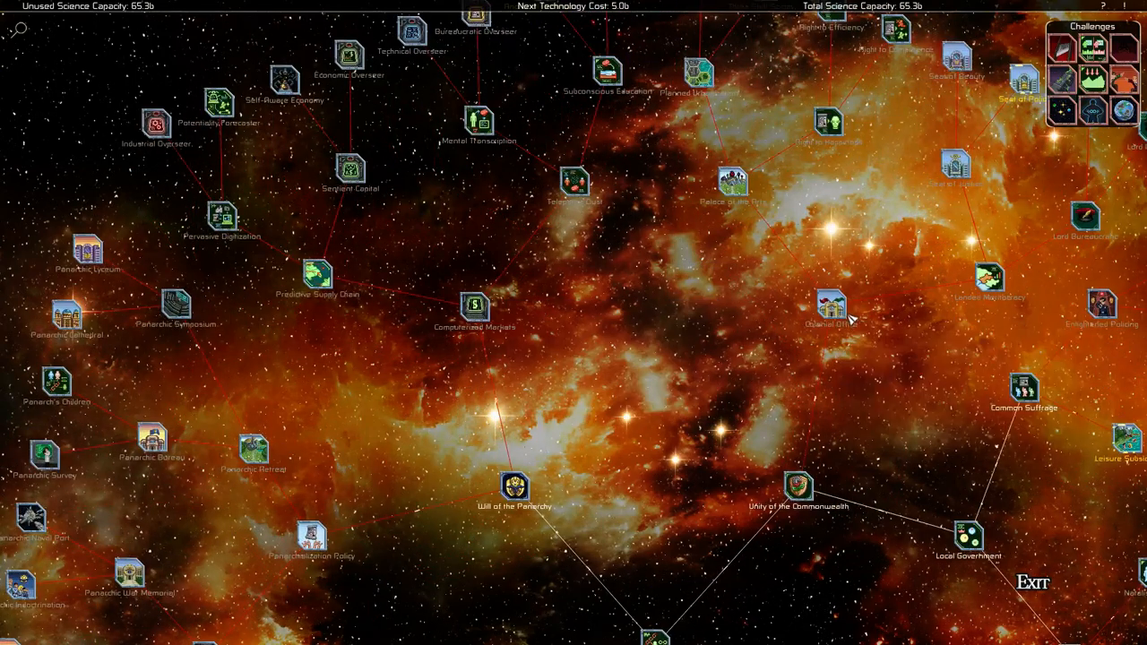
pyautogui.click(831, 308)
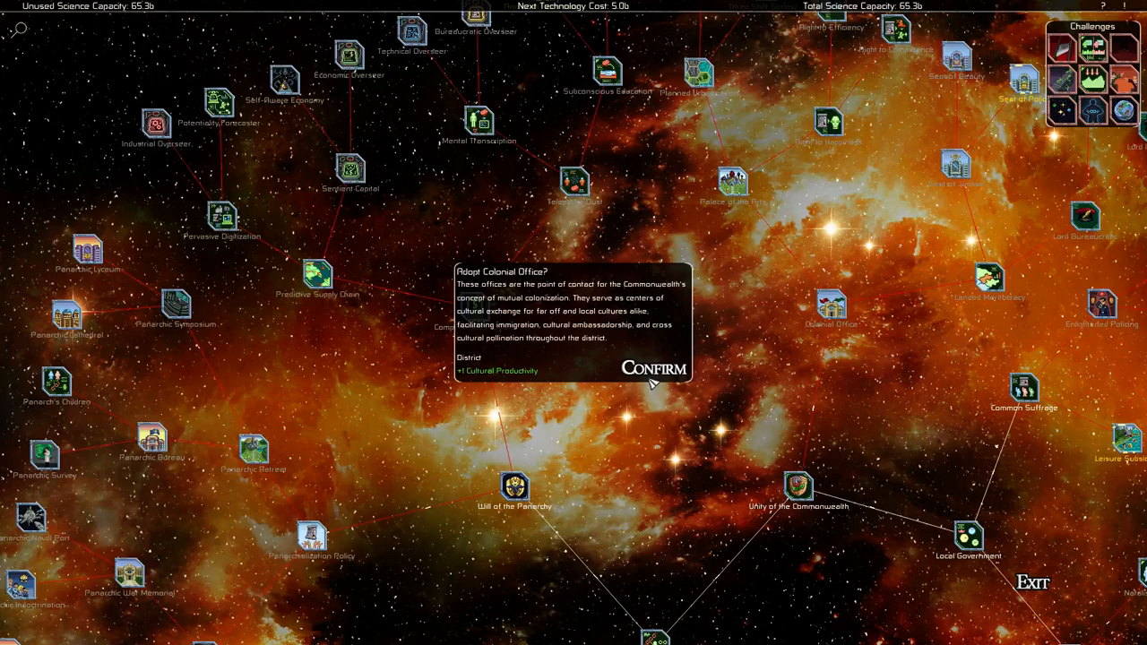
# - Confirm Colonial Office, dismiss the Computerized Markets prompt once, then bring its Adopt prompt up again
pyautogui.click(660, 369)
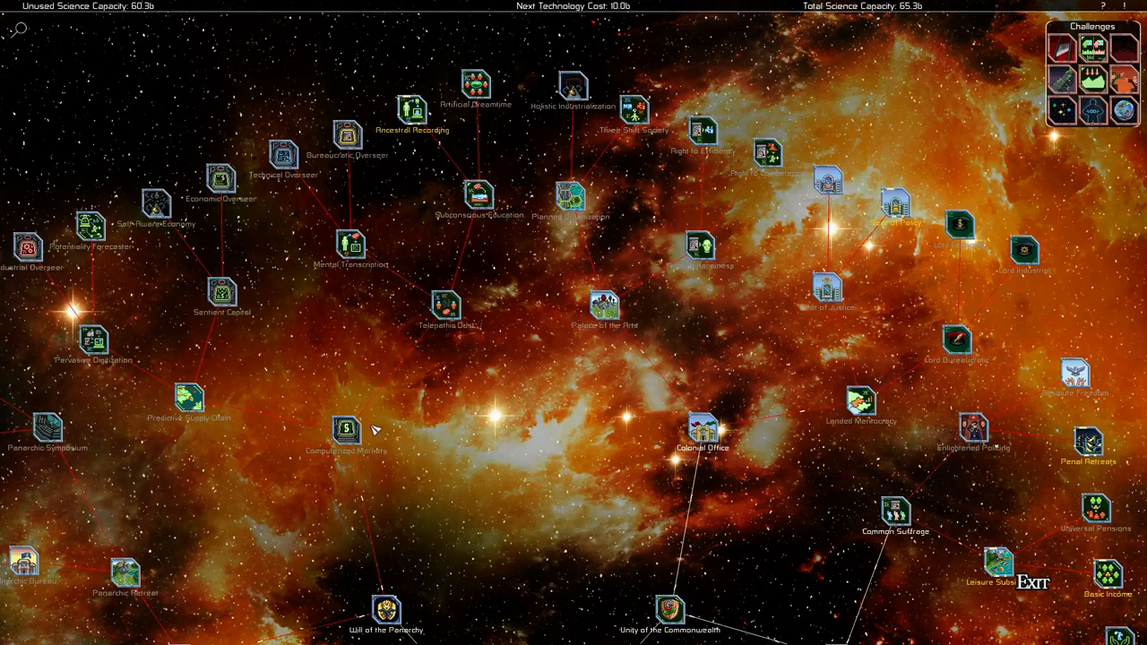
pyautogui.click(341, 426)
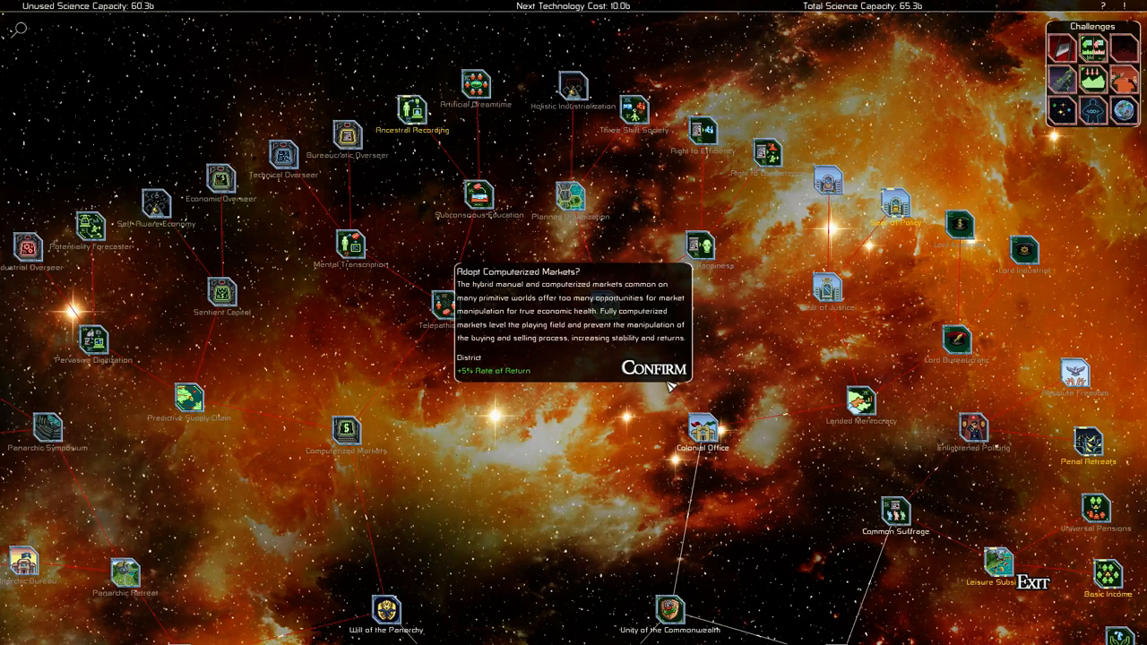
pyautogui.click(656, 369)
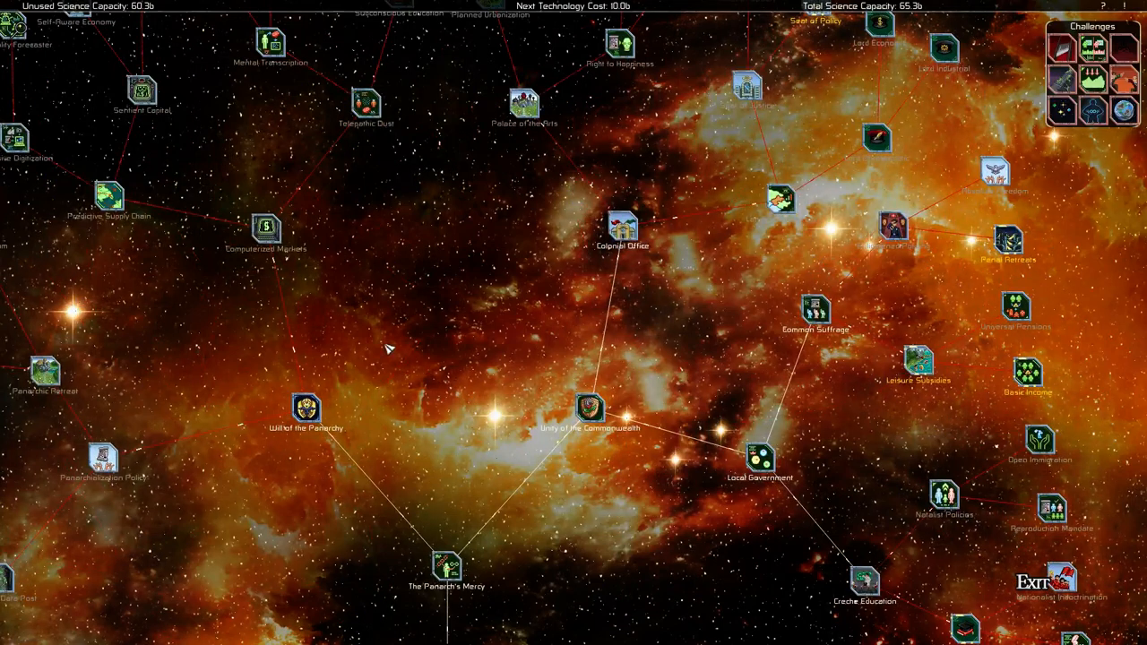
pyautogui.moveTo(305, 427)
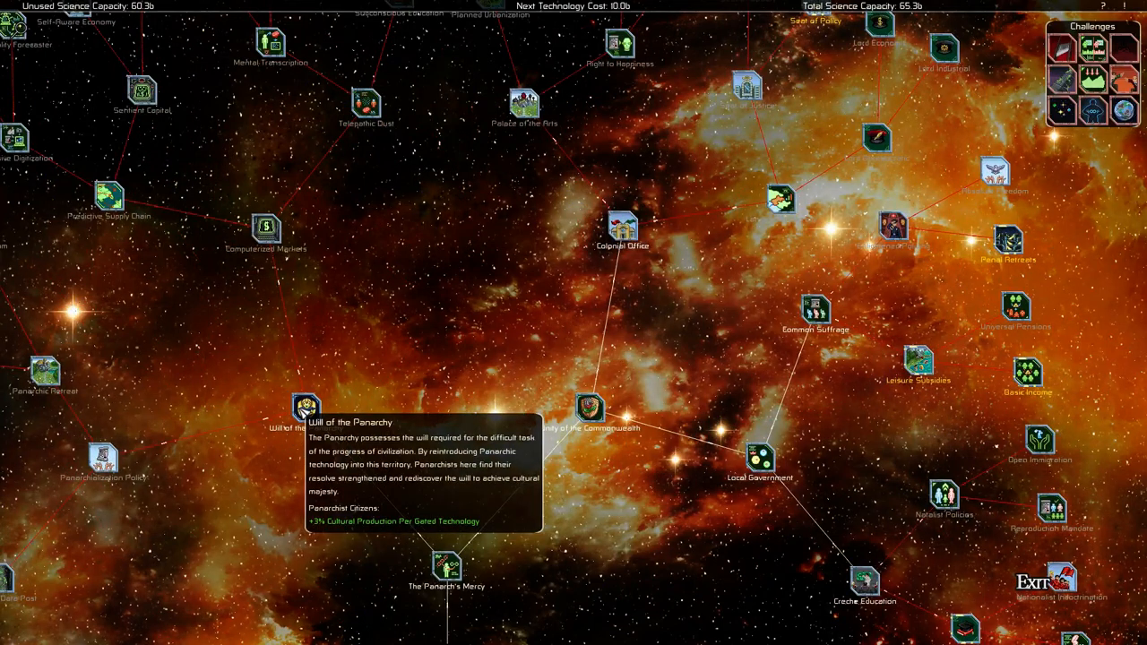
pyautogui.moveTo(584, 428)
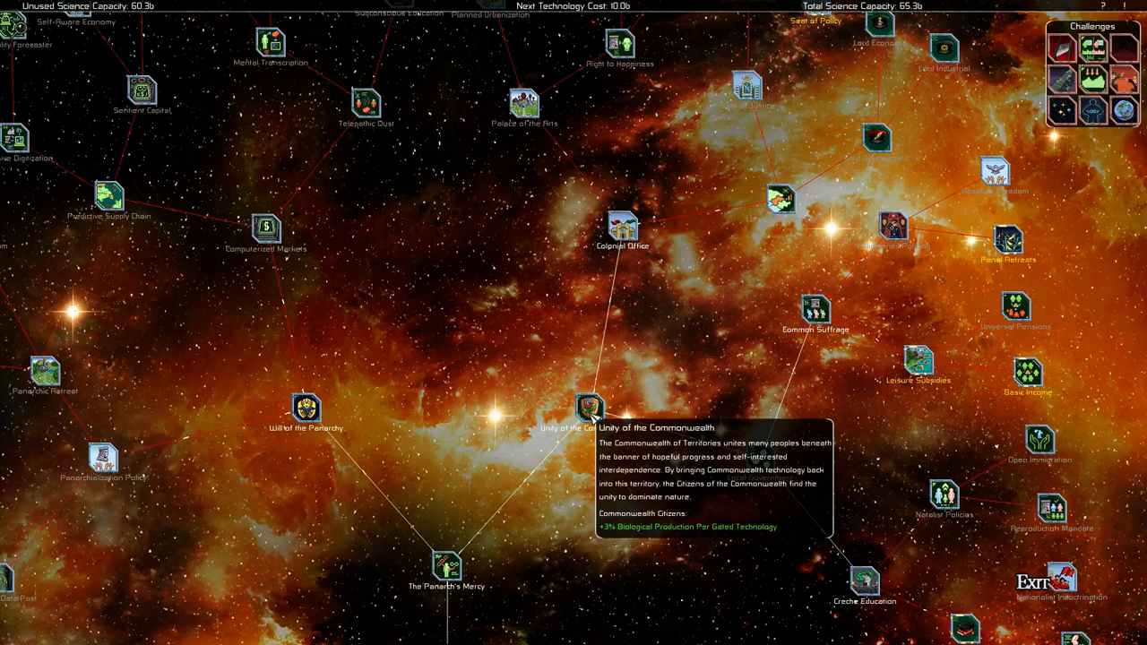
pyautogui.moveTo(706, 460)
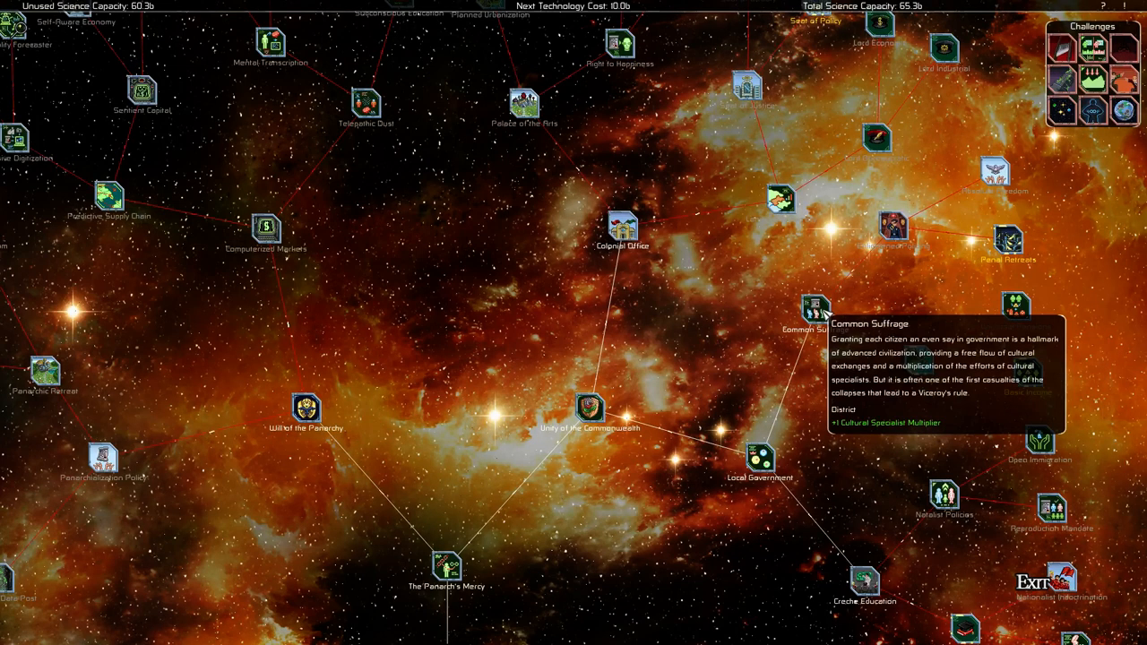
pyautogui.moveTo(620, 222)
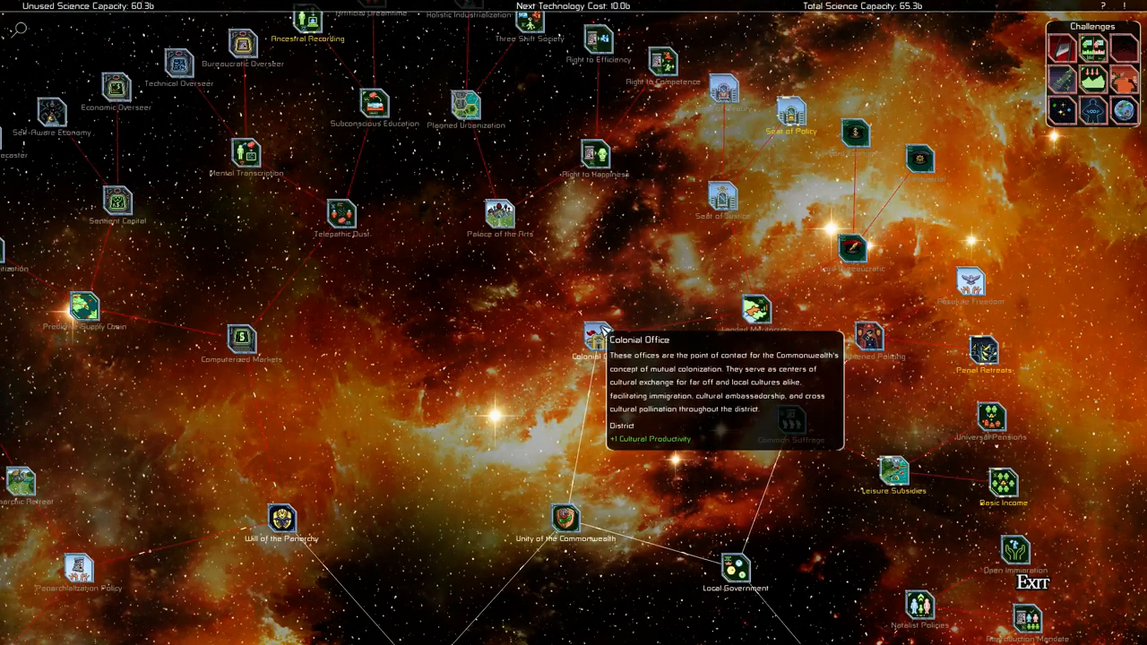
pyautogui.moveTo(756, 312)
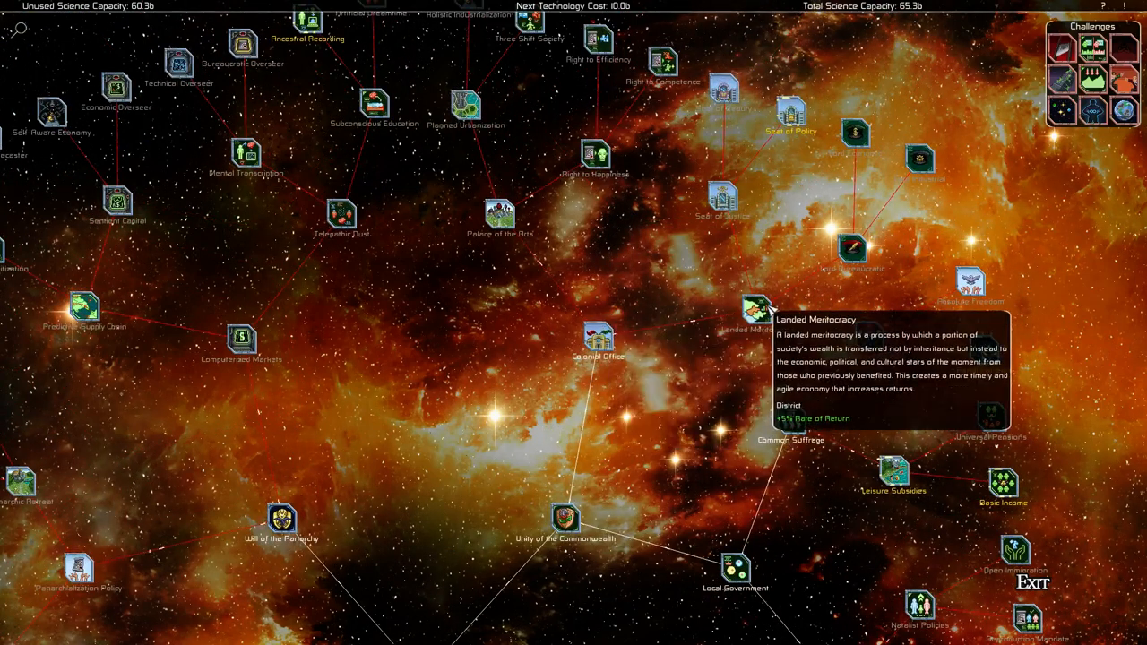
pyautogui.moveTo(469, 416)
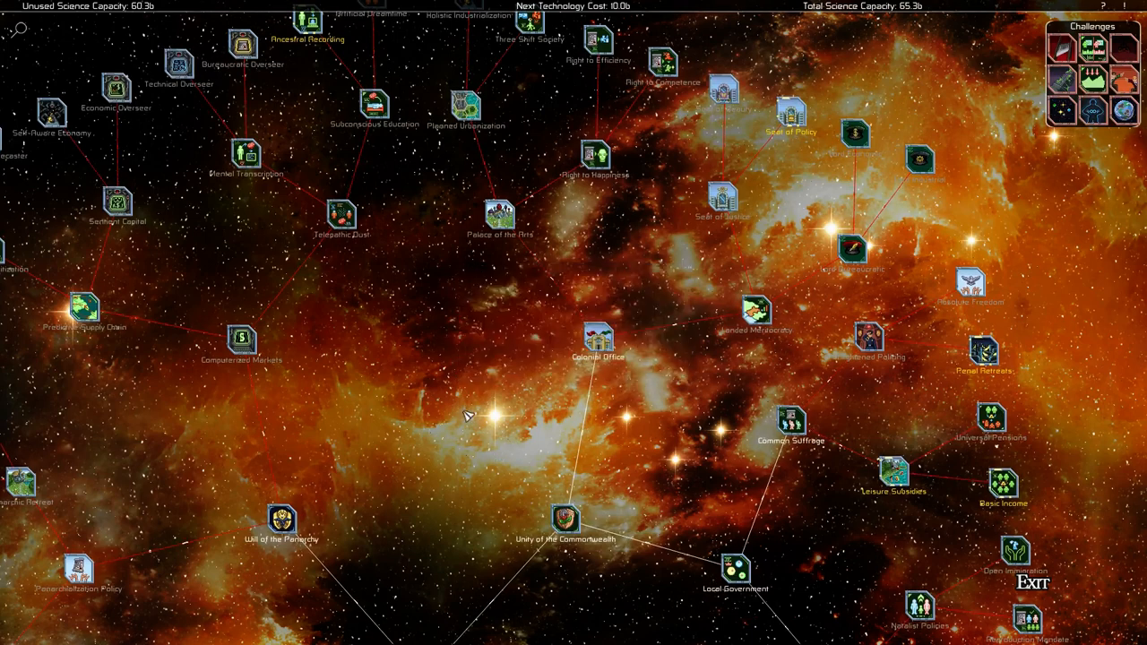
pyautogui.moveTo(240, 339)
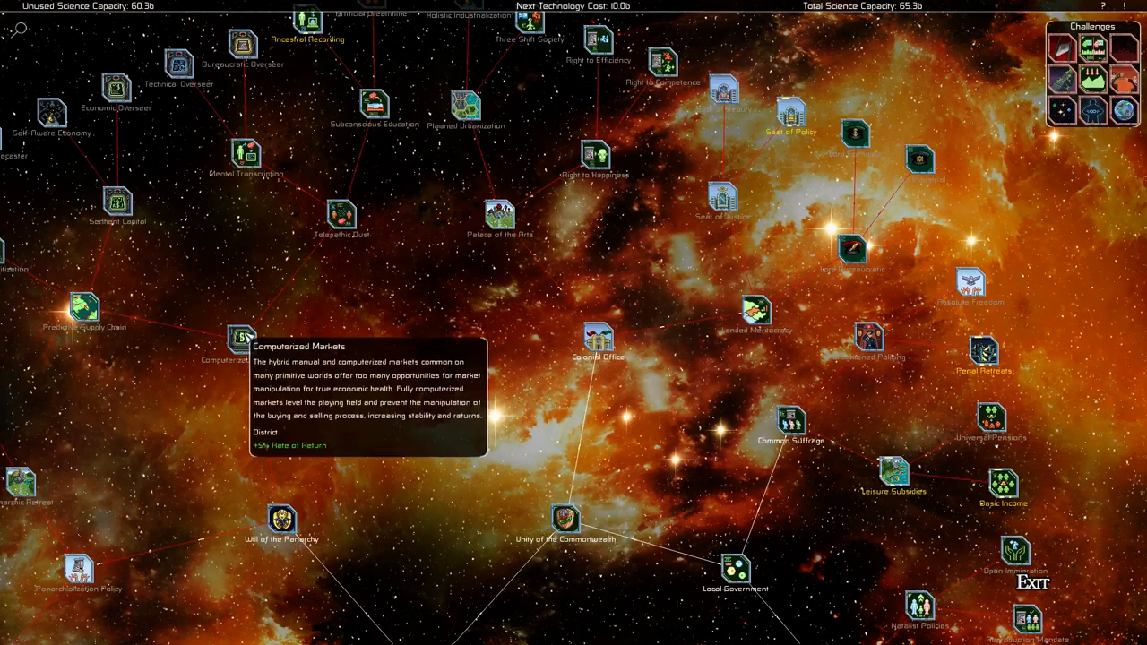
pyautogui.moveTo(314, 356)
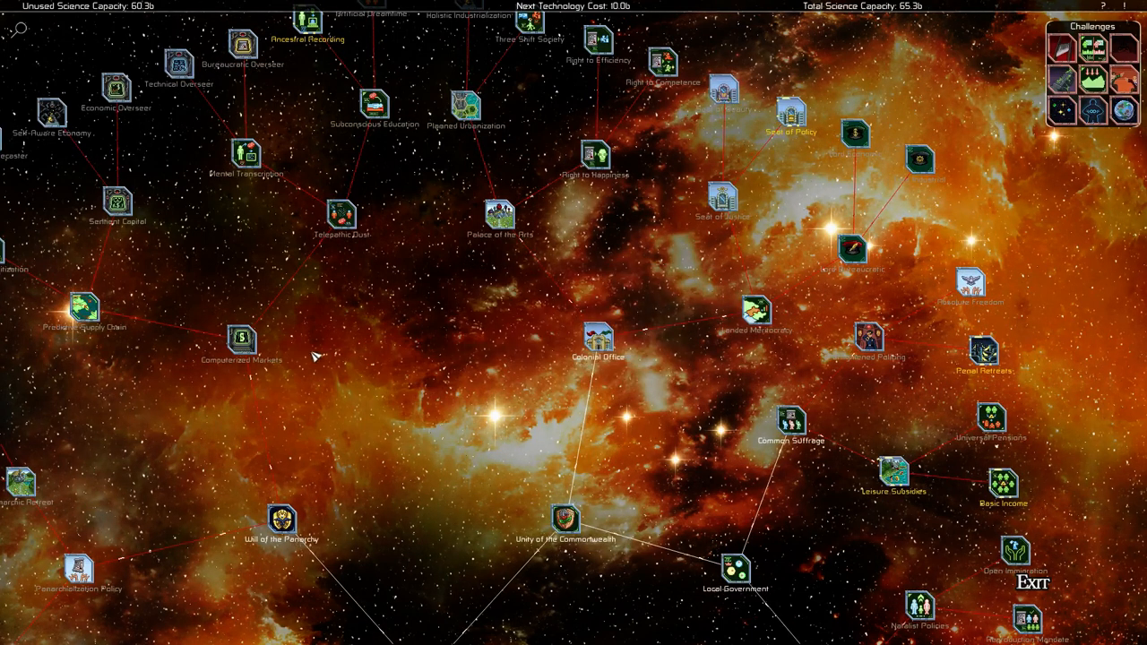
pyautogui.moveTo(240, 340)
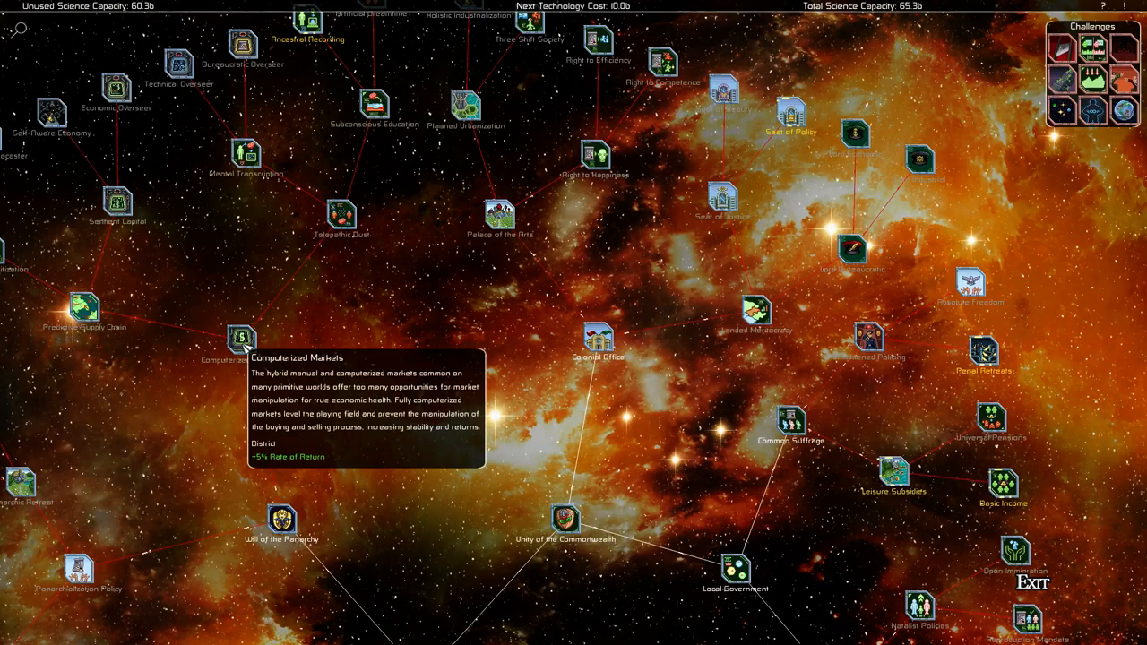
pyautogui.click(240, 339)
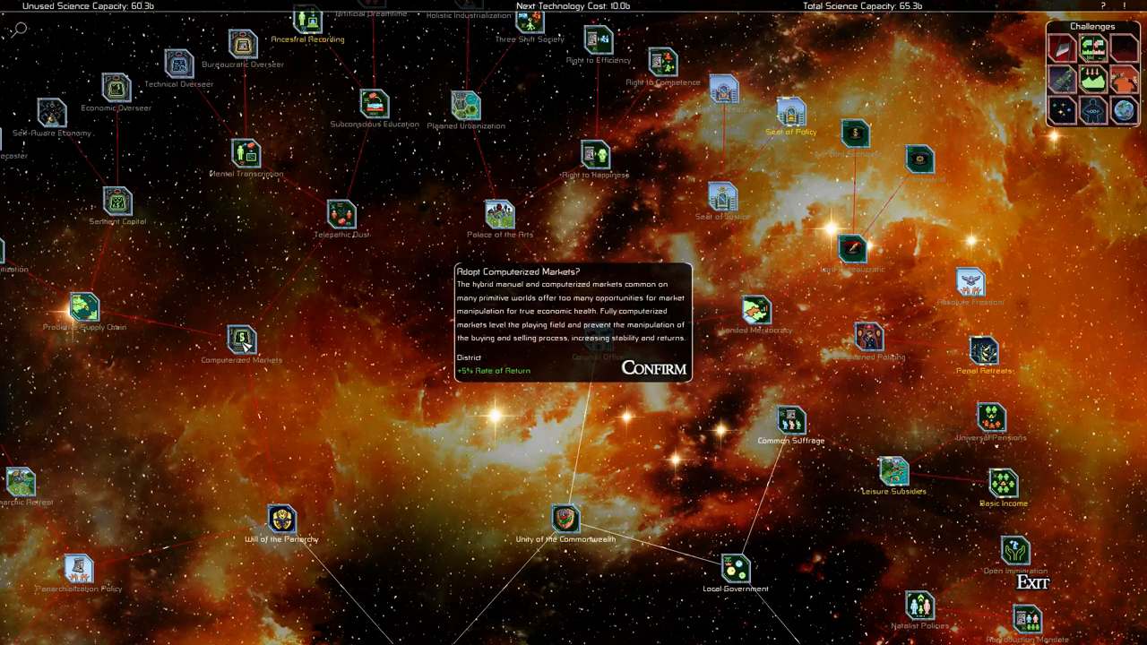
# - Adopt Computerized Markets, Predictive Supply Chain and Landed Meritocracy, leaving 35.3b science capacity unused
pyautogui.click(652, 369)
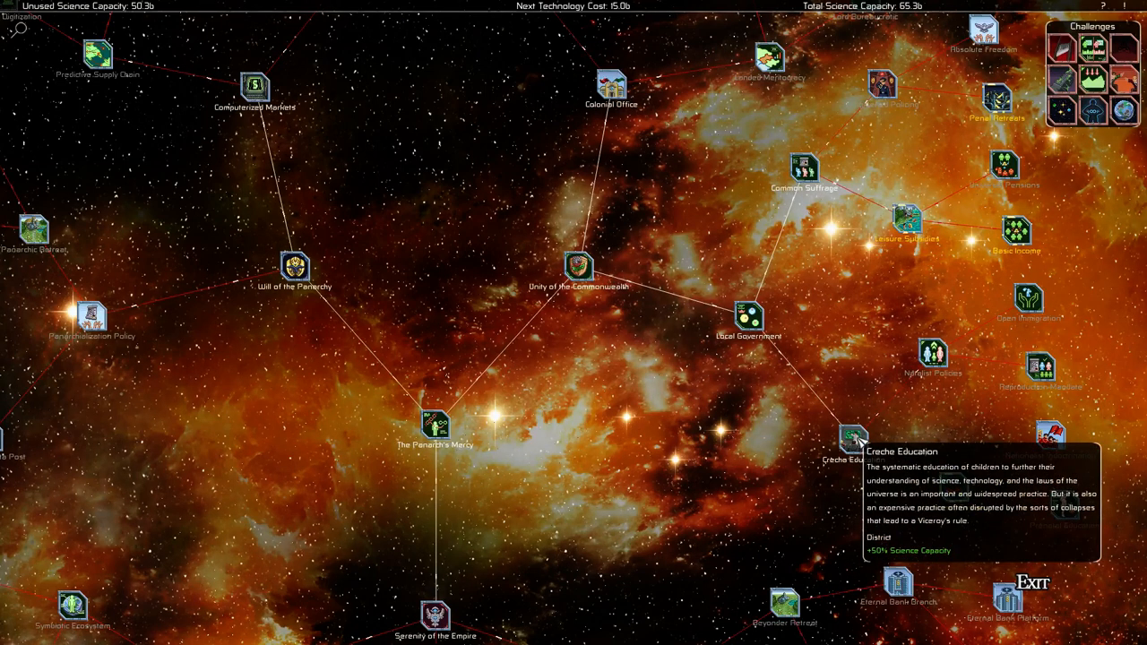
pyautogui.moveTo(833, 176)
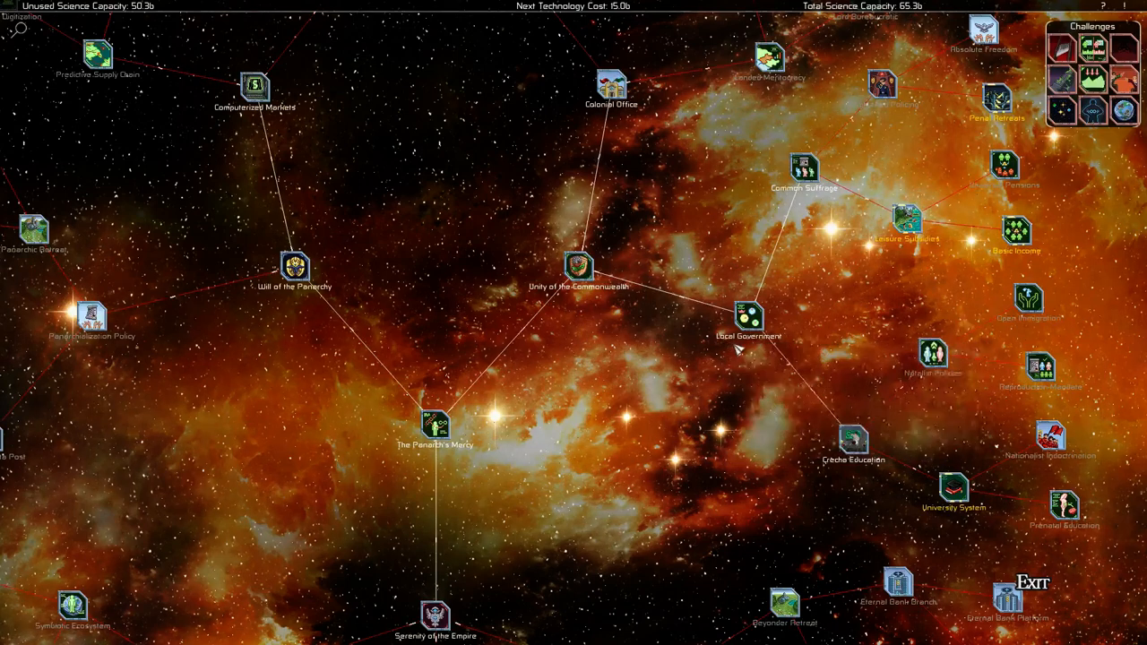
pyautogui.moveTo(437, 427)
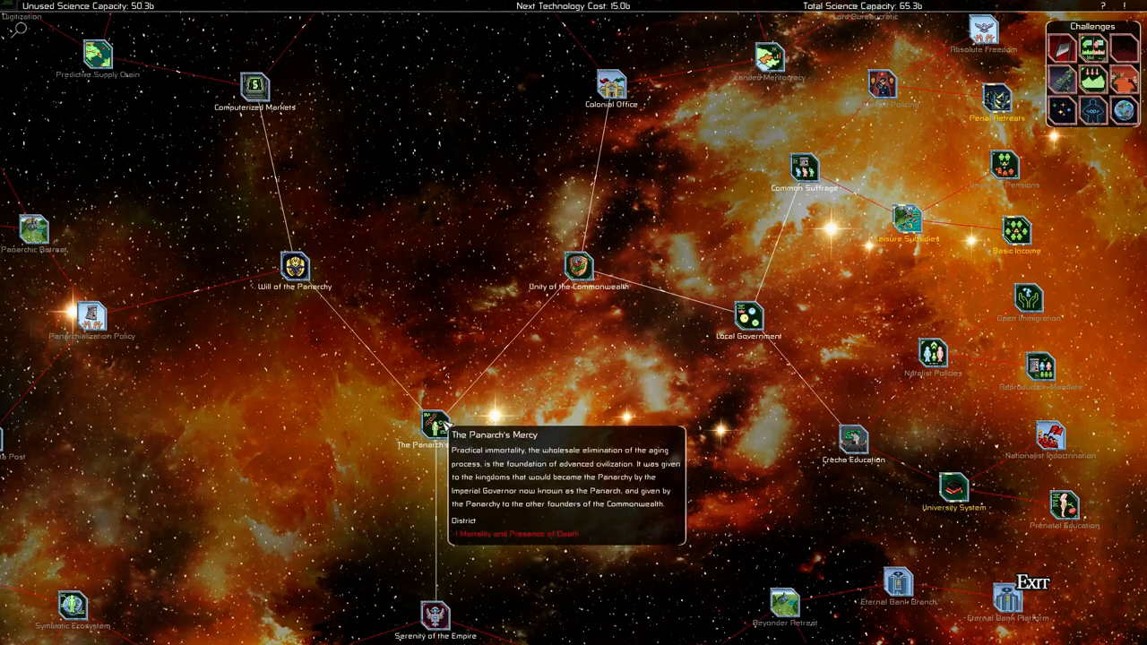
pyautogui.moveTo(779, 609)
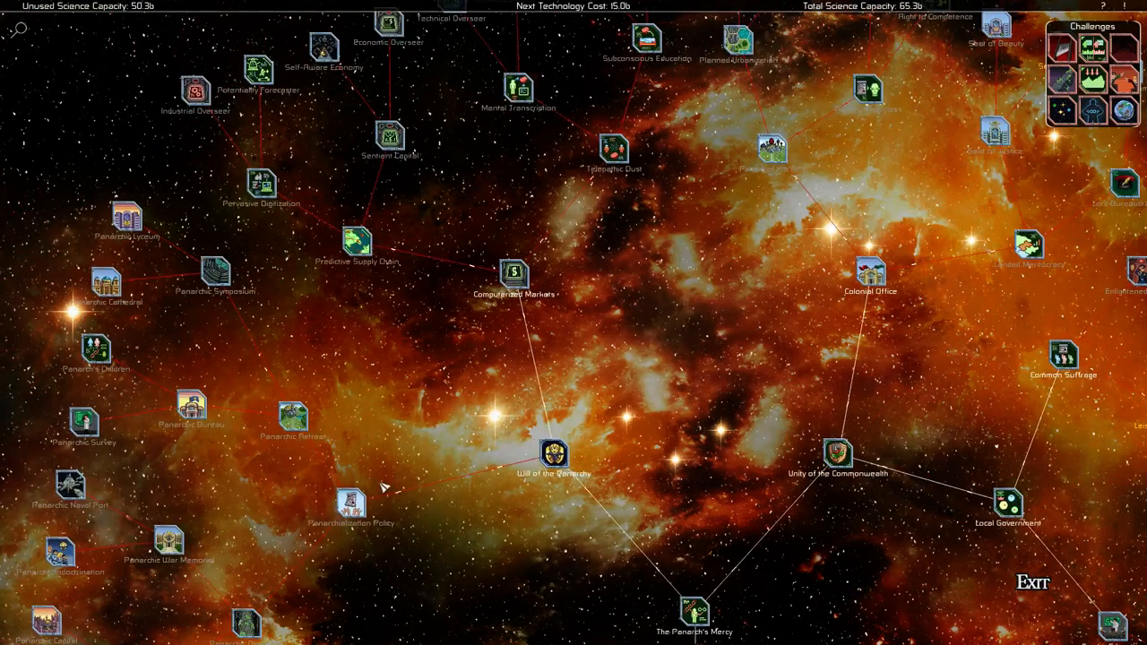
pyautogui.moveTo(358, 242)
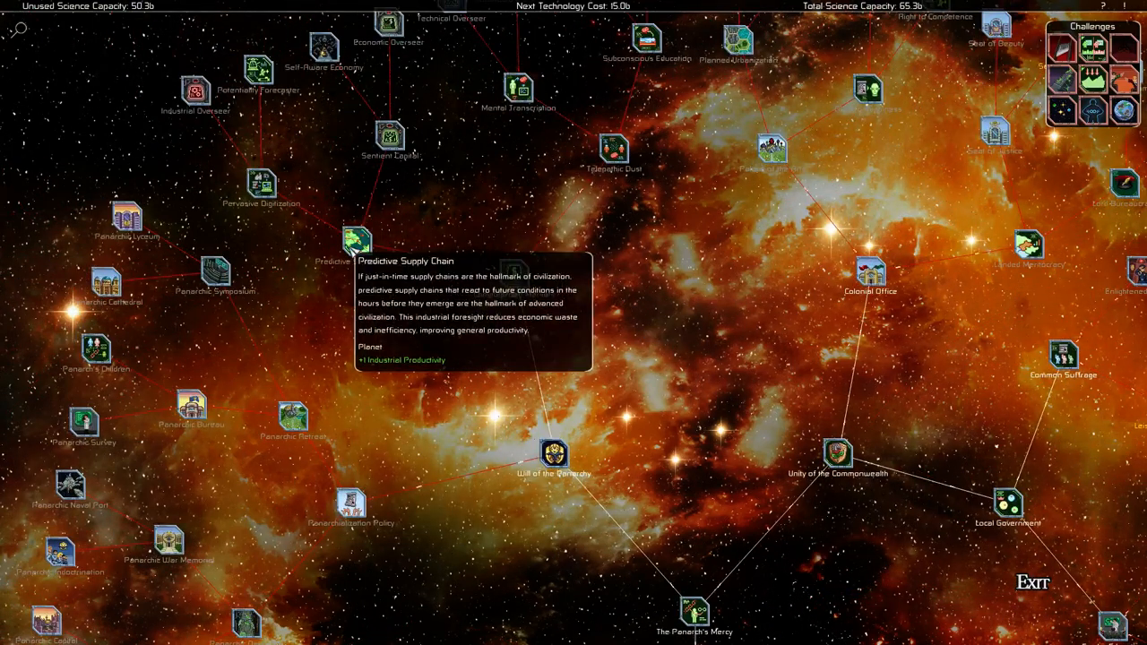
pyautogui.click(355, 242)
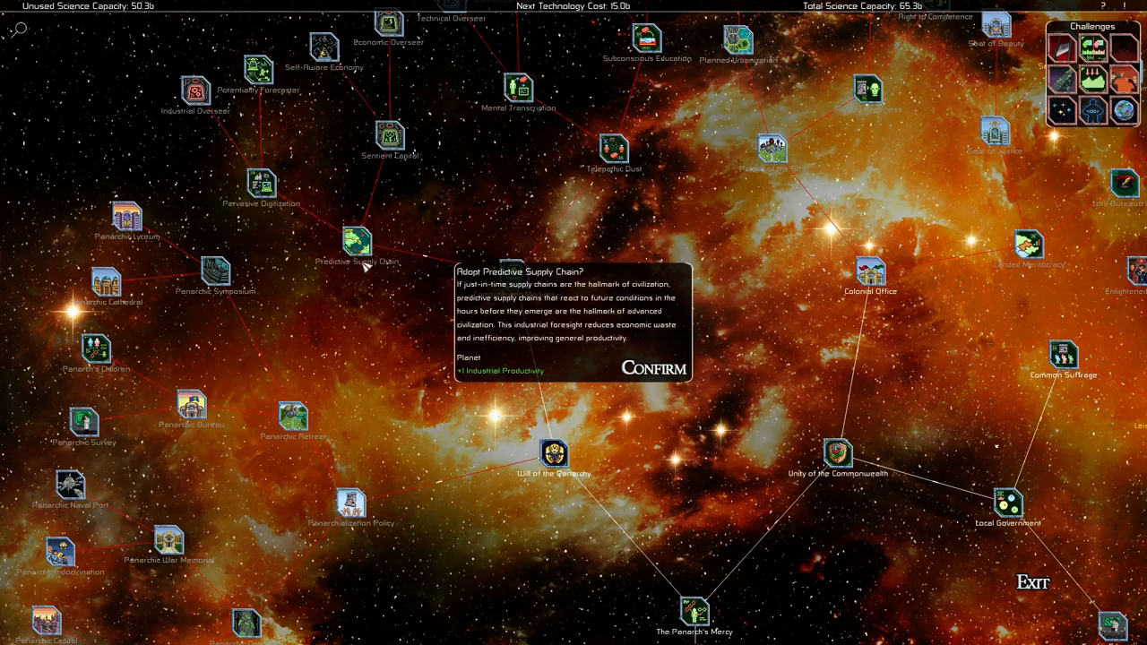
pyautogui.moveTo(670, 383)
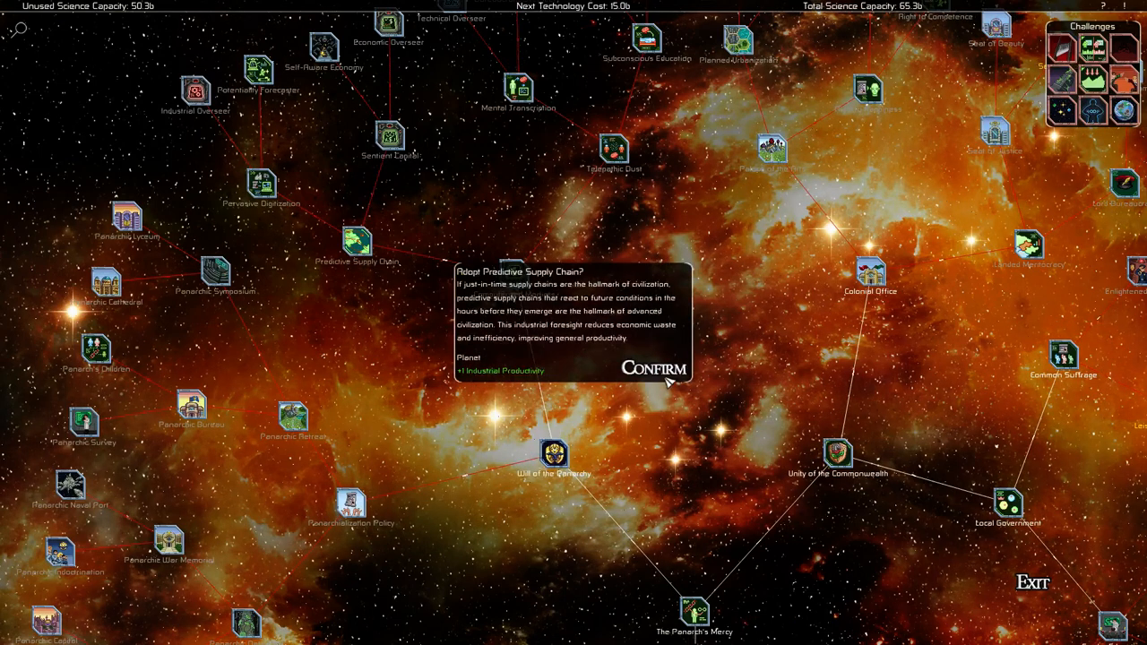
pyautogui.click(661, 367)
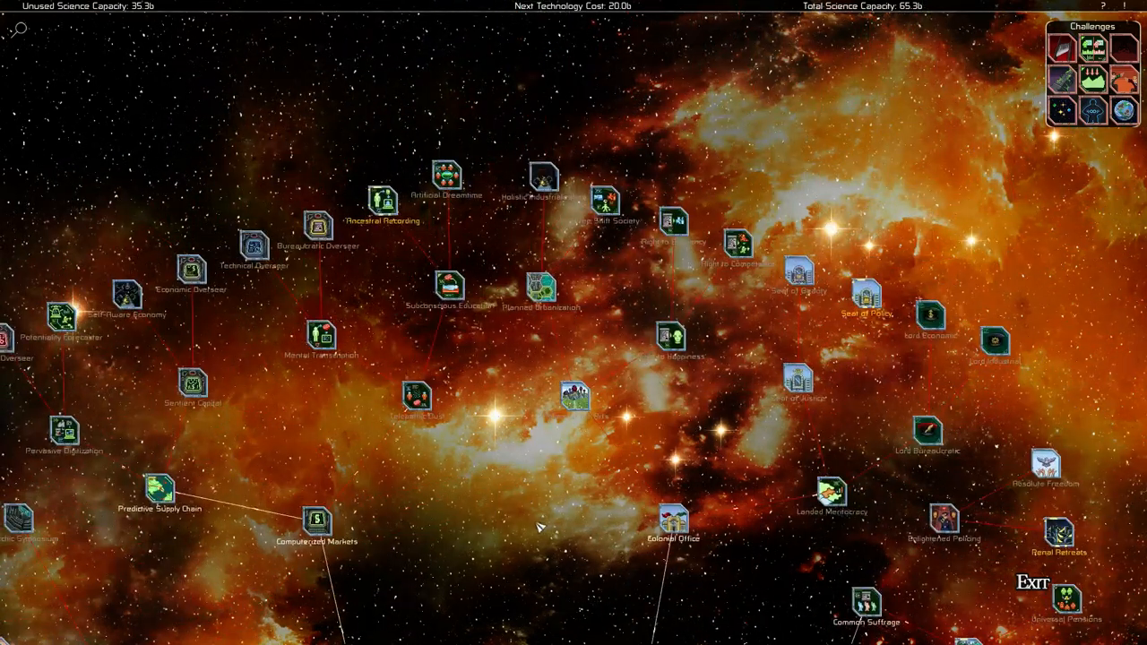
pyautogui.moveTo(570, 398)
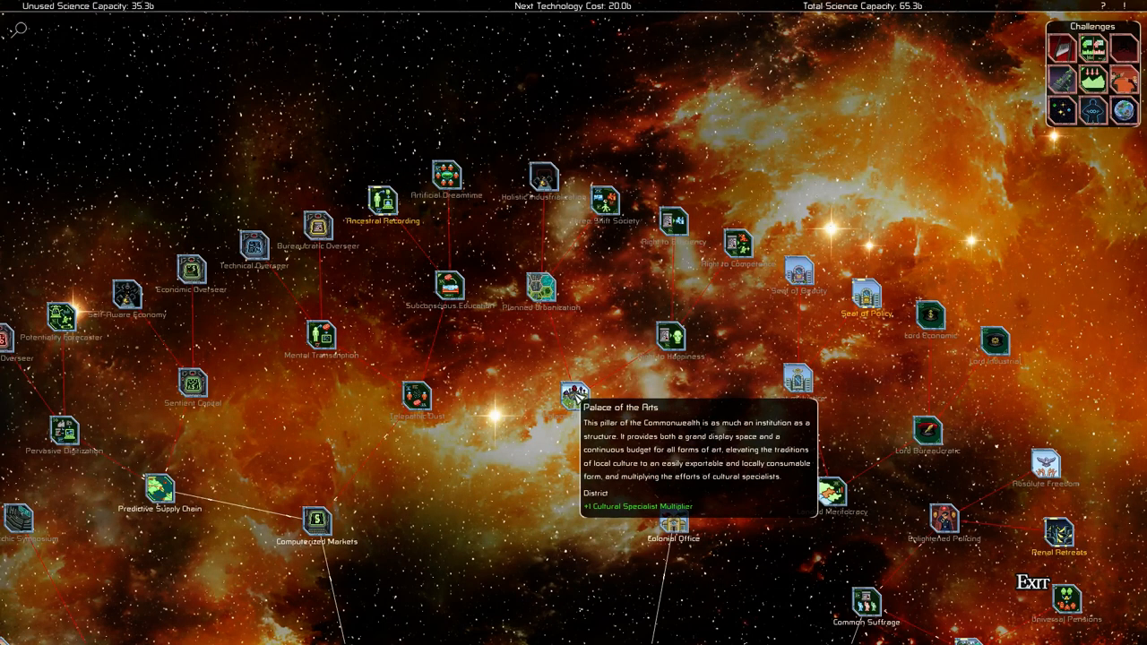
pyautogui.click(574, 394)
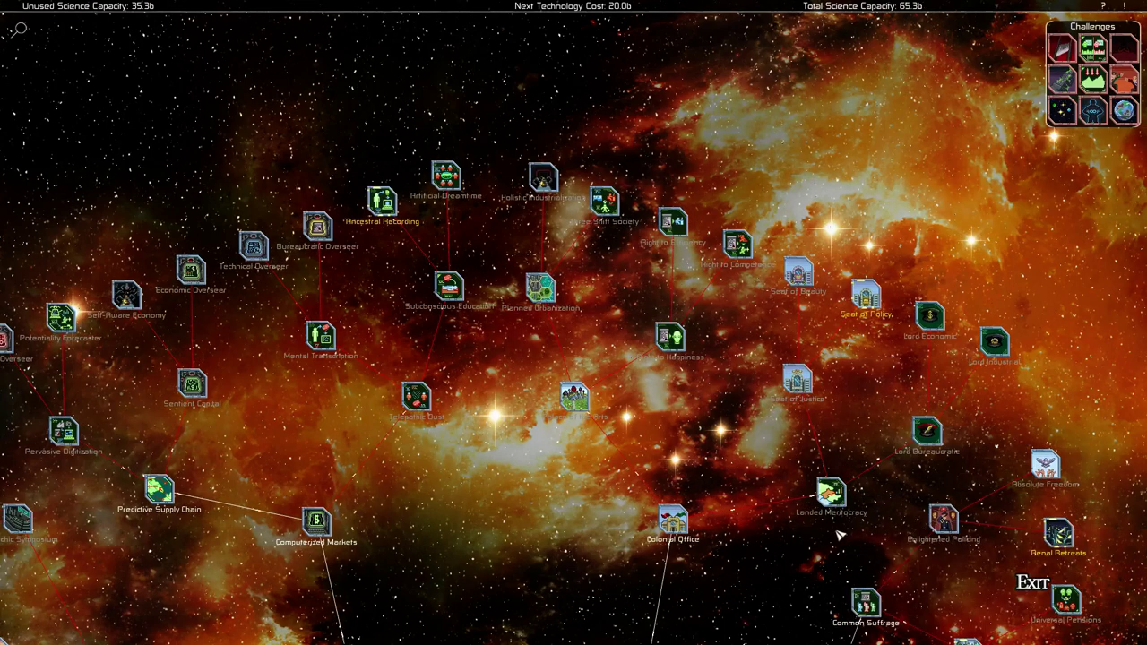
pyautogui.moveTo(828, 512)
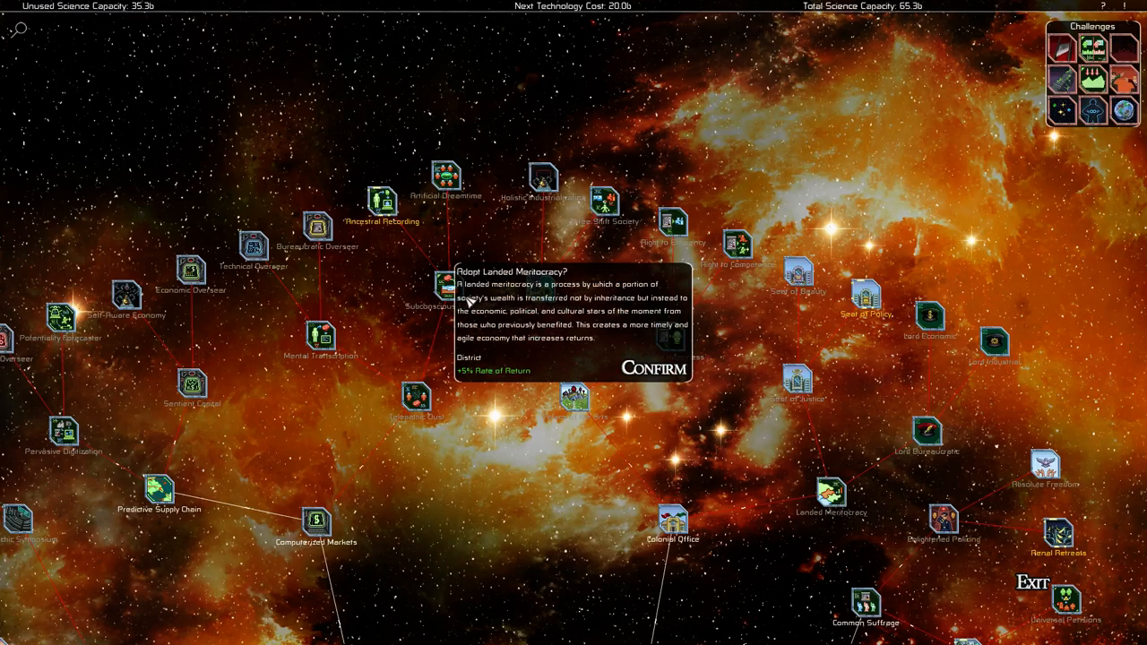
pyautogui.moveTo(615, 297)
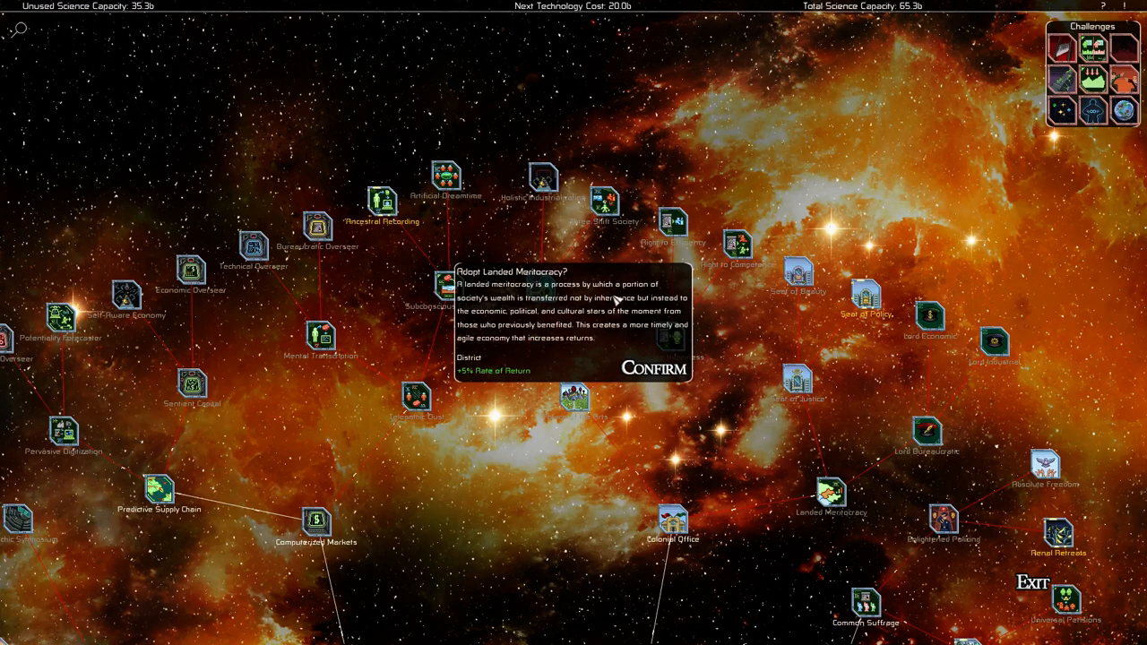
pyautogui.moveTo(501, 312)
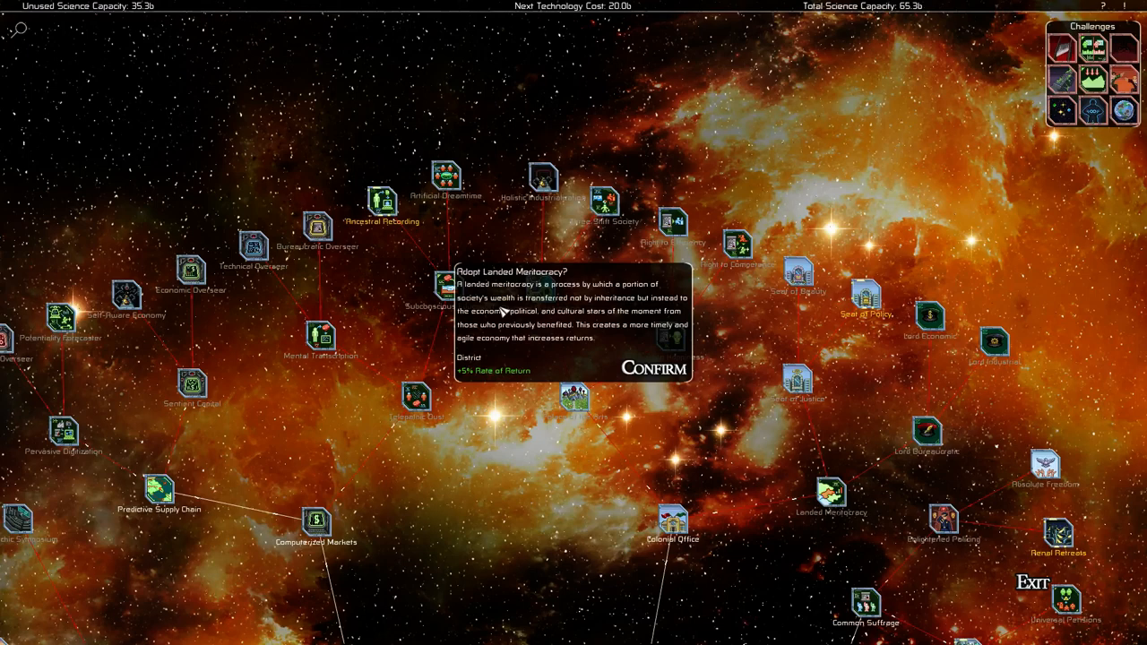
pyautogui.moveTo(602, 340)
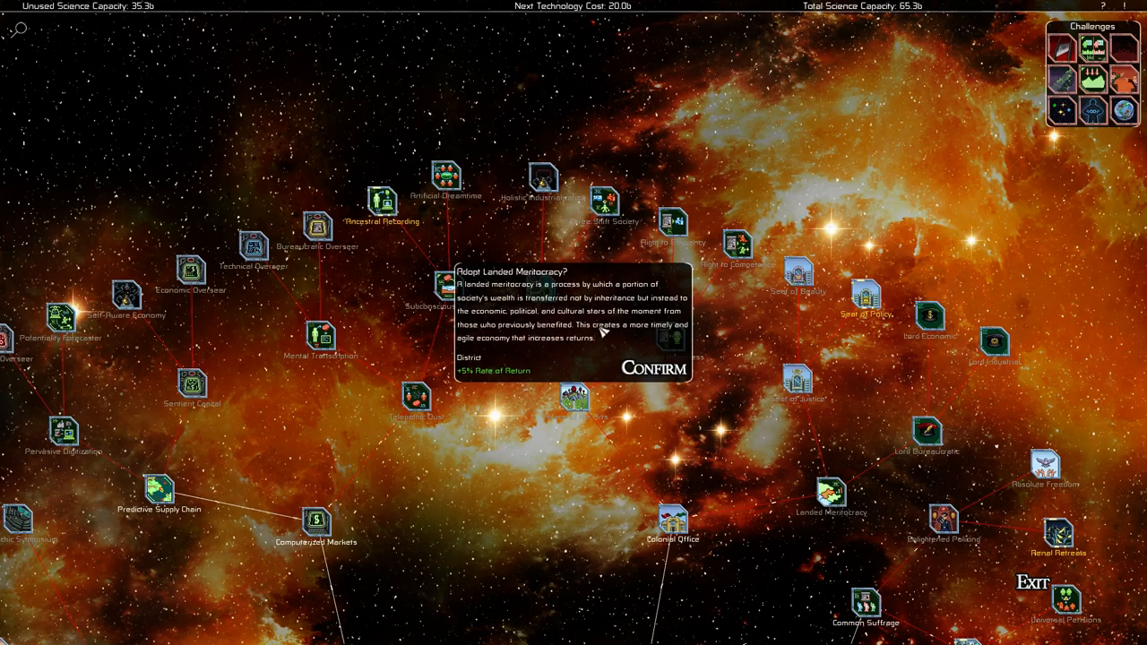
pyautogui.moveTo(577, 312)
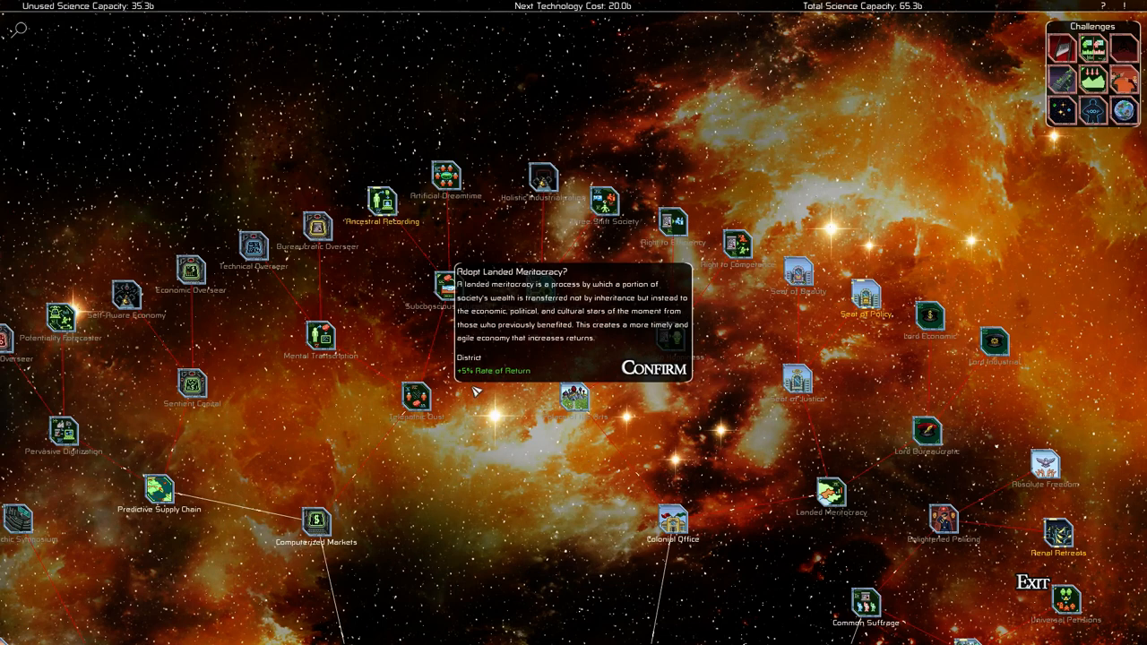
pyautogui.click(656, 369)
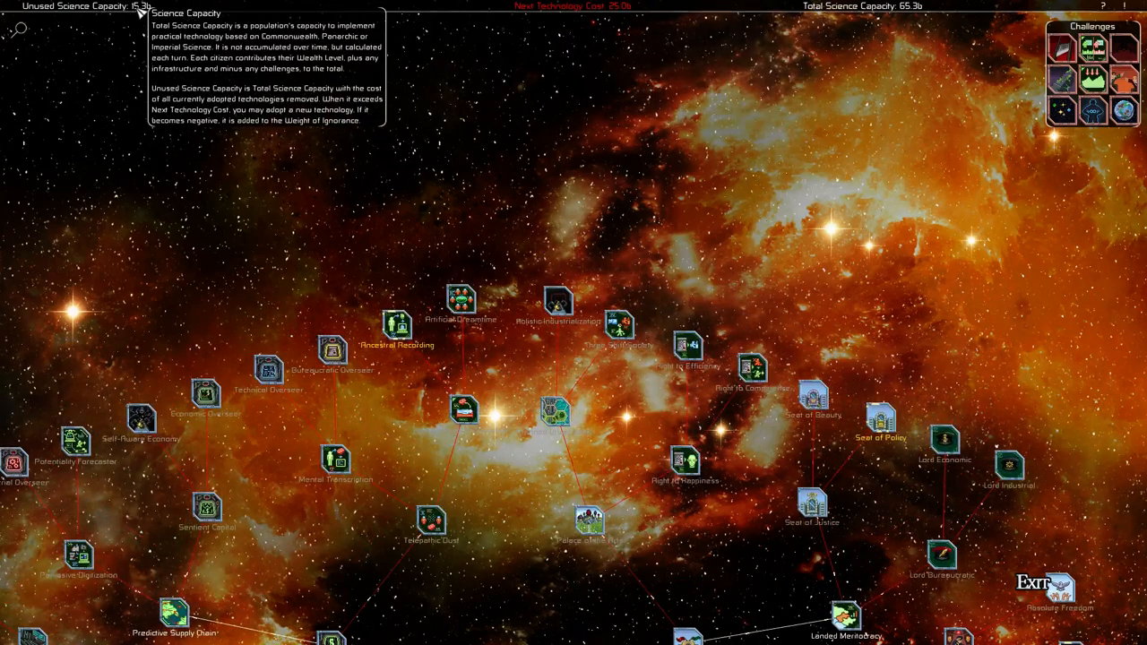
pyautogui.moveTo(753, 47)
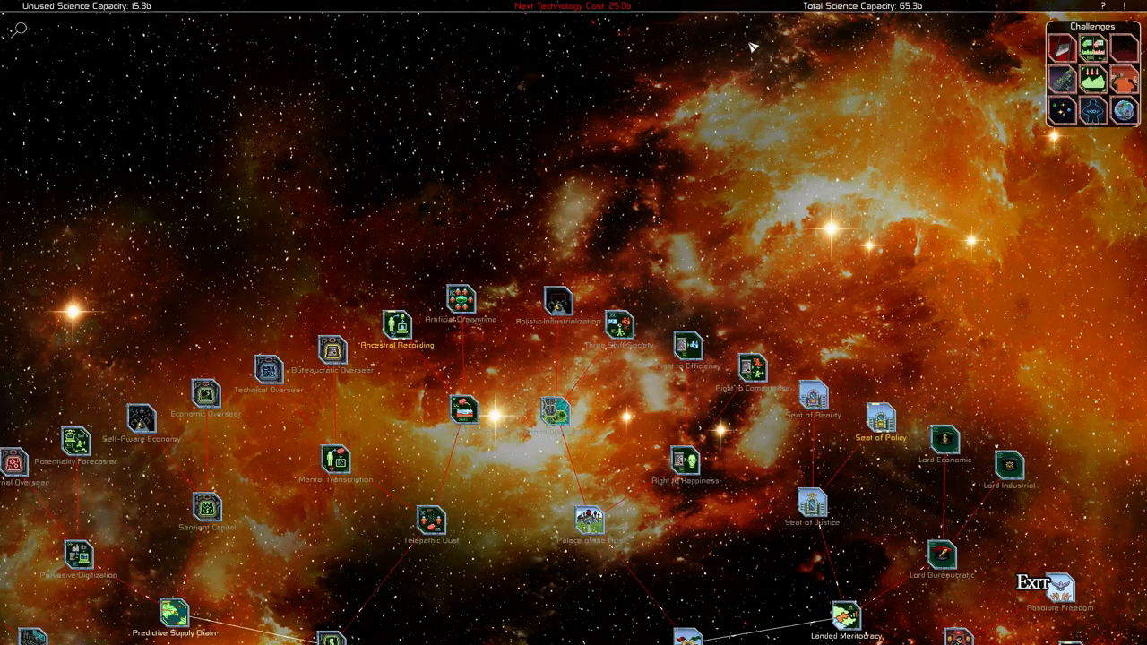
pyautogui.moveTo(670, 385)
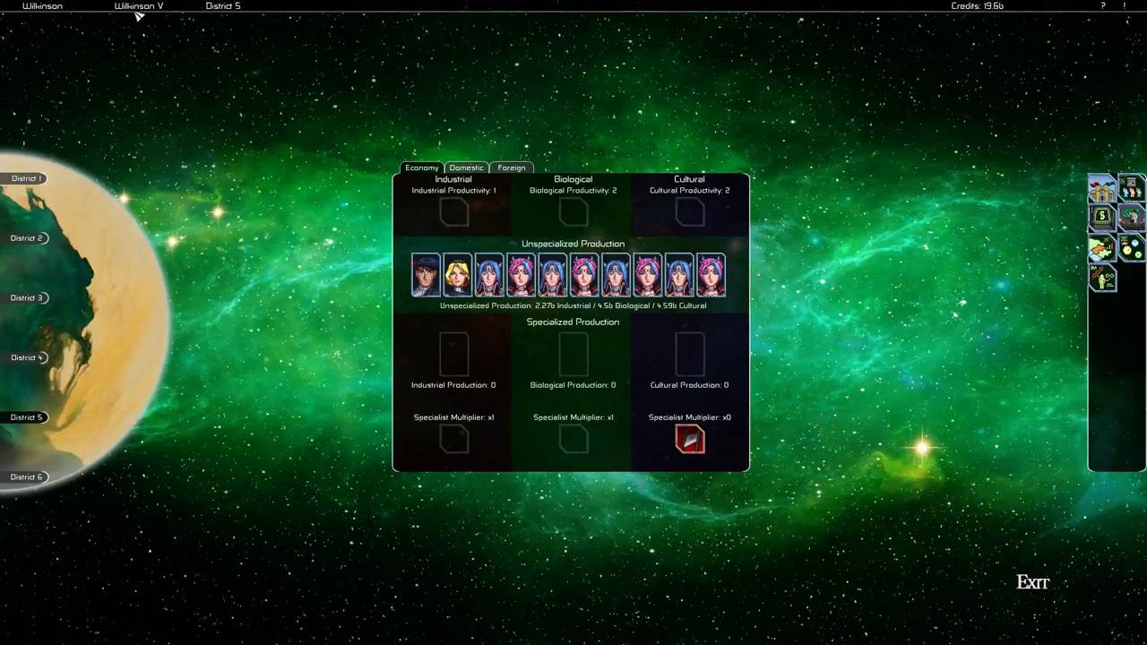
pyautogui.moveTo(914, 370)
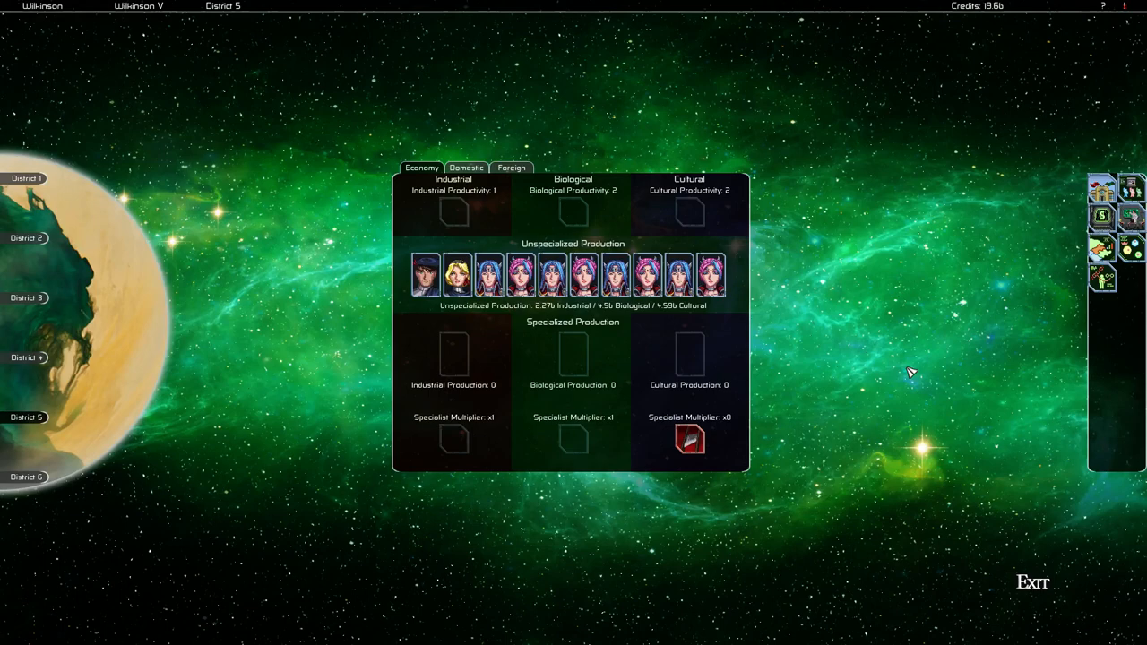
pyautogui.moveTo(914, 348)
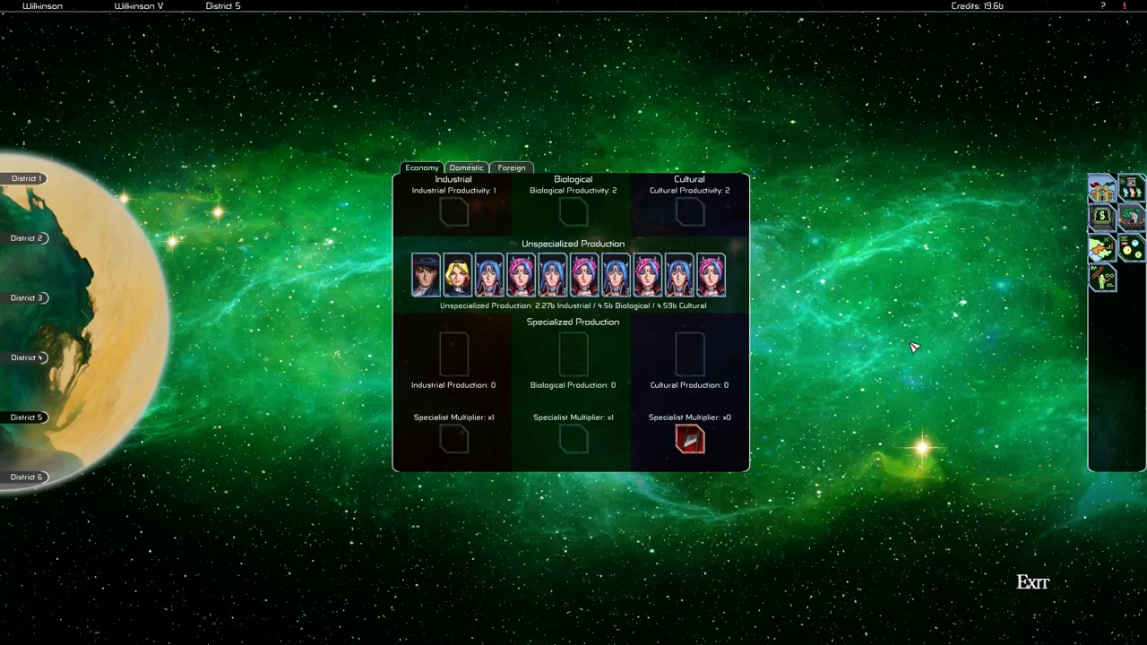
pyautogui.moveTo(908, 342)
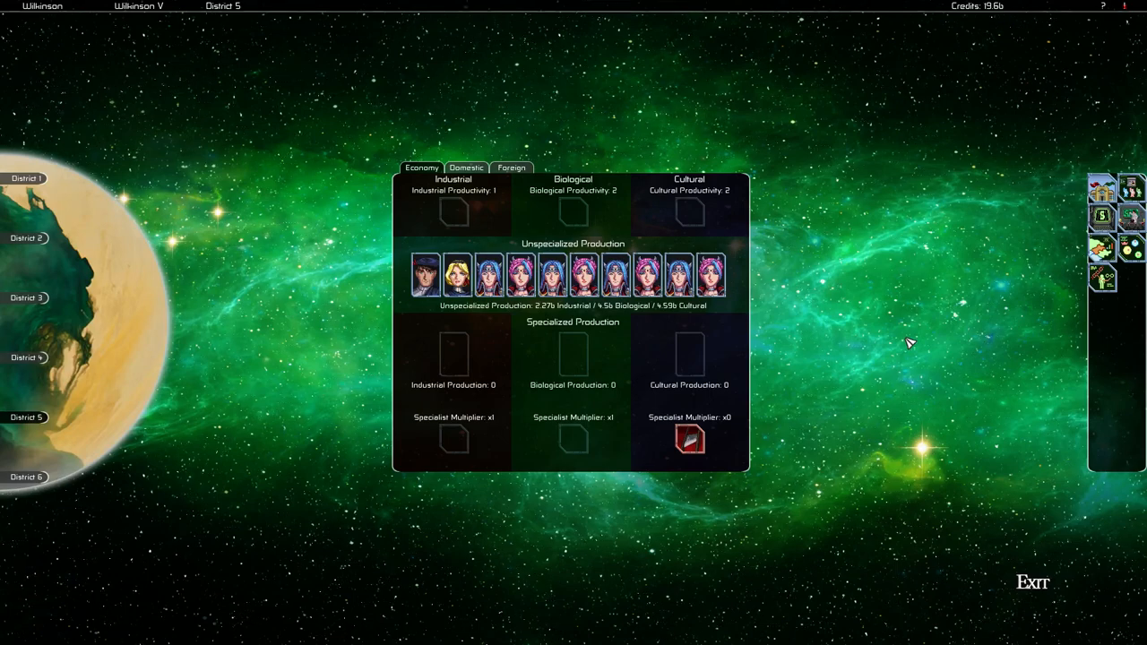
pyautogui.moveTo(421, 278)
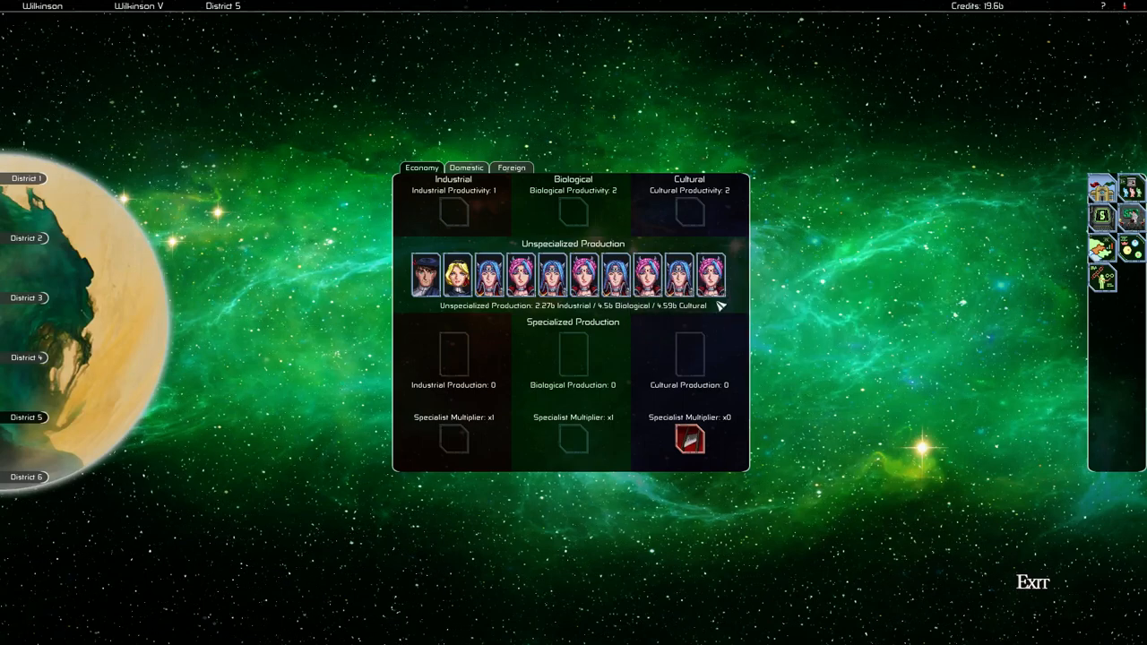
pyautogui.moveTo(648, 265)
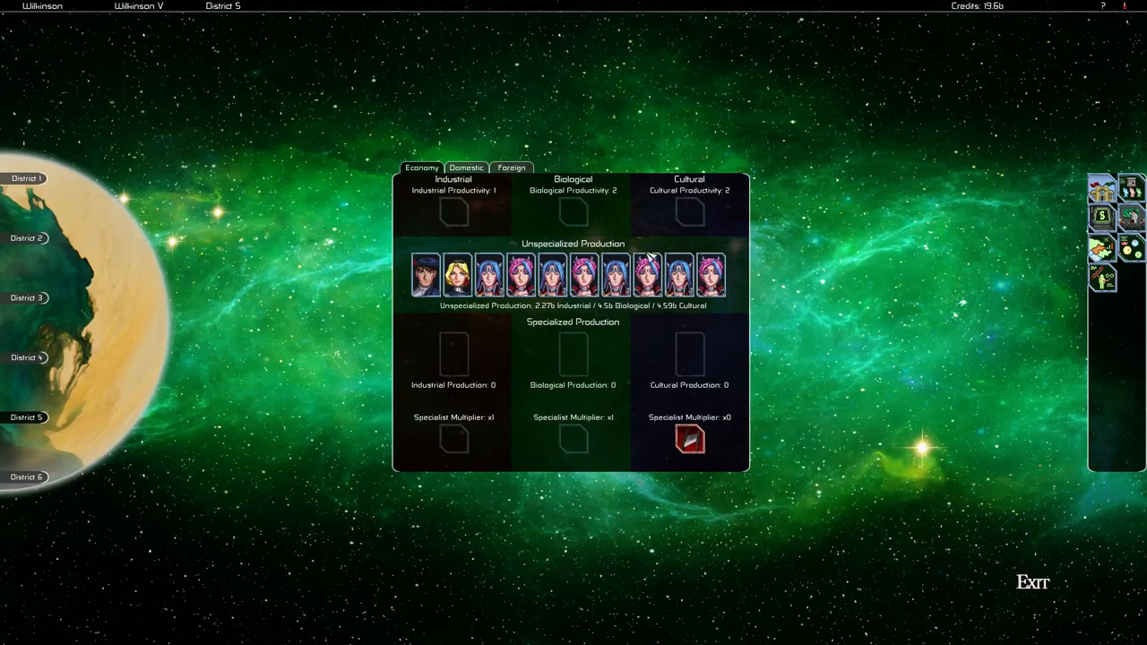
pyautogui.moveTo(960, 504)
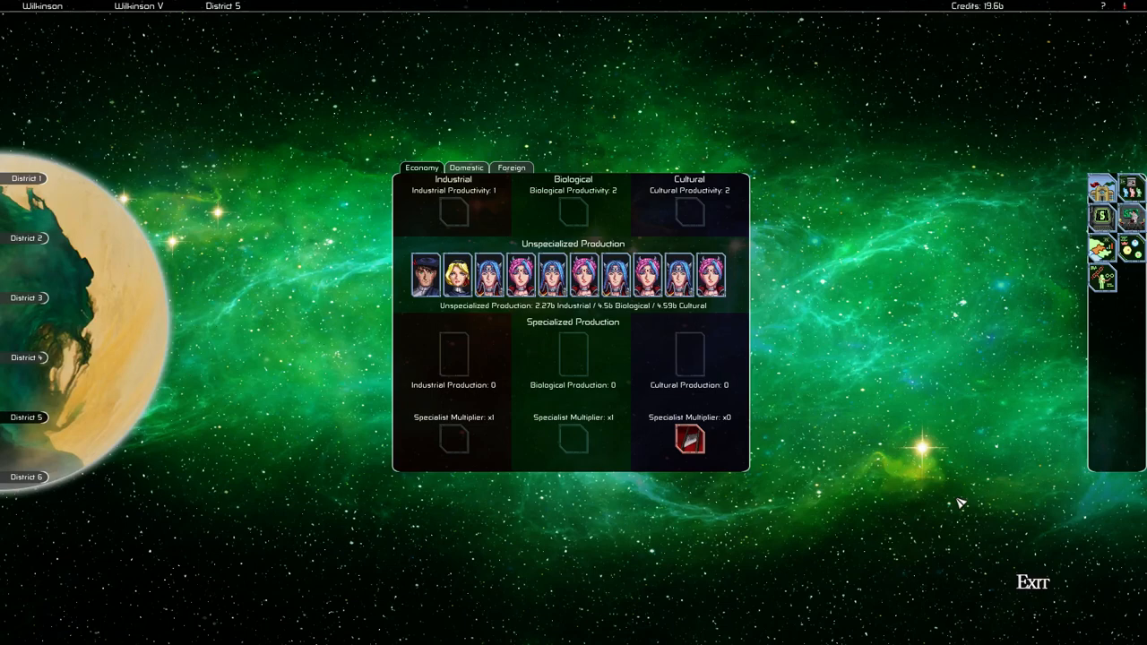
pyautogui.moveTo(1100, 276)
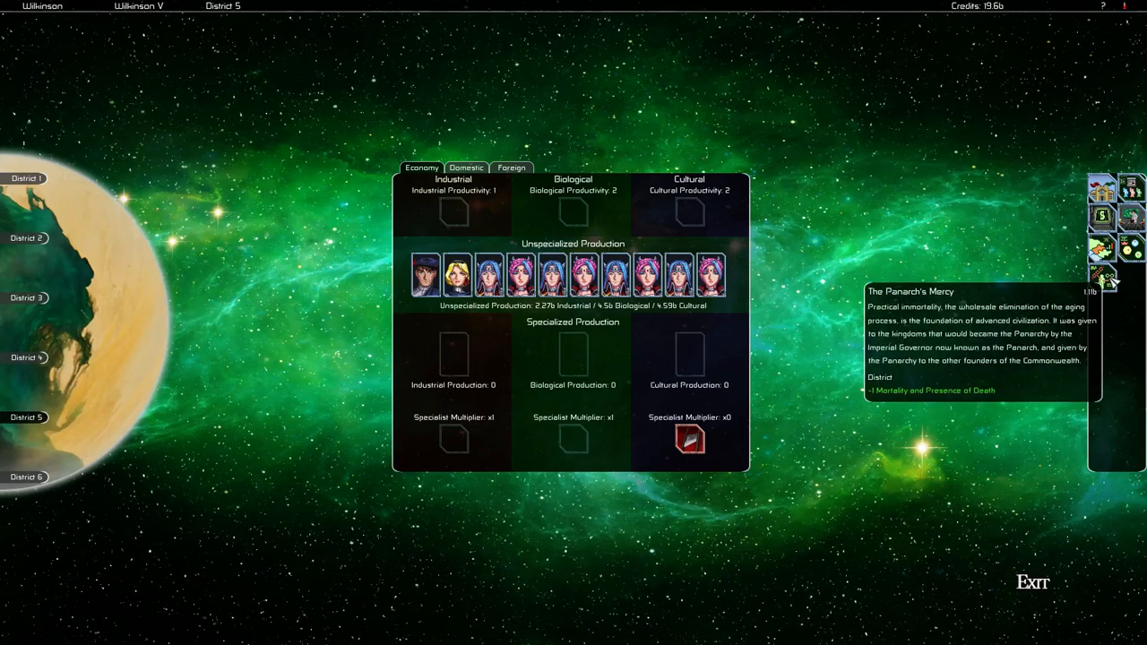
pyautogui.moveTo(983, 421)
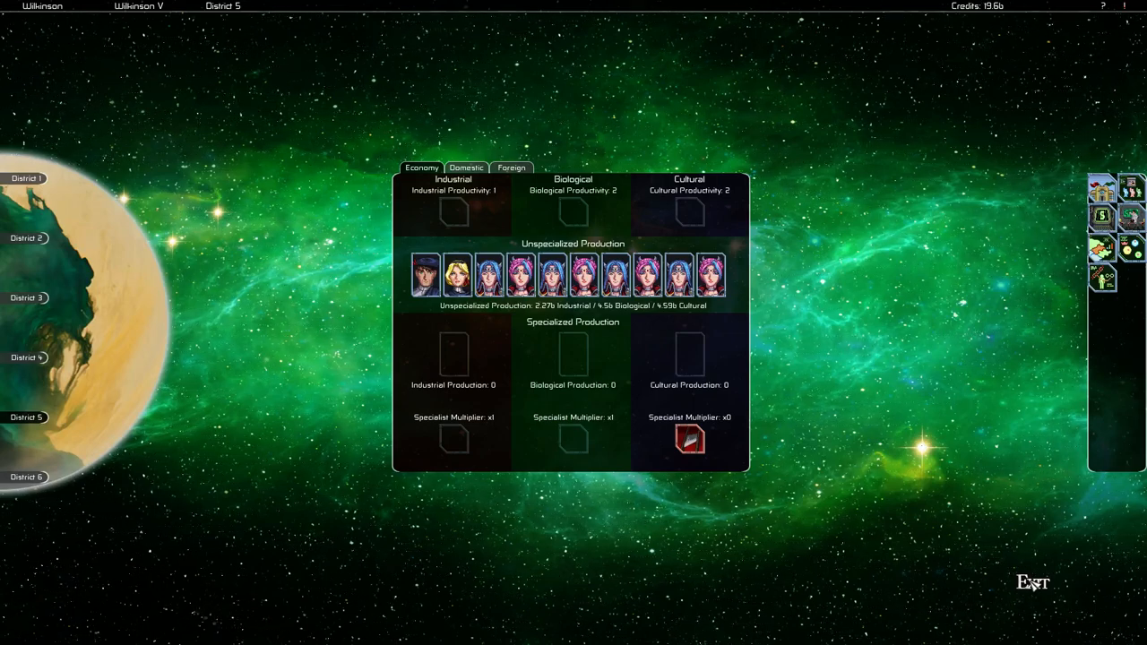
# - Return to the technology tree from District 5's economy view
pyautogui.click(1032, 580)
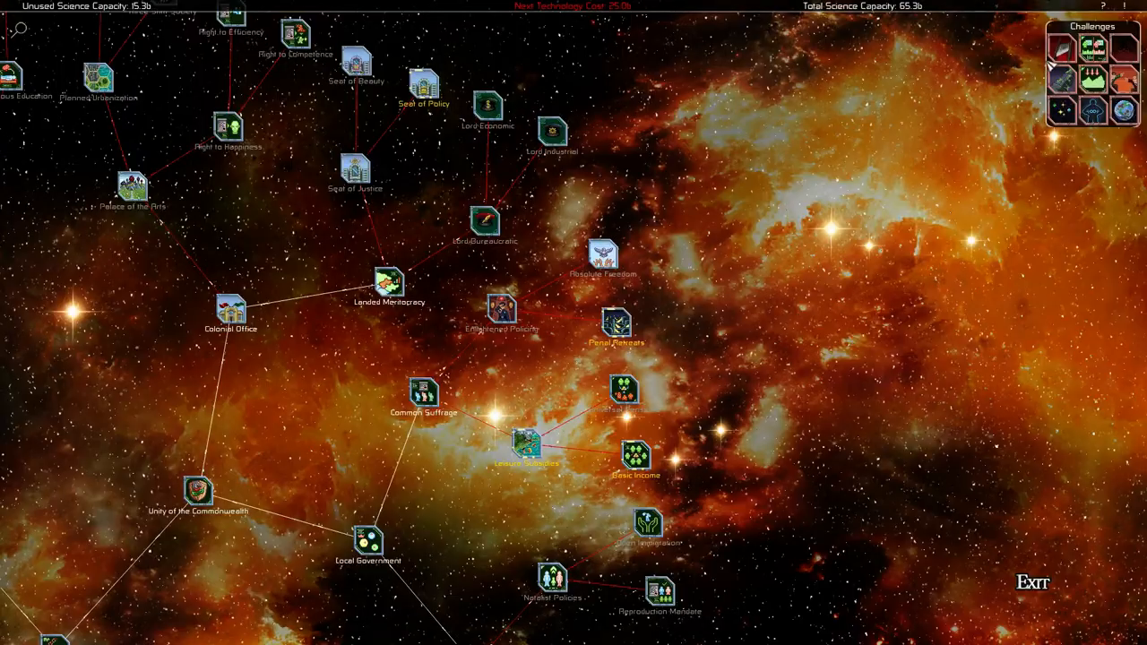
pyautogui.moveTo(1064, 36)
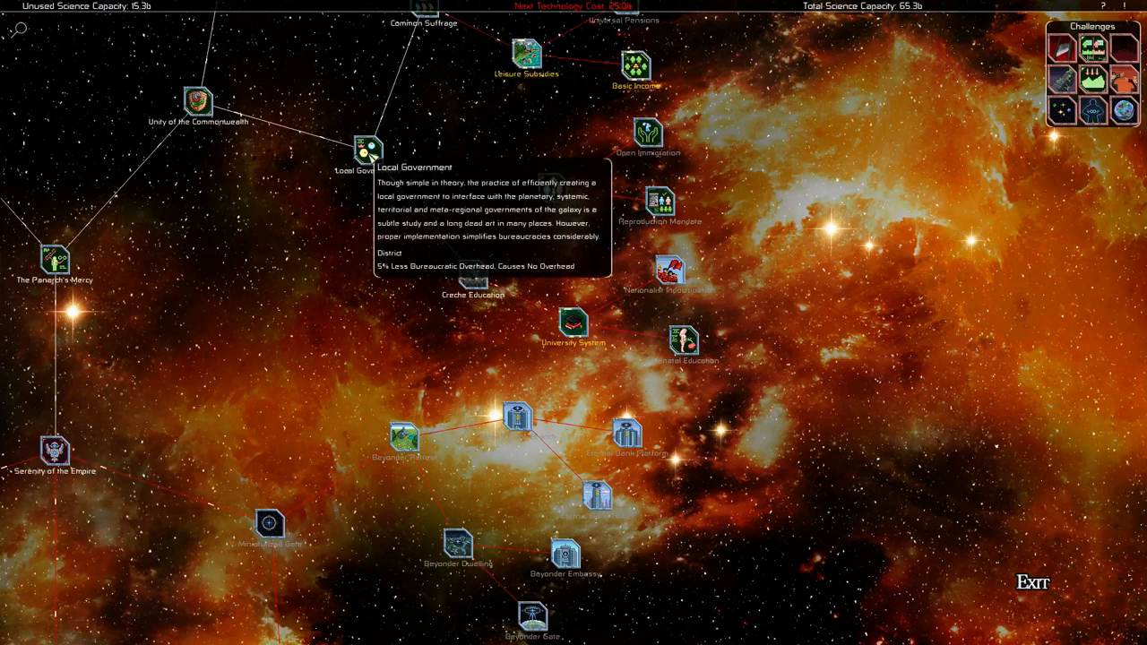
pyautogui.moveTo(570, 325)
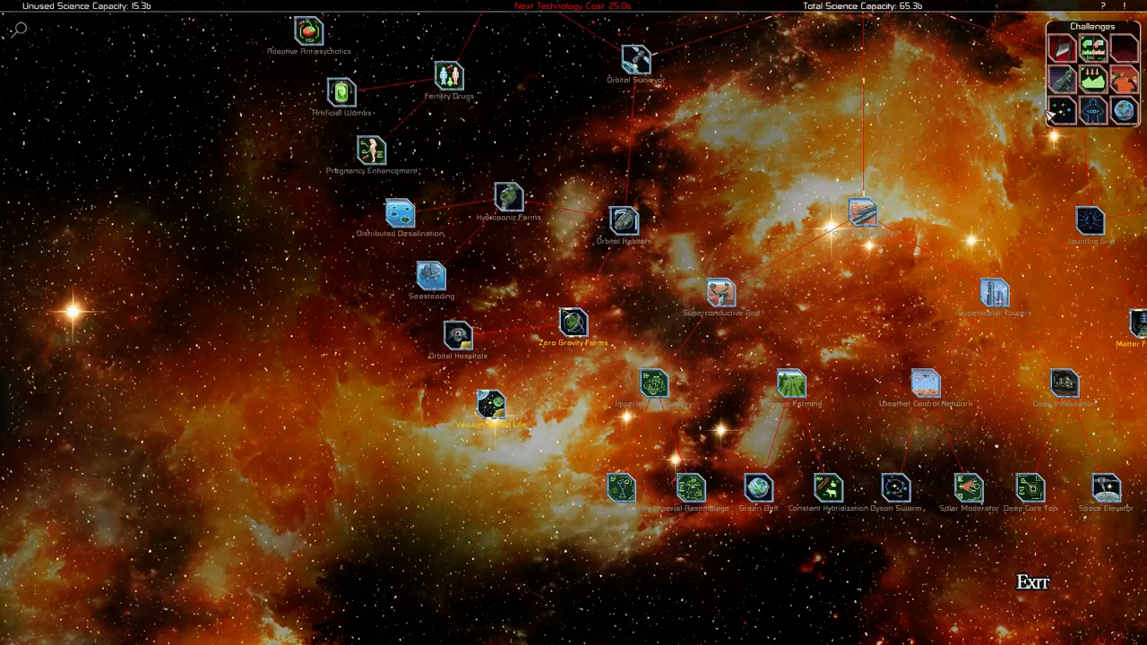
pyautogui.moveTo(1121, 107)
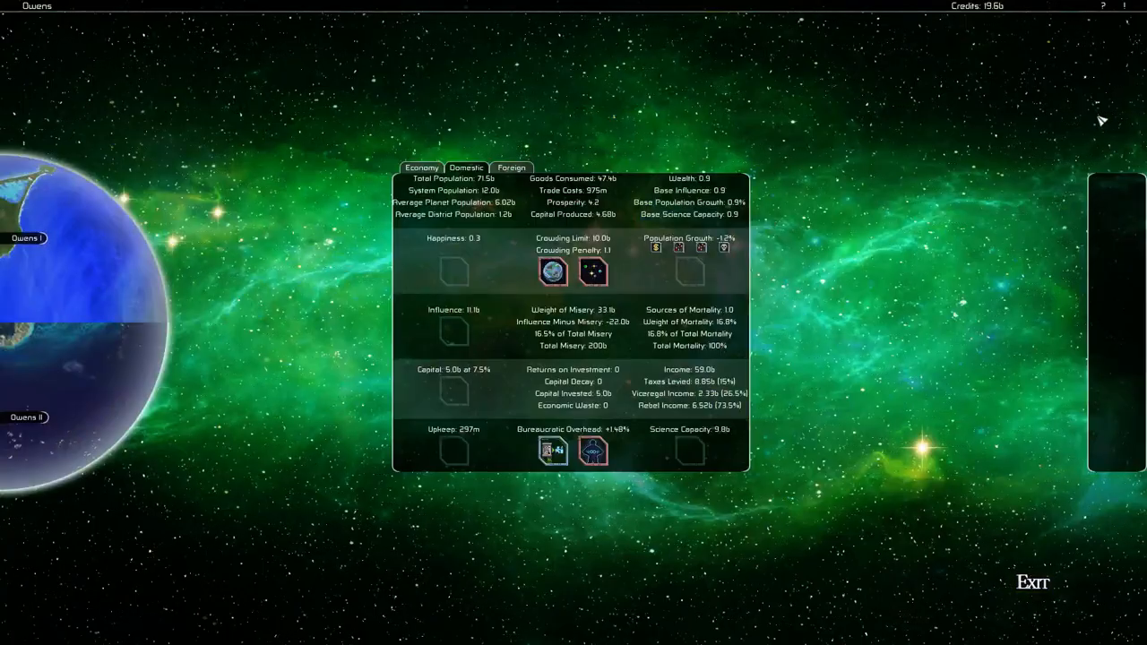
pyautogui.moveTo(799, 204)
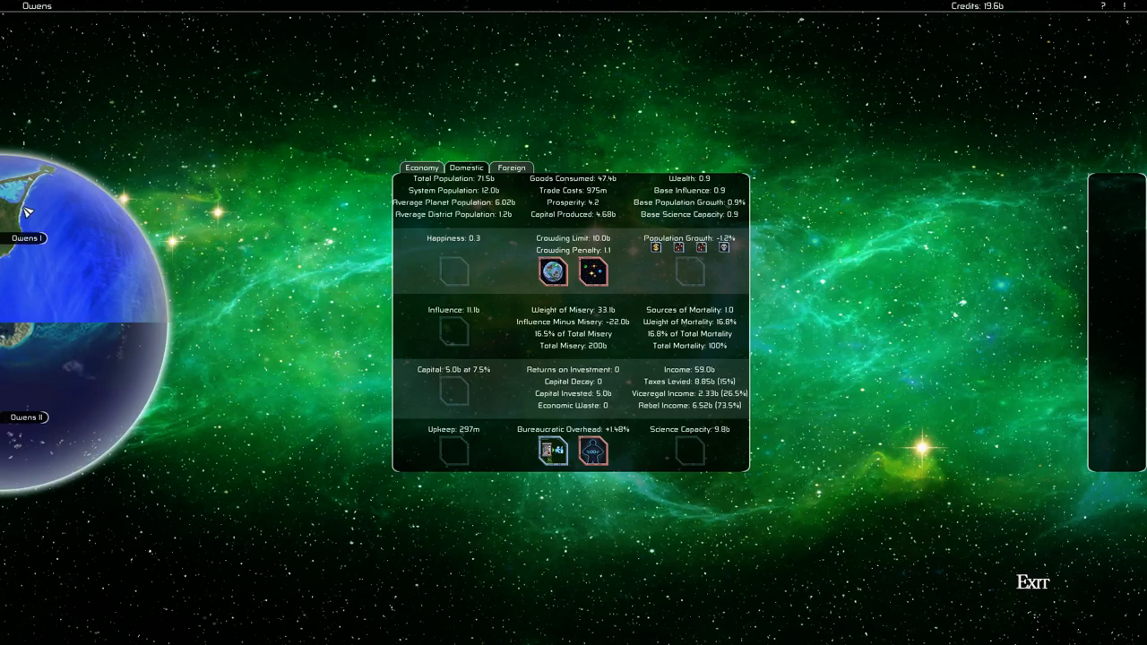
pyautogui.moveTo(147, 170)
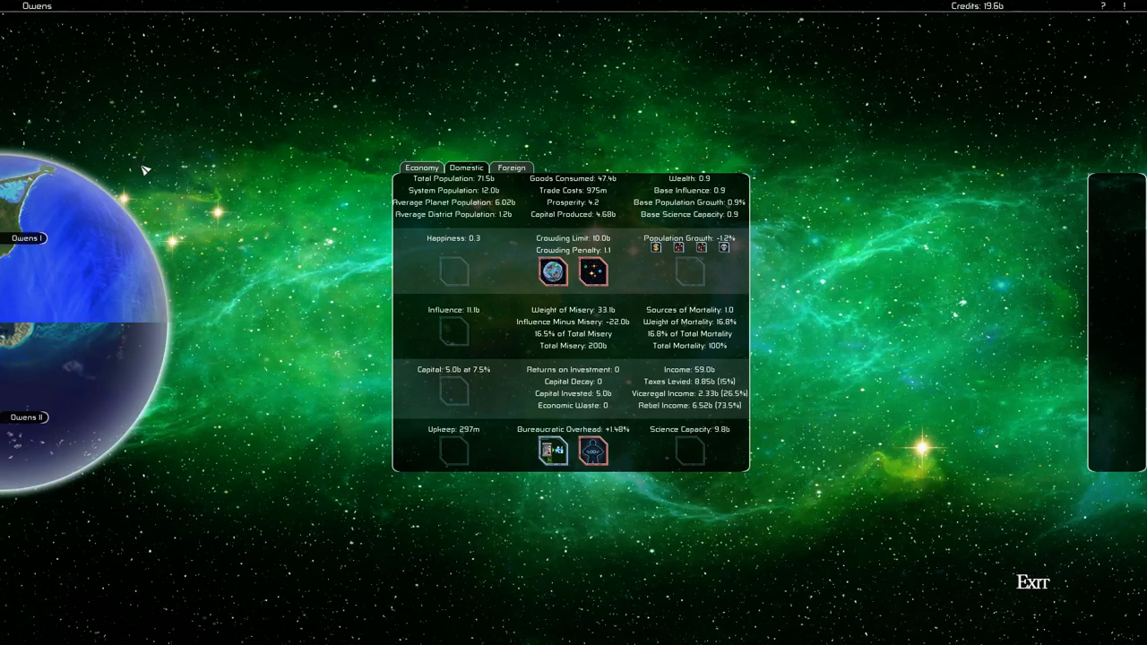
pyautogui.moveTo(36, 292)
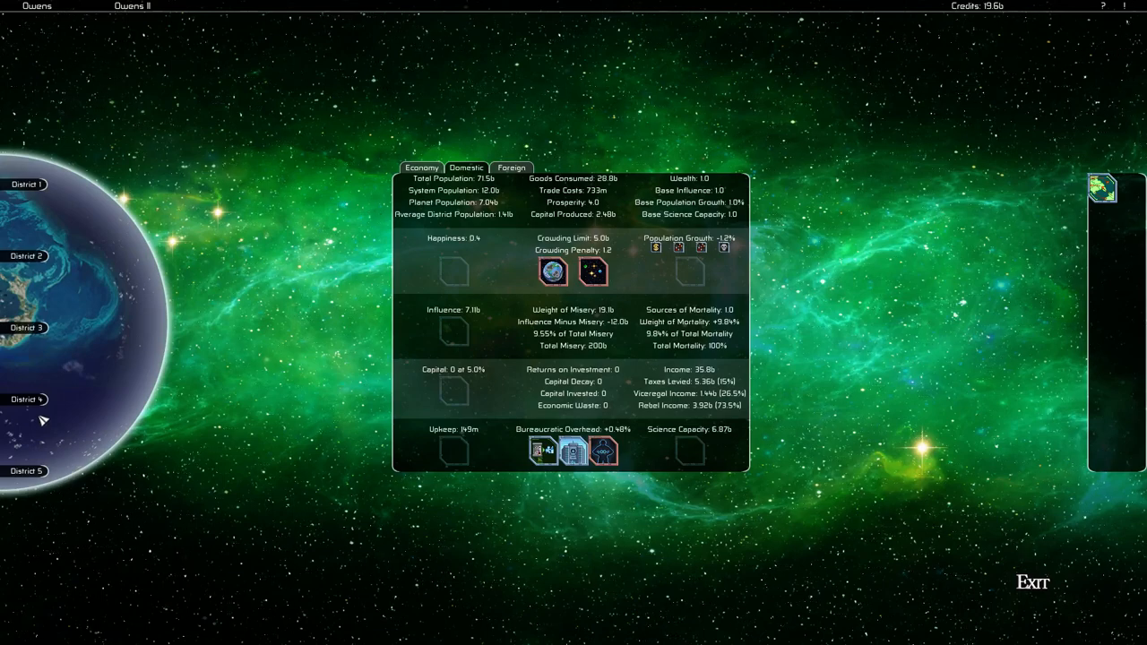
pyautogui.moveTo(38, 312)
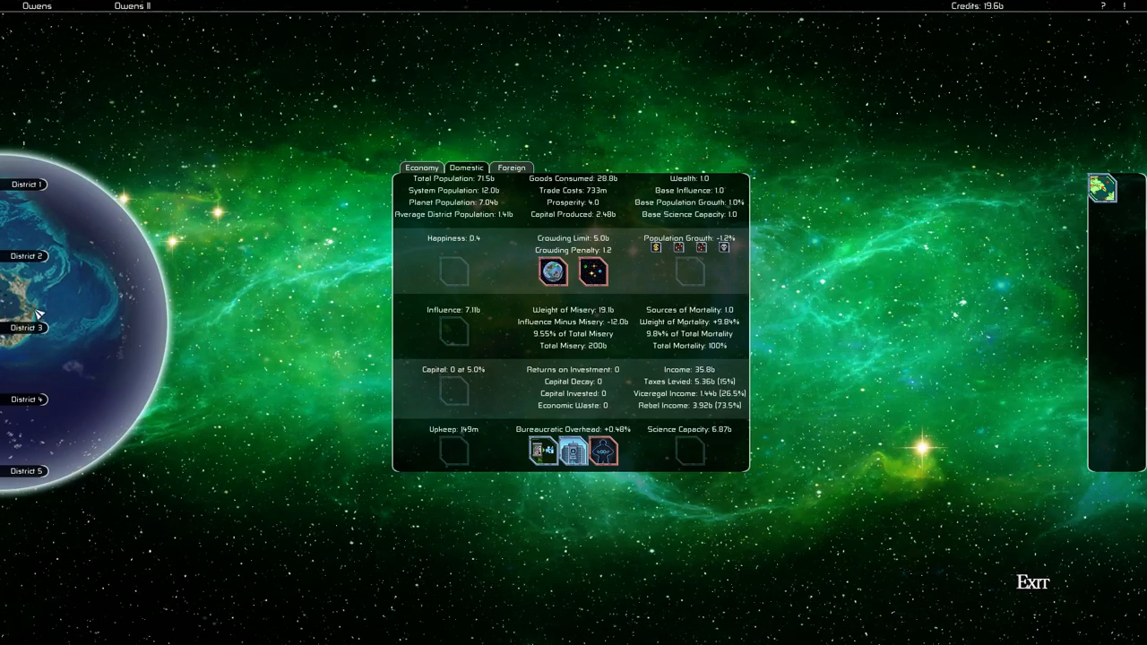
pyautogui.moveTo(32, 17)
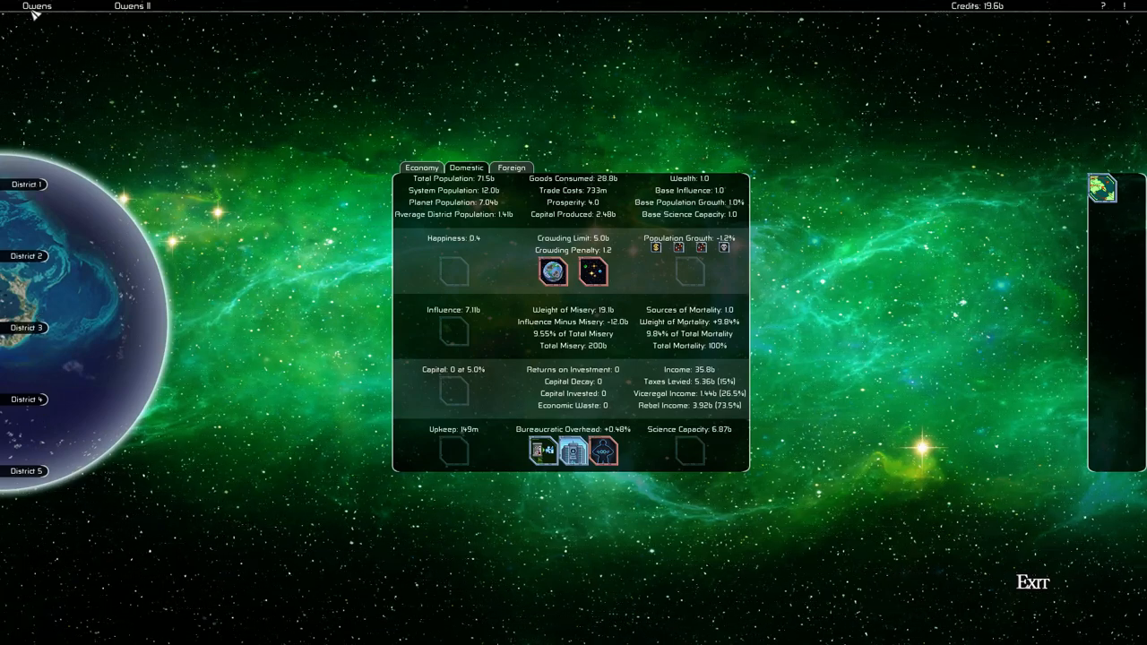
pyautogui.moveTo(133, 11)
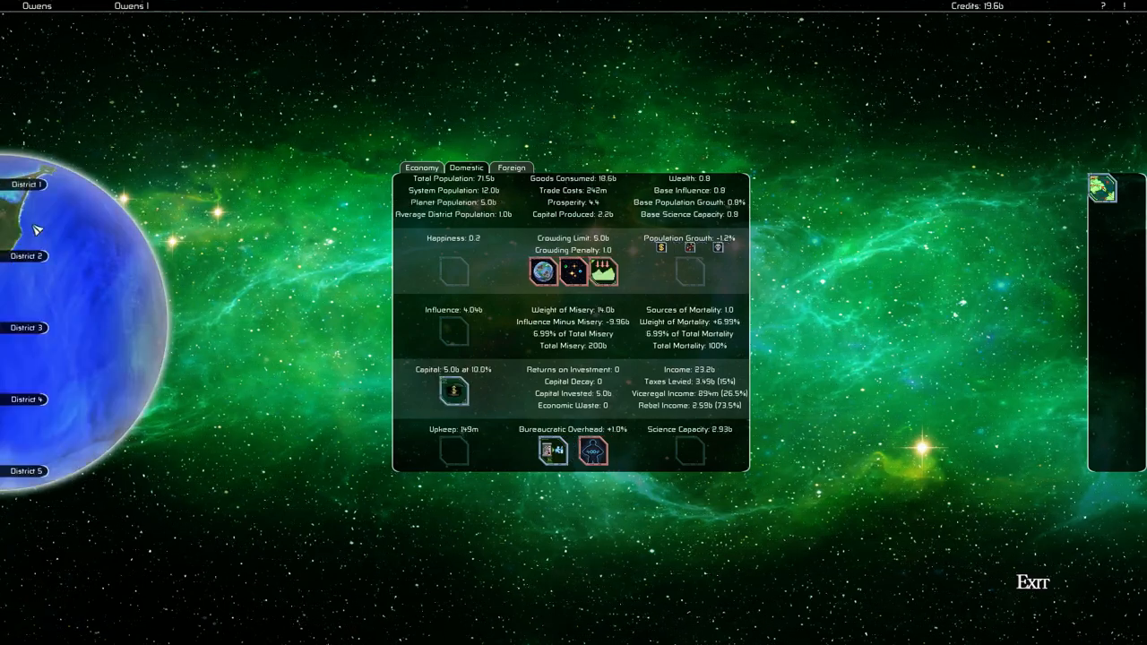
pyautogui.moveTo(122, 7)
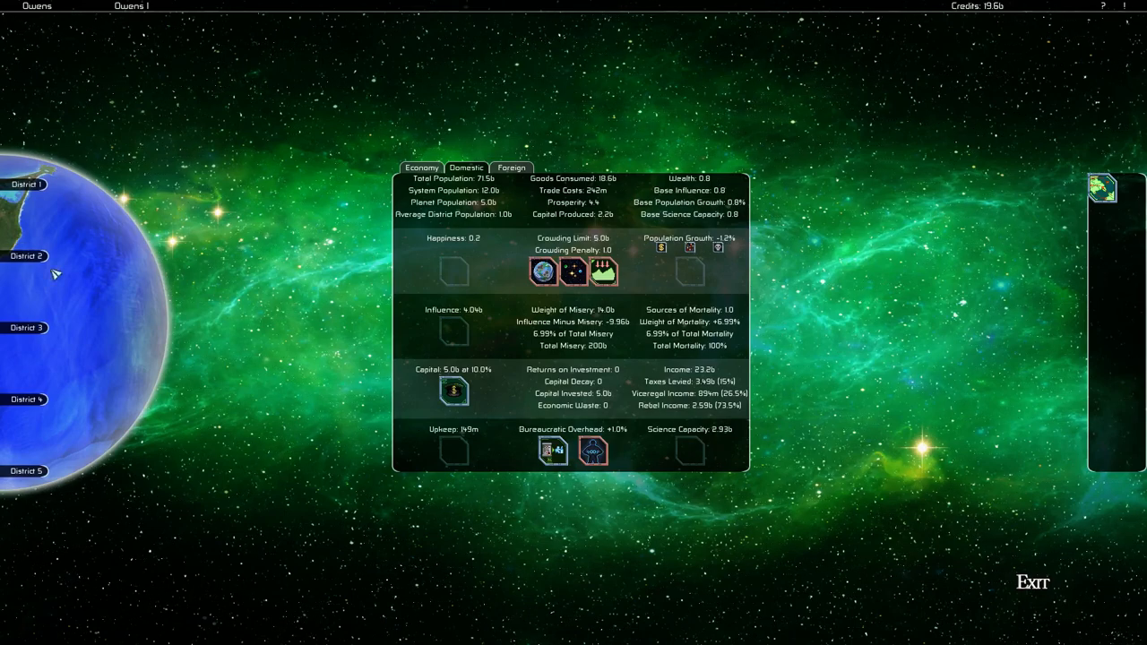
pyautogui.moveTo(142, 25)
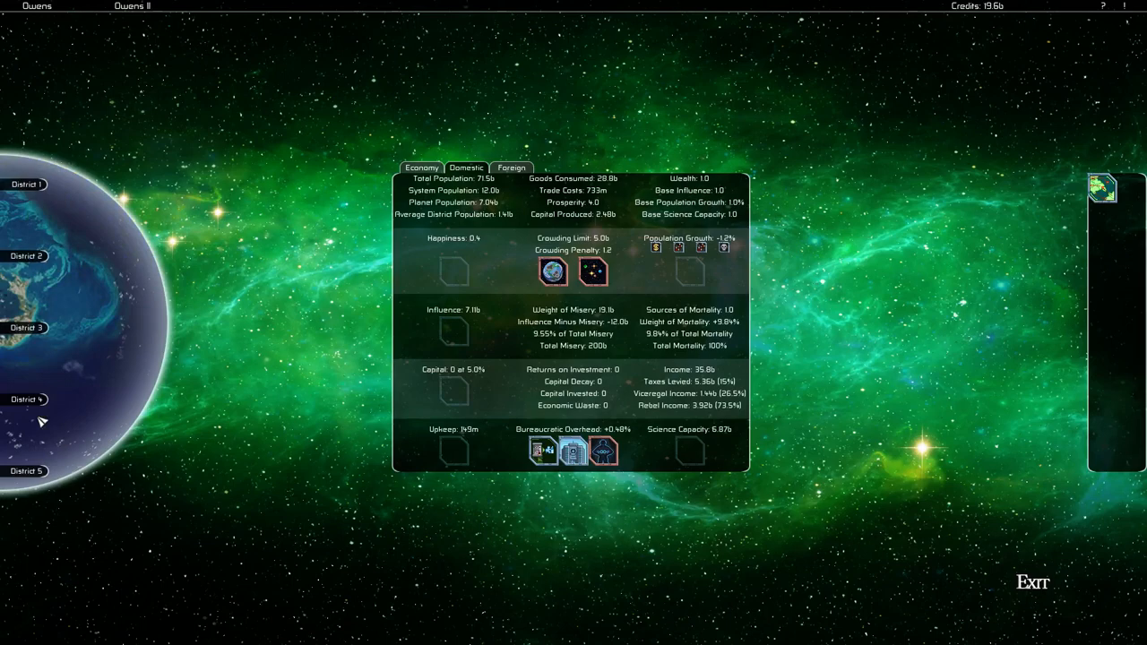
pyautogui.moveTo(47, 32)
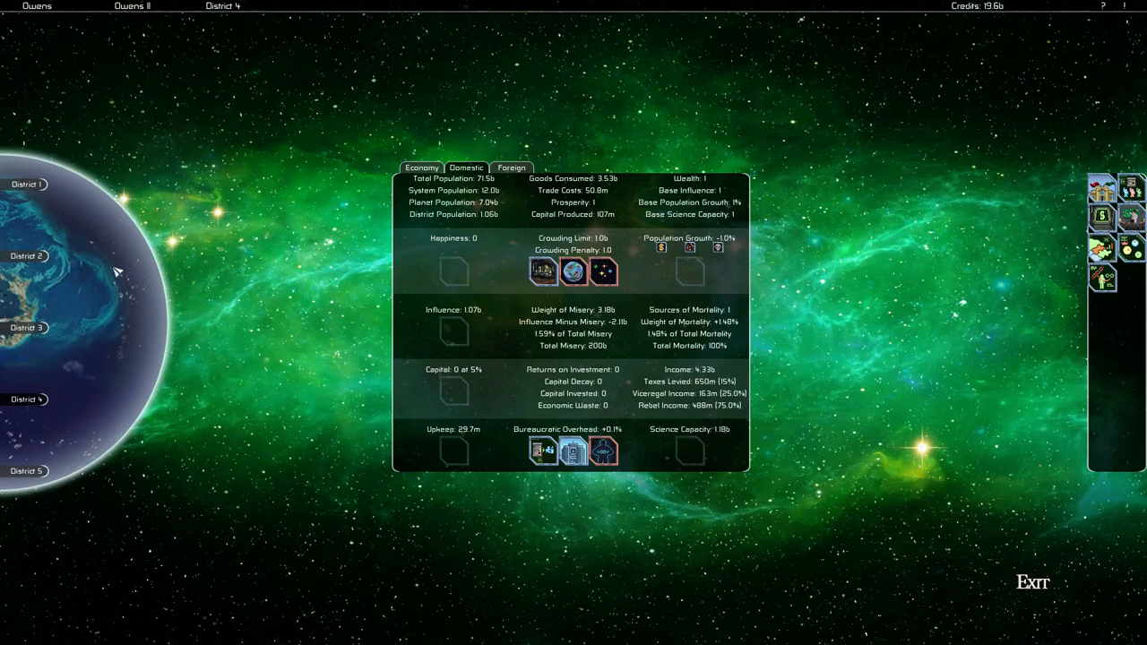
# - Review District 4's economy and domestic panels, then move on to Sullivan I's economy panel
pyautogui.click(465, 168)
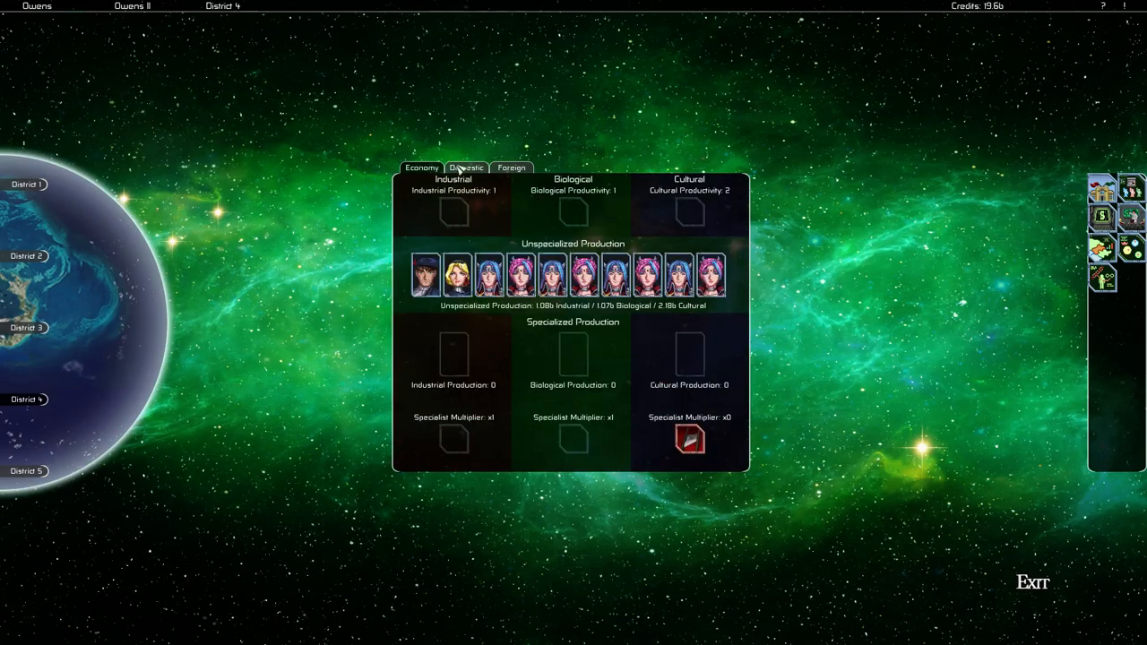
pyautogui.click(420, 168)
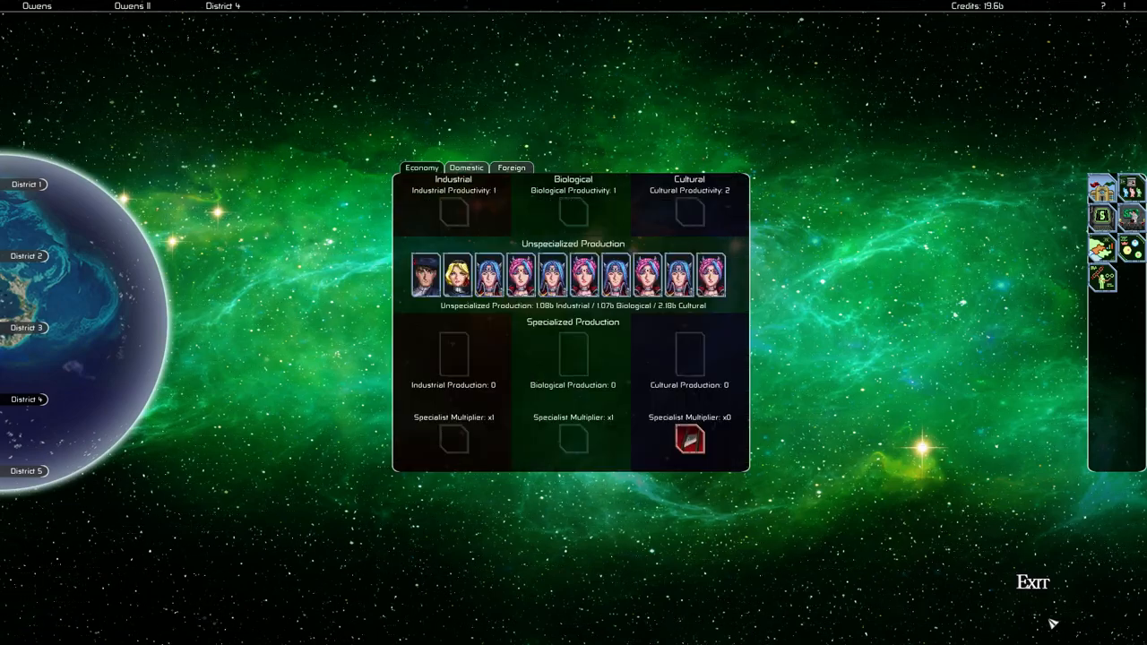
pyautogui.click(1032, 583)
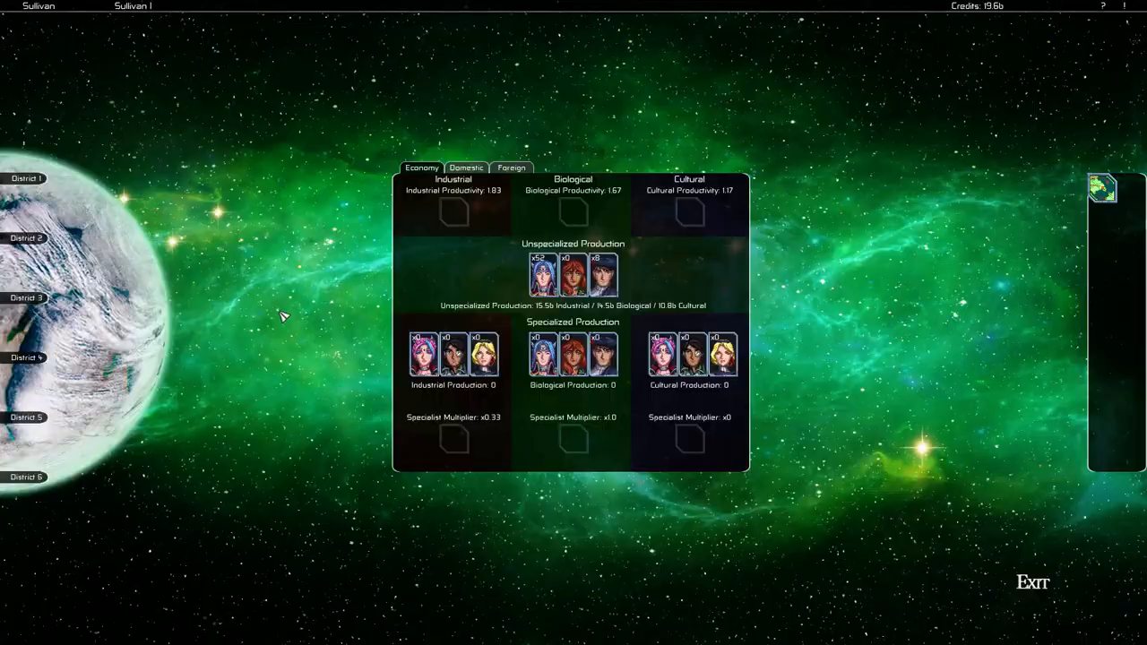
# - Go up to the Sullivan system overview and select District 1 of Sullivan I
pyautogui.click(1032, 582)
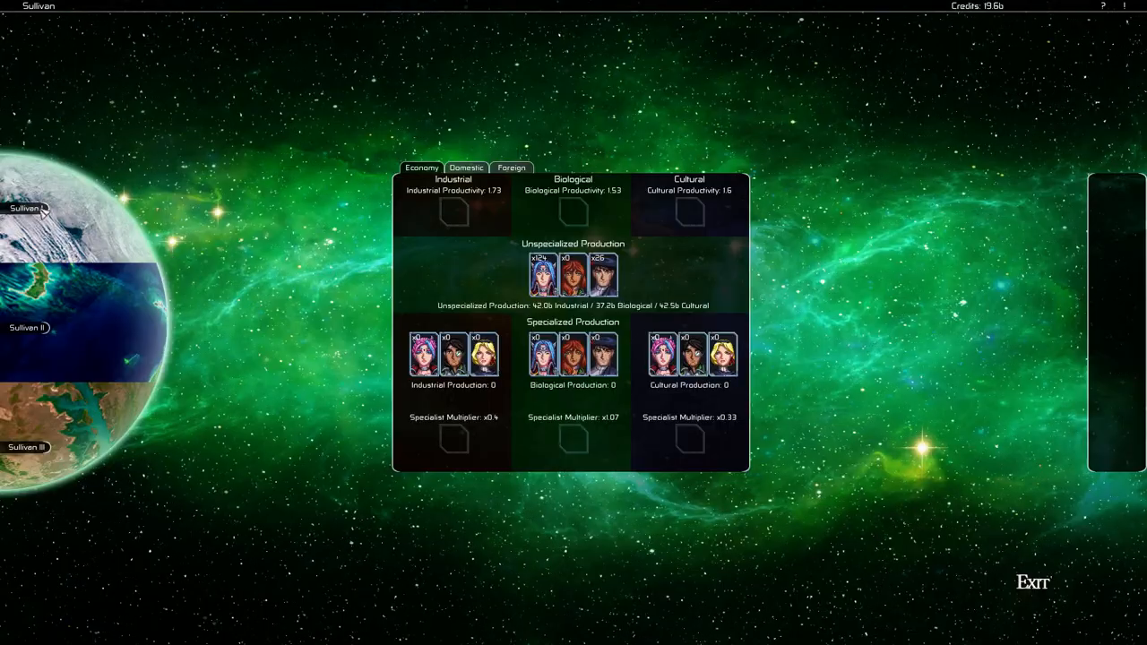
pyautogui.click(27, 208)
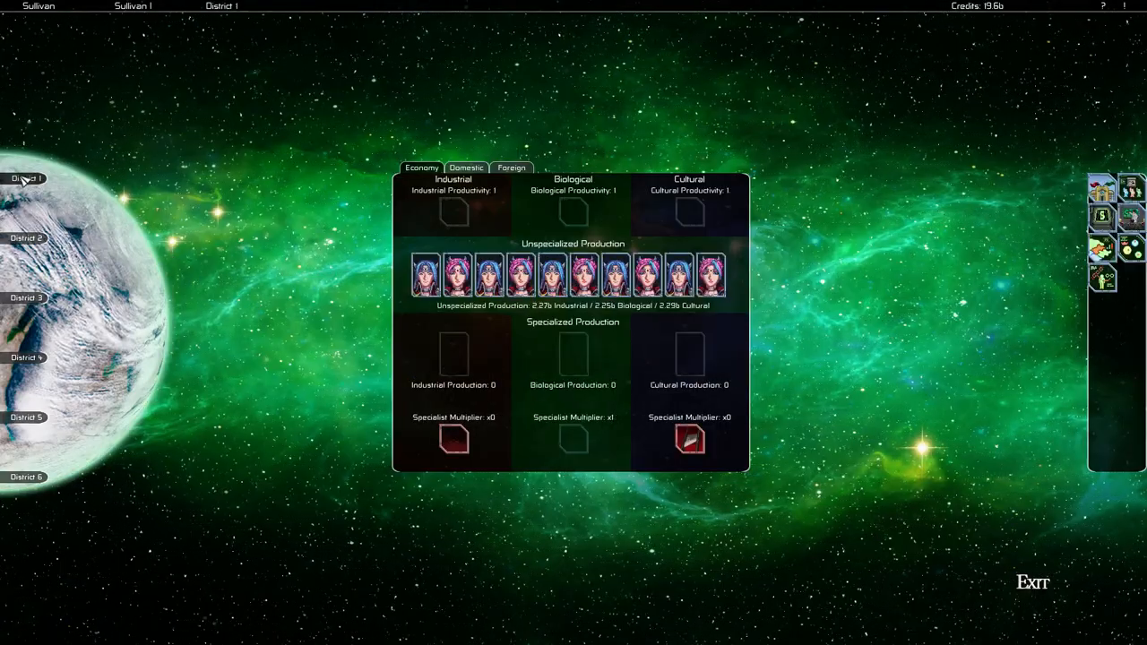
pyautogui.moveTo(759, 285)
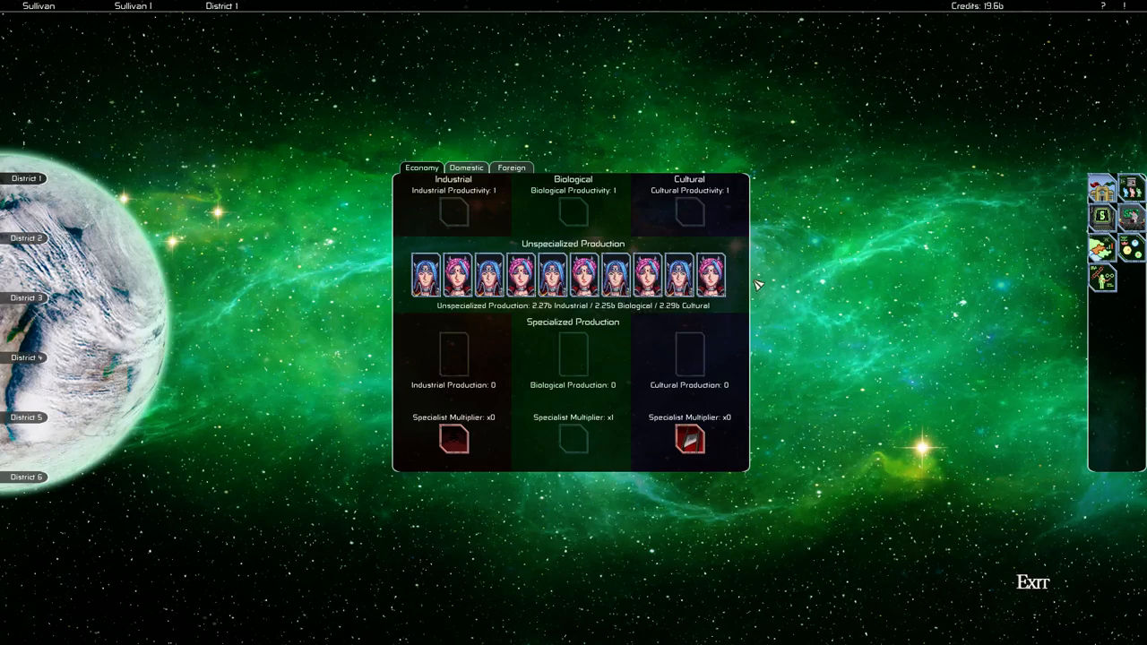
pyautogui.moveTo(706, 272)
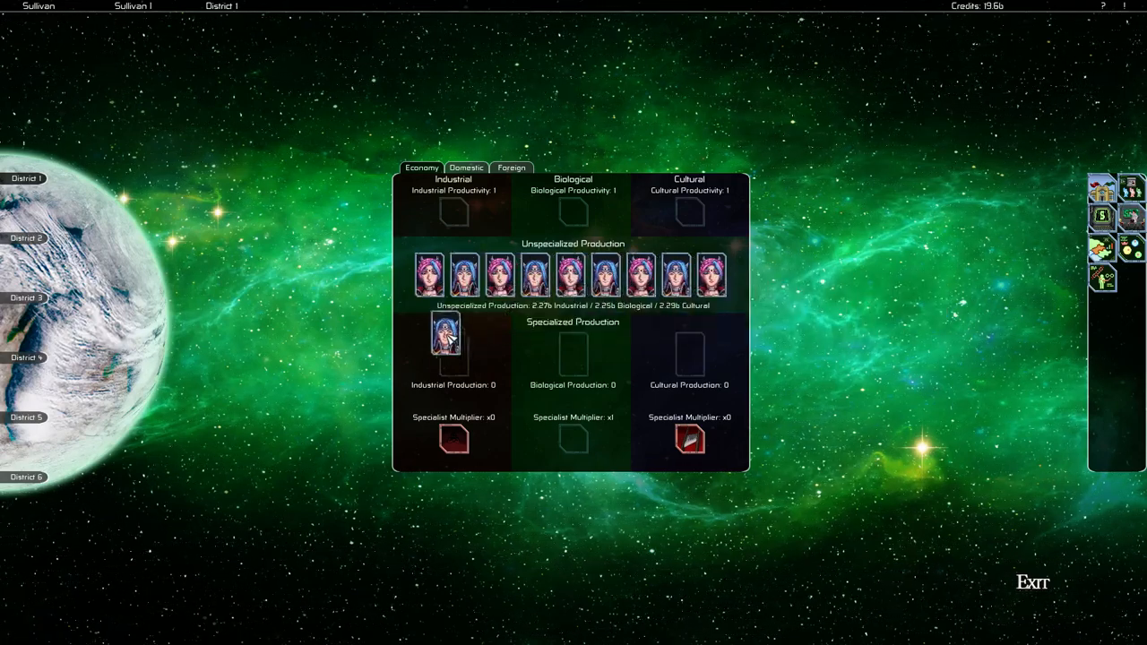
pyautogui.moveTo(431, 277)
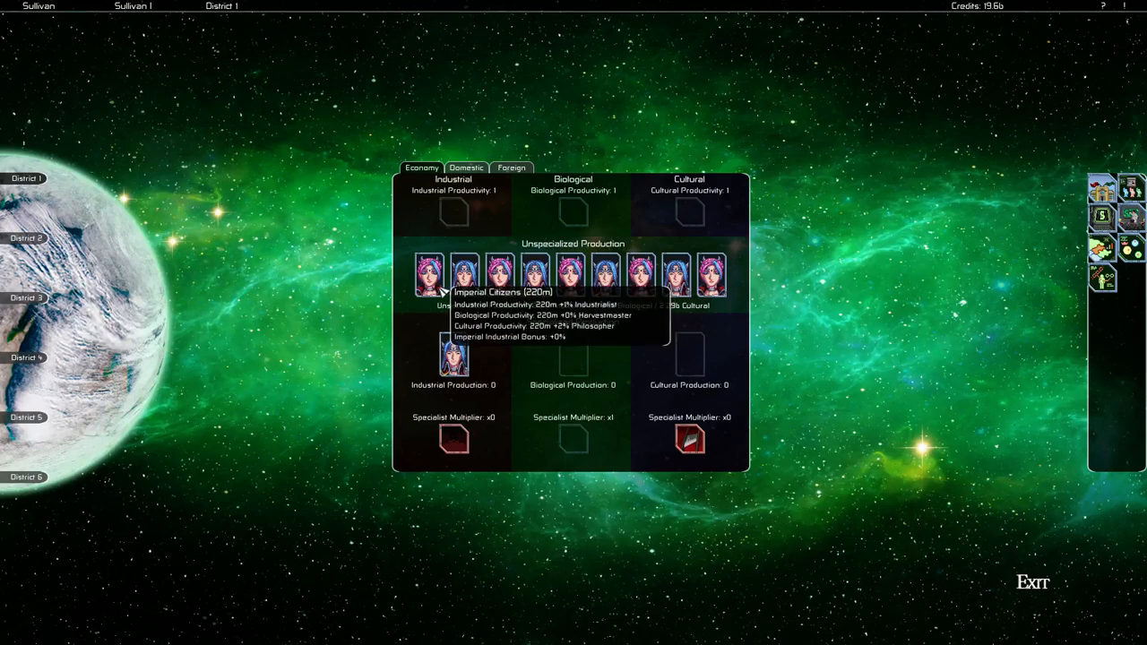
pyautogui.moveTo(606, 272)
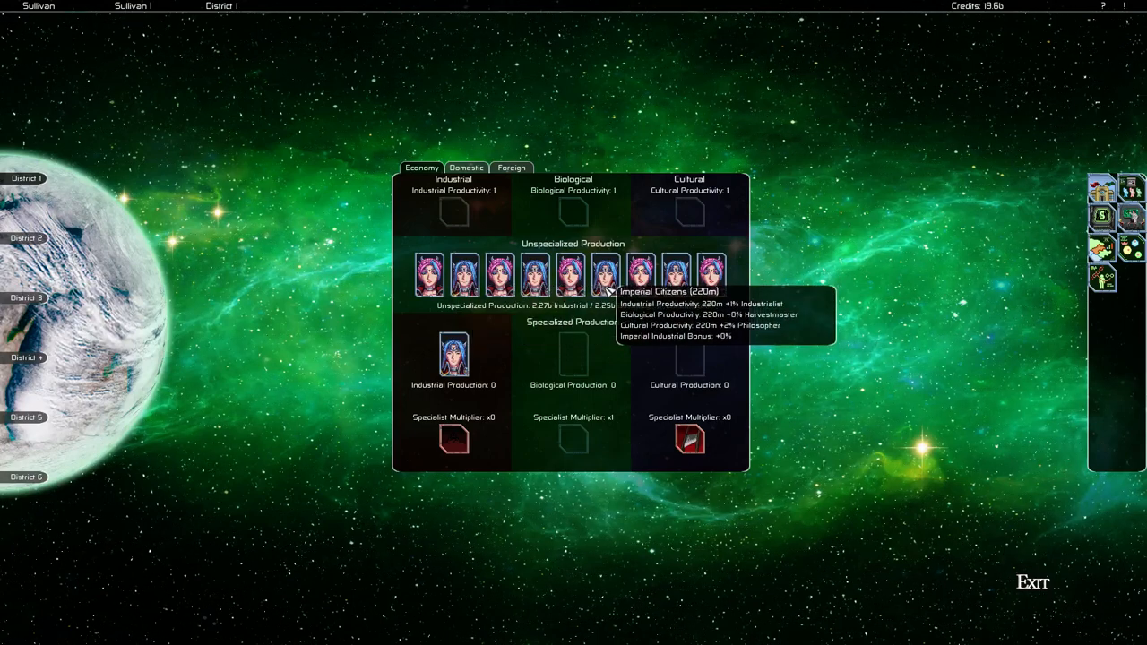
pyautogui.moveTo(638, 276)
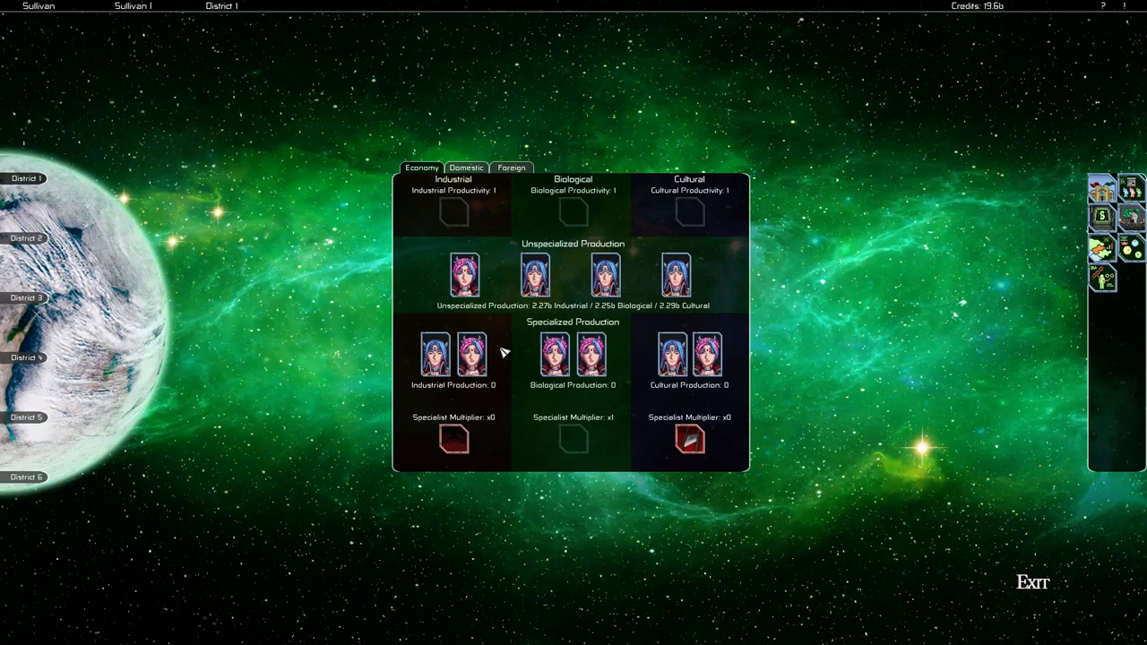
pyautogui.moveTo(466, 362)
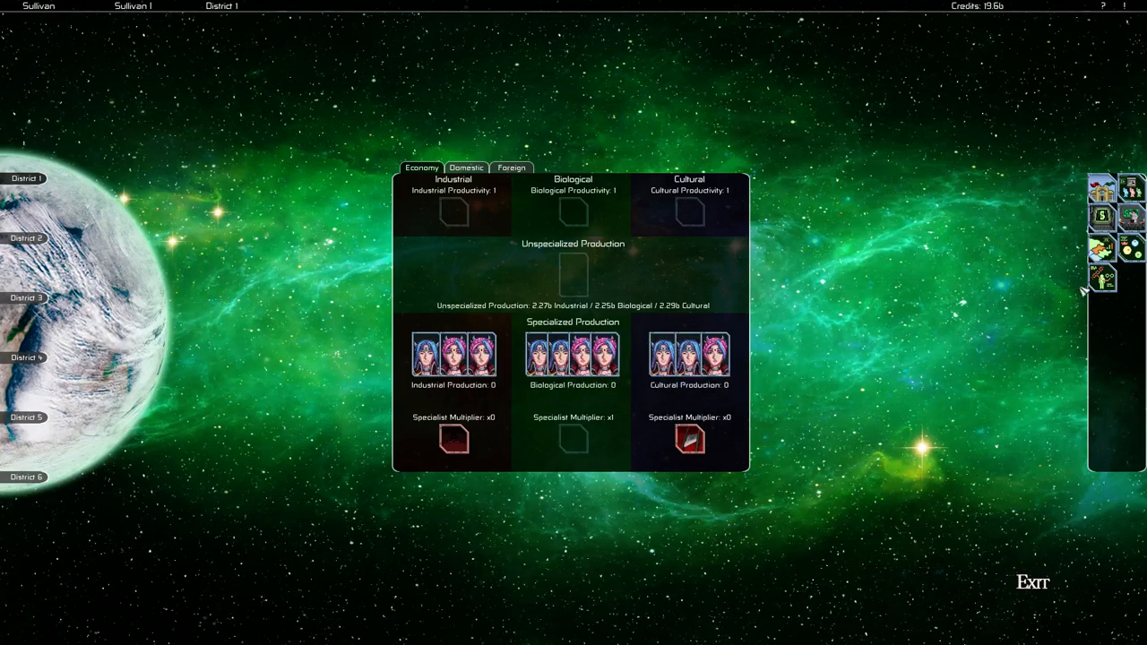
pyautogui.moveTo(688, 440)
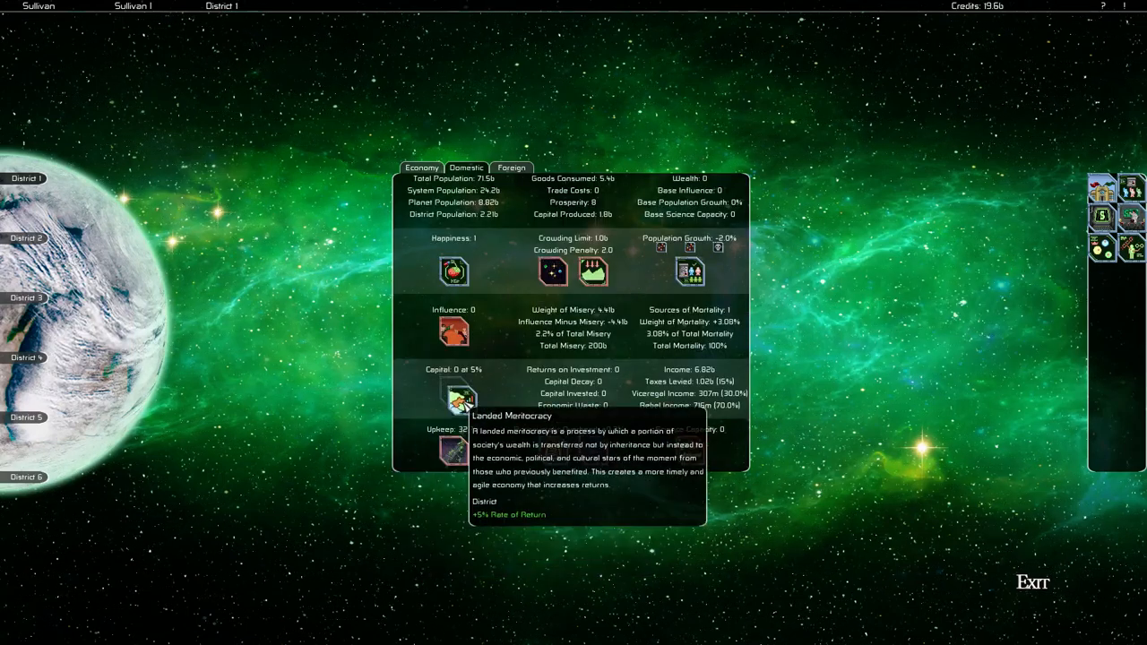
pyautogui.moveTo(641, 304)
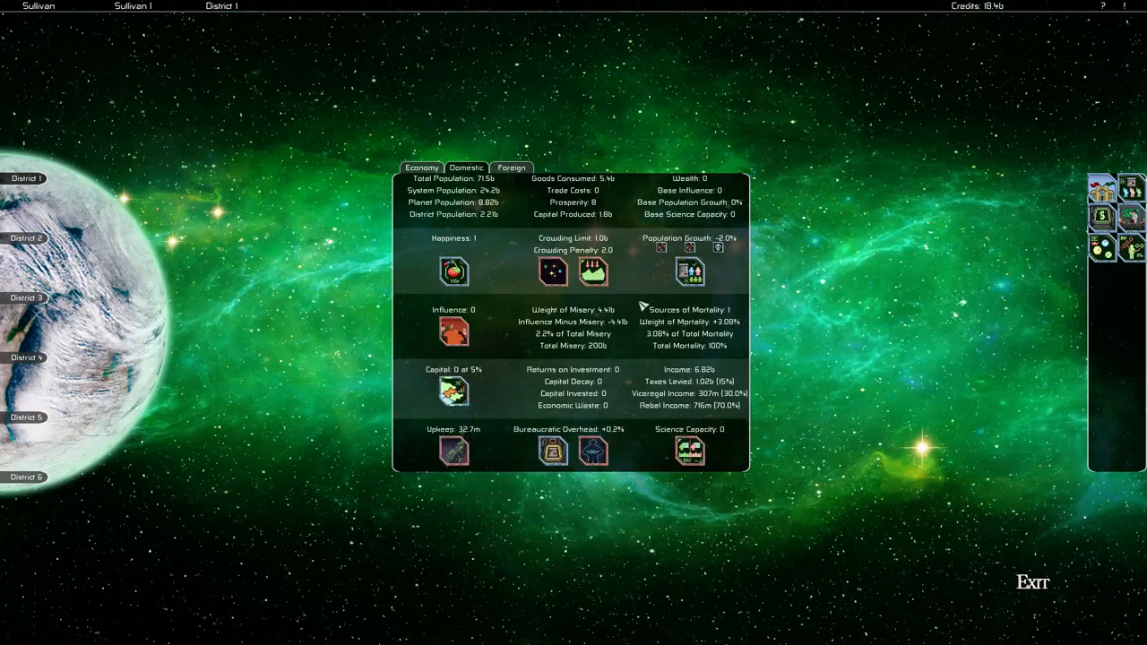
pyautogui.moveTo(713, 462)
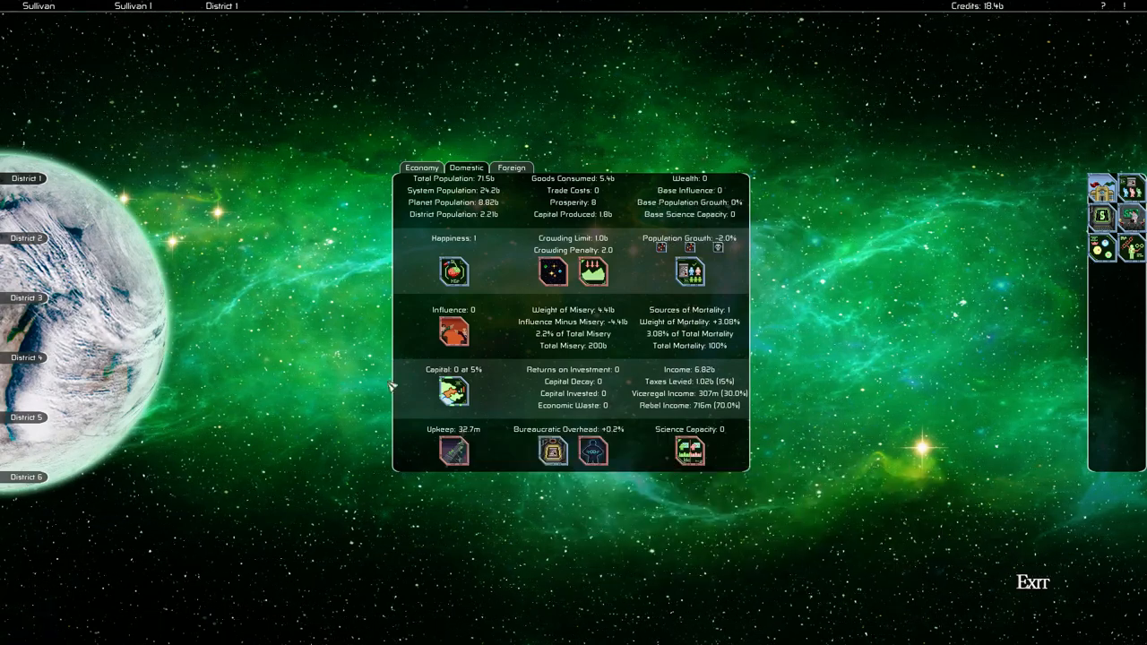
pyautogui.moveTo(1091, 69)
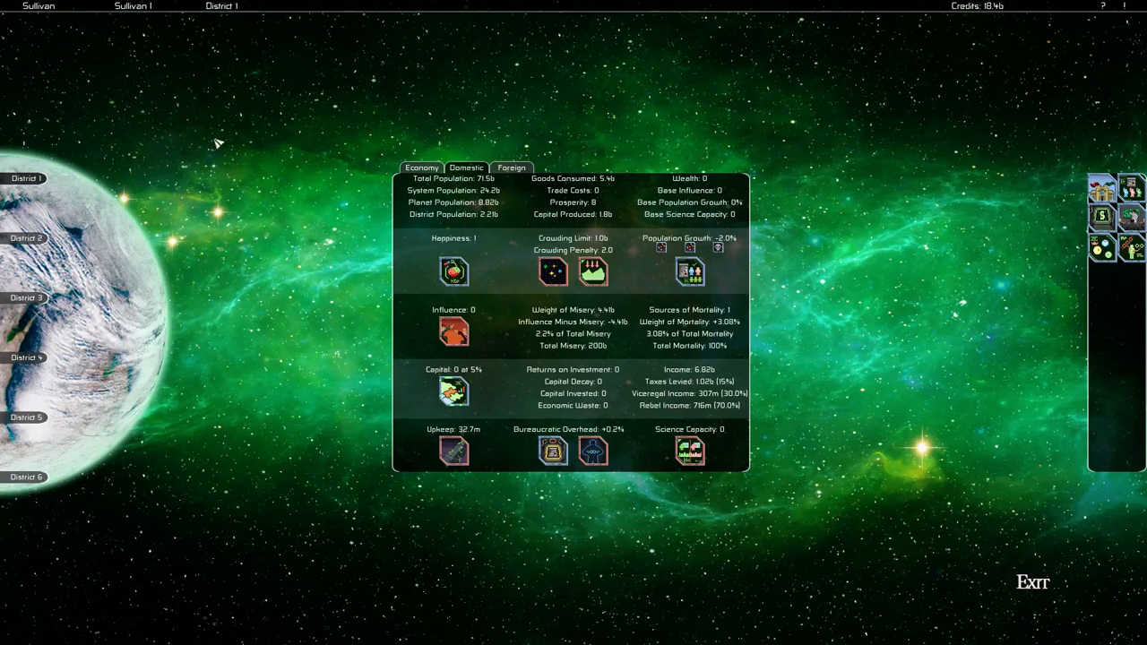
pyautogui.moveTo(852, 276)
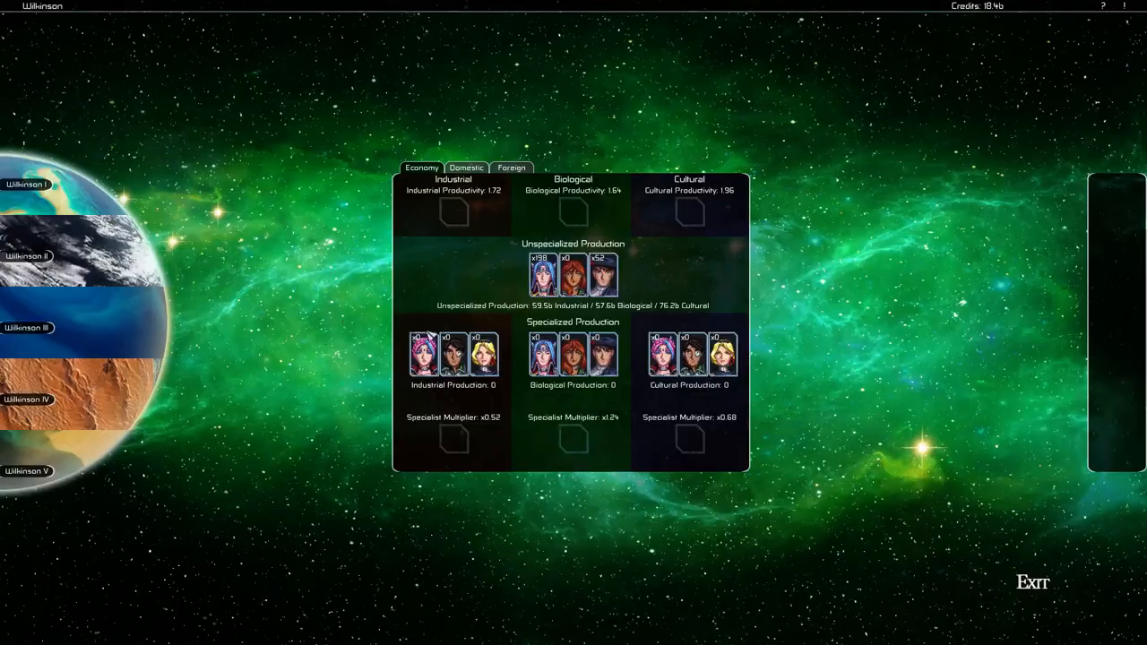
# - Select Wilkinson IV and bring up its District 2
pyautogui.click(27, 402)
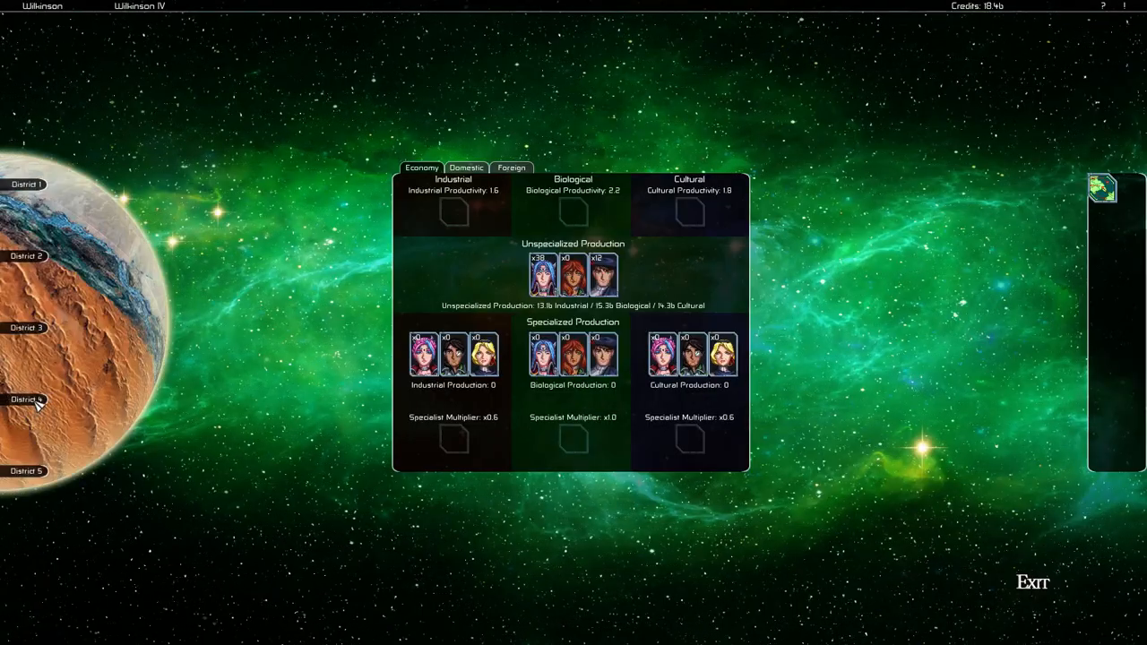
pyautogui.click(25, 255)
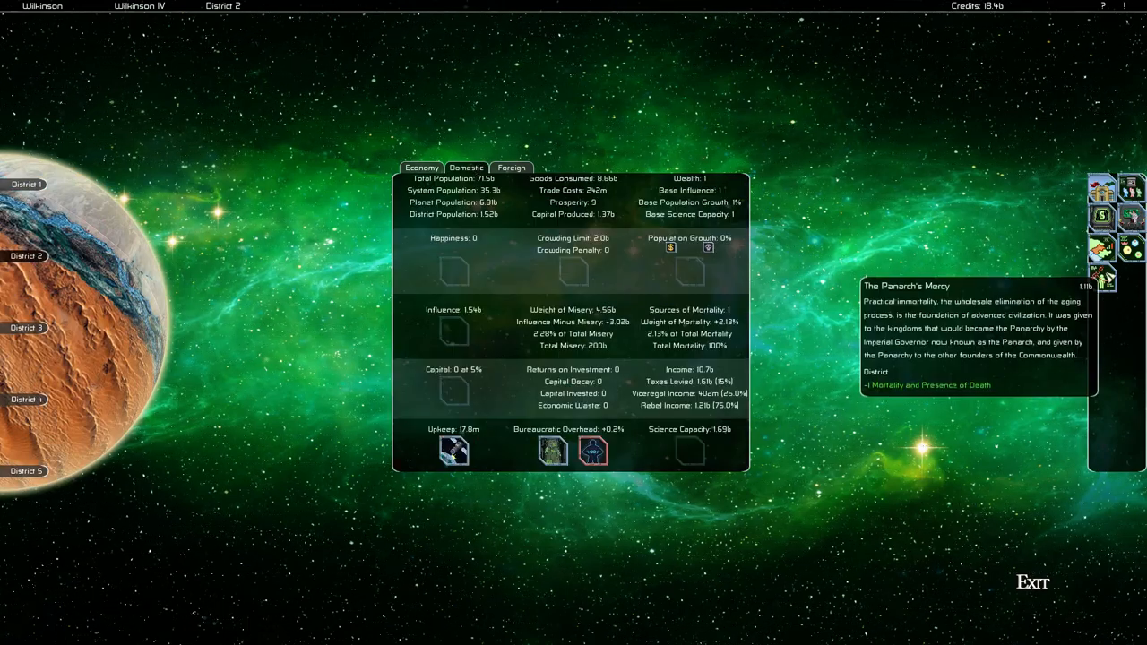
pyautogui.moveTo(1102, 219)
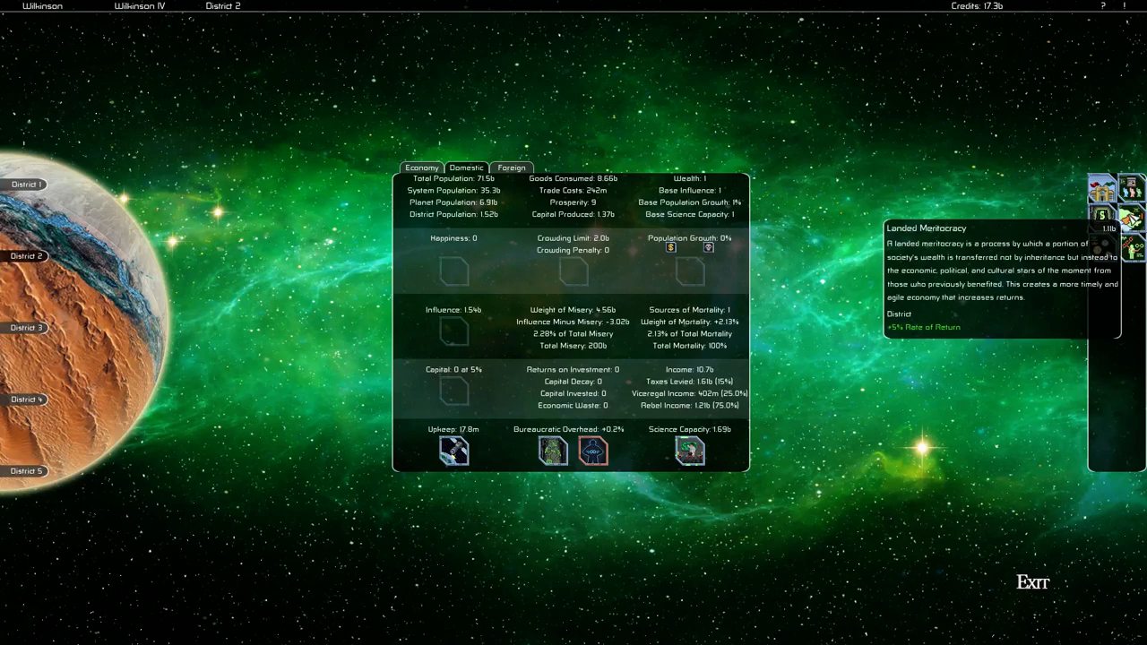
pyautogui.moveTo(878, 103)
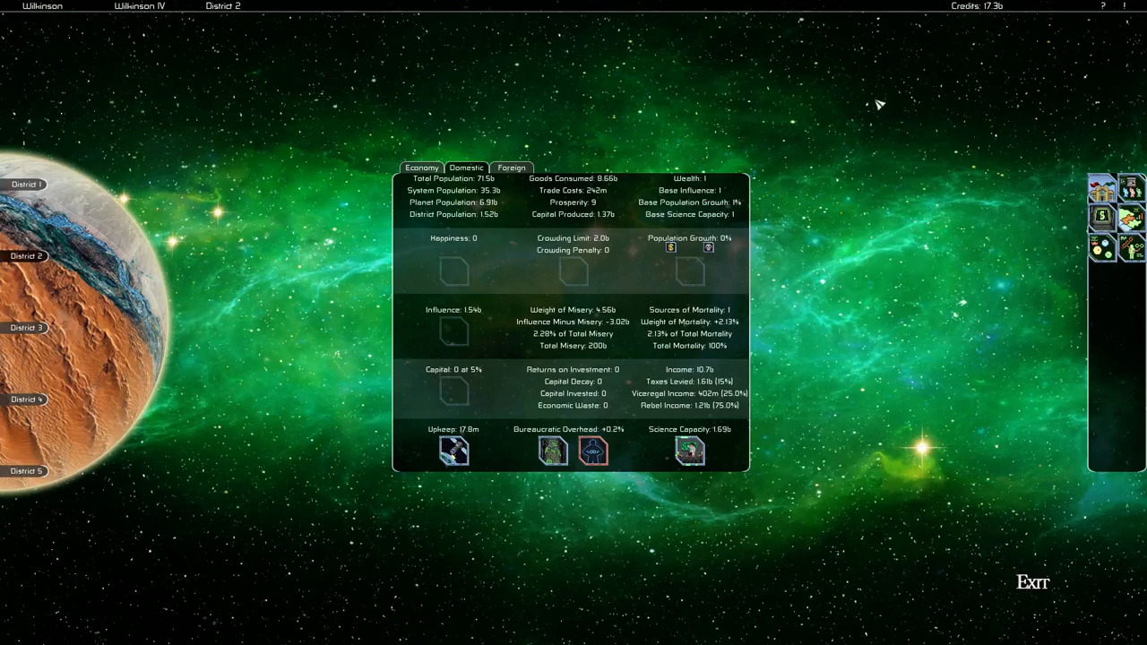
pyautogui.moveTo(1100, 189)
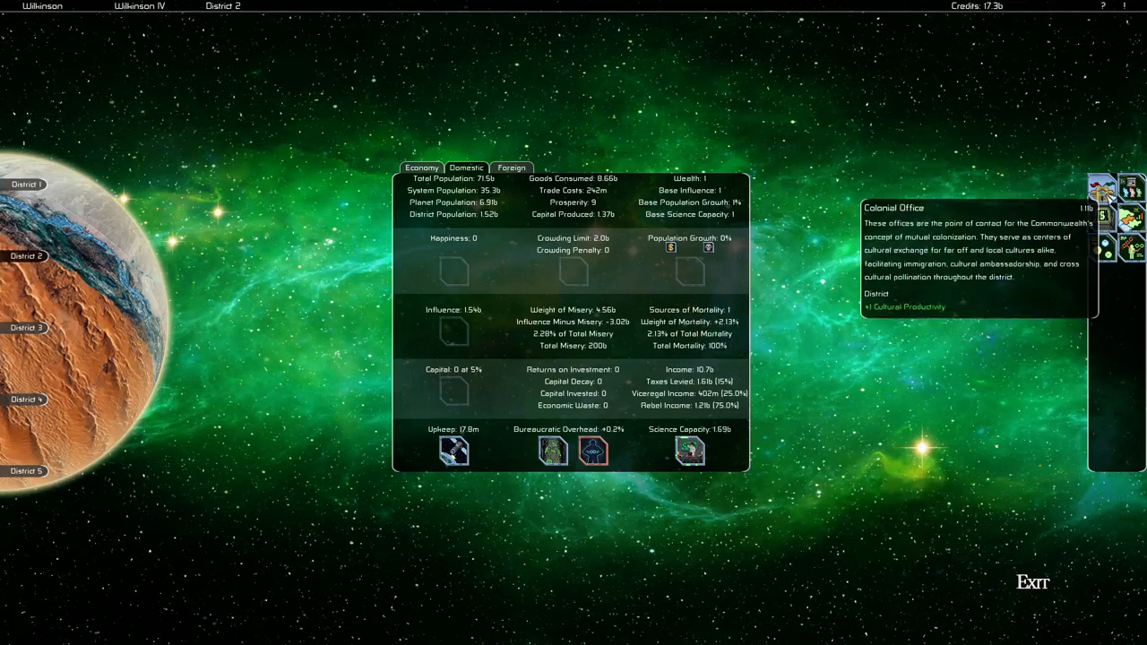
pyautogui.moveTo(409, 204)
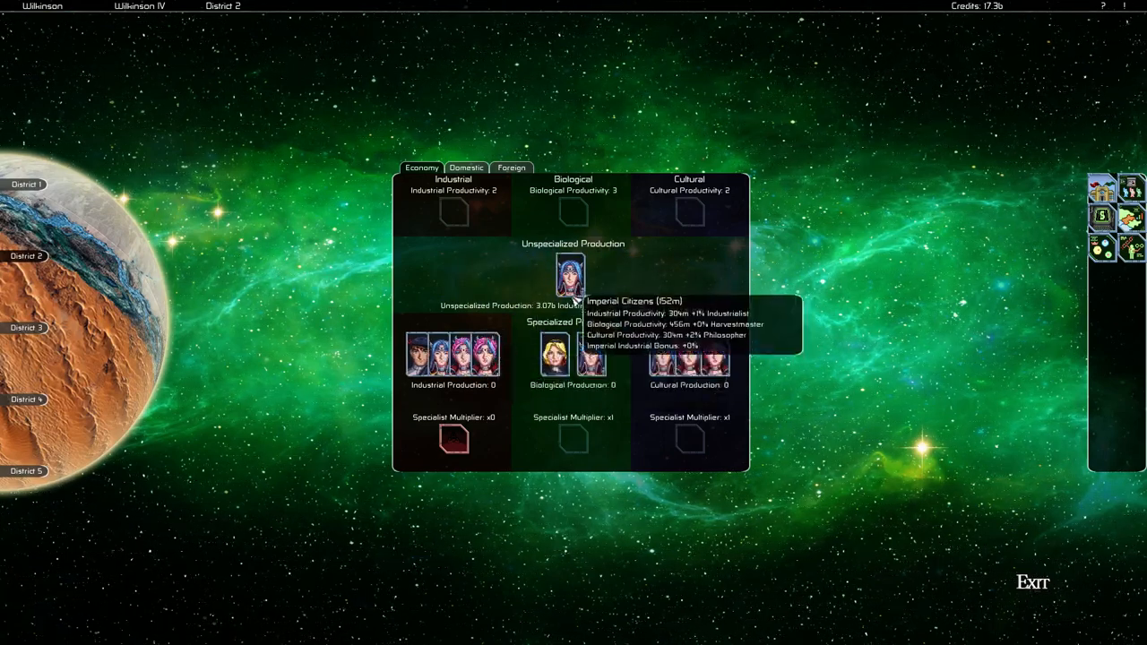
pyautogui.moveTo(1017, 585)
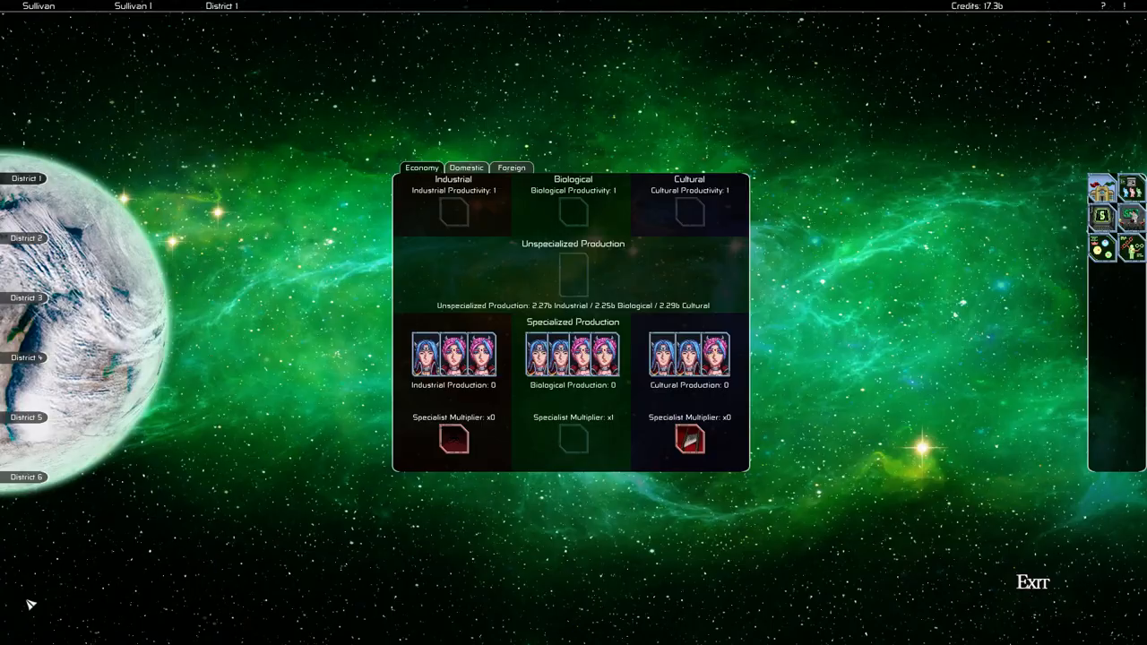
# - Review Sullivan I District 1's domestic statistics with Local Government, then exit to the galaxy map
pyautogui.click(1032, 582)
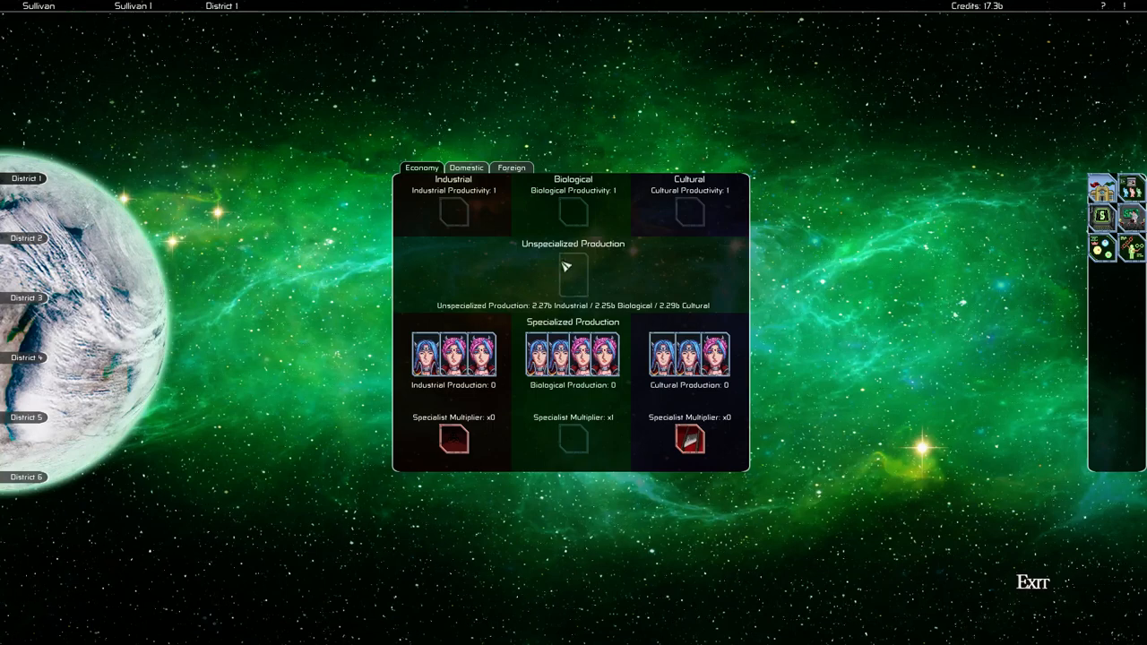
pyautogui.moveTo(465, 168)
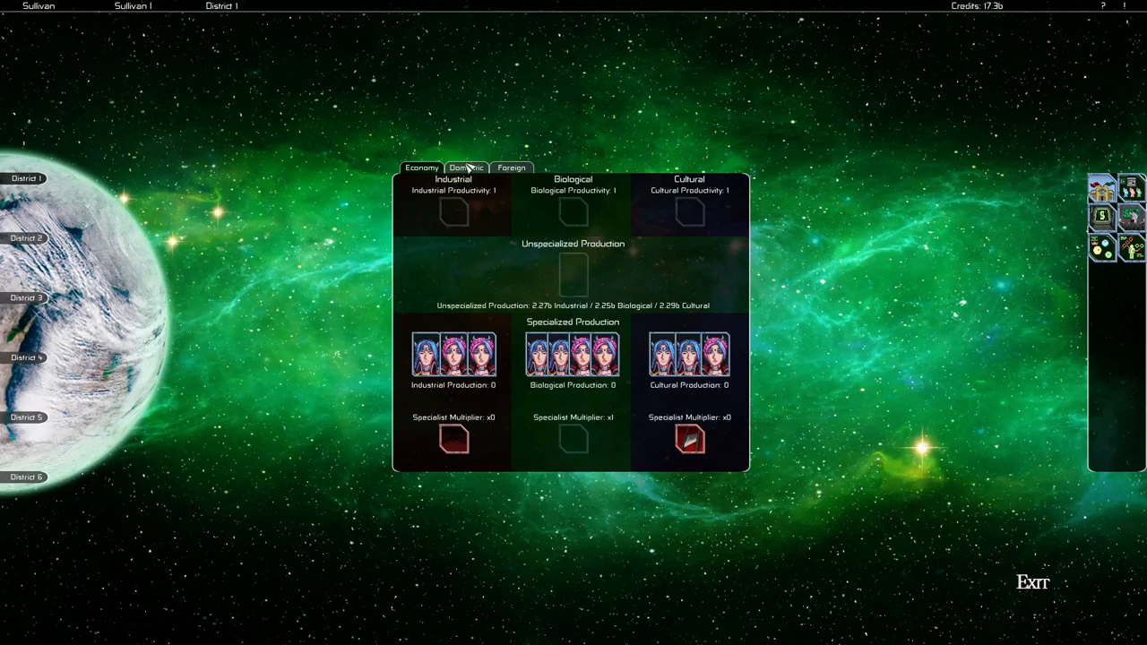
pyautogui.click(419, 168)
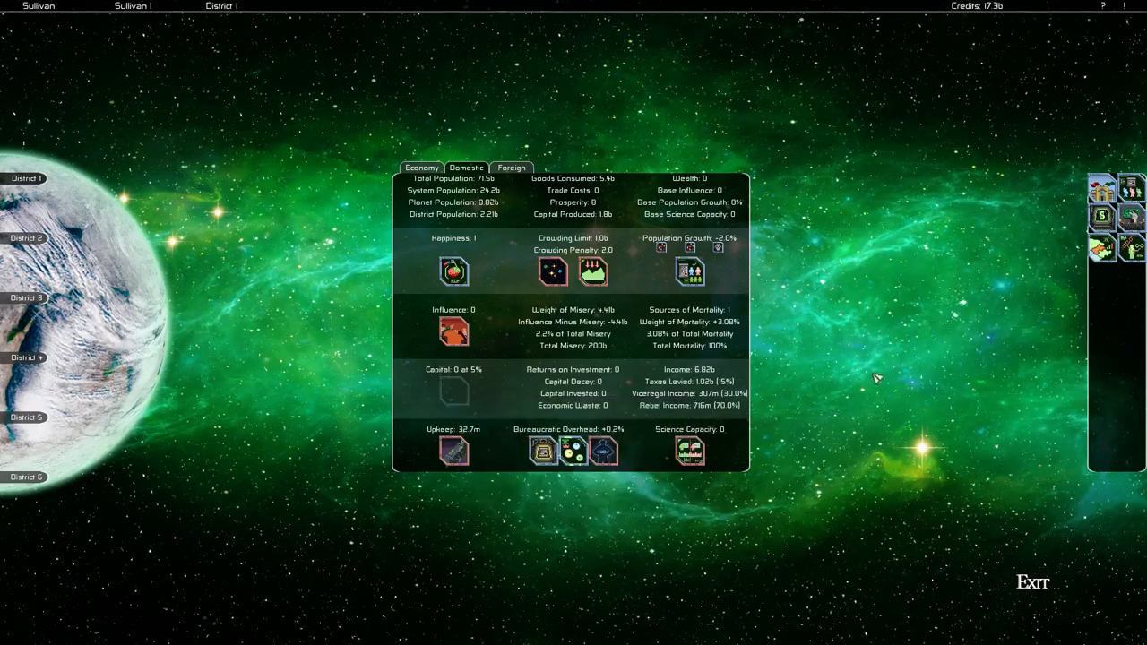
pyautogui.moveTo(570, 451)
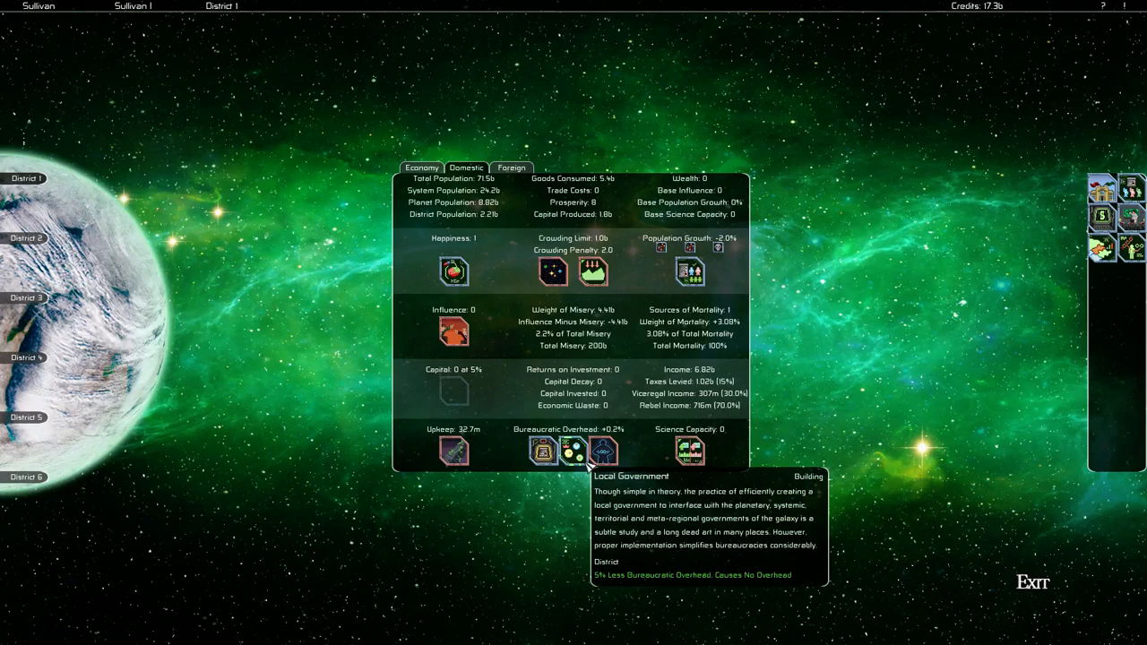
pyautogui.moveTo(550, 270)
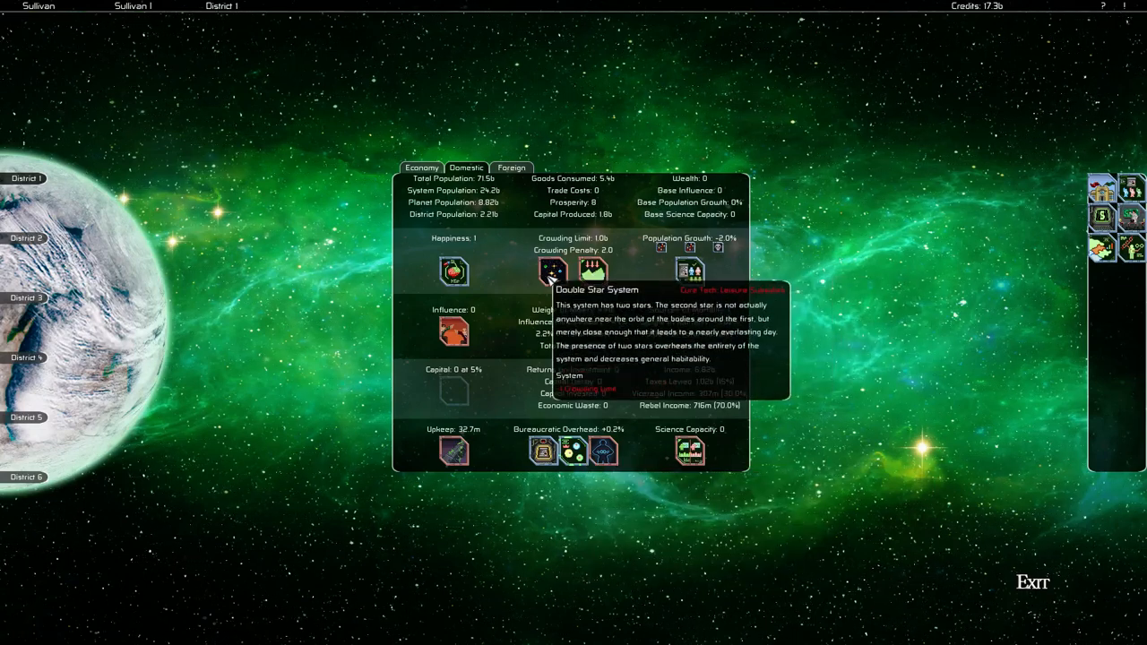
pyautogui.moveTo(480, 460)
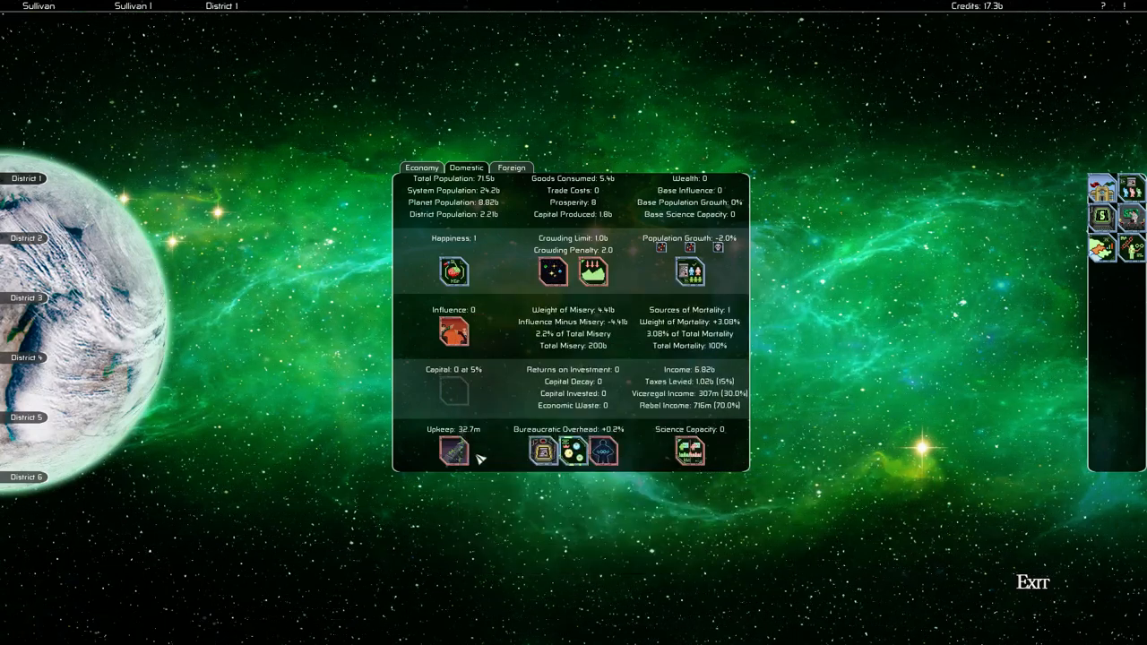
pyautogui.moveTo(571, 452)
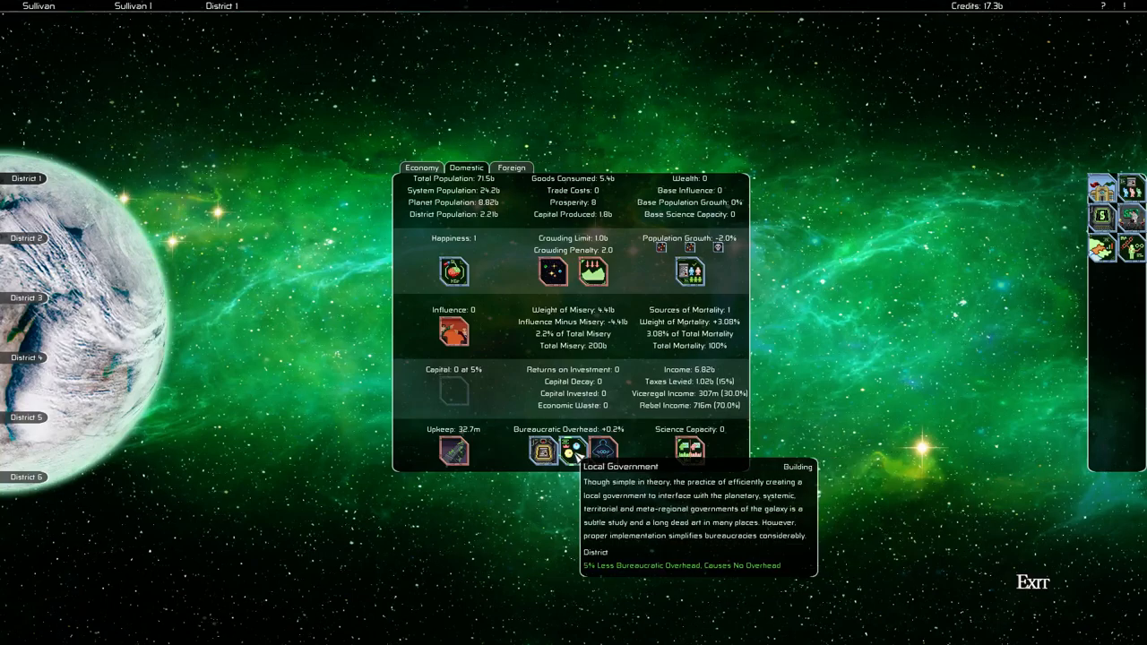
pyautogui.moveTo(1075, 584)
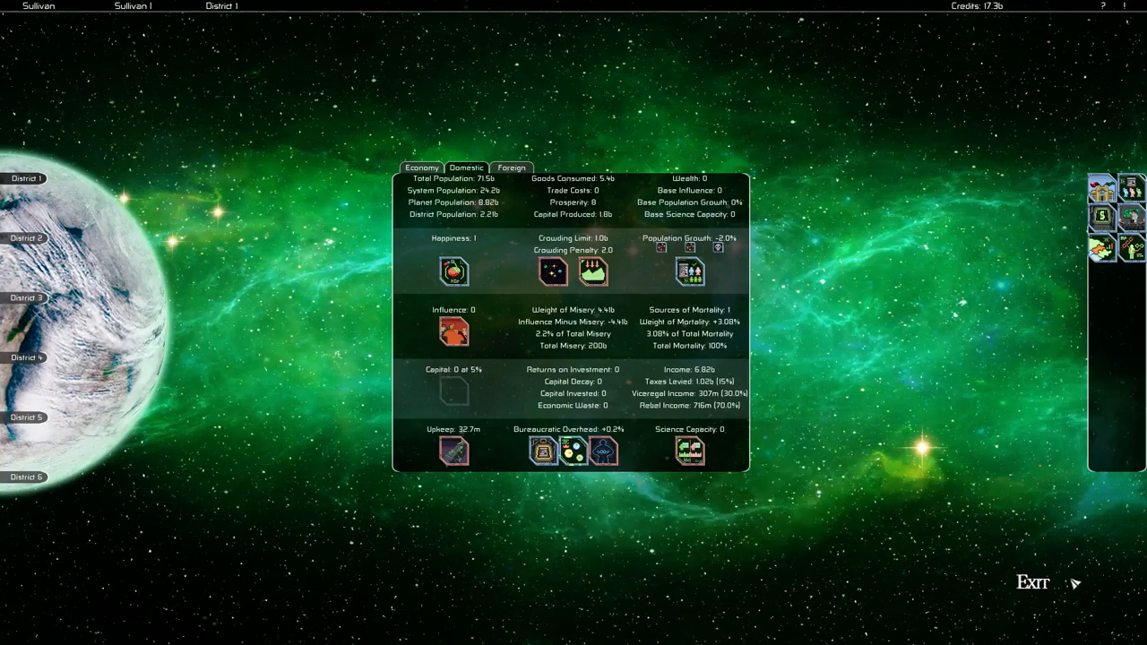
pyautogui.click(1032, 581)
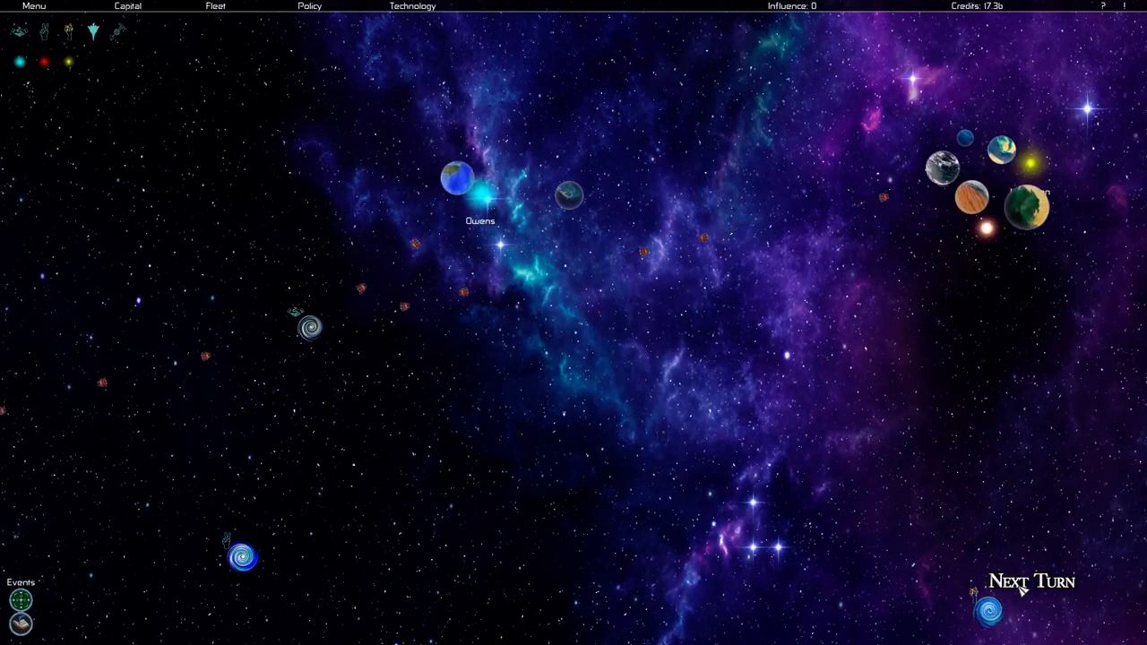
# - End the turn with Next Turn on the galaxy map
pyautogui.click(1032, 580)
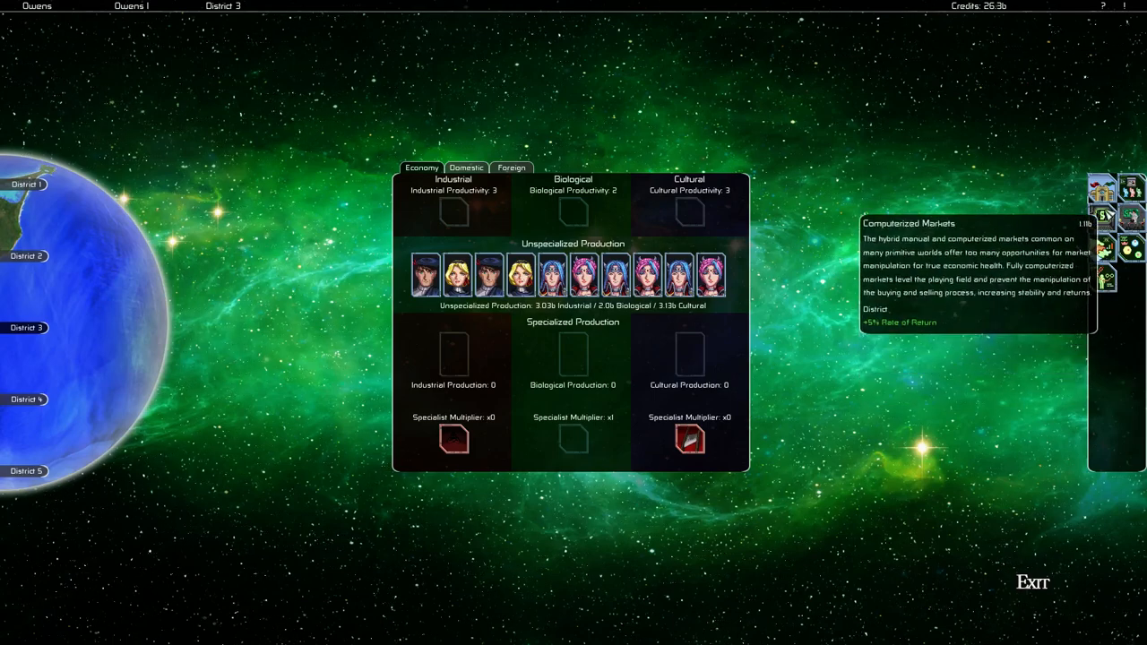
pyautogui.moveTo(569, 211)
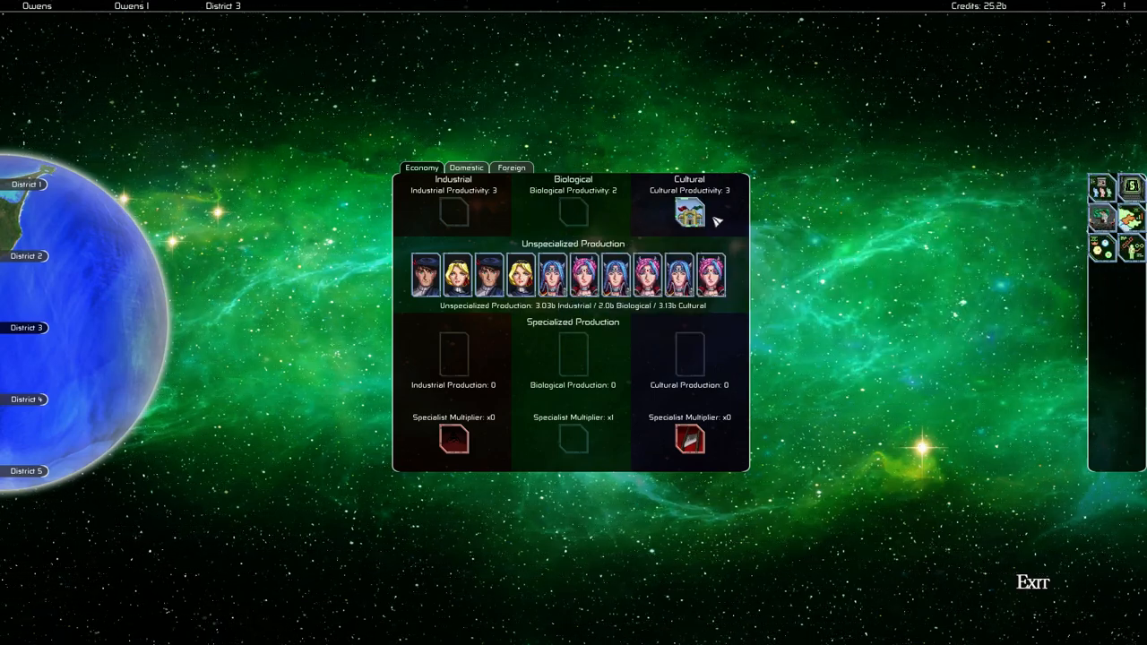
pyautogui.moveTo(708, 278)
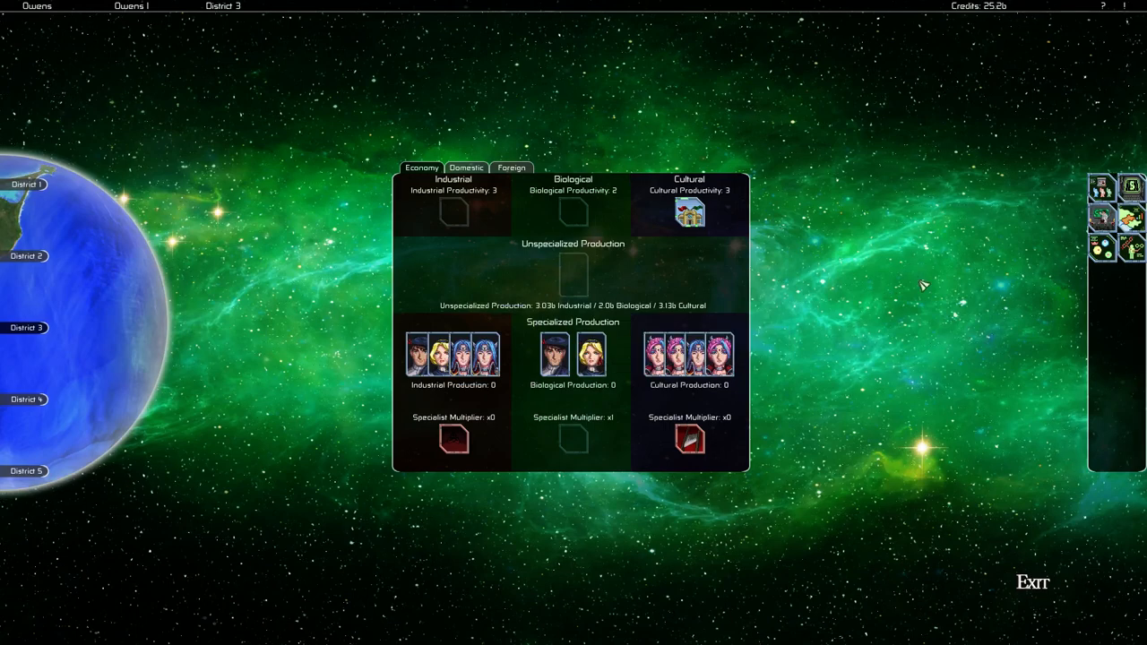
pyautogui.moveTo(34, 222)
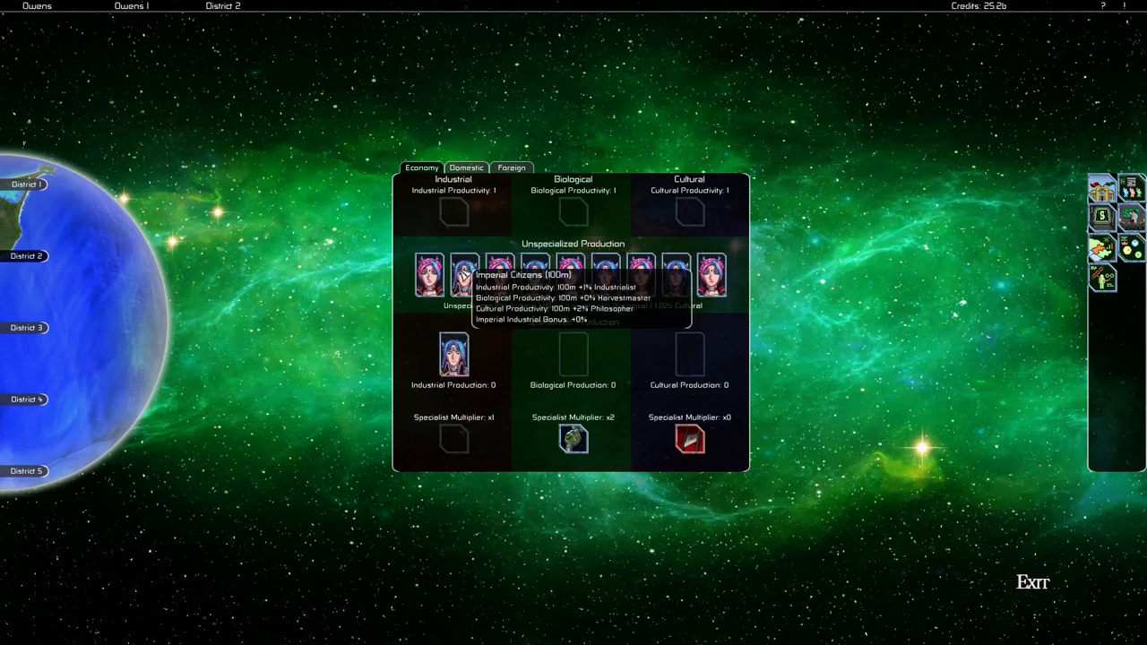
pyautogui.moveTo(724, 344)
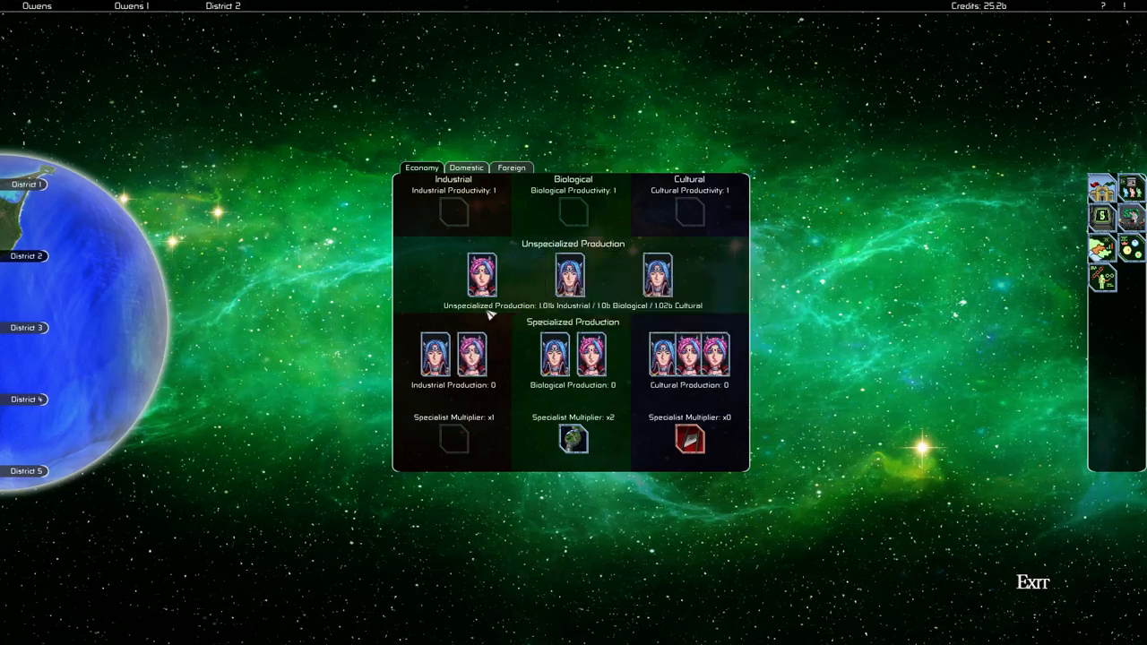
pyautogui.moveTo(549, 368)
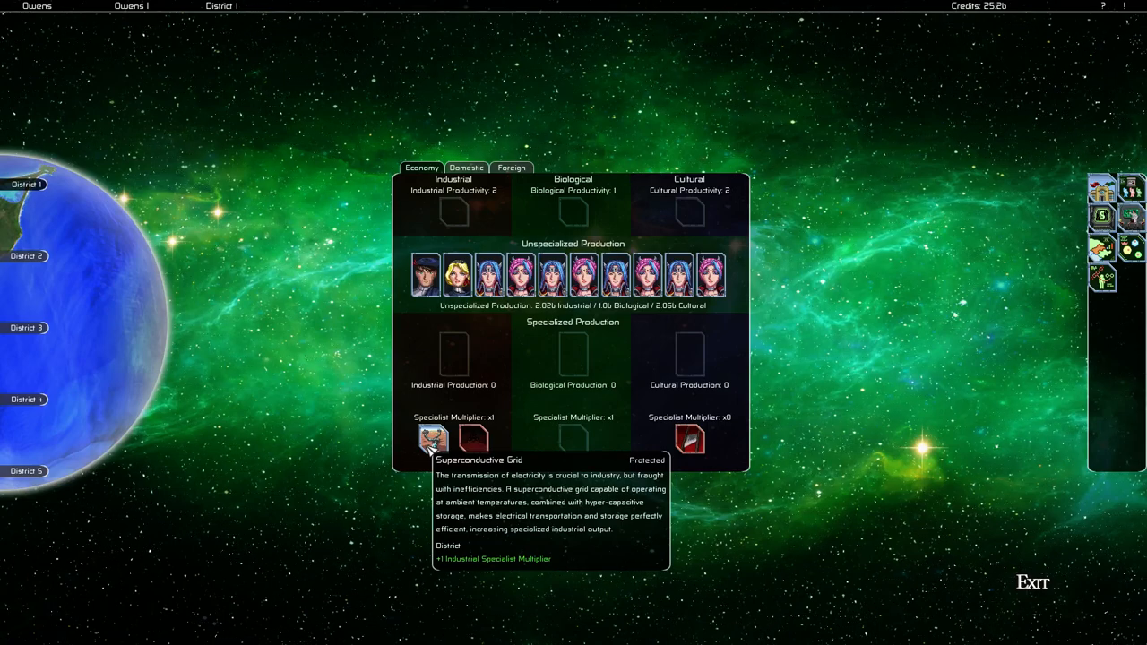
pyautogui.moveTo(464, 441)
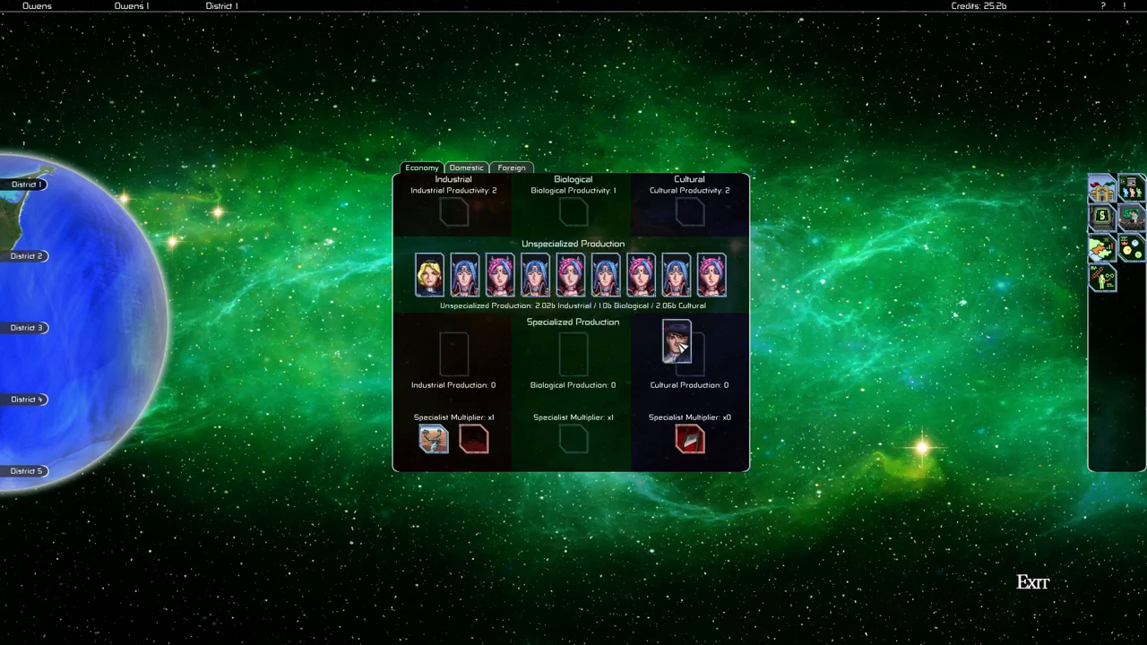
pyautogui.moveTo(714, 273)
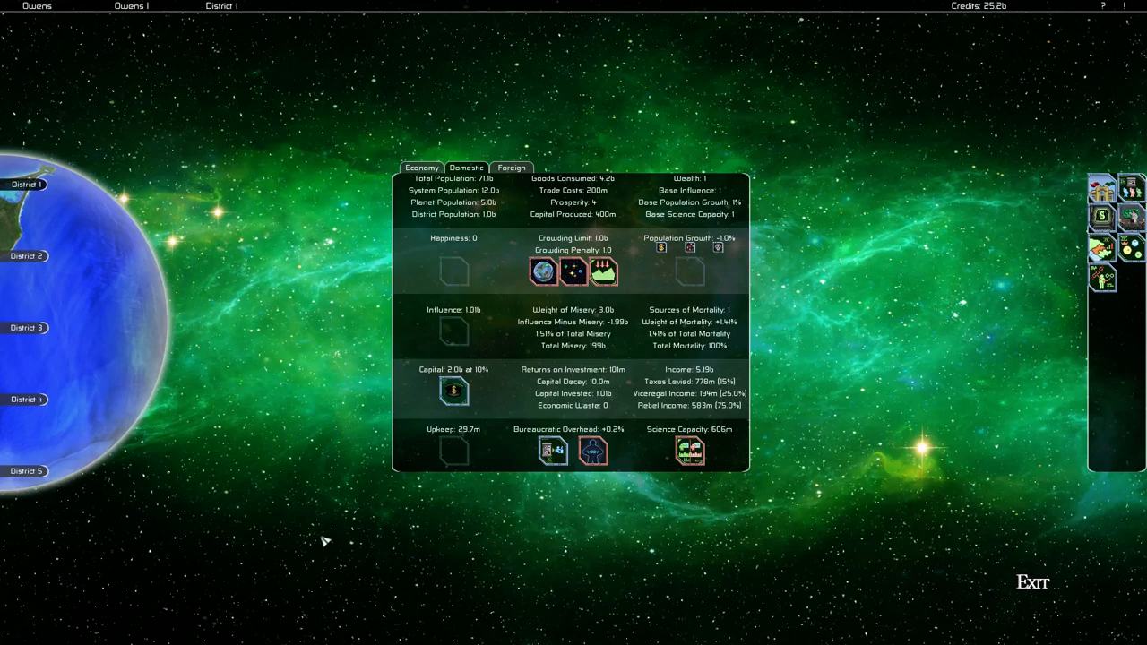
pyautogui.moveTo(18, 265)
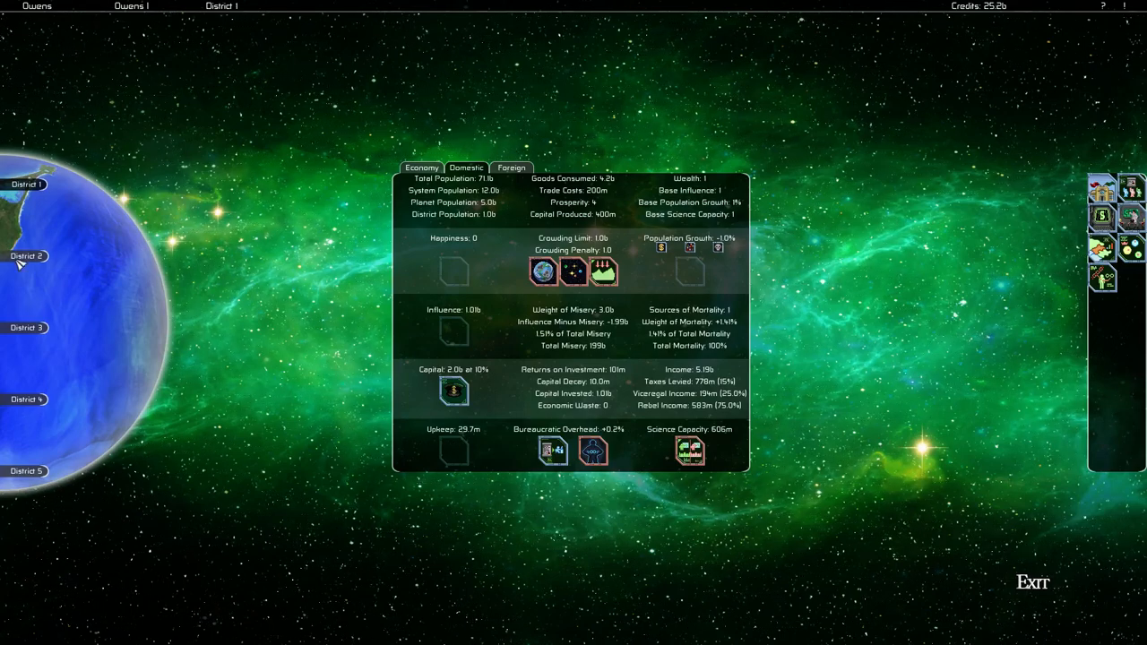
# - Step through Owens I Districts 2, 3, 4 and 1 economy panels for citizen specialization
pyautogui.click(29, 256)
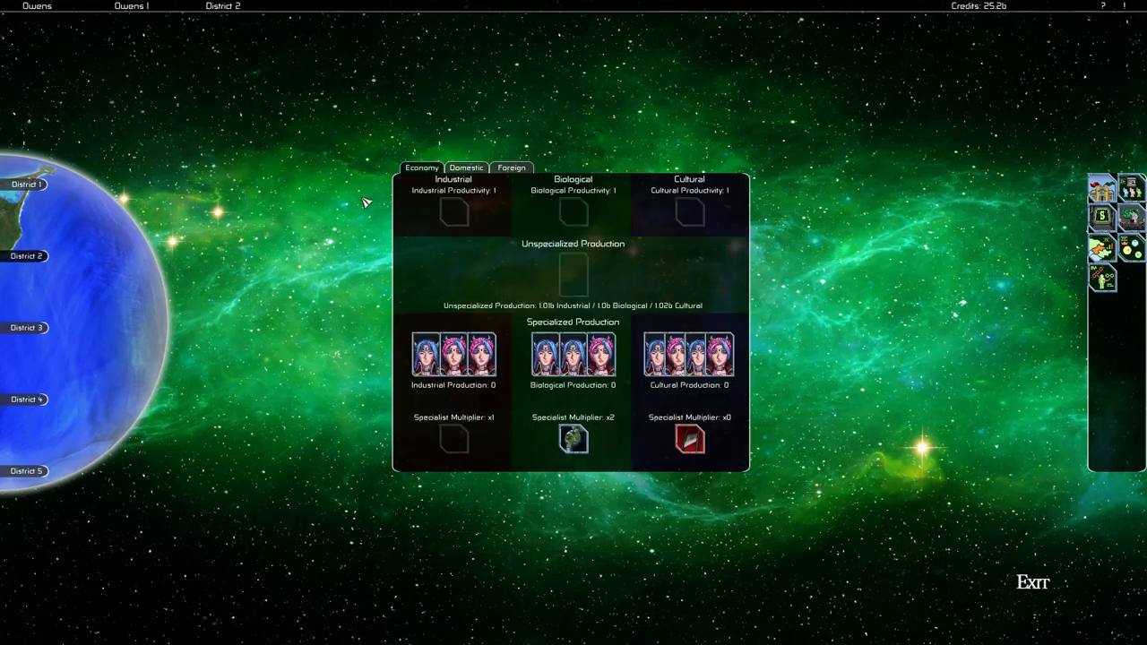
pyautogui.click(29, 326)
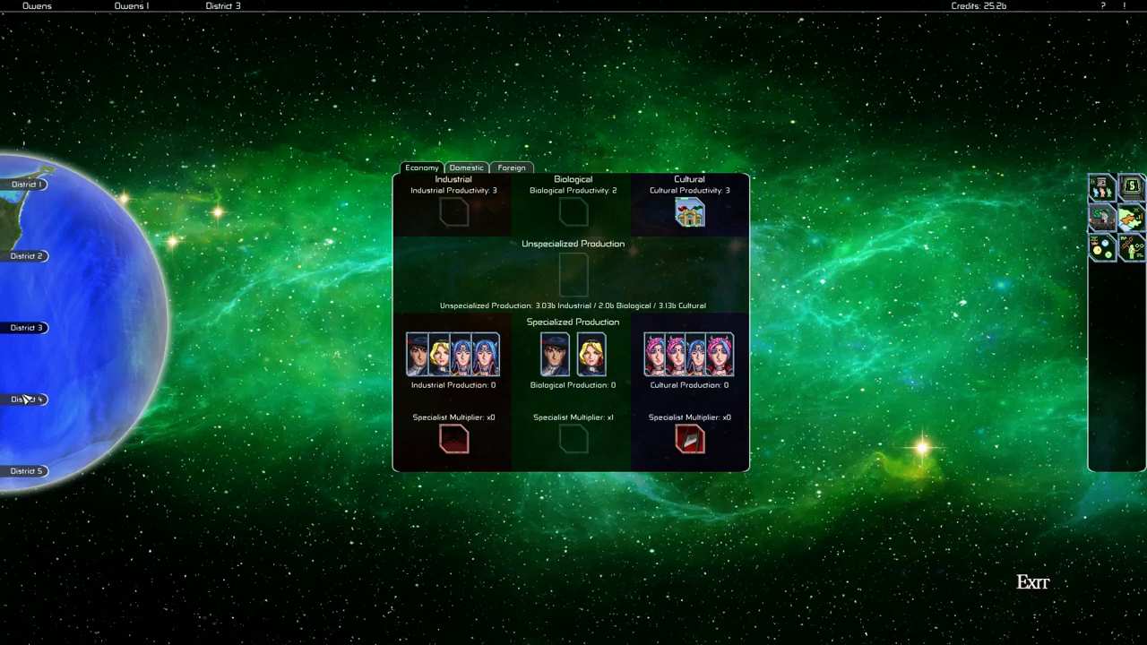
pyautogui.click(27, 402)
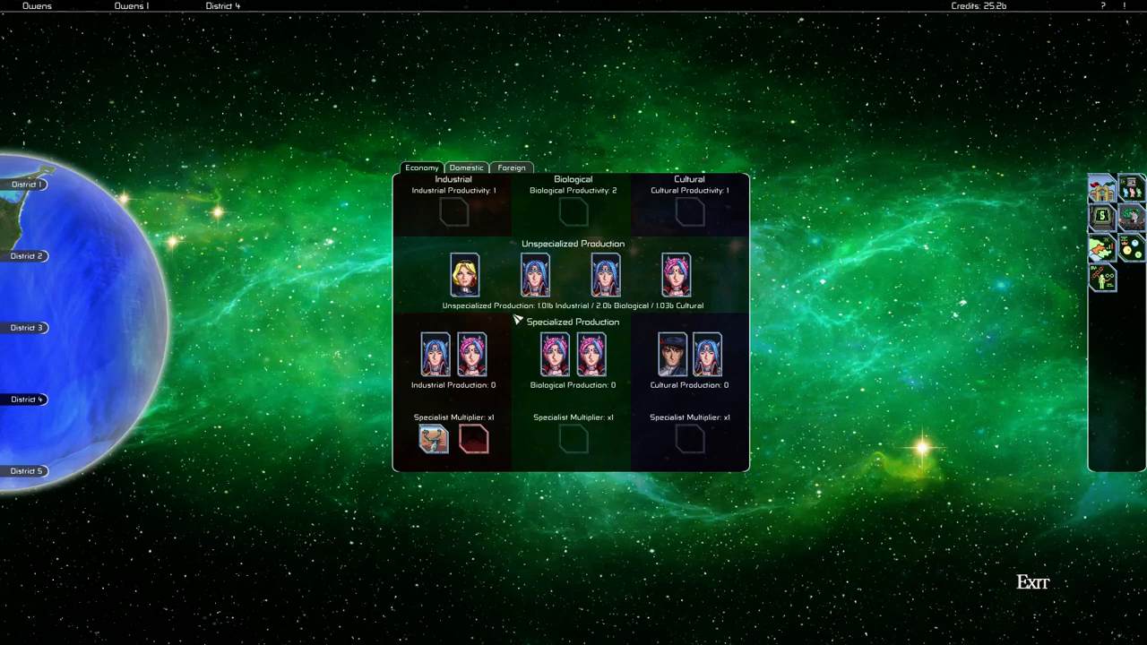
pyautogui.moveTo(552, 368)
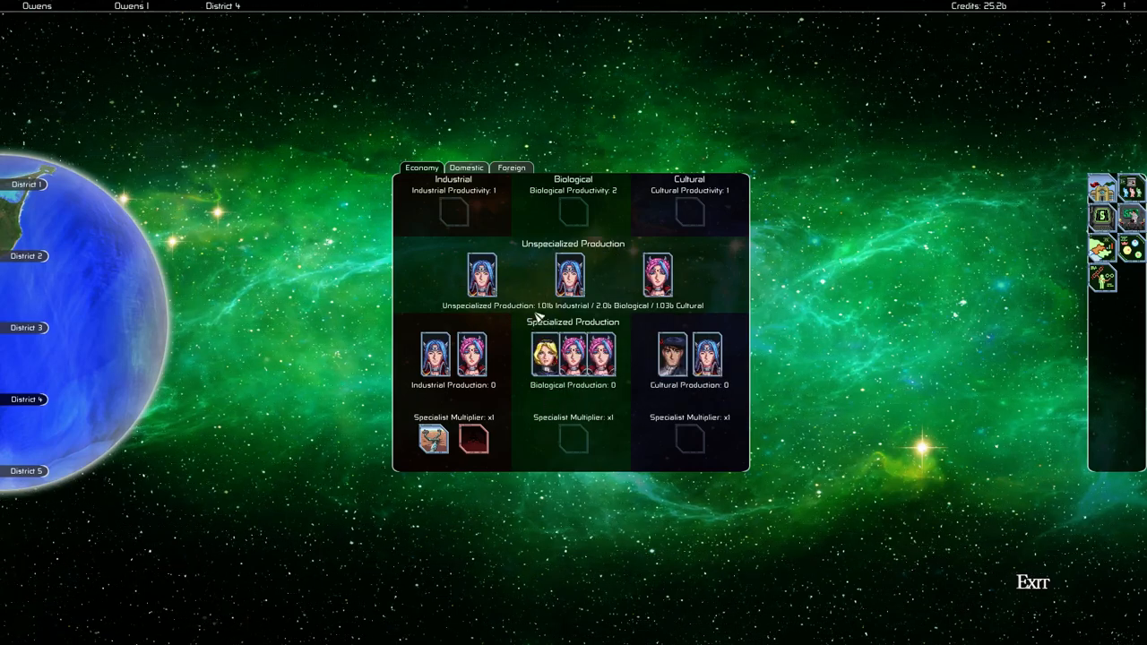
pyautogui.moveTo(29, 488)
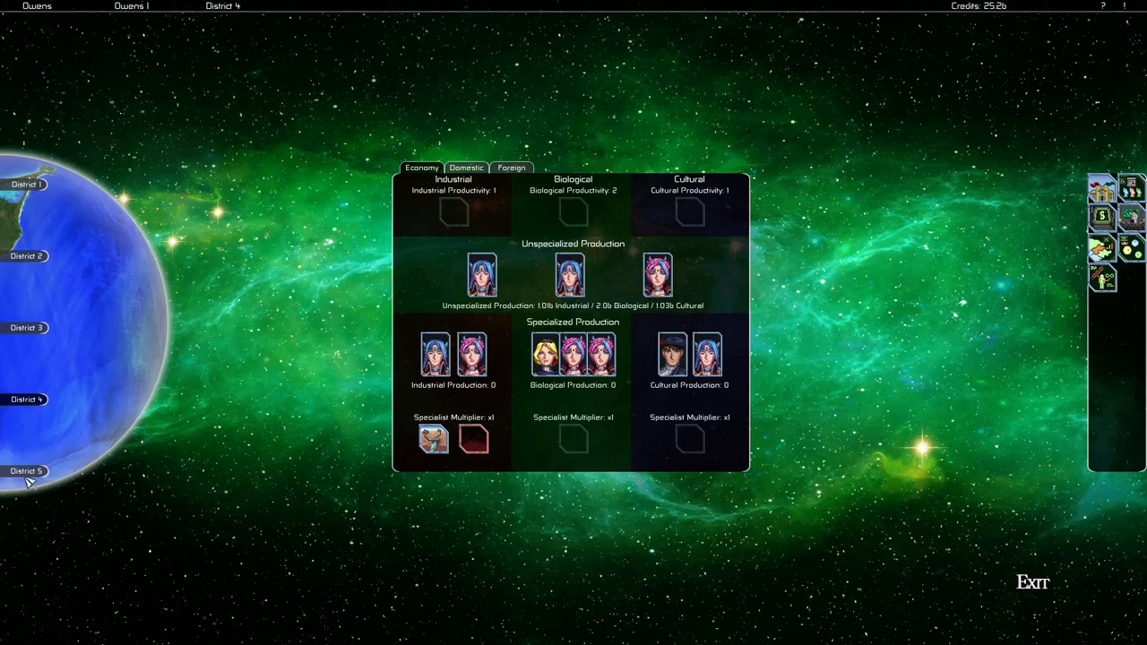
pyautogui.click(27, 471)
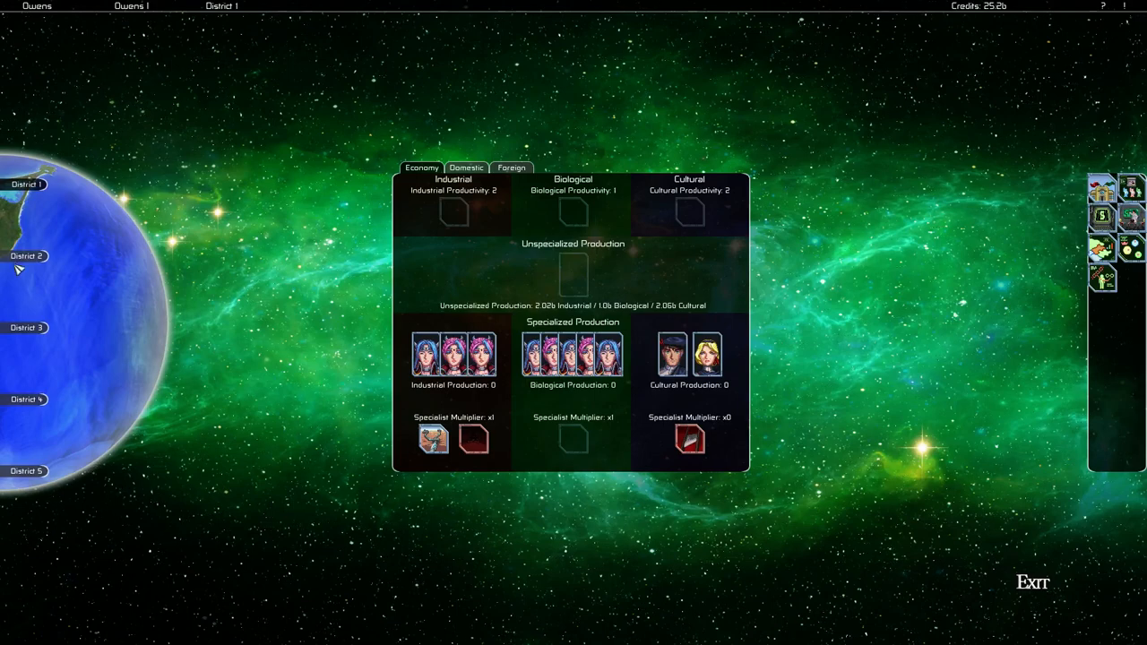
# - Check Districts 3, 4 and 5 on the second planet, then return to Owens I District 3
pyautogui.click(29, 329)
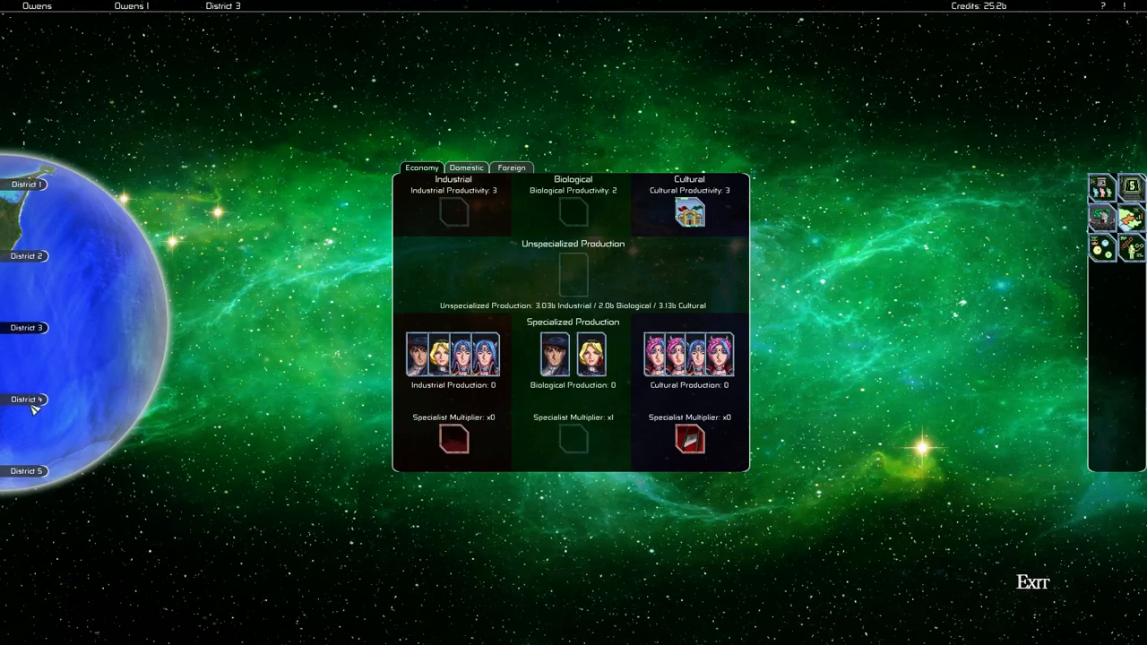
pyautogui.click(27, 398)
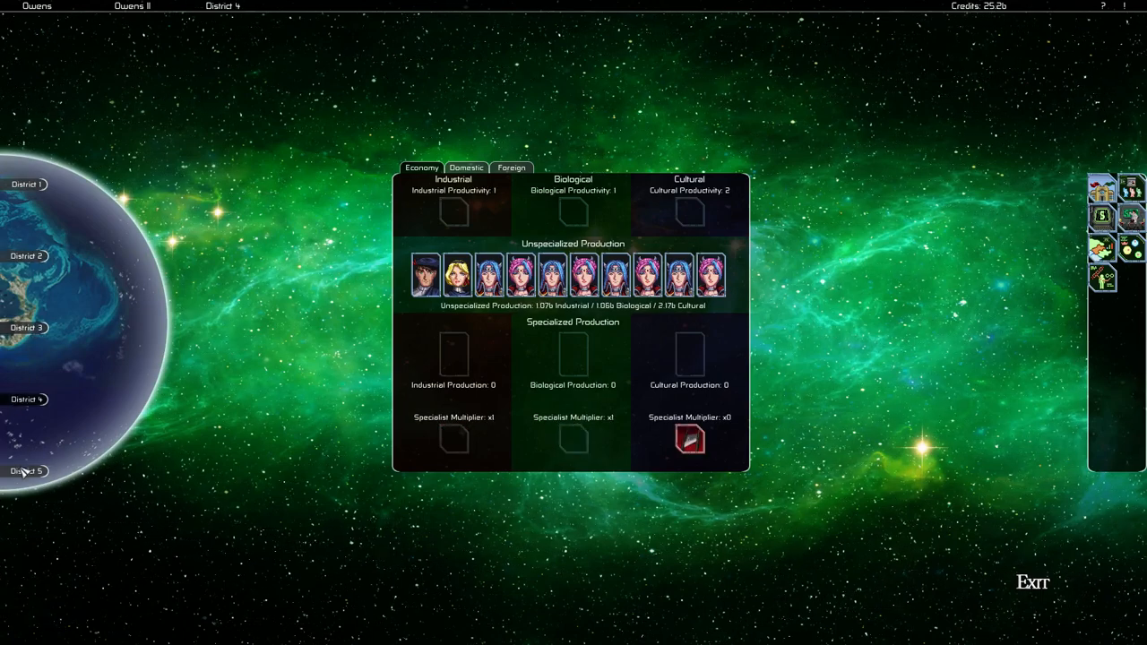
pyautogui.click(27, 470)
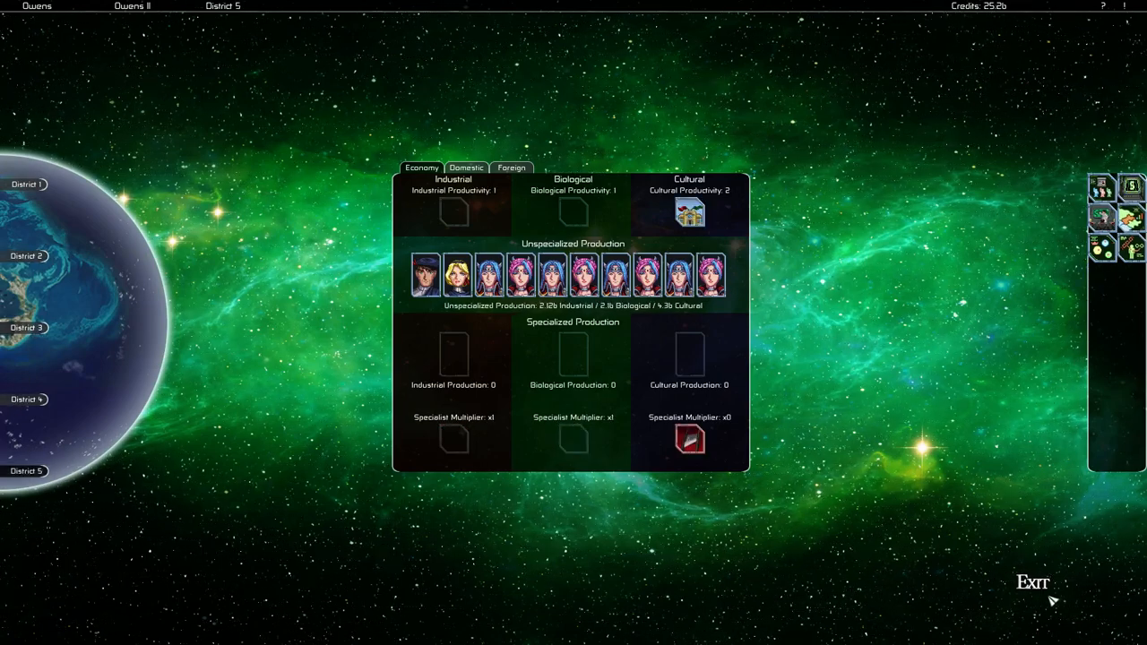
pyautogui.click(1032, 584)
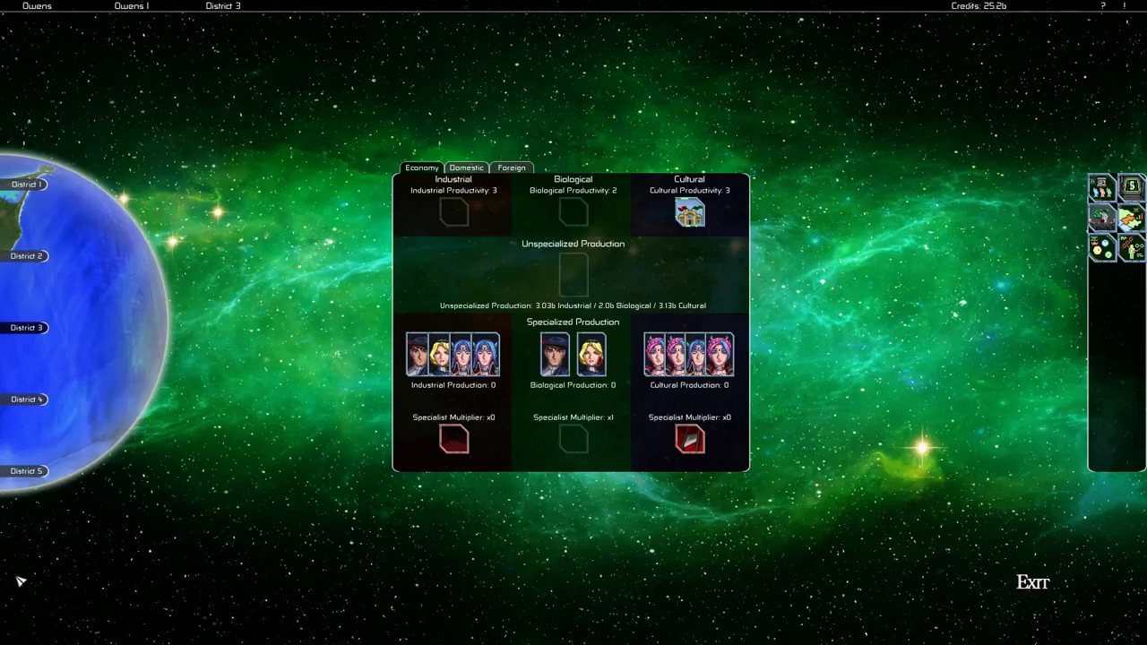
pyautogui.moveTo(1007, 565)
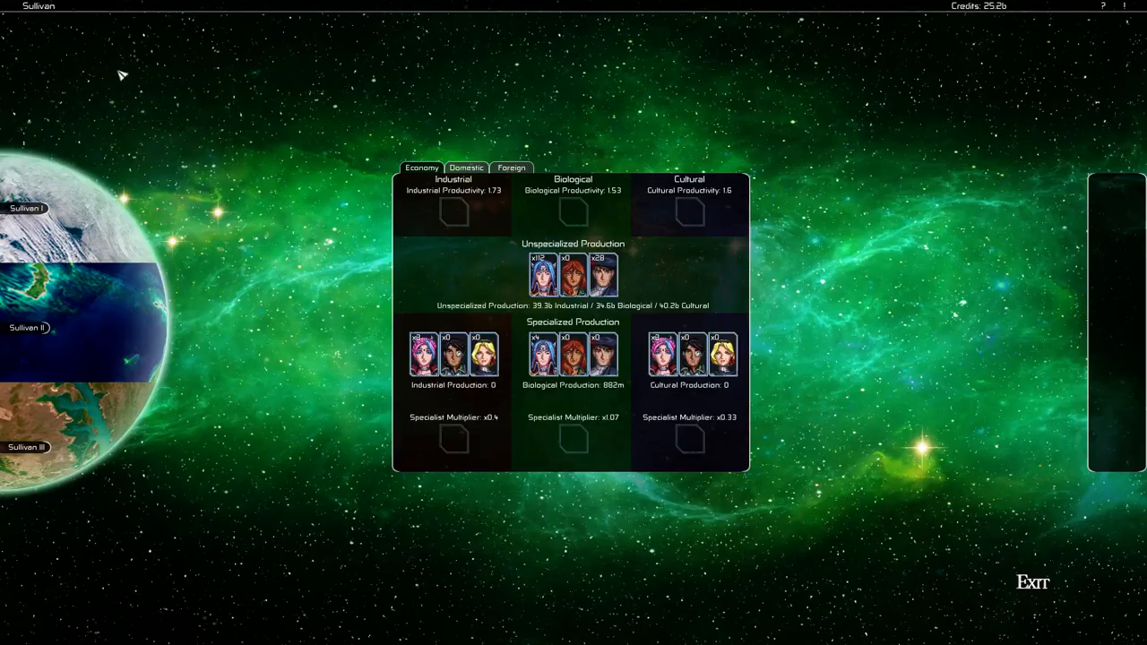
# - Select Sullivan II District 4, review its domestic overview, then return to Owens I District 3
pyautogui.click(22, 448)
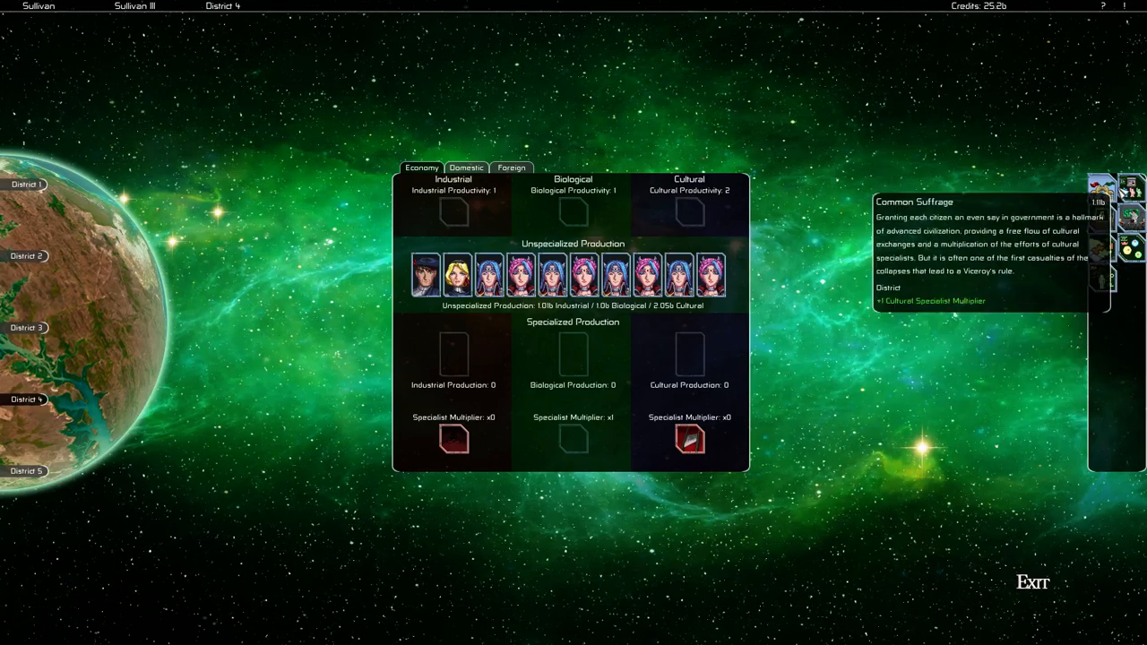
pyautogui.moveTo(1118, 215)
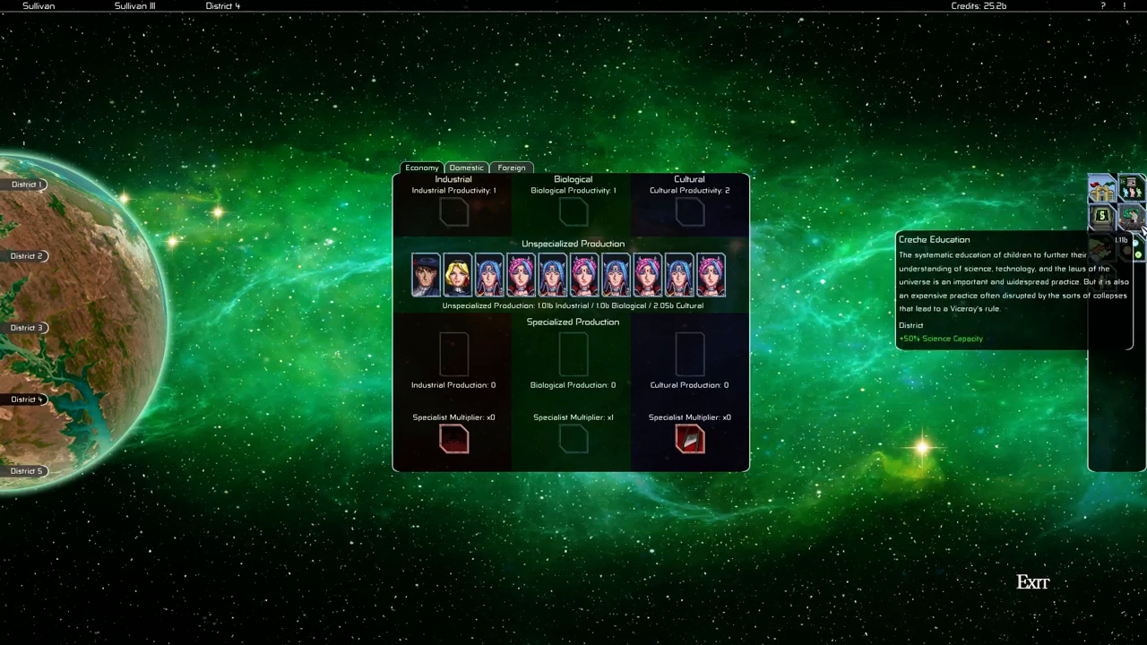
pyautogui.click(466, 169)
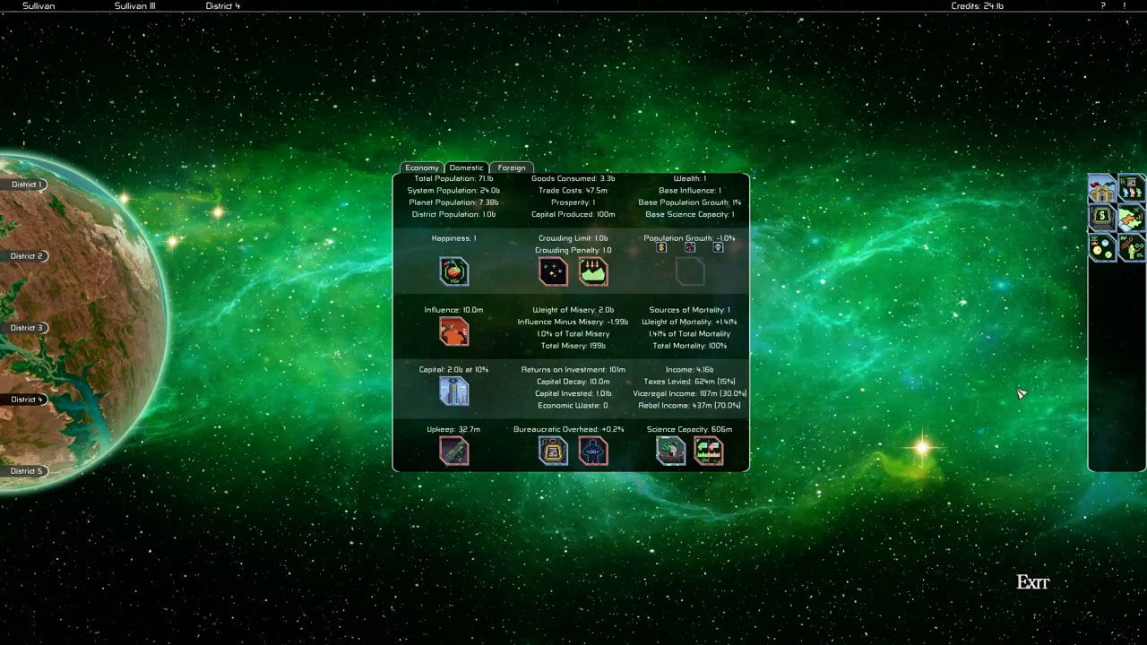
pyautogui.moveTo(960, 311)
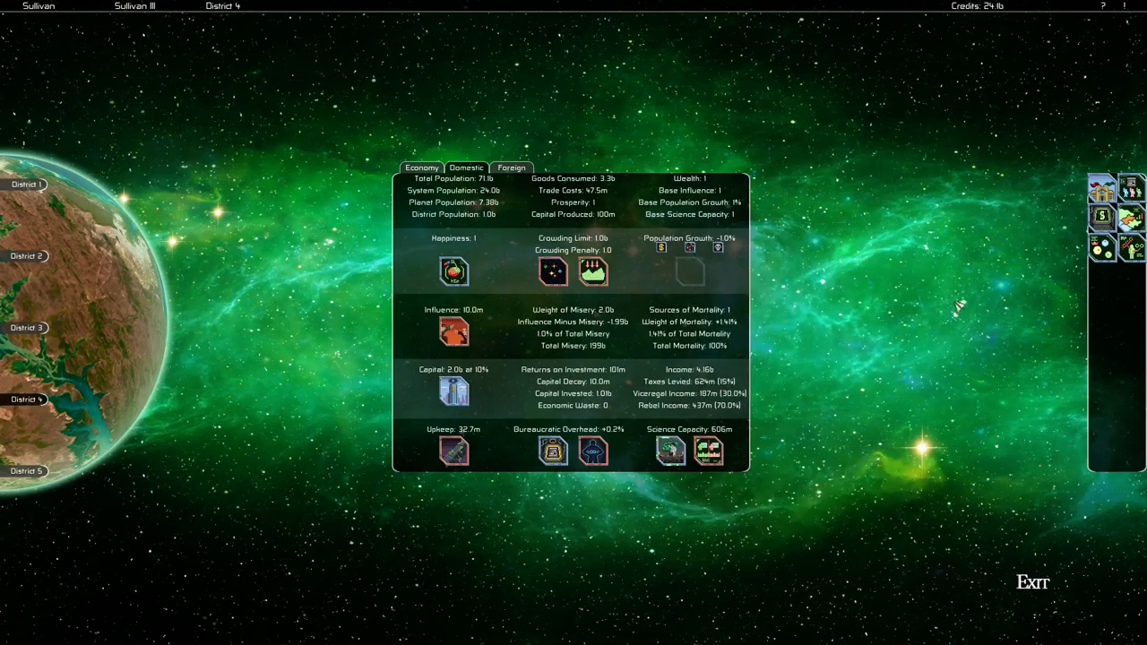
pyautogui.click(1032, 580)
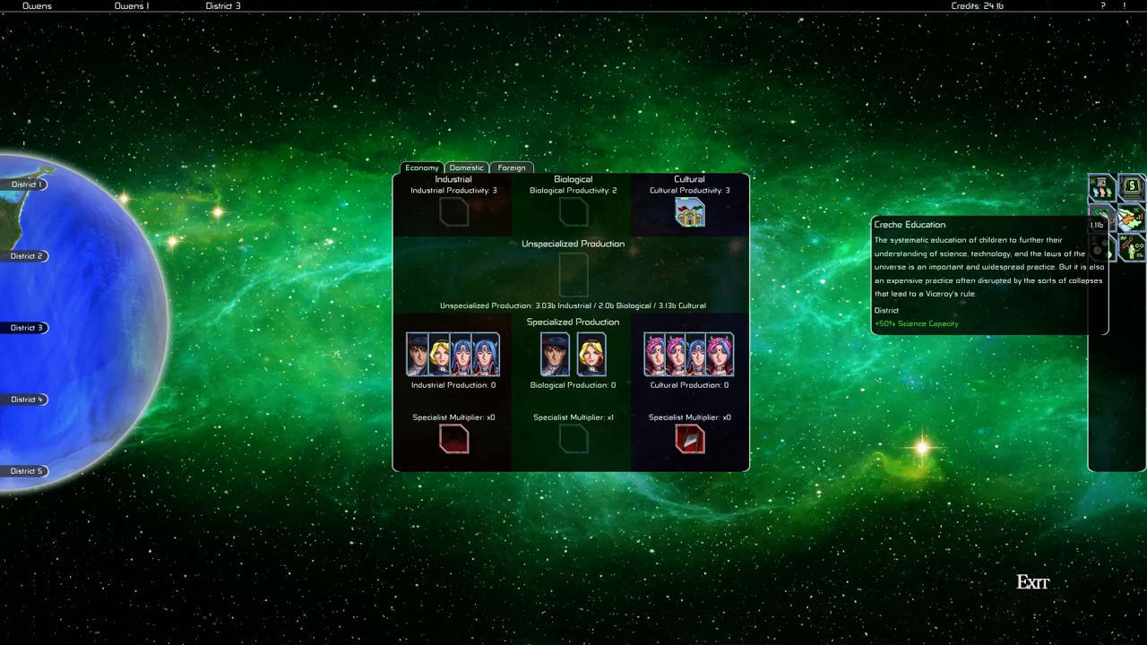
pyautogui.moveTo(511, 177)
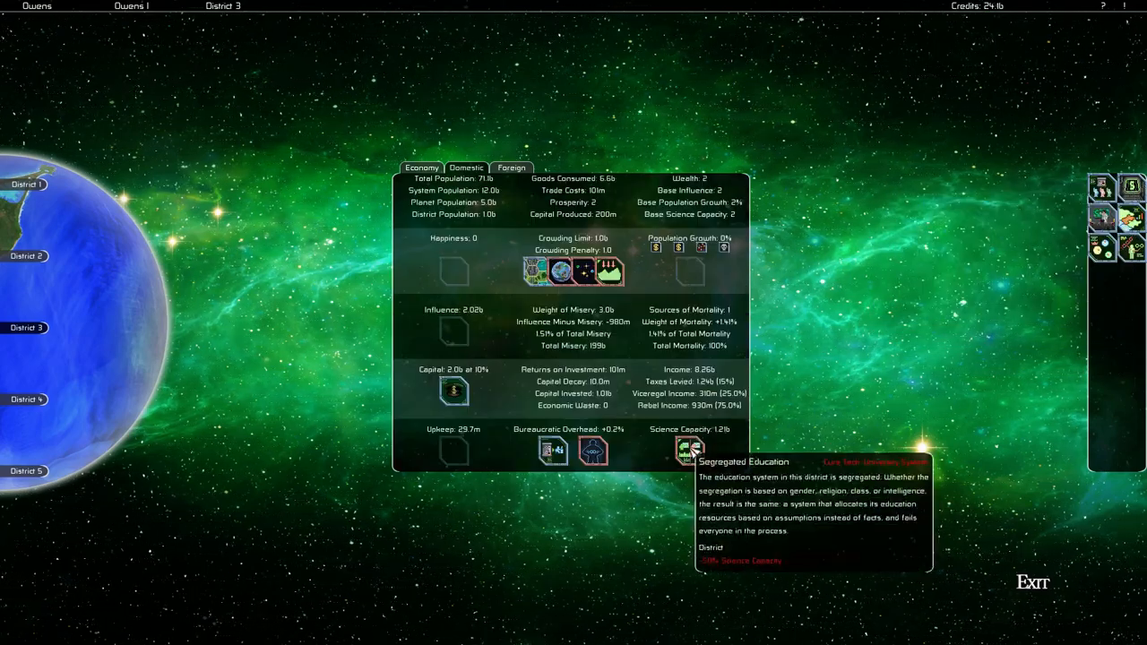
pyautogui.moveTo(538, 270)
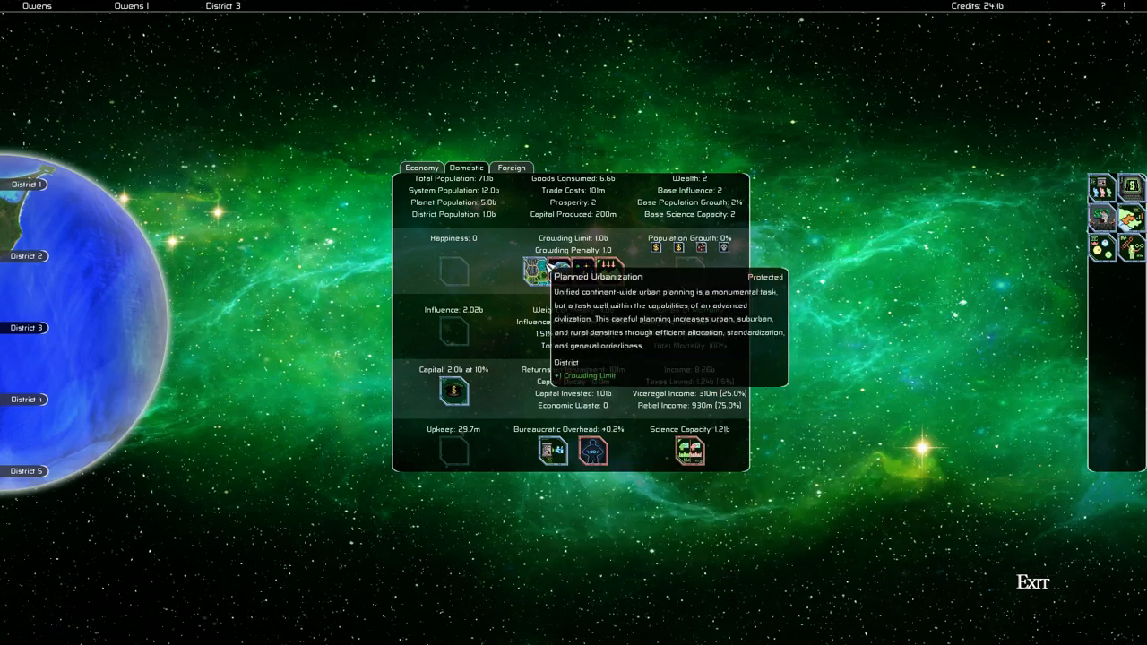
pyautogui.moveTo(434, 84)
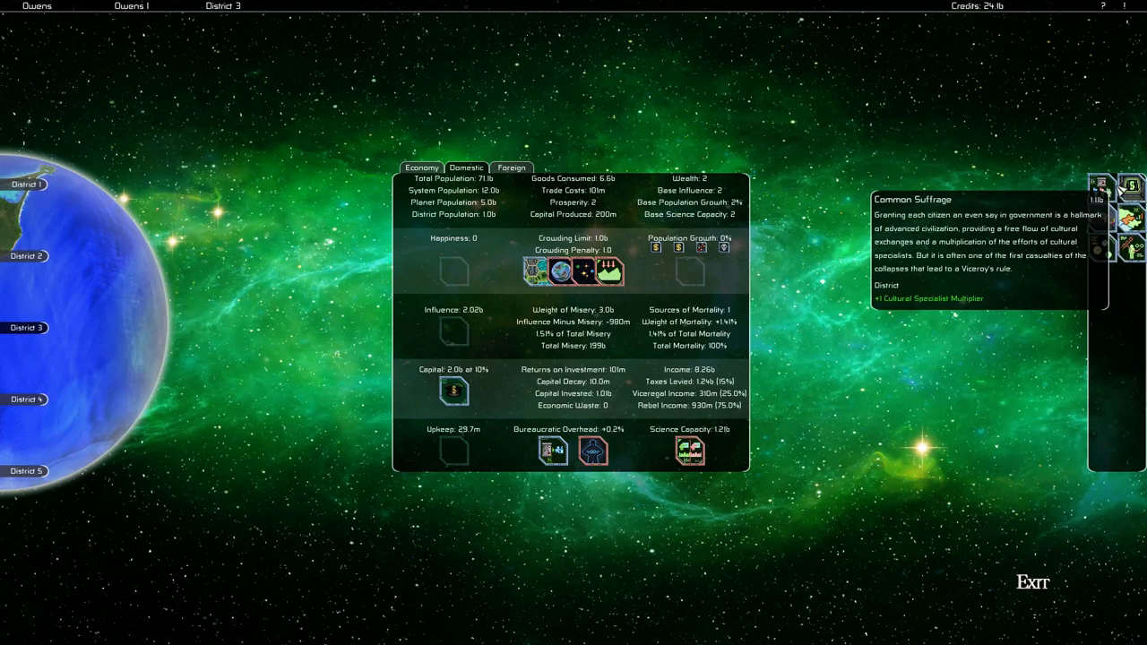
pyautogui.moveTo(1129, 9)
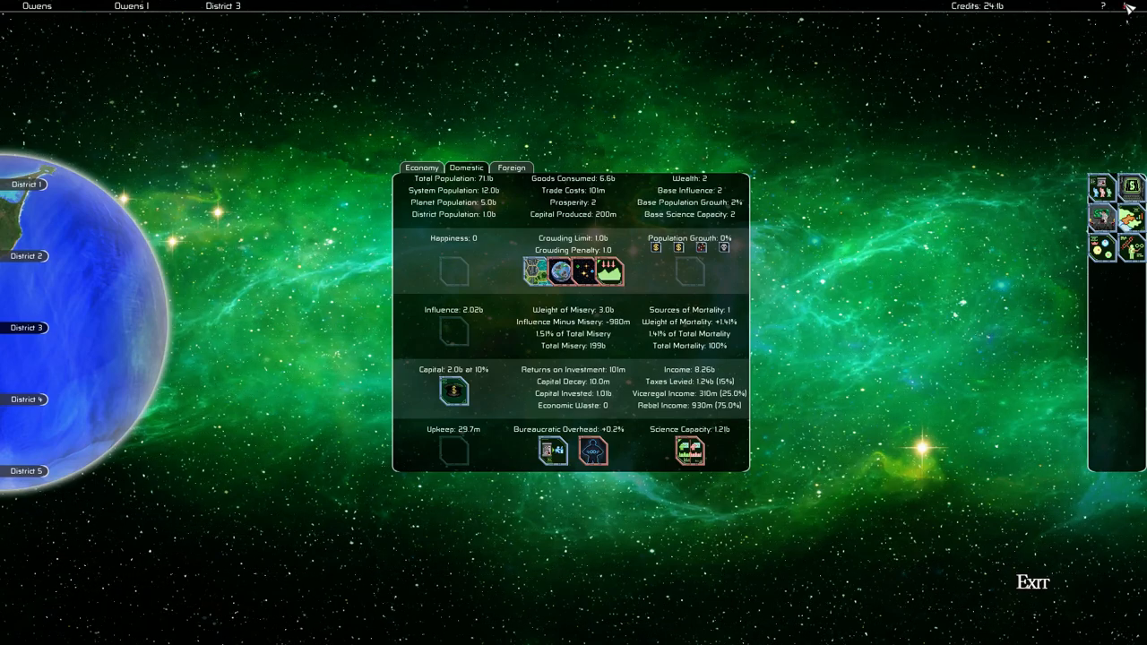
pyautogui.moveTo(1108, 14)
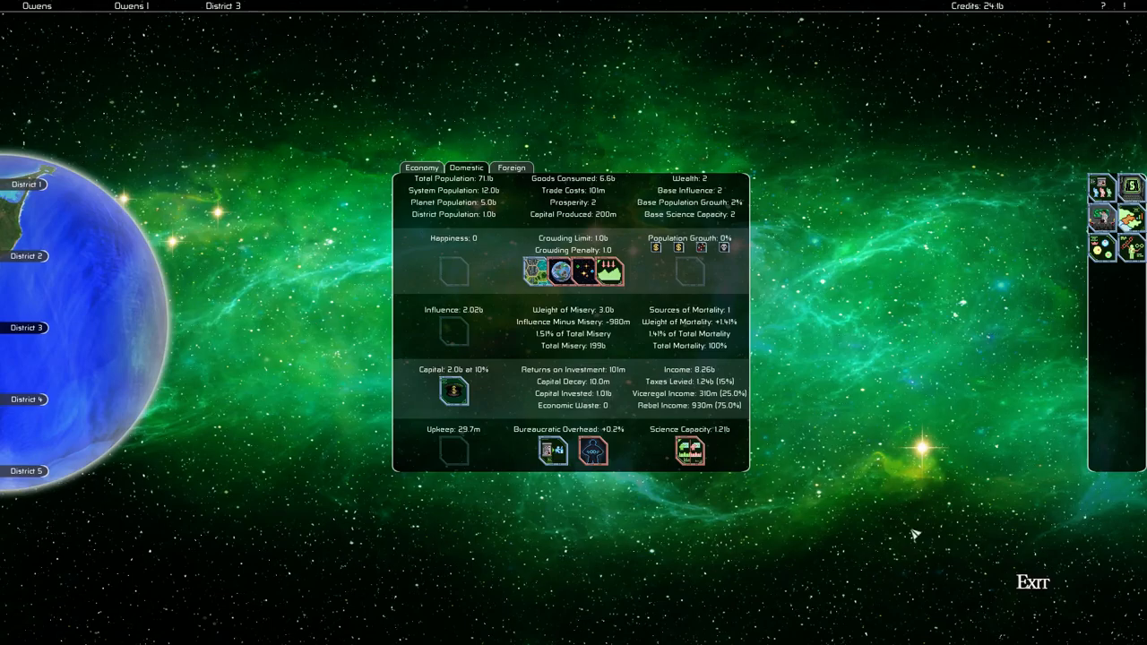
# - Exit Owens I District 3 and return to the galaxy map
pyautogui.click(1032, 582)
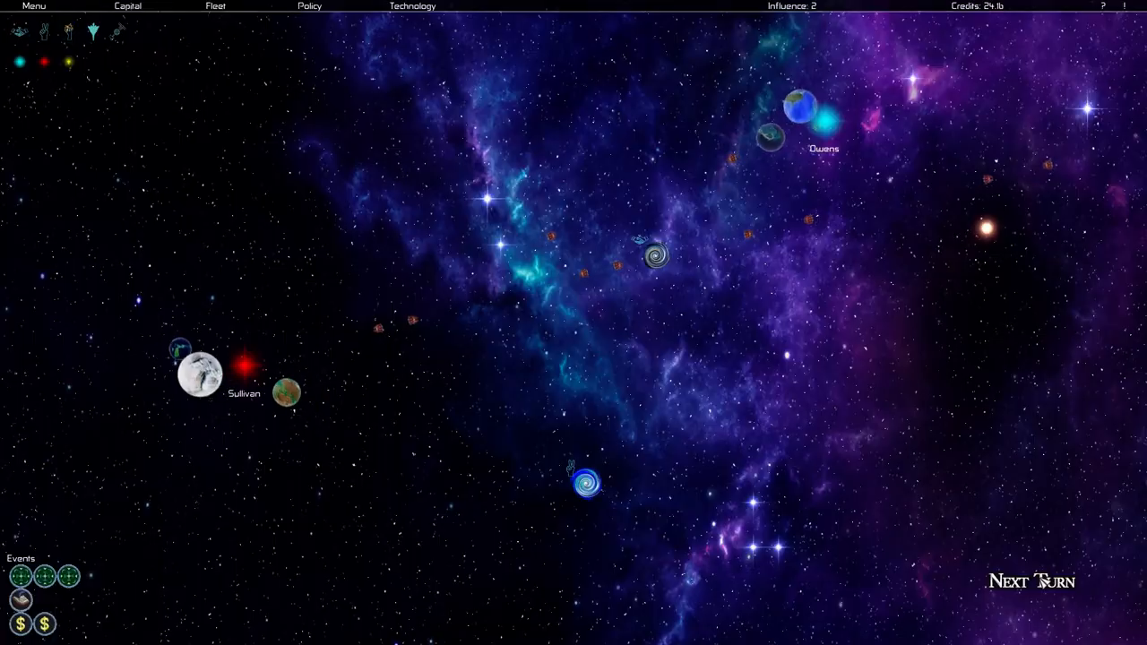
# - From Sullivan II District 4's economy view, bring up fleet capacity showing 33.0m available
pyautogui.click(68, 577)
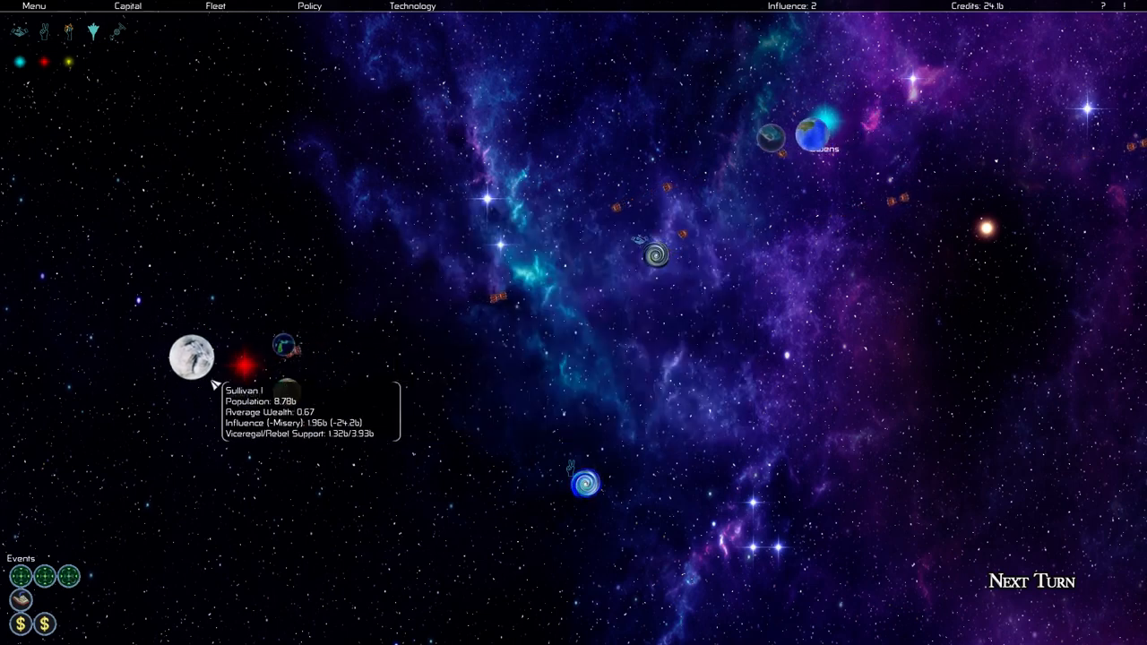
pyautogui.click(188, 358)
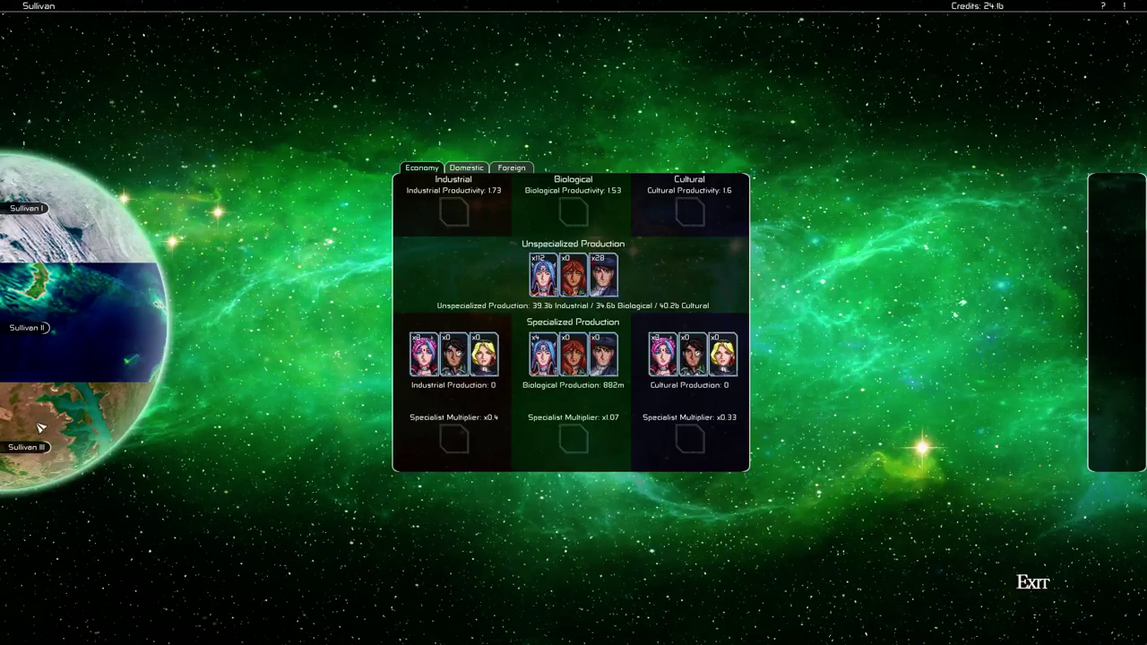
pyautogui.click(27, 446)
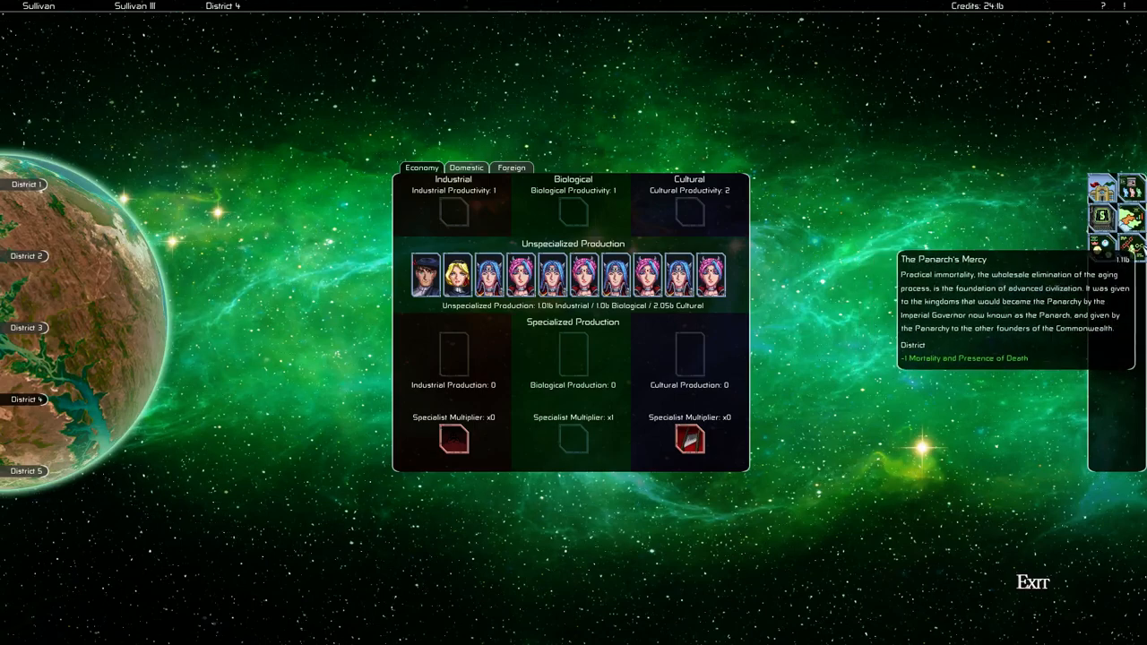
pyautogui.moveTo(982, 584)
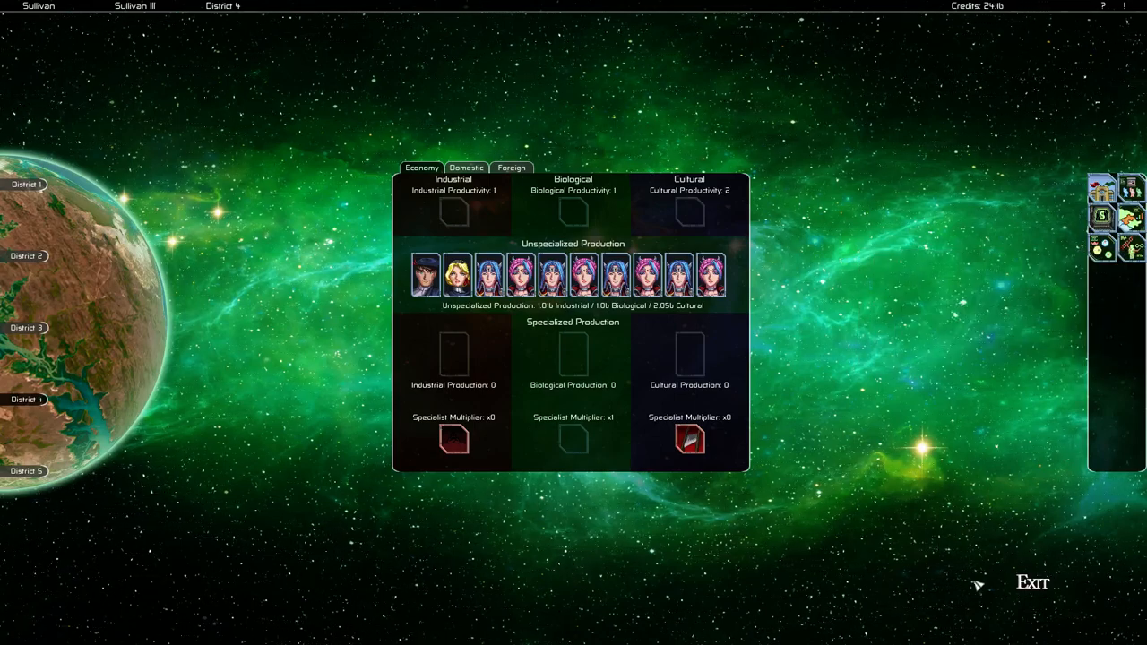
pyautogui.click(1031, 582)
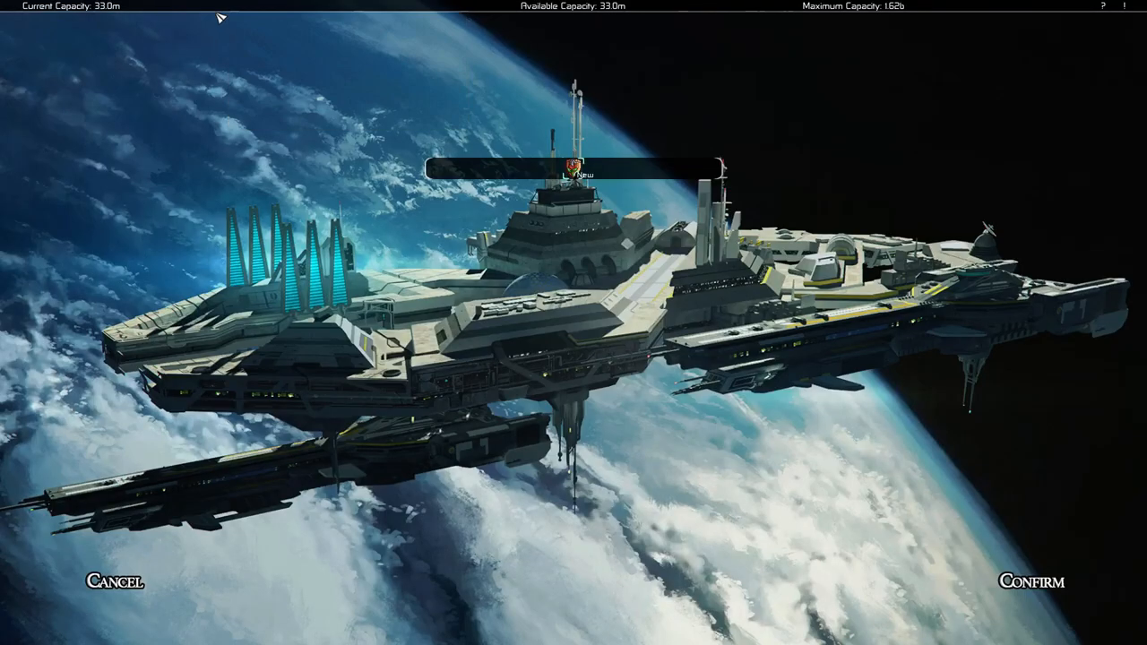
pyautogui.moveTo(573, 170)
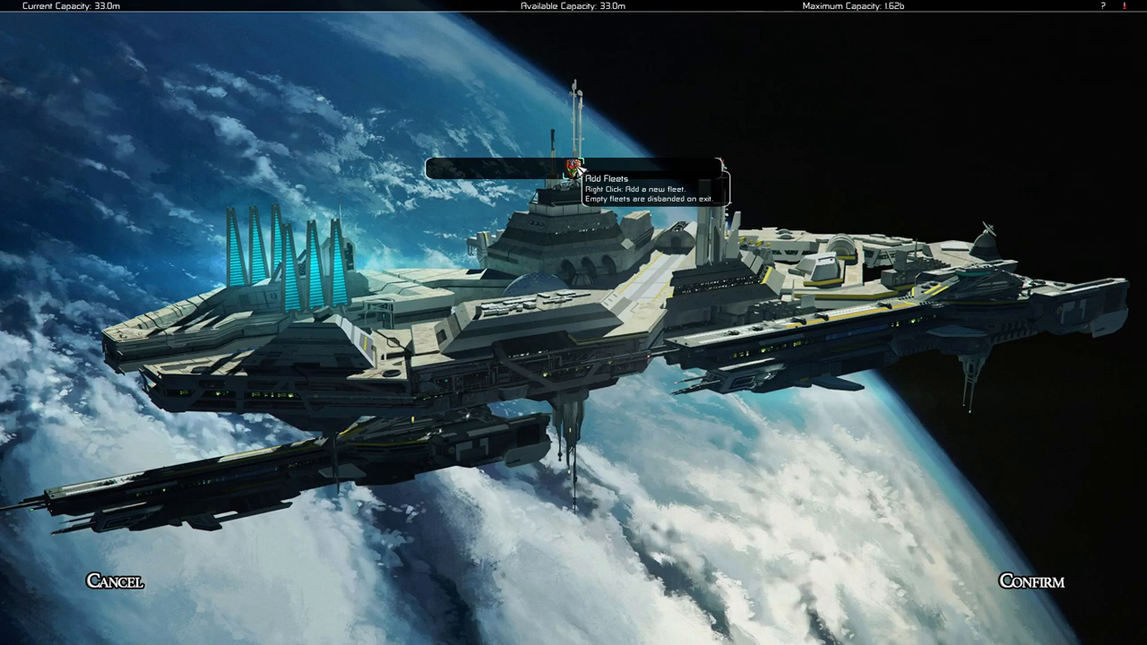
# - Add a new empty Fleet 1 via the Add Fleets button, with Titans listed as available
pyautogui.rightClick(573, 170)
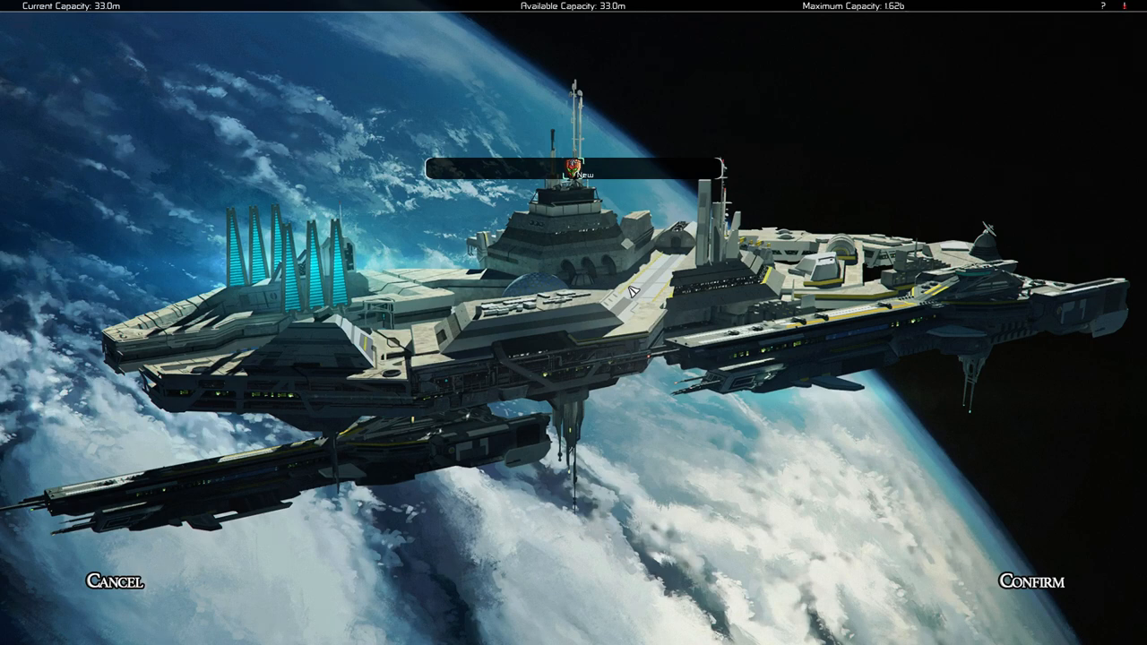
pyautogui.moveTo(570, 171)
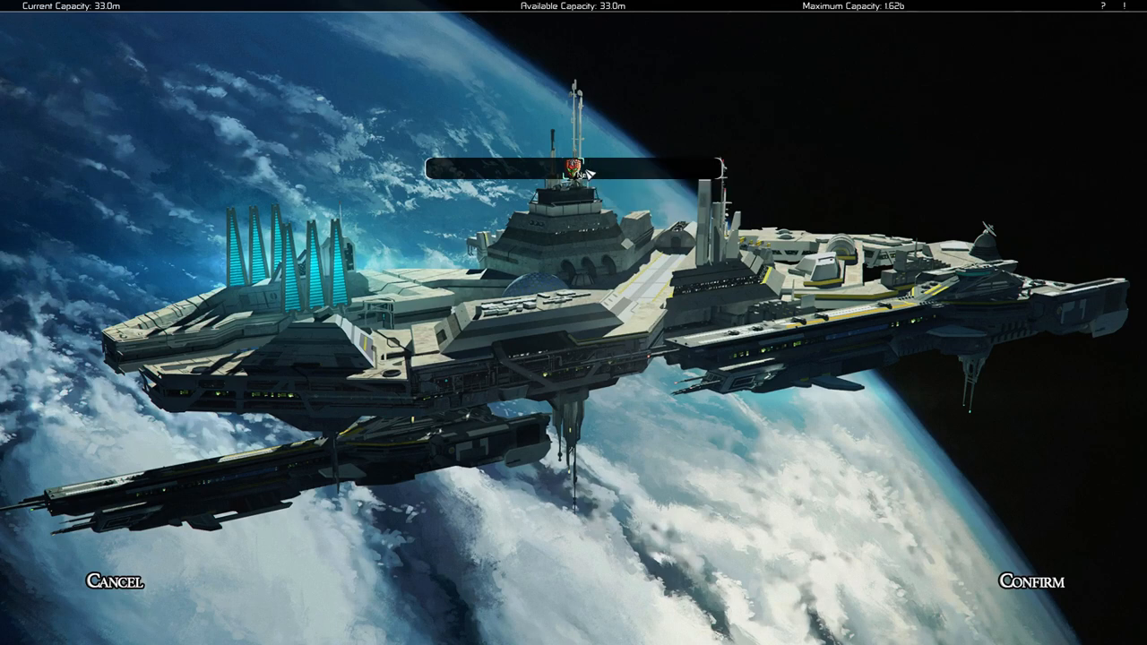
pyautogui.moveTo(573, 171)
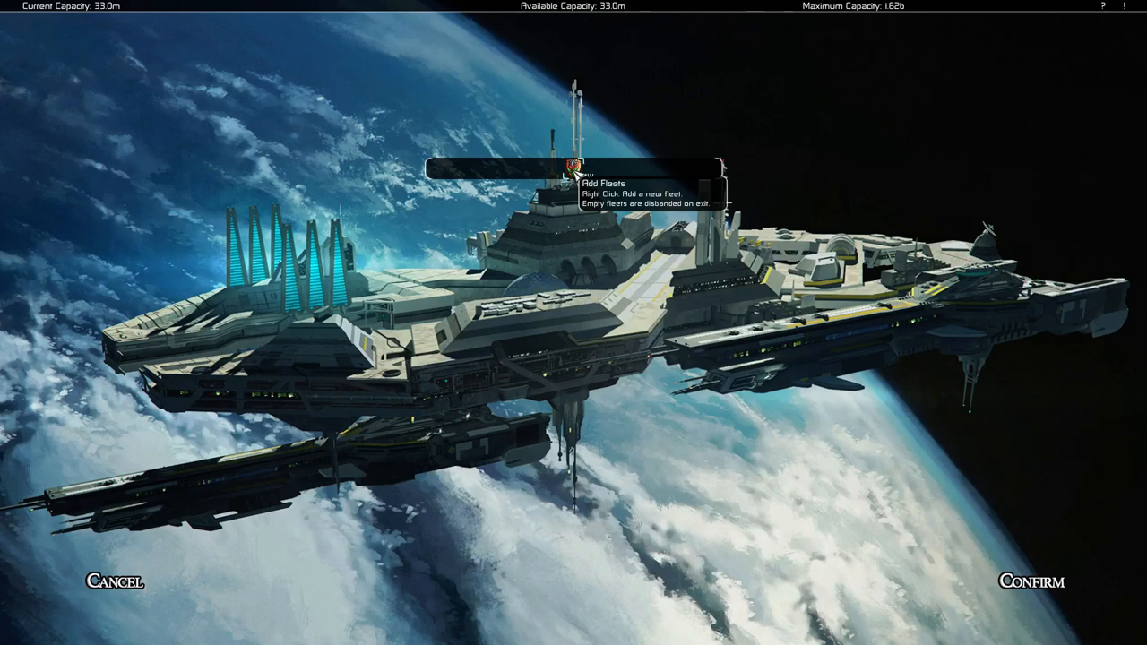
pyautogui.rightClick(573, 165)
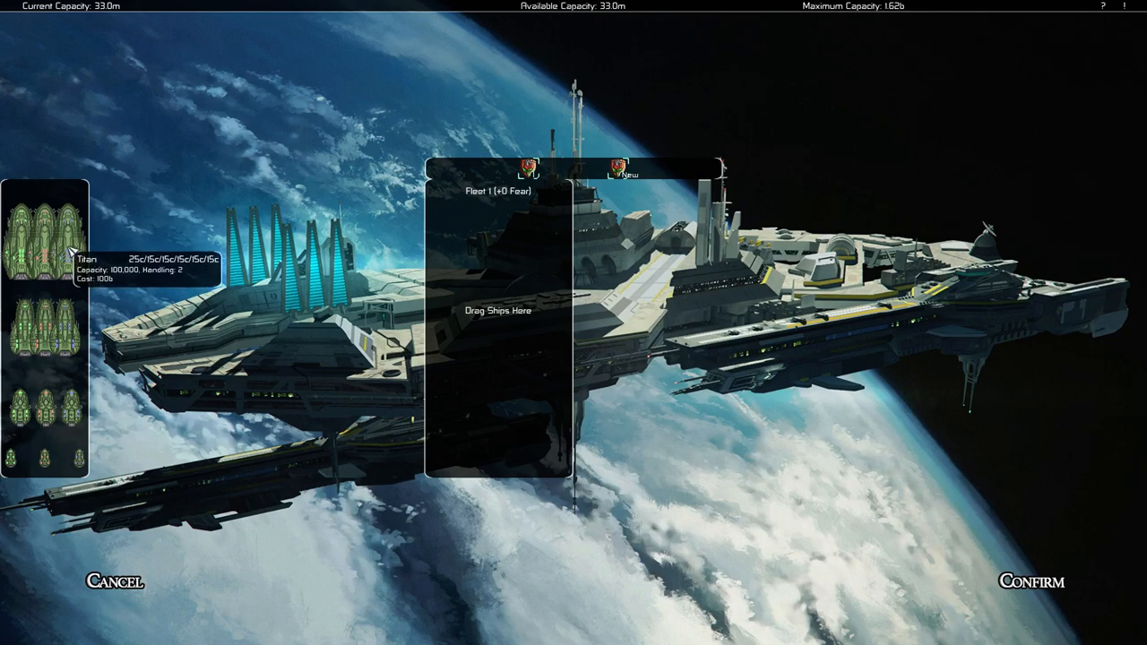
pyautogui.moveTo(36, 242); pyautogui.dragTo(498, 242)
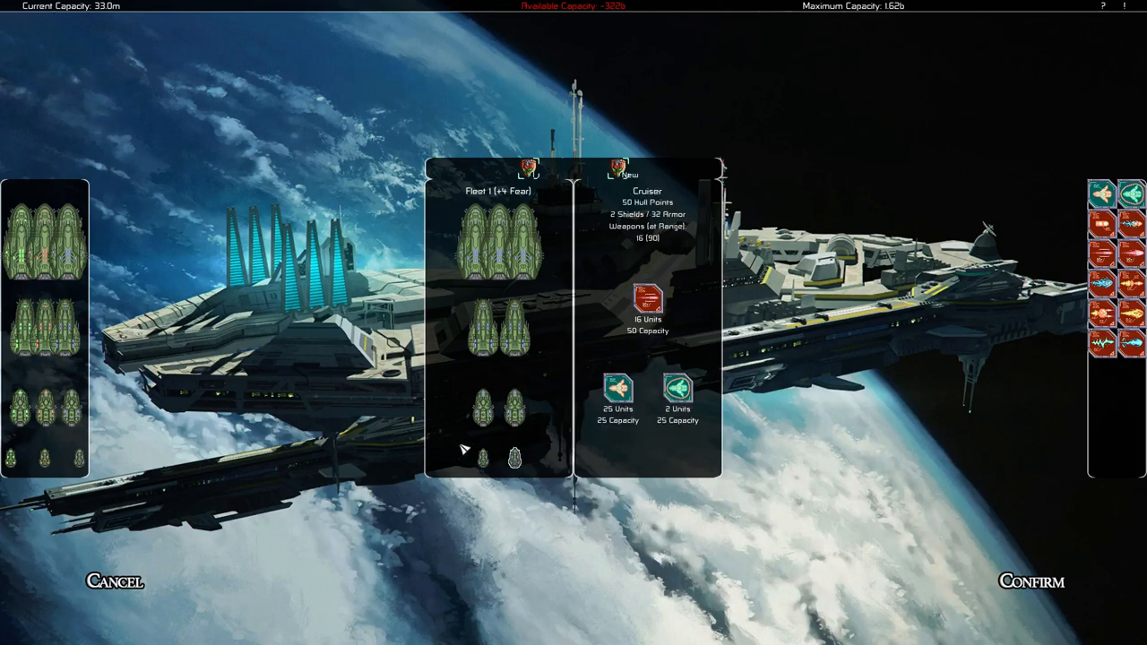
pyautogui.moveTo(484, 254)
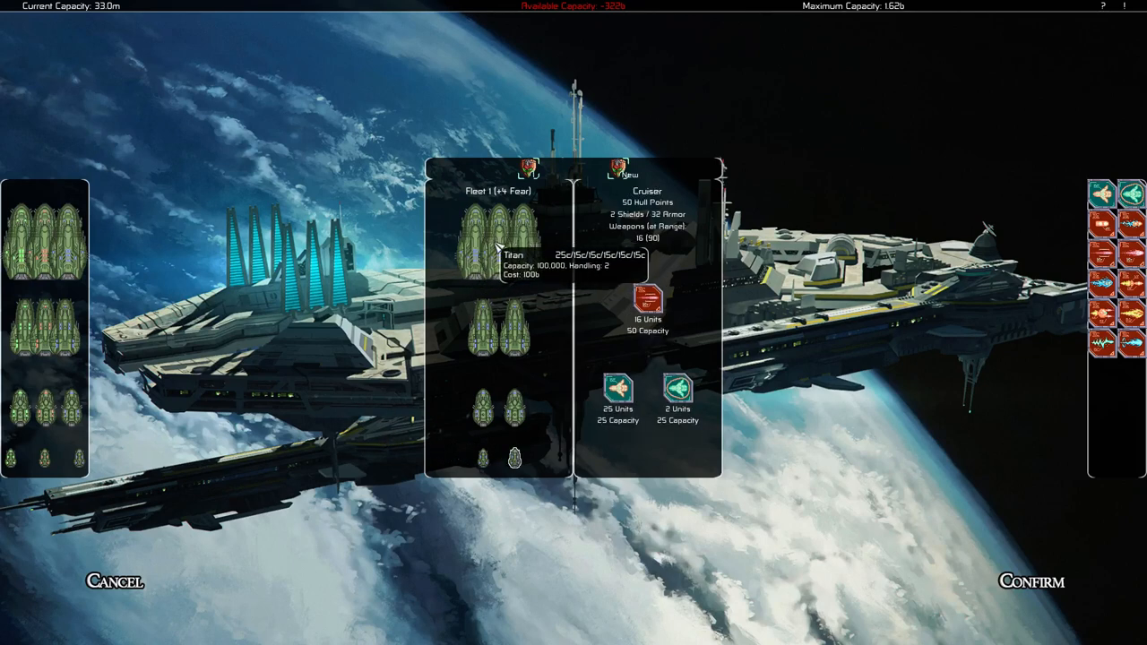
pyautogui.moveTo(706, 294)
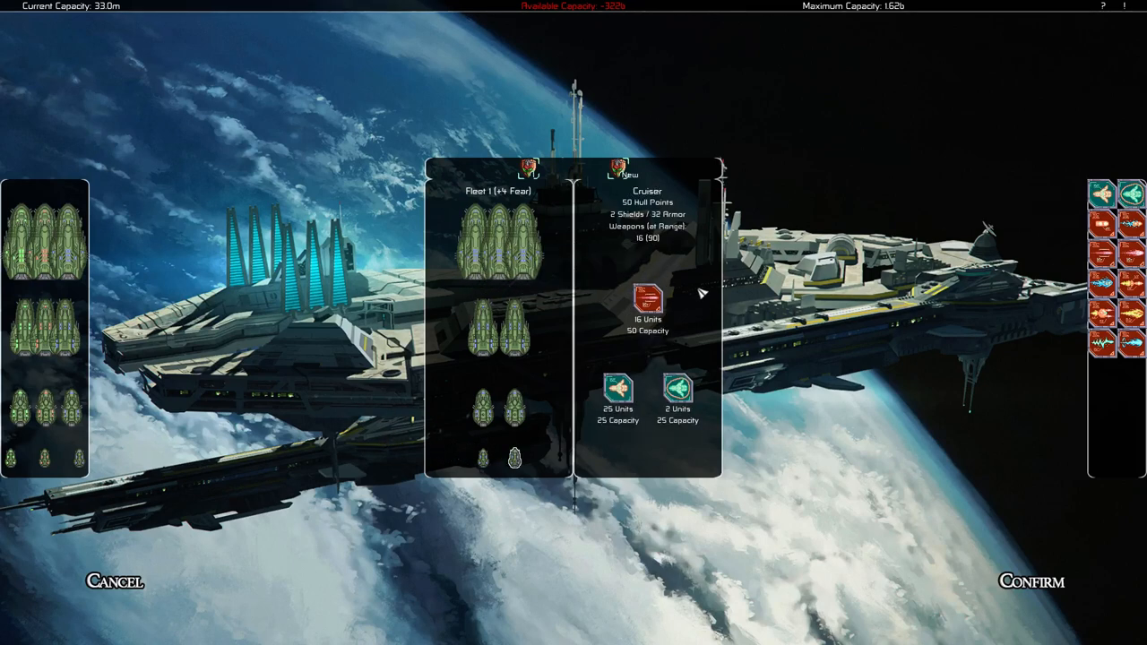
pyautogui.moveTo(679, 252)
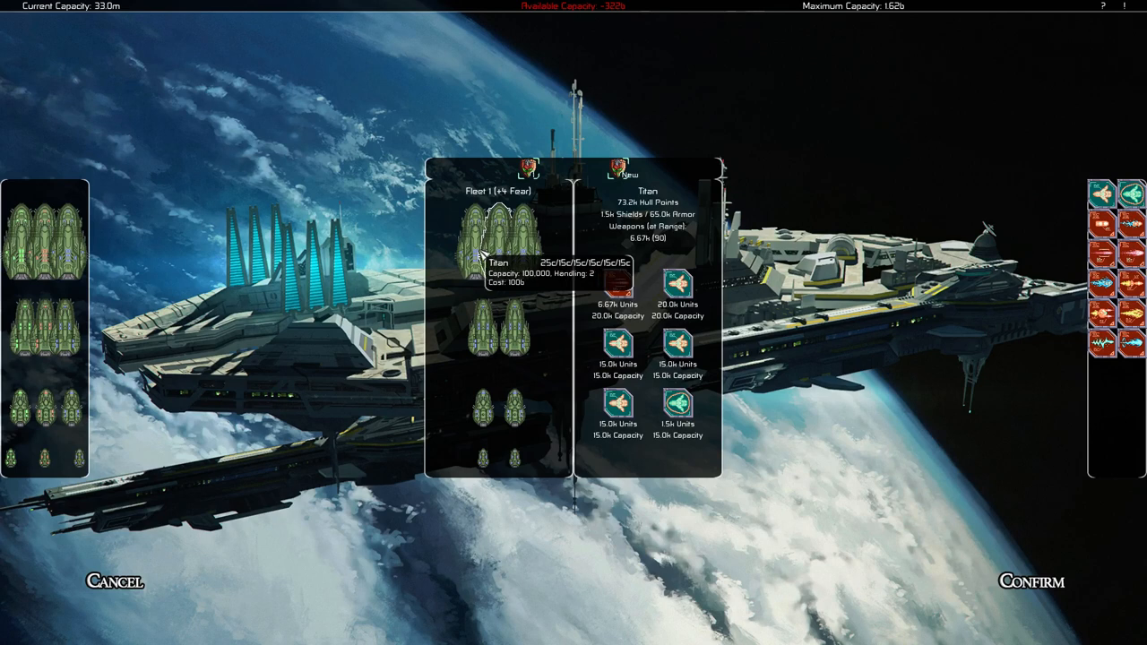
pyautogui.moveTo(1082, 342)
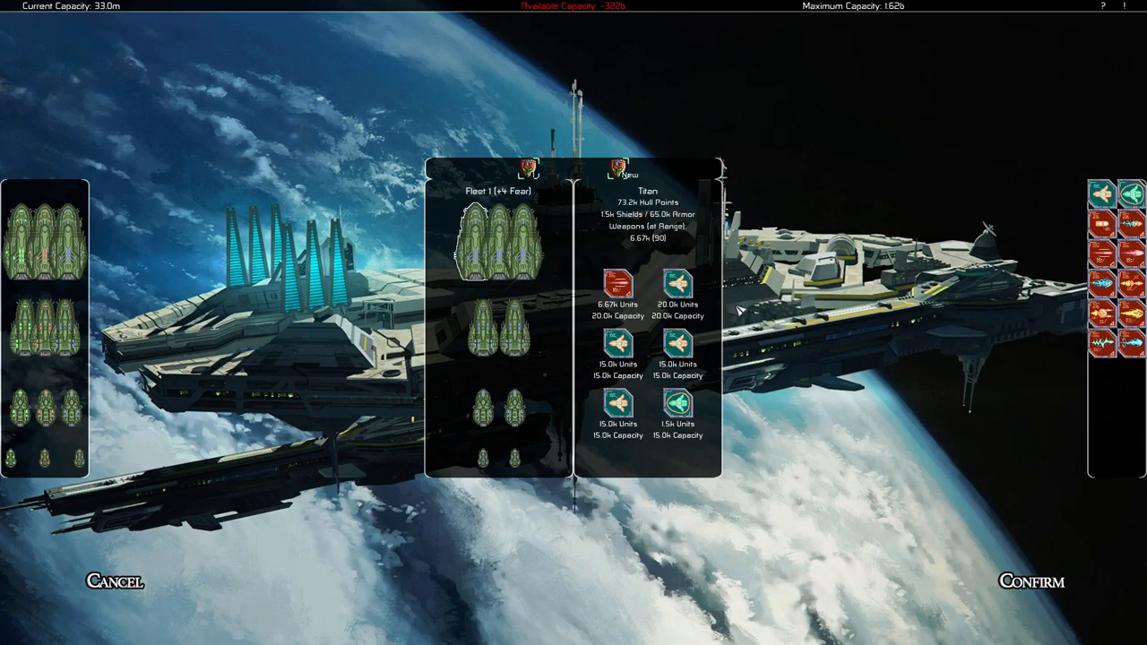
pyautogui.moveTo(677, 287)
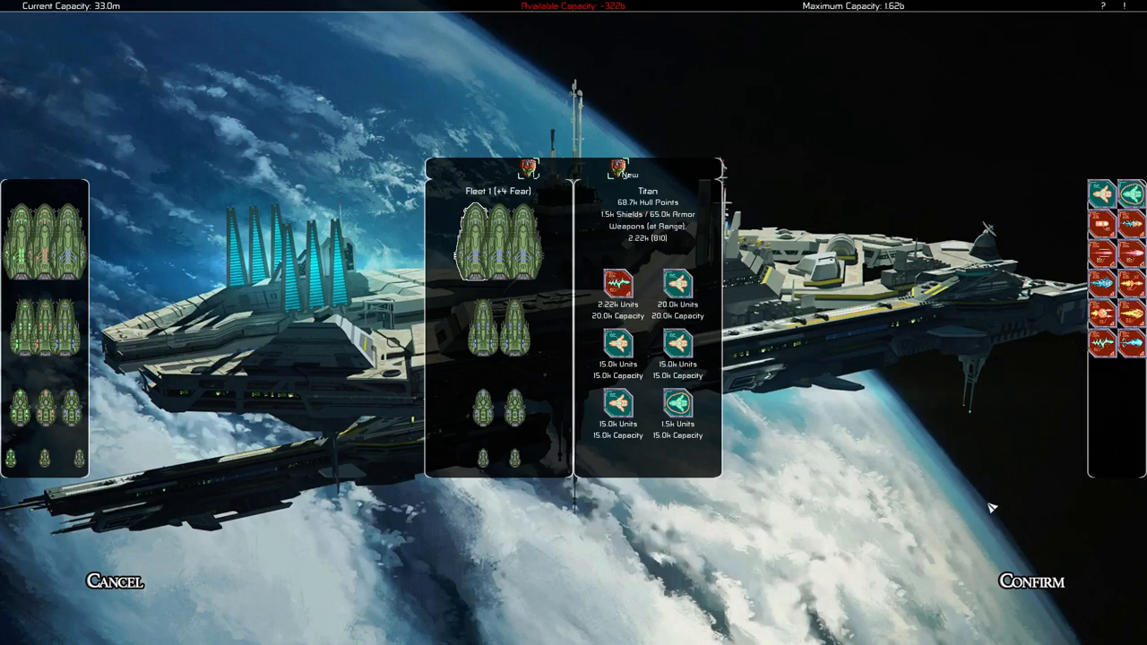
pyautogui.moveTo(588, 29)
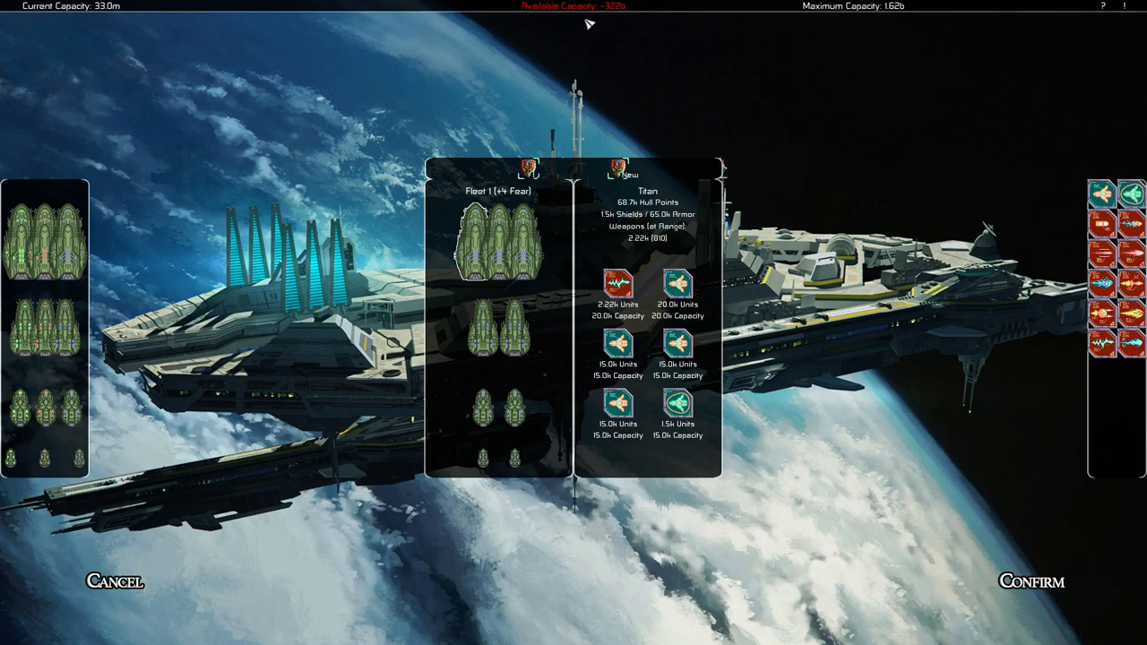
pyautogui.click(1032, 582)
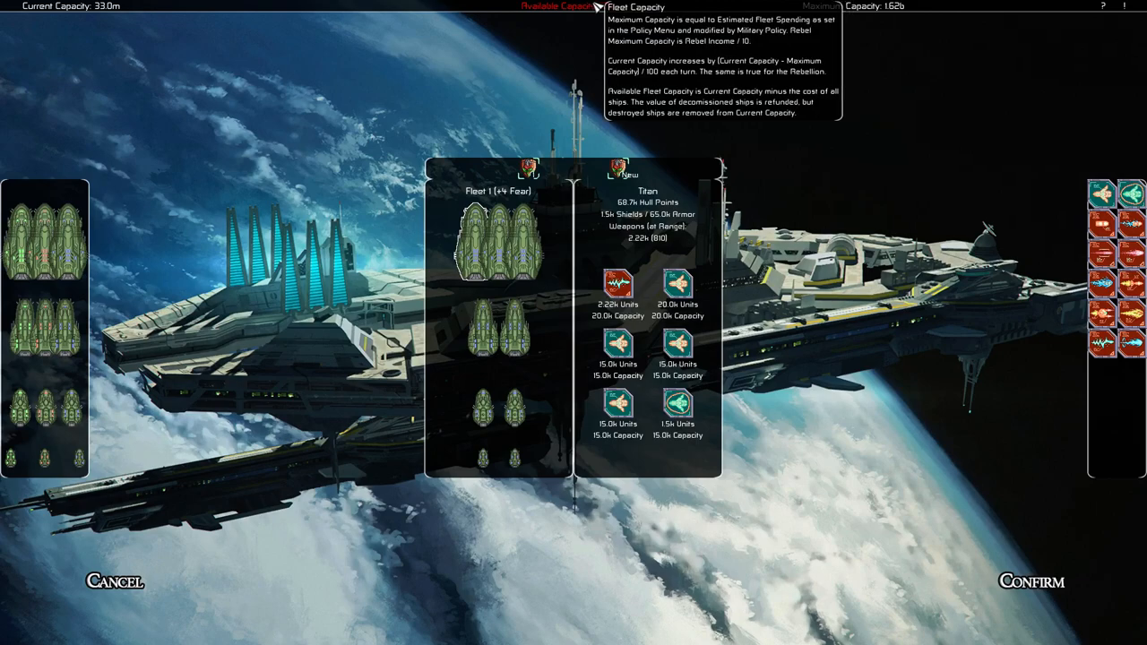
pyautogui.click(122, 581)
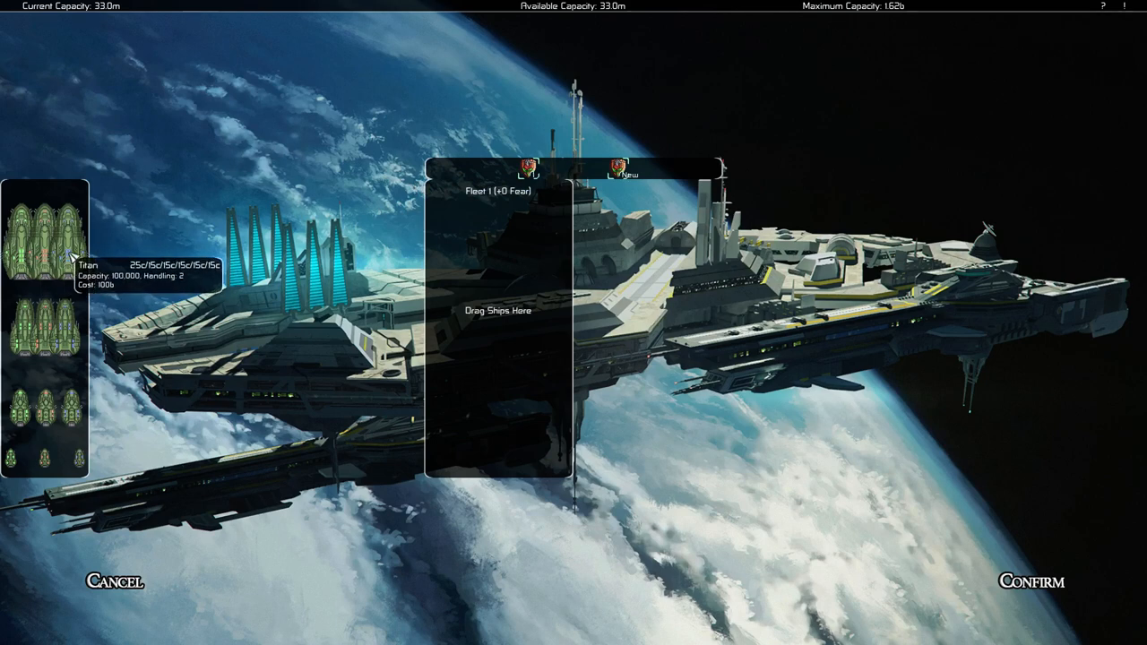
# - Try a Titan in Fleet 1, then cancel to discard the fleet changes
pyautogui.moveTo(40, 242); pyautogui.dragTo(498, 242)
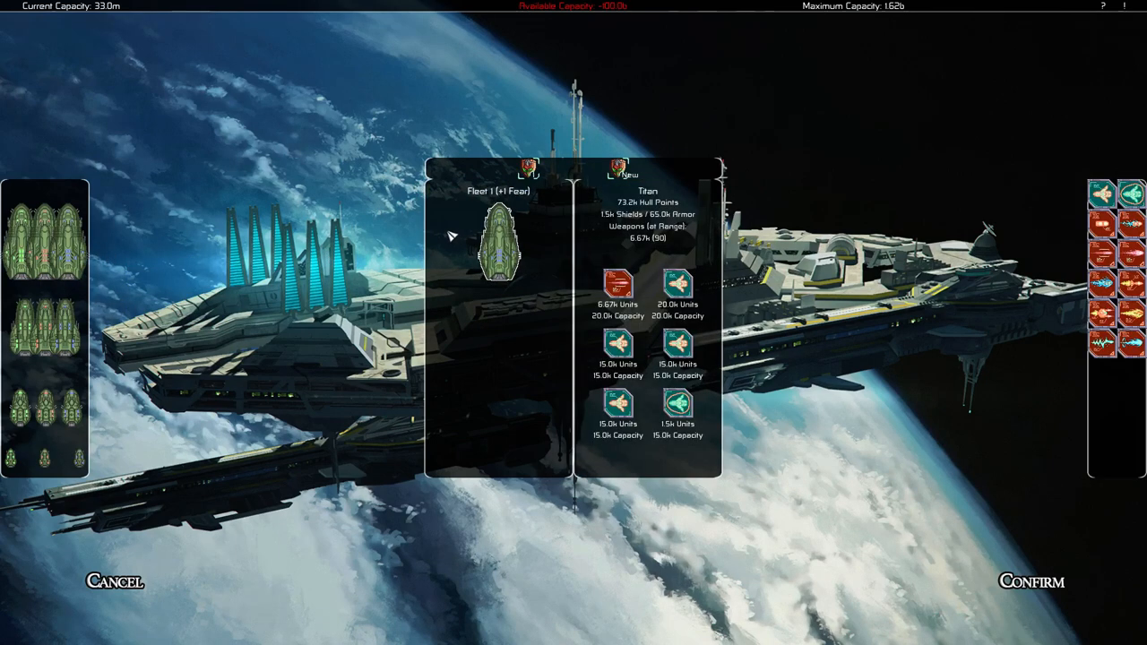
pyautogui.moveTo(126, 582)
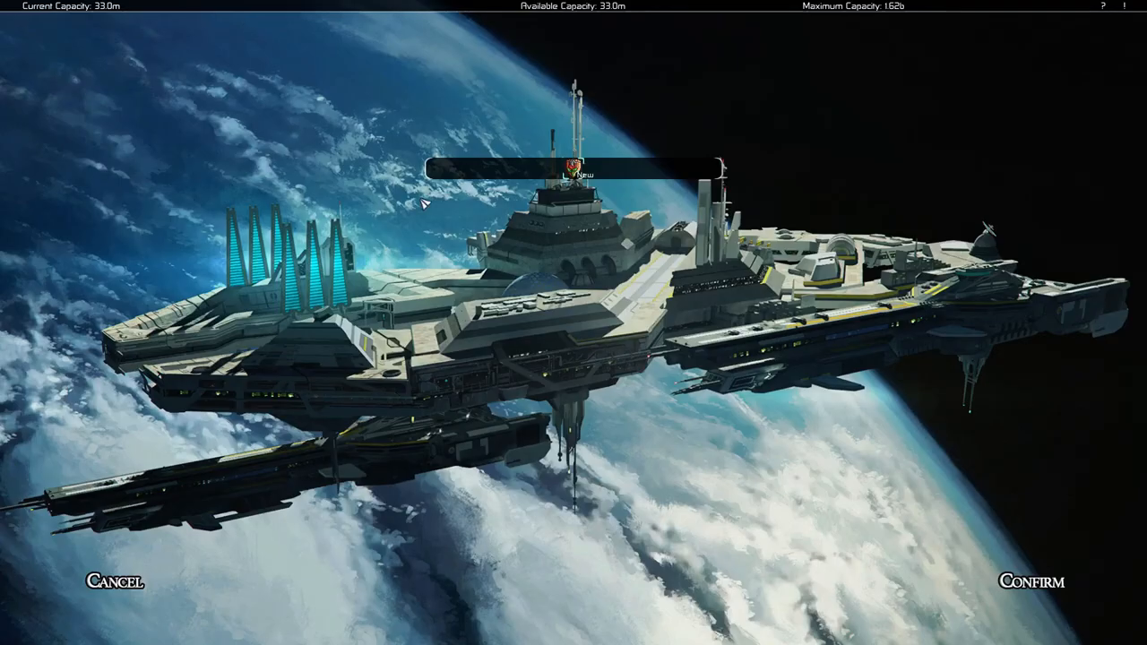
pyautogui.click(577, 171)
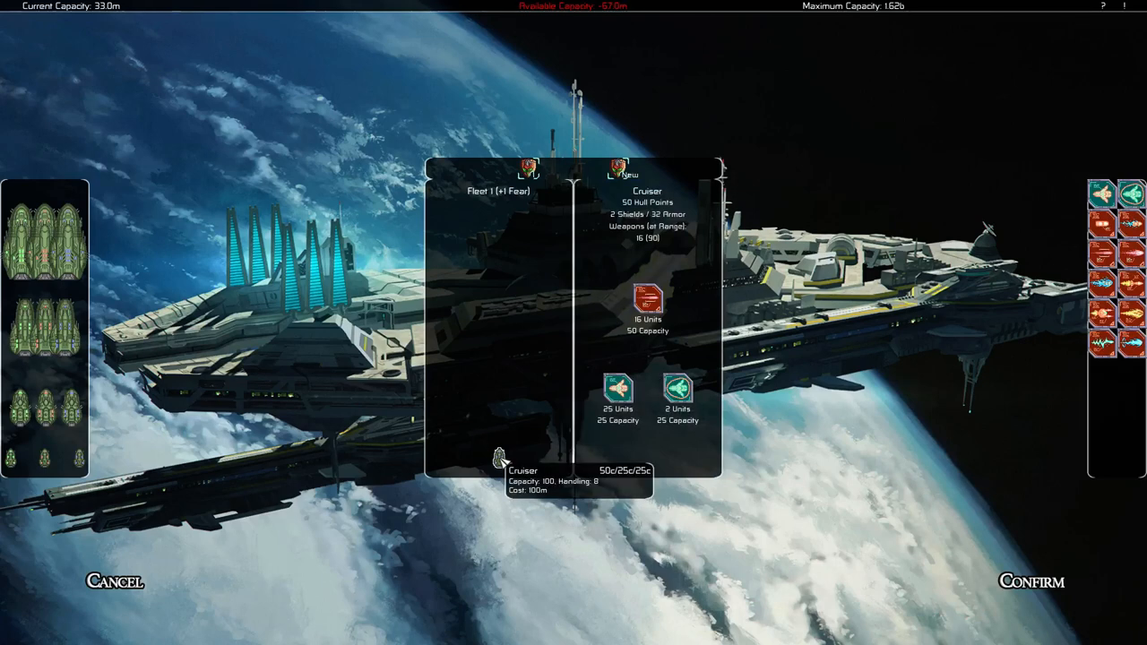
pyautogui.moveTo(104, 595)
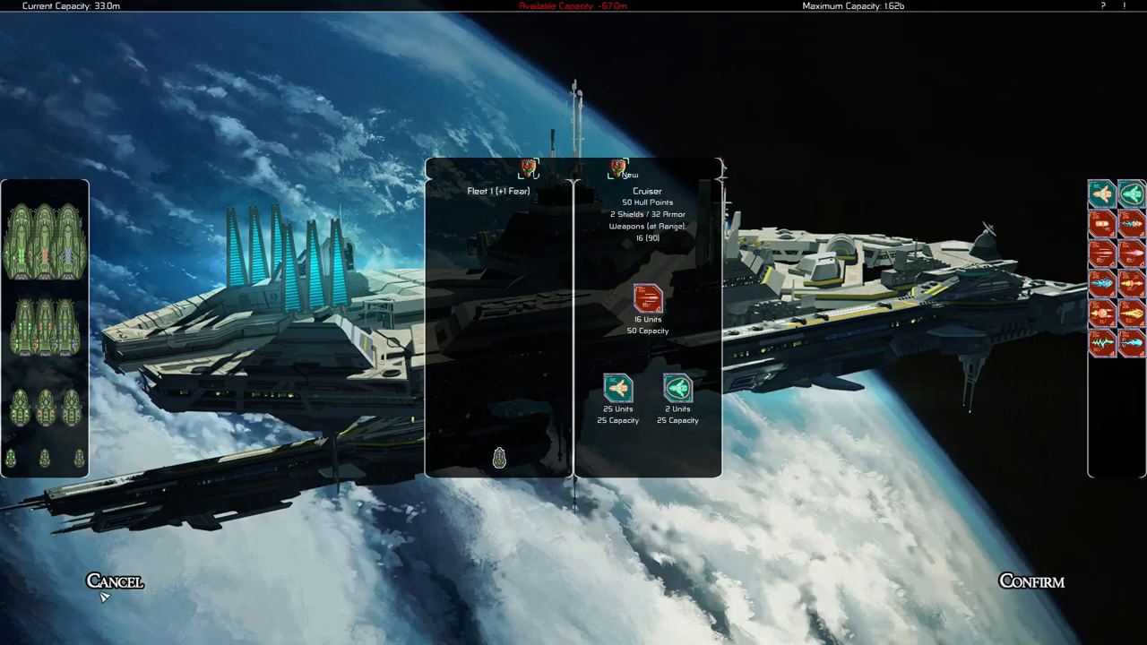
pyautogui.click(118, 580)
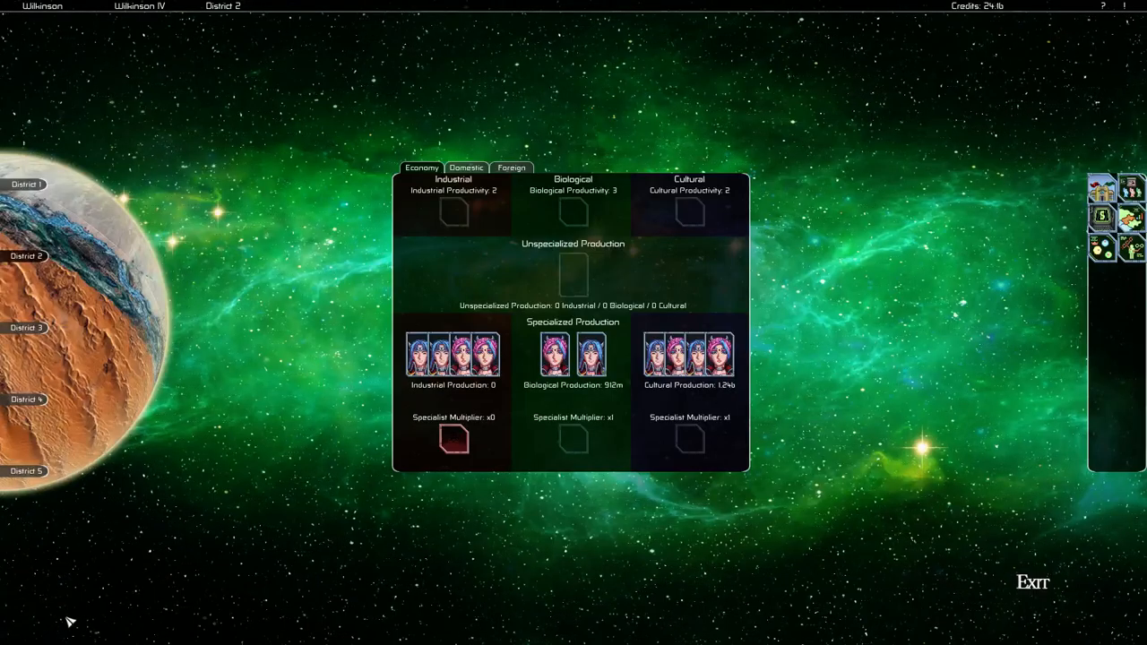
pyautogui.moveTo(664, 362)
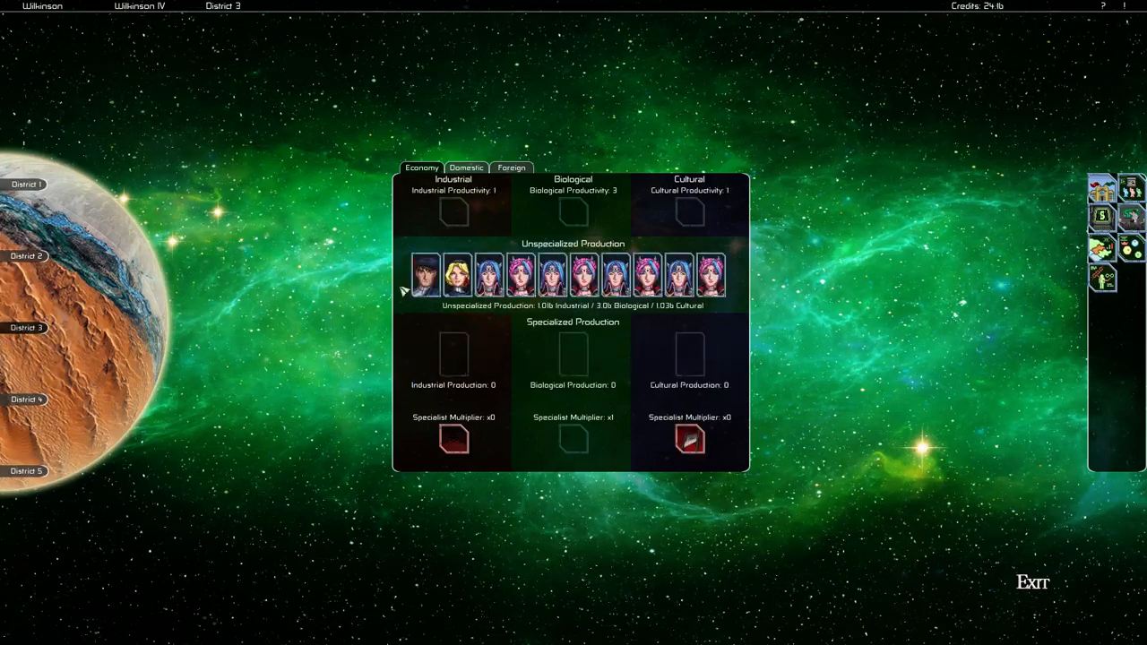
pyautogui.moveTo(423, 276)
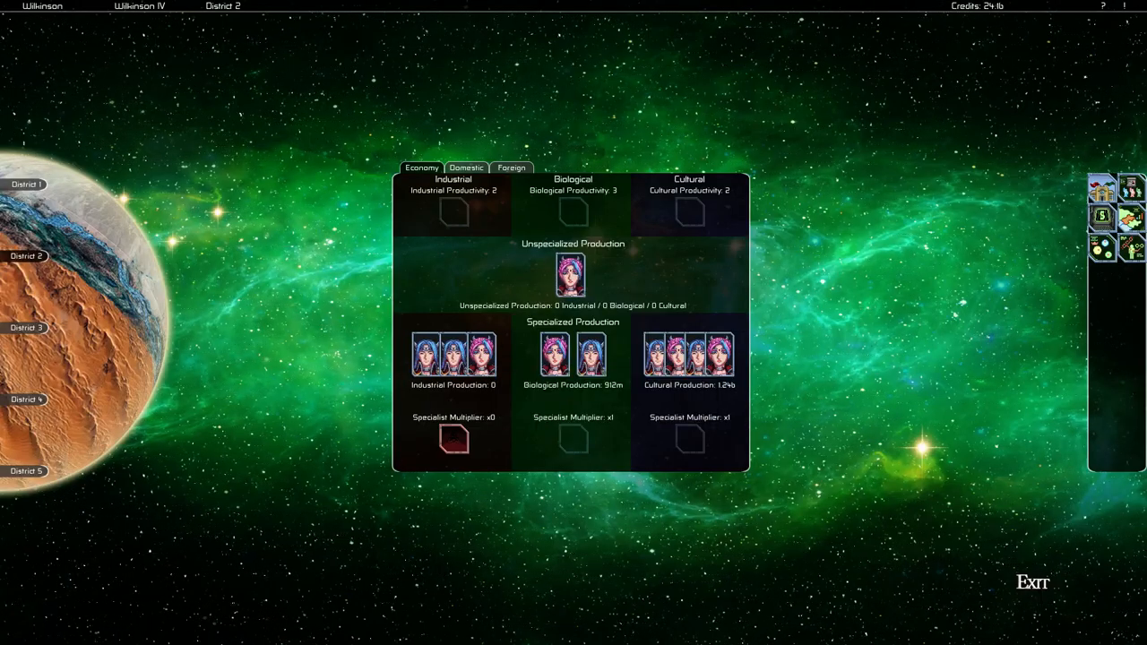
# - Leave Wilkinson IV's districts and move on to Sullivan I District 3's economy panel
pyautogui.click(1032, 582)
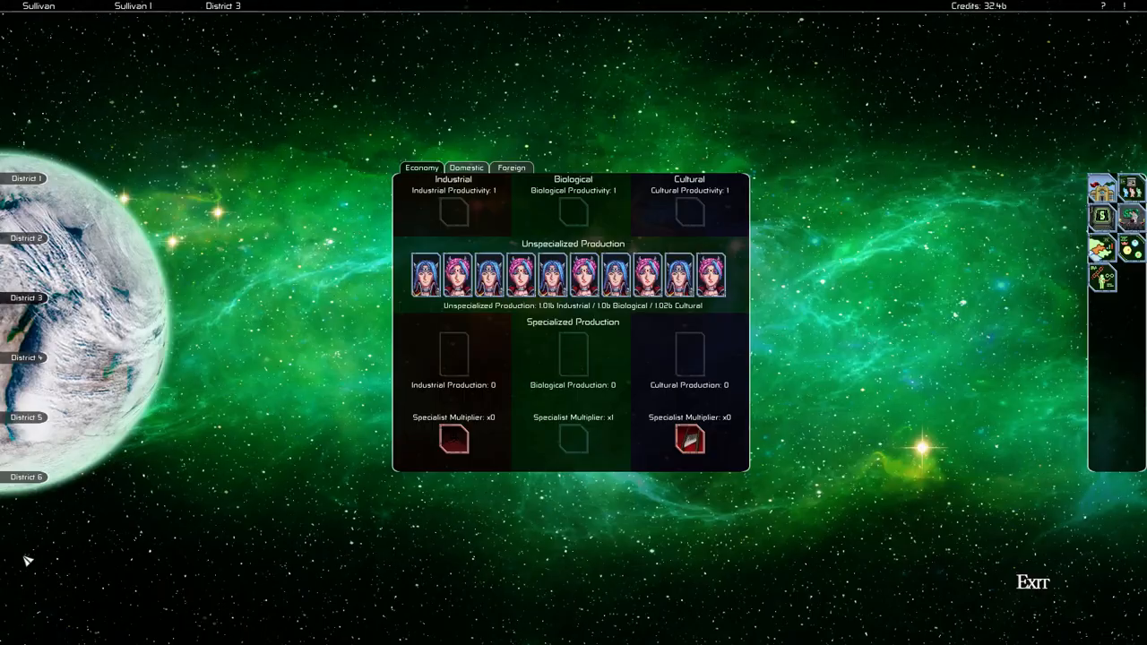
pyautogui.moveTo(705, 272)
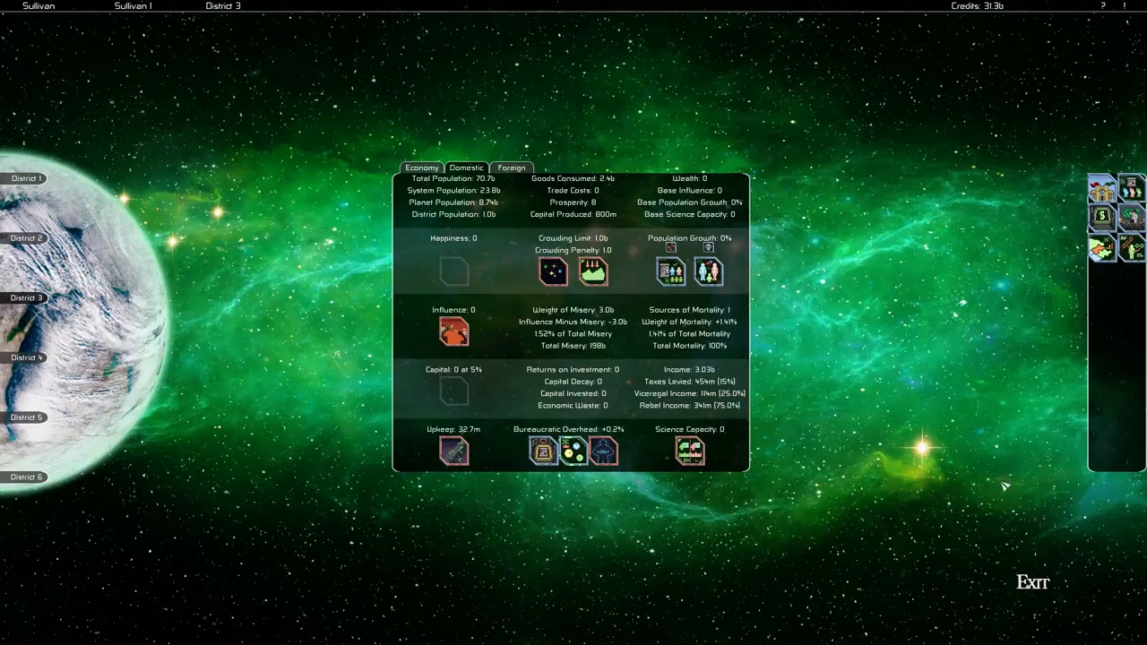
# - Move on from Sullivan I District 3 to Sullivan II District 4's economy panel
pyautogui.click(1032, 582)
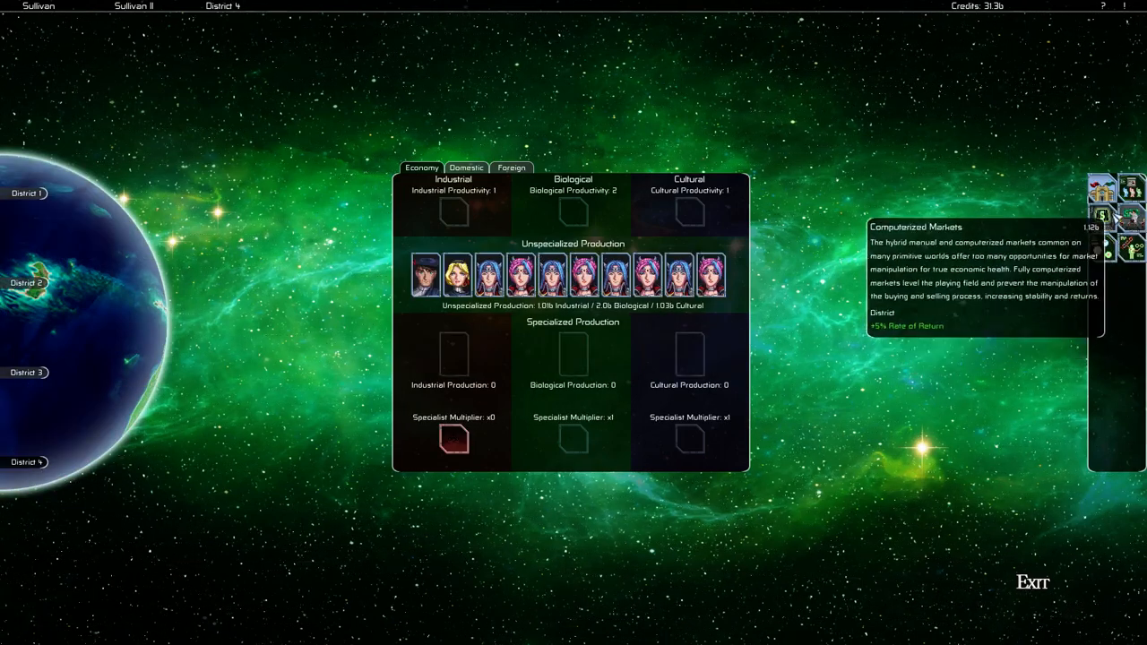
pyautogui.moveTo(748, 335)
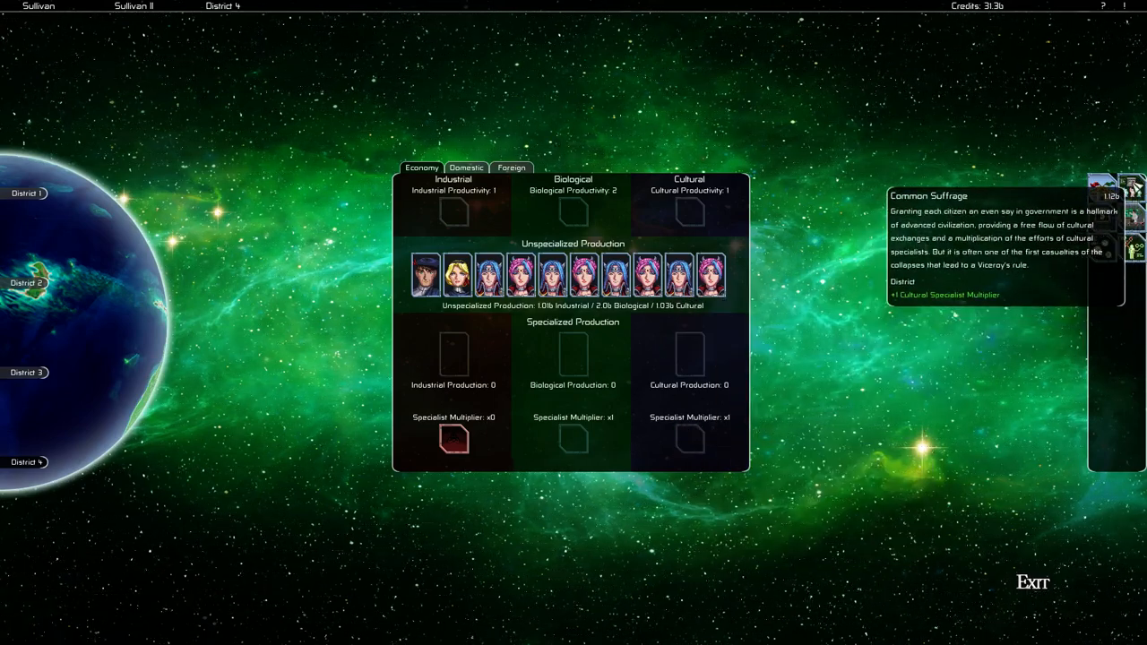
# - Build Common Suffrage and a cultural productivity building in Sullivan II District 4, dropping credits to 29.1b
pyautogui.click(1127, 185)
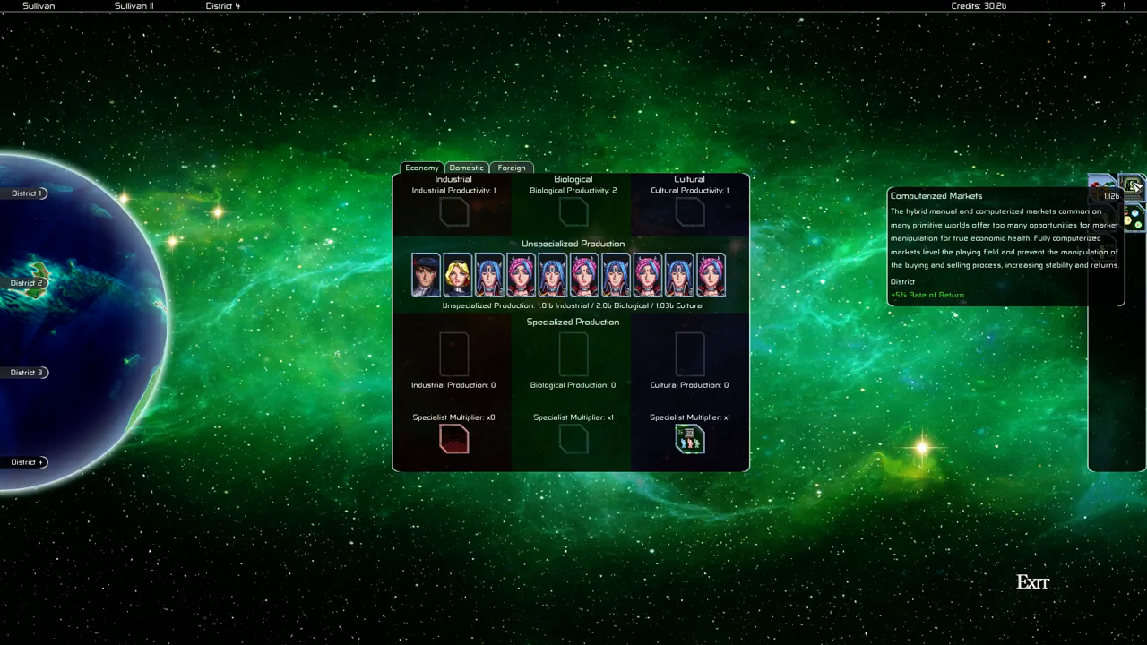
pyautogui.moveTo(513, 183)
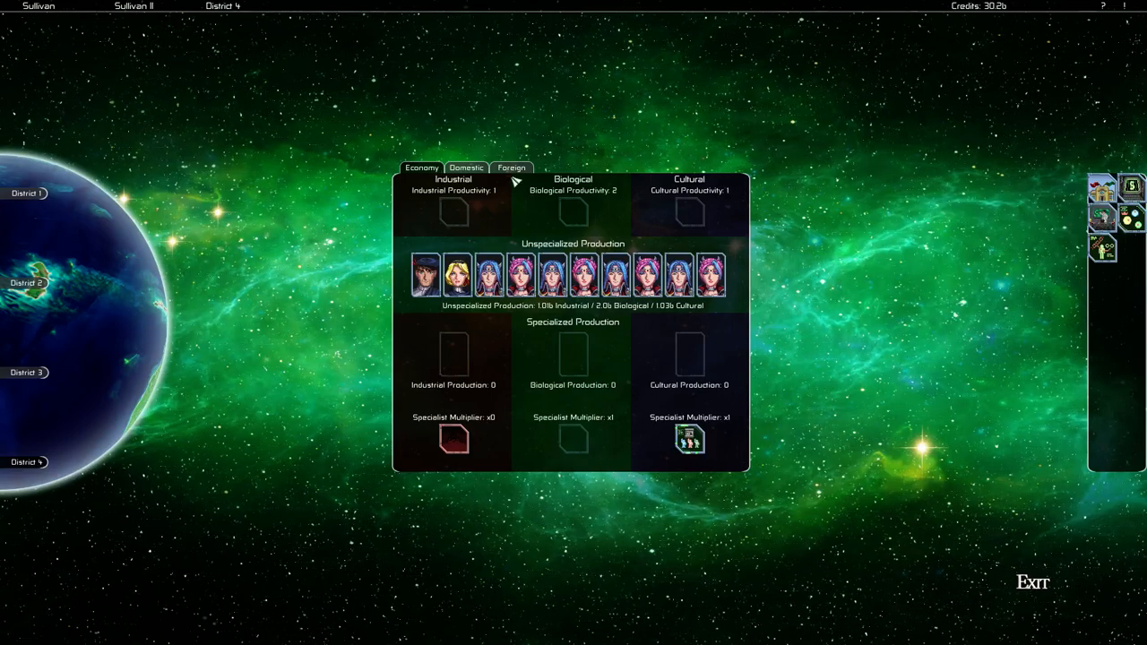
pyautogui.click(510, 169)
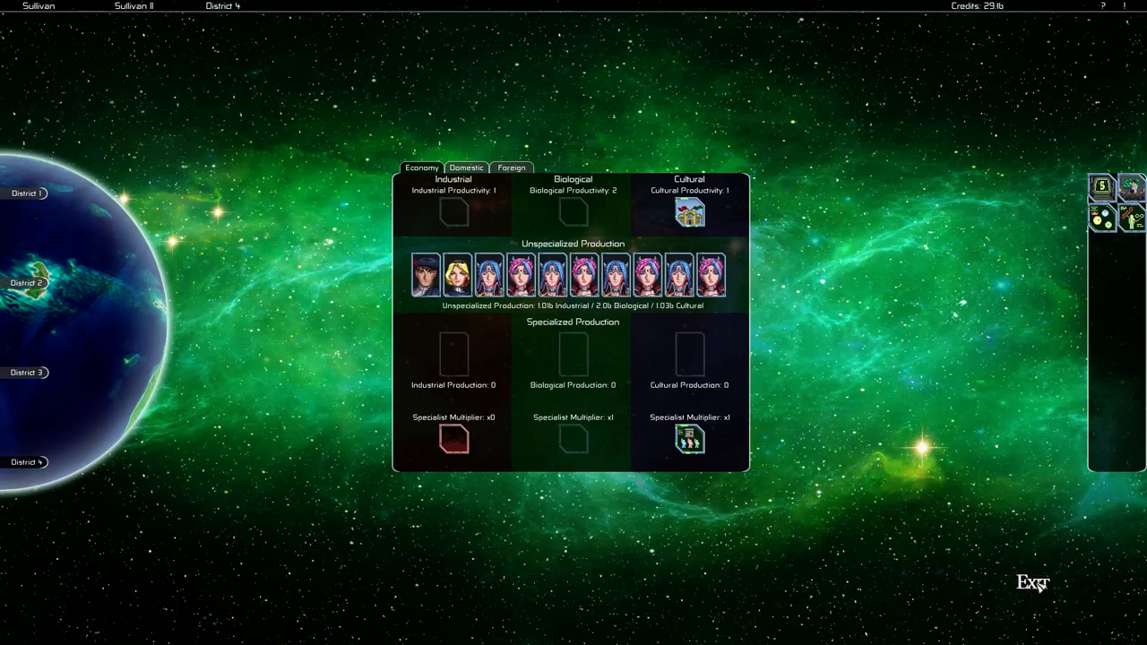
pyautogui.click(1032, 582)
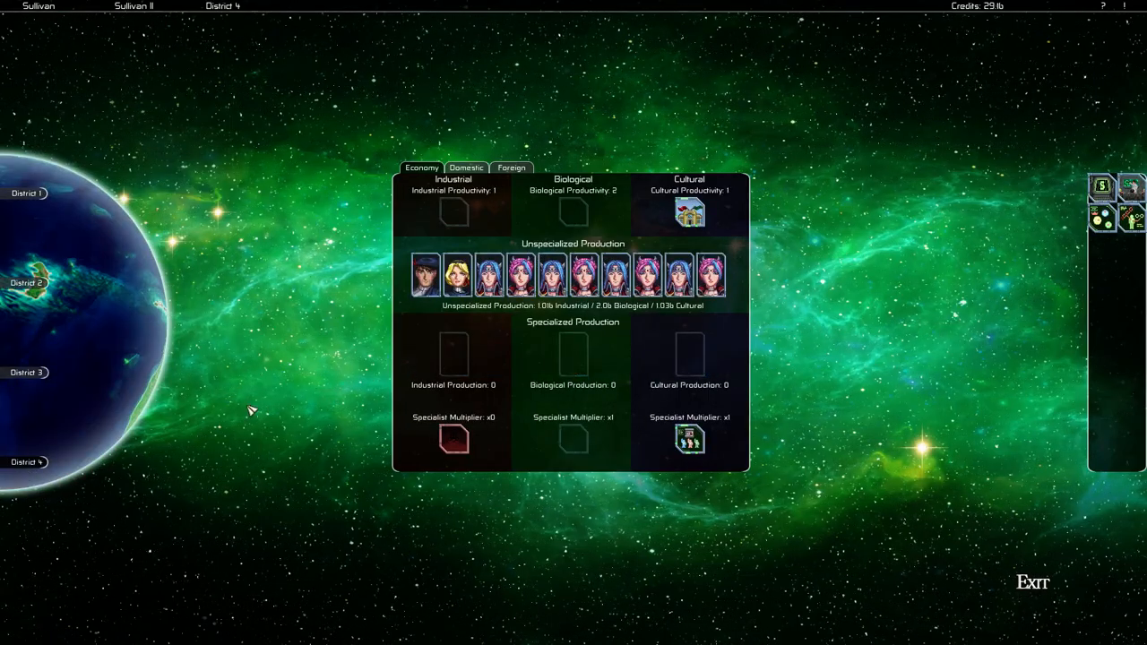
pyautogui.moveTo(874, 366)
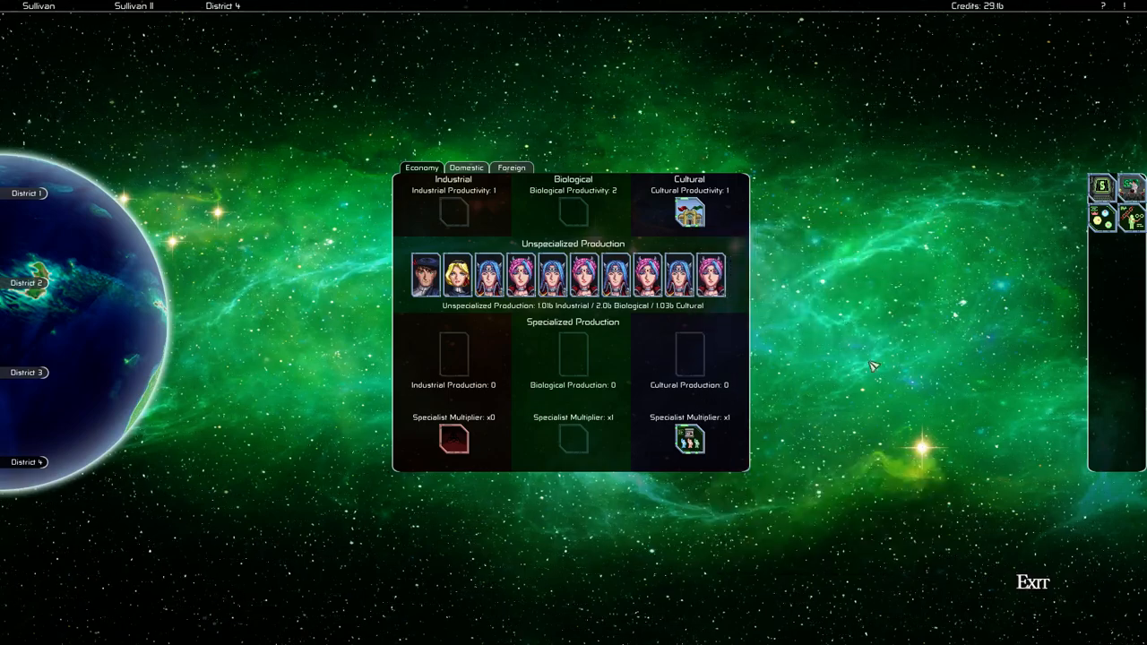
pyautogui.click(1032, 584)
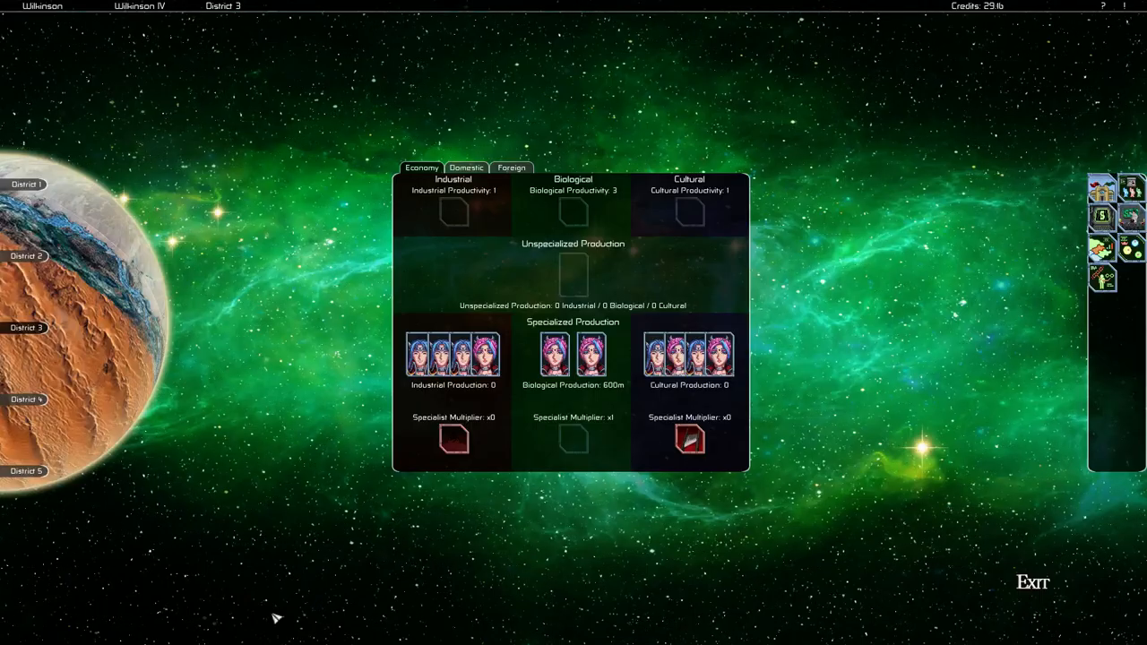
# - Return to the galaxy map and end the turn, raising credits to 37.3b
pyautogui.click(1032, 582)
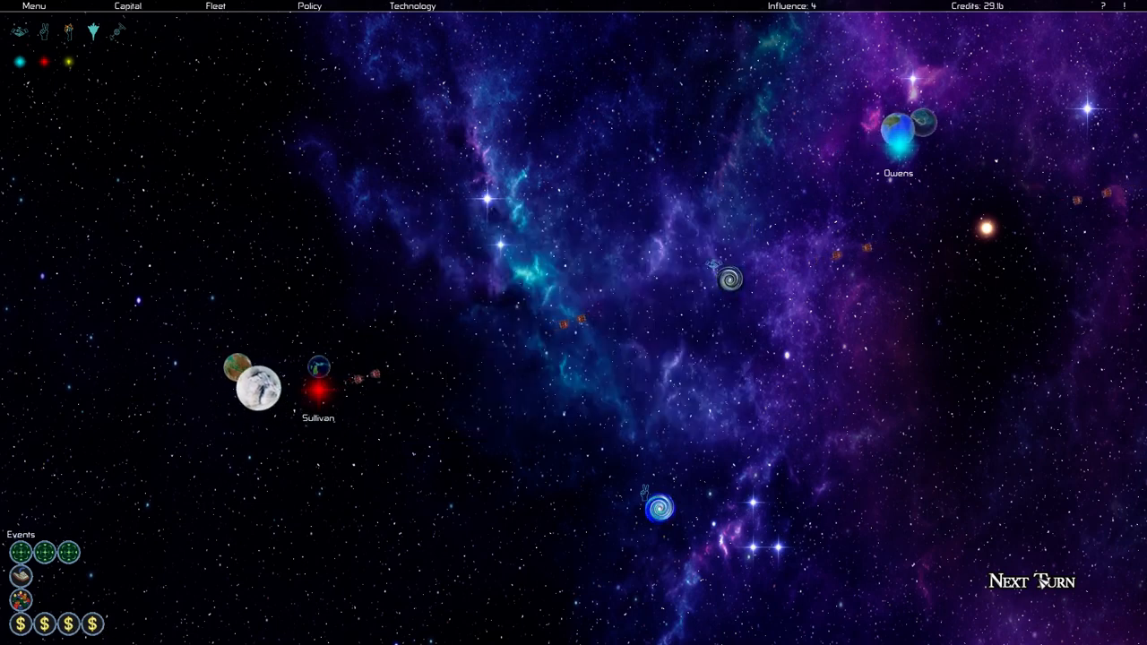
pyautogui.click(1028, 580)
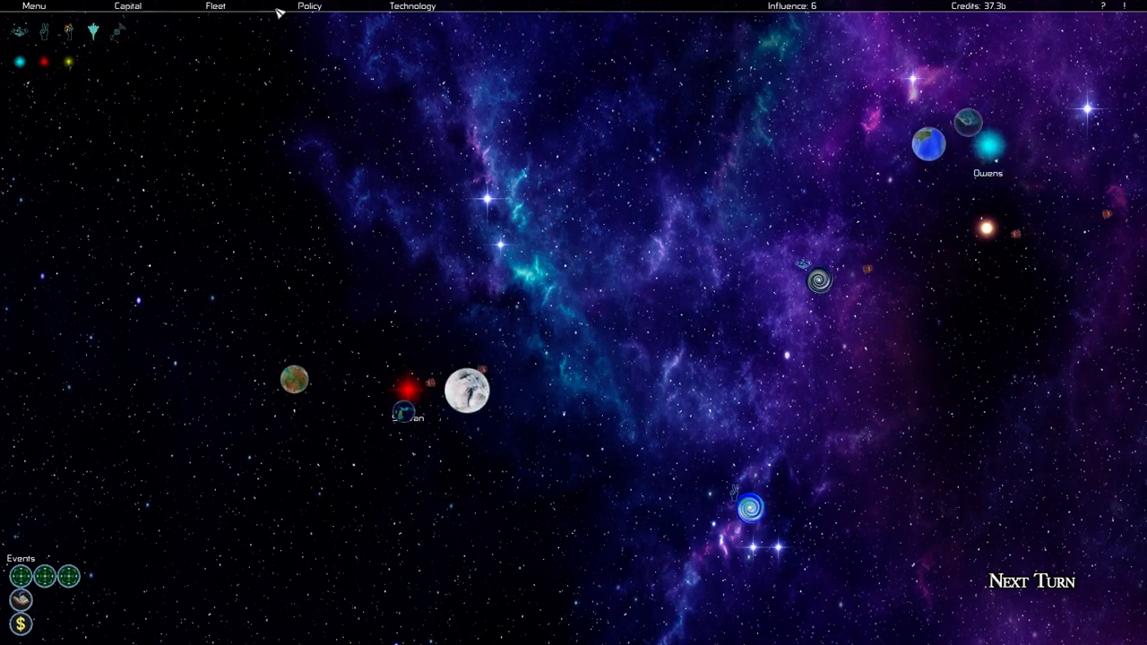
# - Confirm policies unchanged: Civil Defense, Civil Religion, Interculturalism, Free Market, 15% tax
pyautogui.click(319, 7)
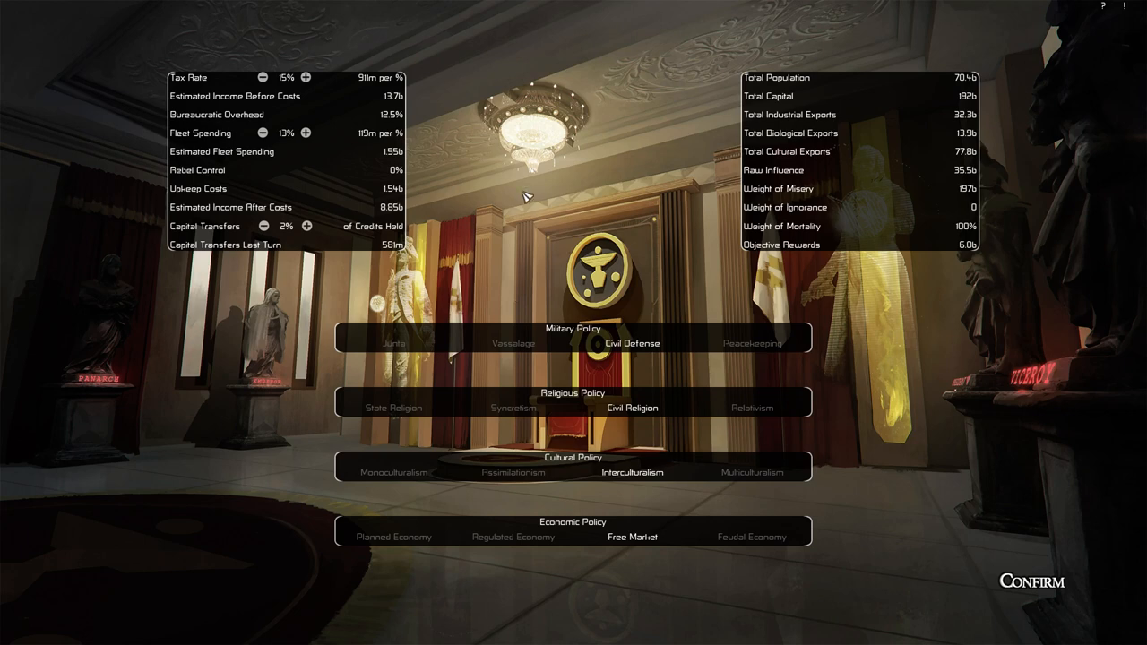
pyautogui.moveTo(710, 270)
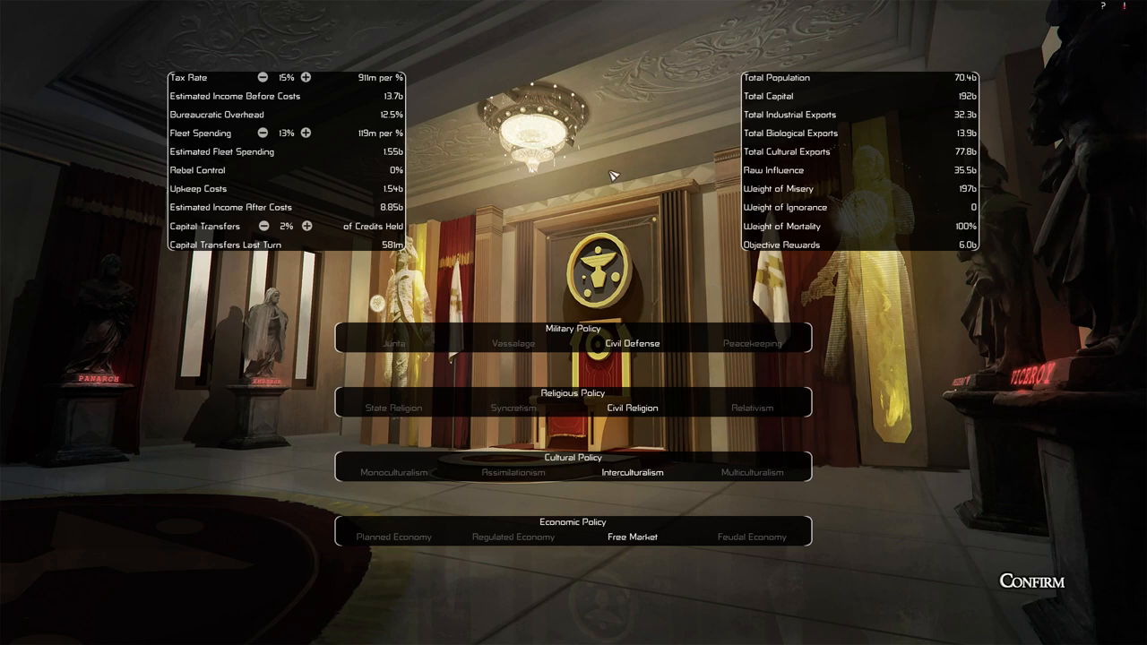
pyautogui.moveTo(582, 152)
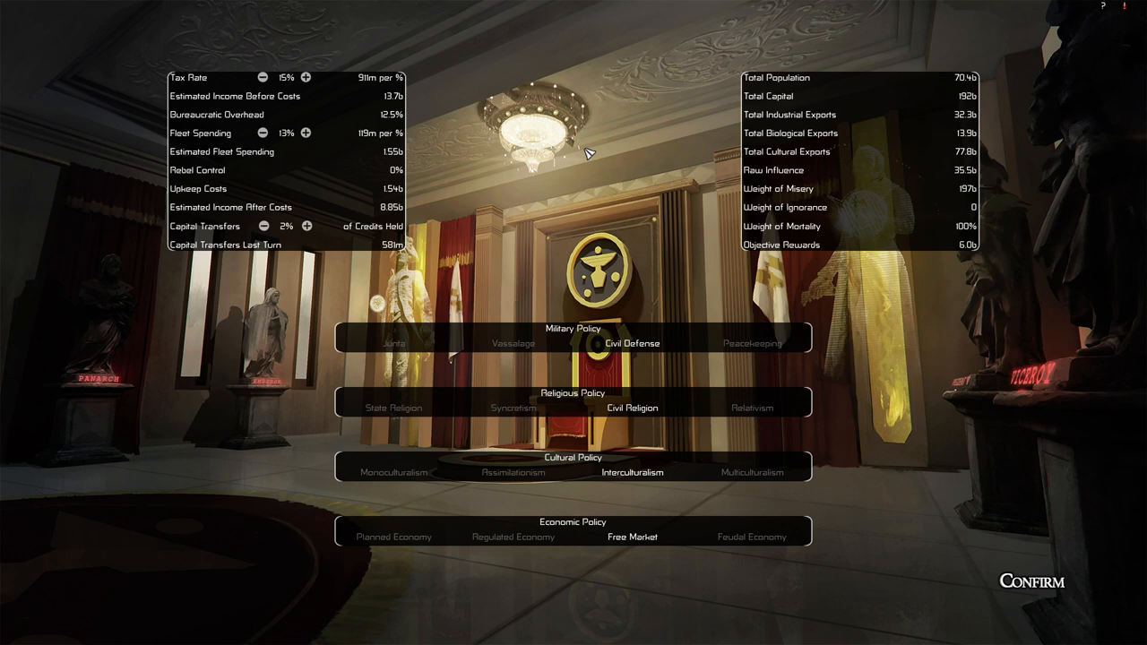
pyautogui.moveTo(631, 462)
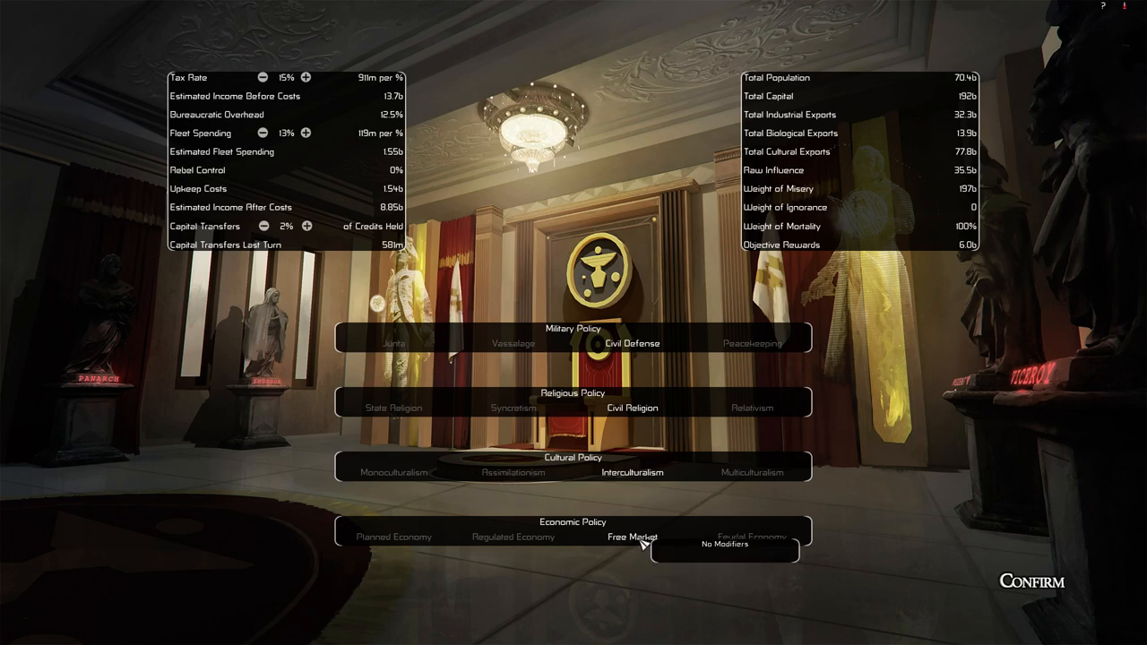
pyautogui.moveTo(344, 251)
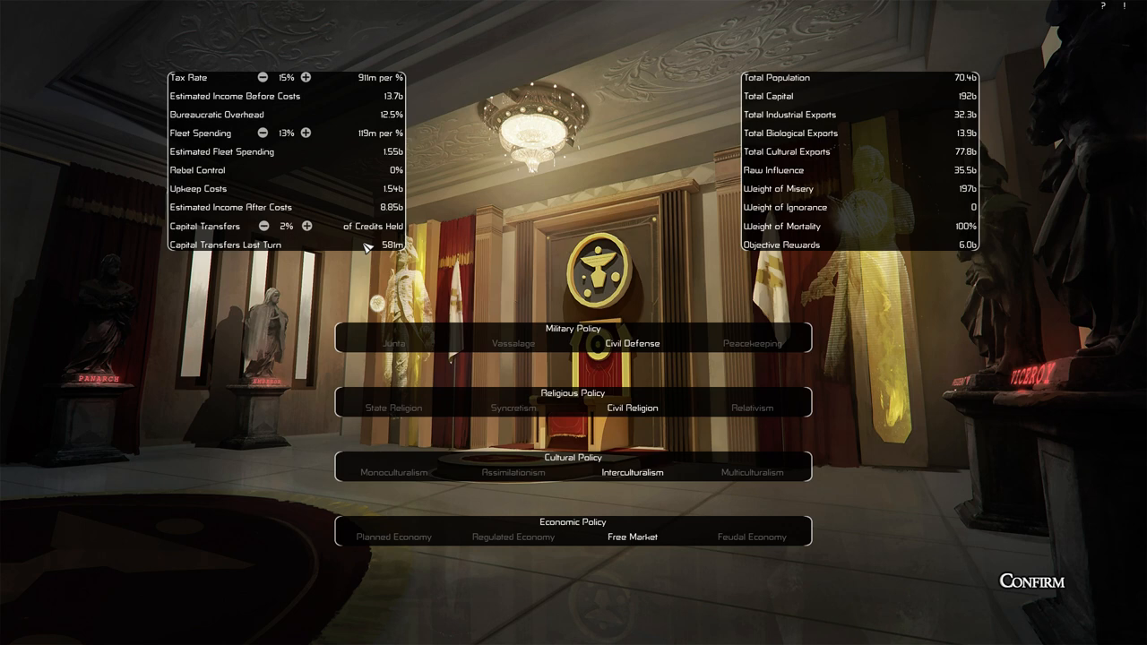
pyautogui.moveTo(312, 157)
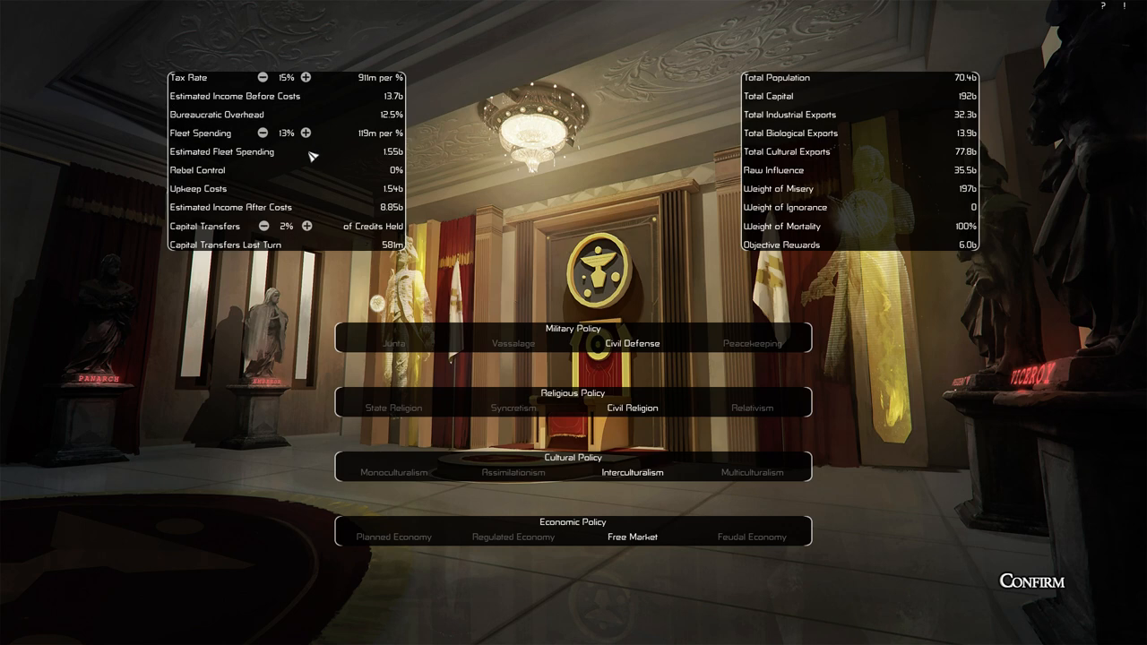
pyautogui.moveTo(1039, 595)
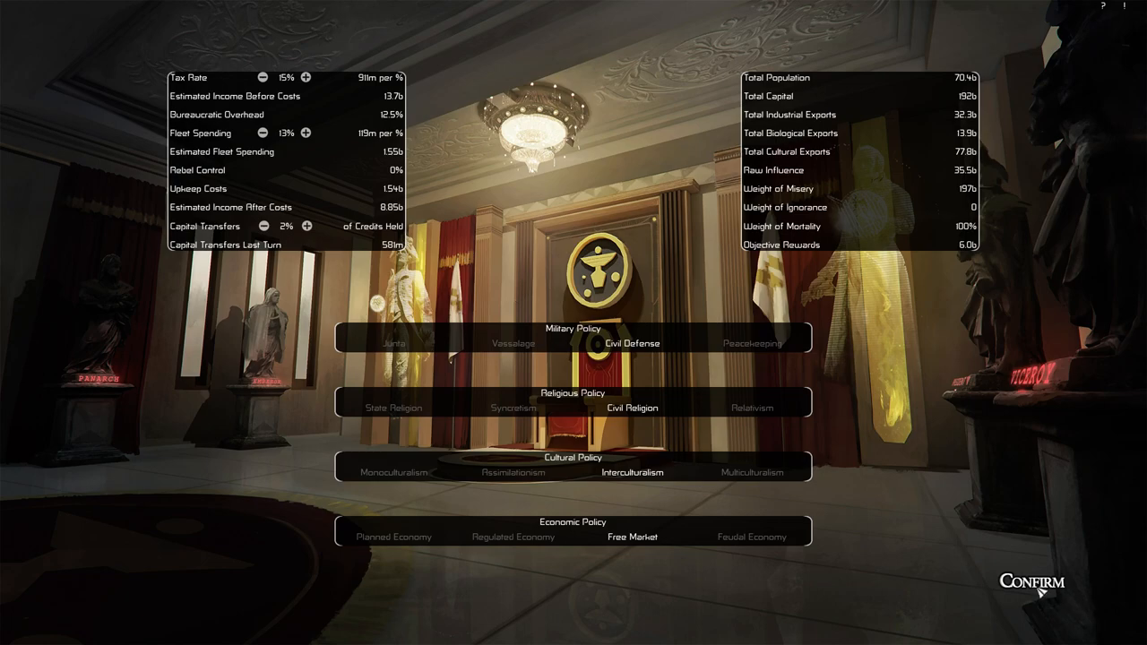
pyautogui.click(1038, 584)
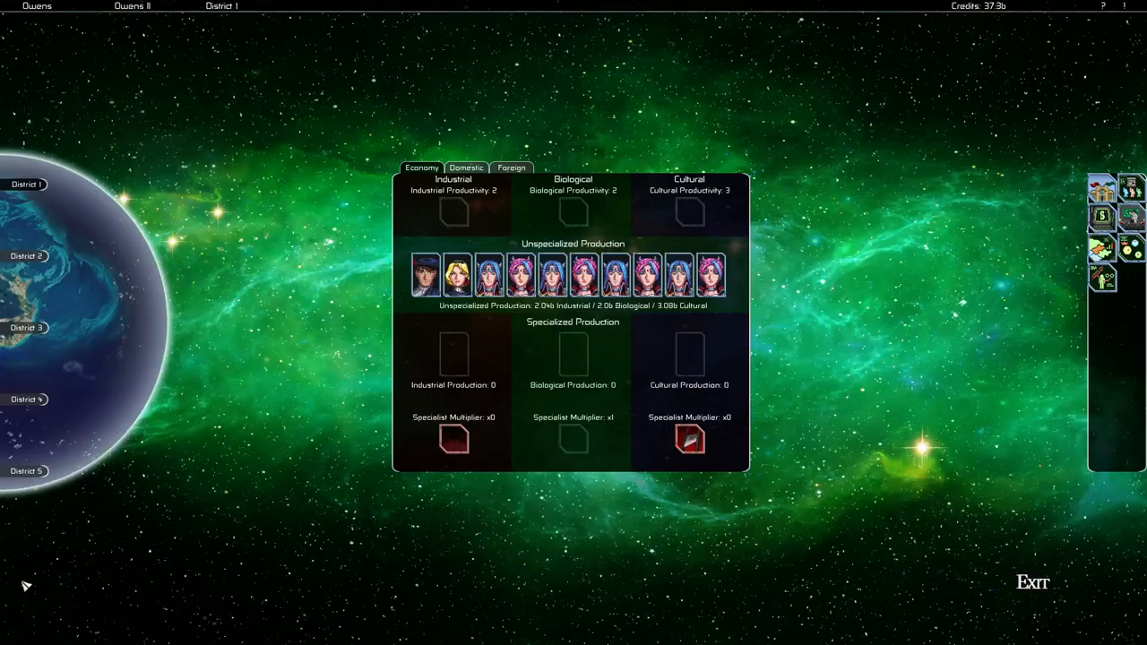
pyautogui.moveTo(1057, 271)
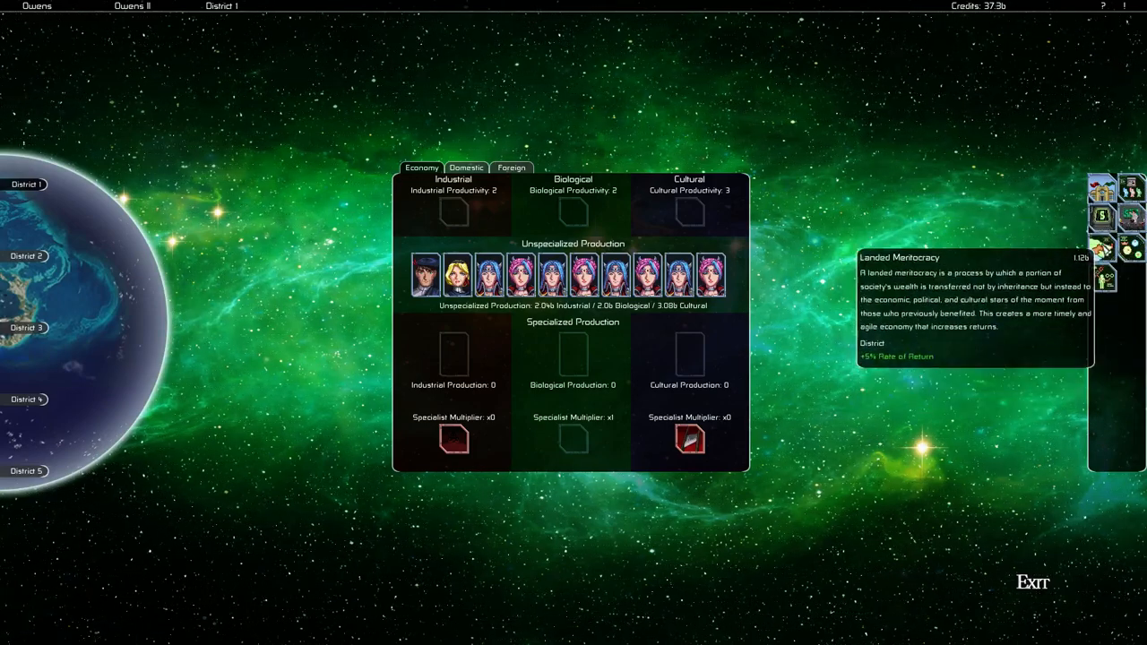
# - Build Lended Meritocracy in Owens II District 1's cultural slot, dropping credits to 36.2b
pyautogui.click(688, 212)
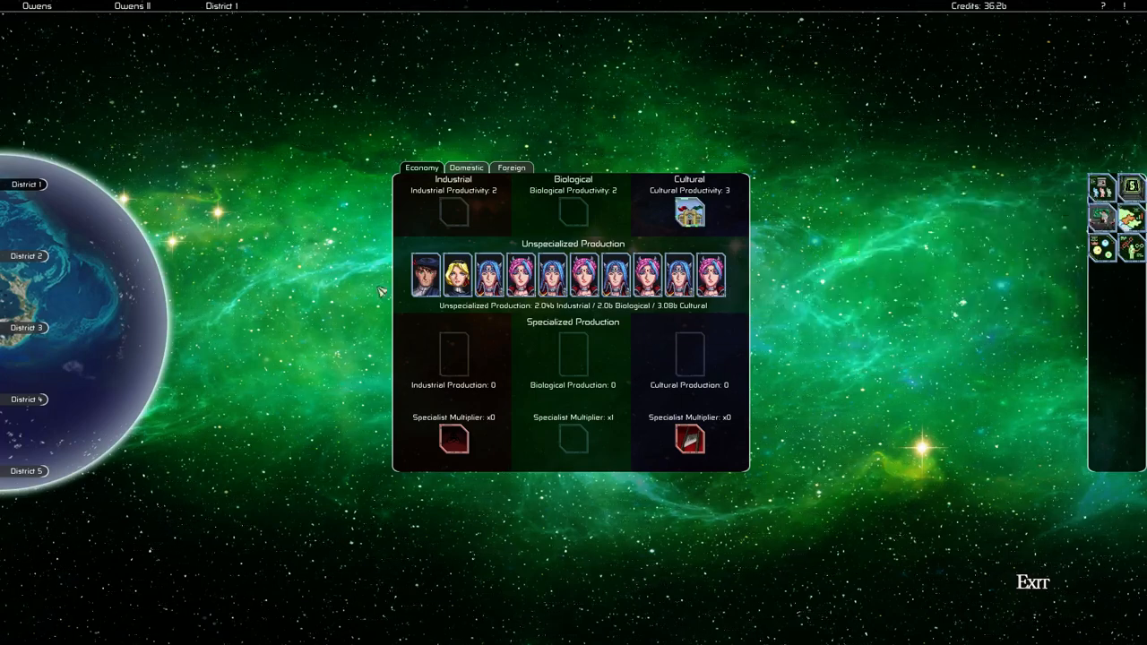
pyautogui.moveTo(1032, 582)
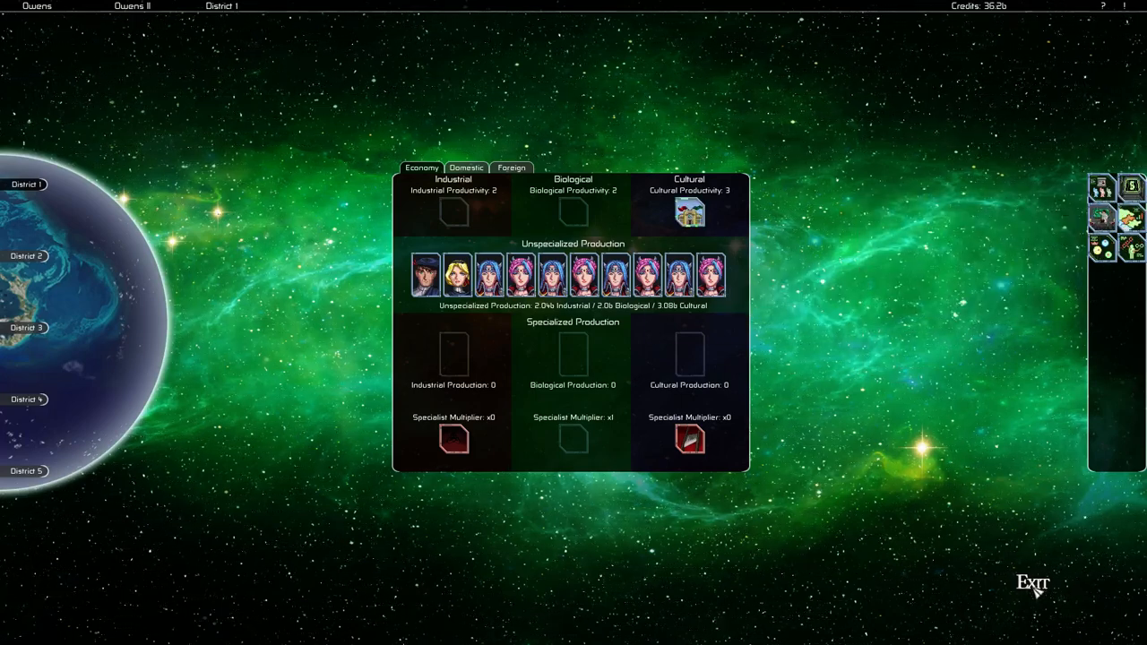
pyautogui.click(1032, 582)
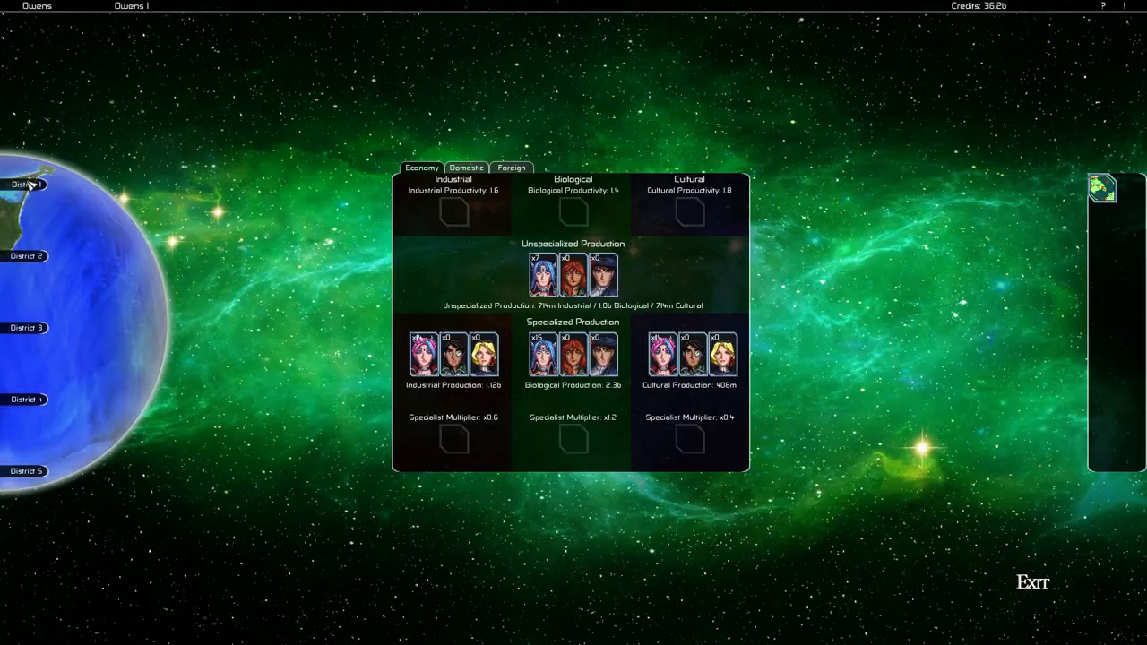
# - Show Owens I District 1's domestic statistics: population, misery, mortality and income
pyautogui.click(26, 186)
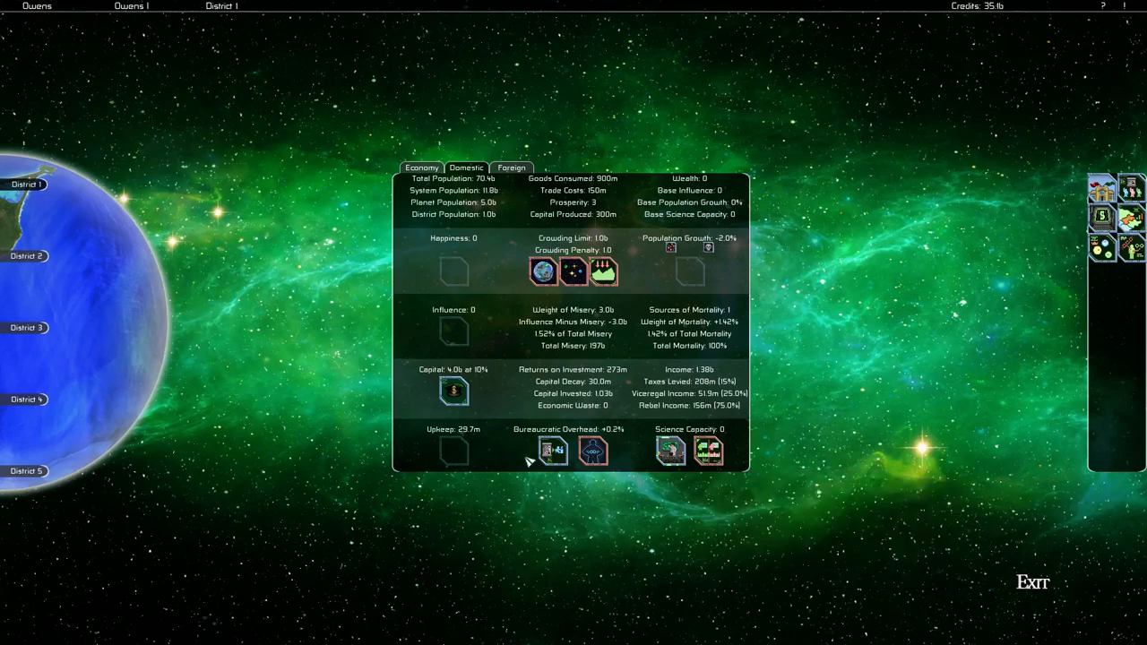
pyautogui.moveTo(1046, 584)
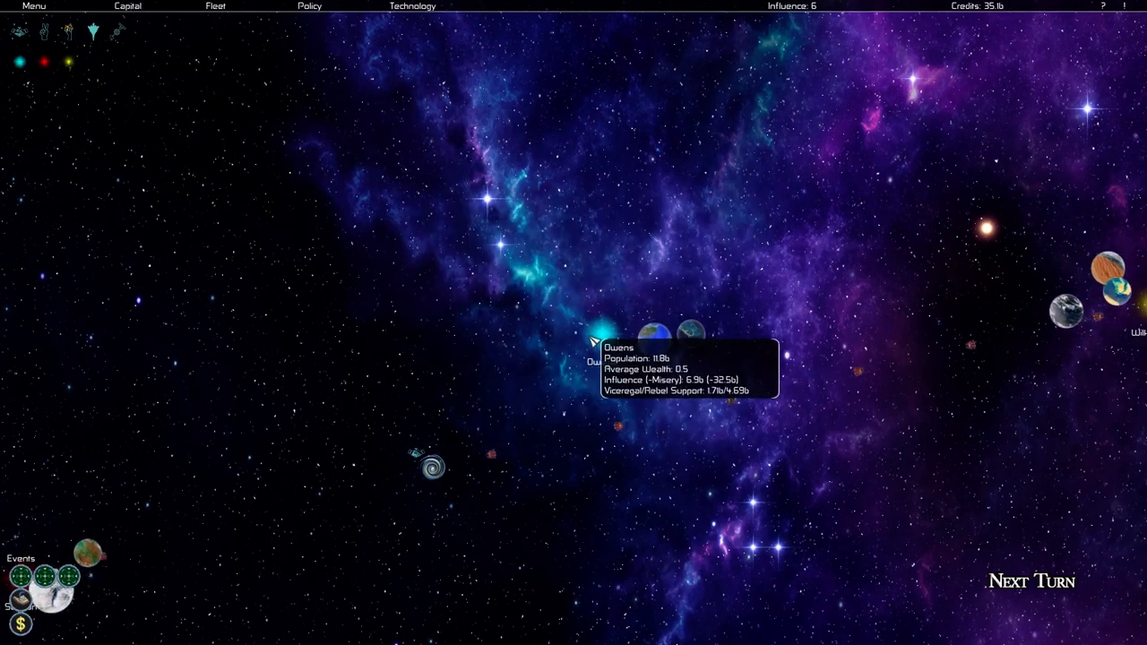
pyautogui.click(598, 337)
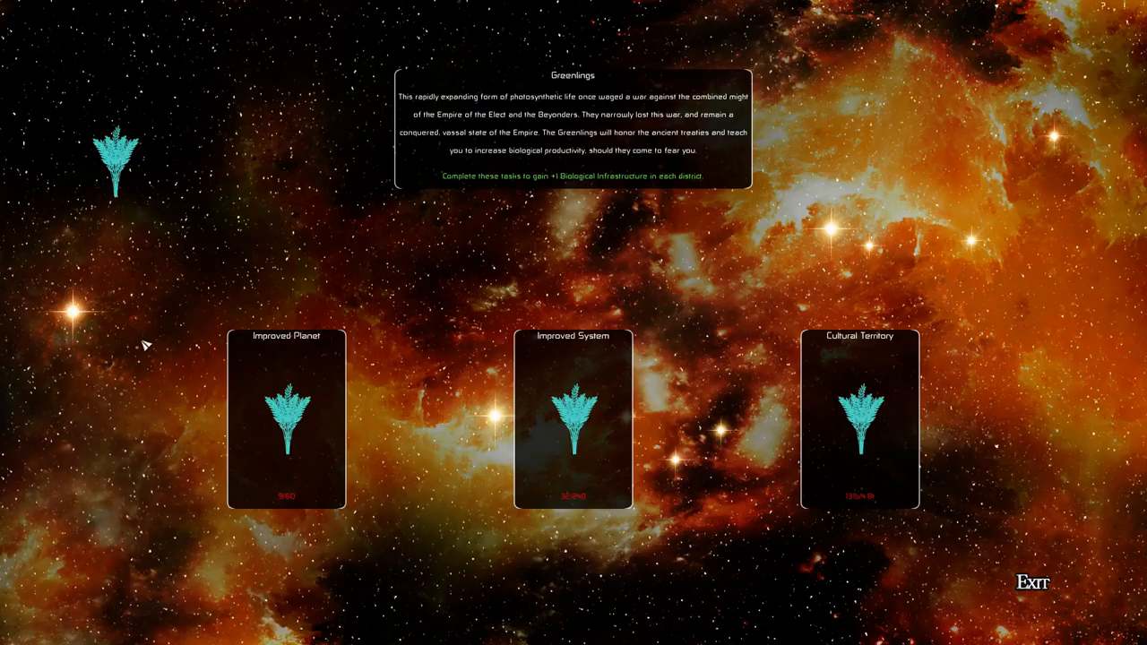
pyautogui.moveTo(153, 358)
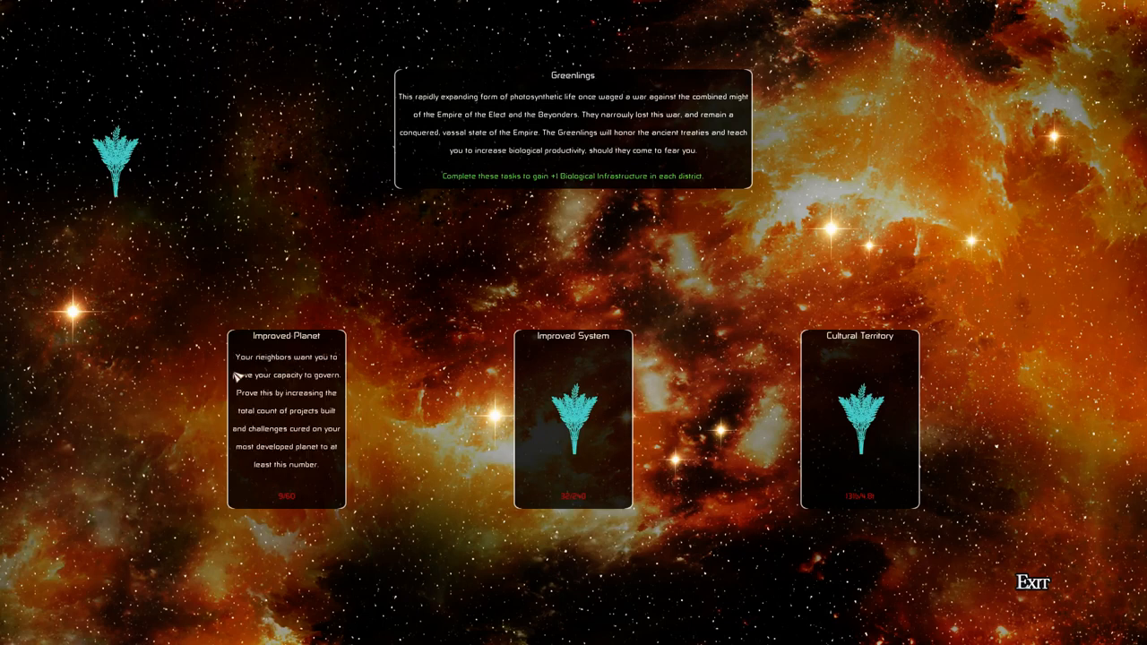
pyautogui.moveTo(286, 401)
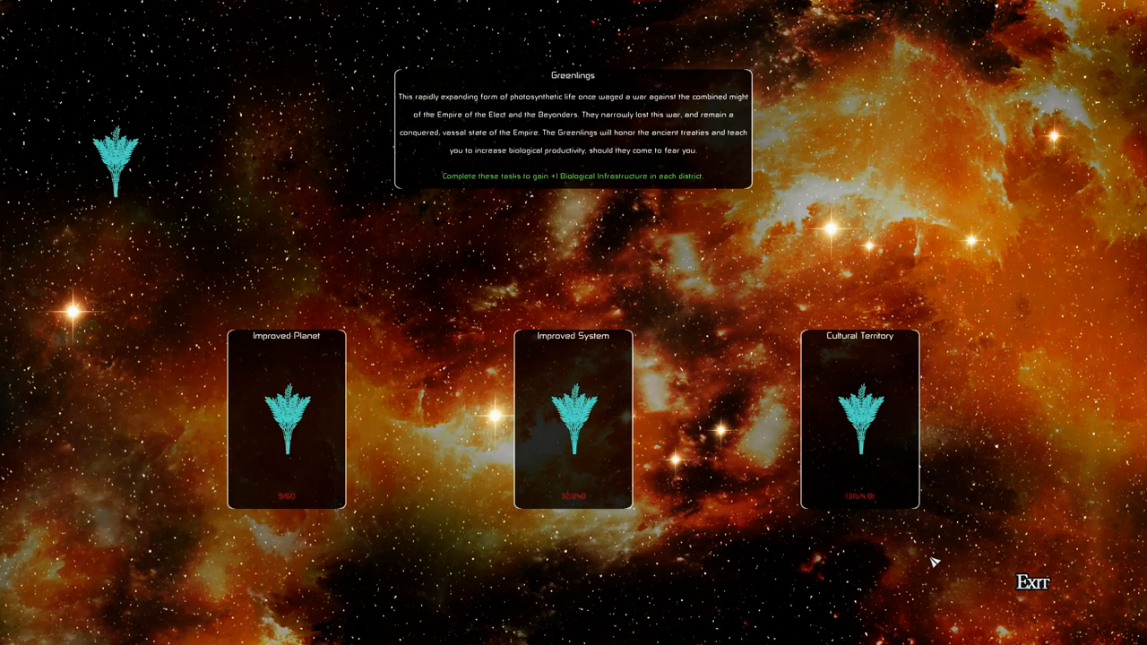
pyautogui.moveTo(559, 183)
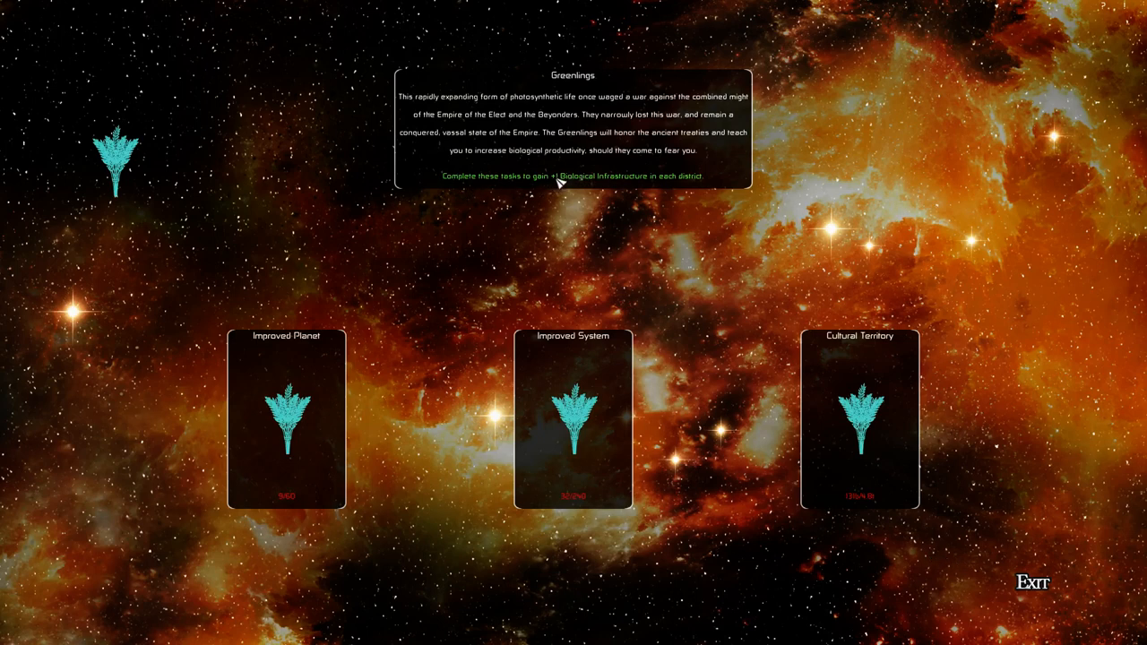
pyautogui.moveTo(365, 401)
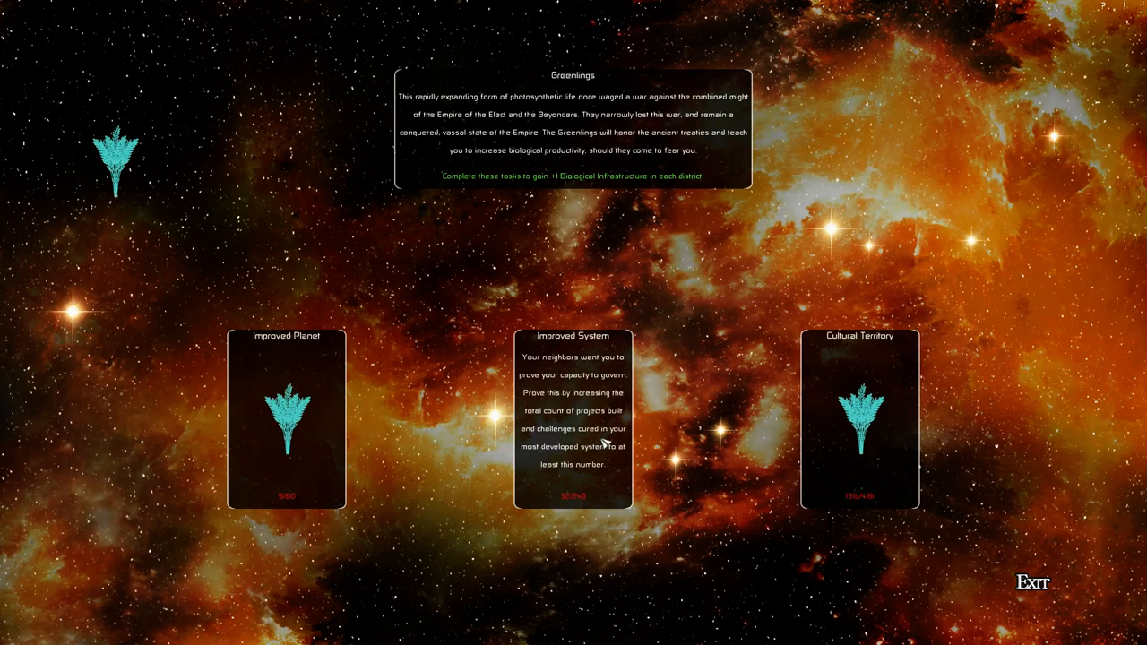
# - Review the Imperial Province's tasks, then bring up the technology tree and fleet capacity screen
pyautogui.click(1032, 582)
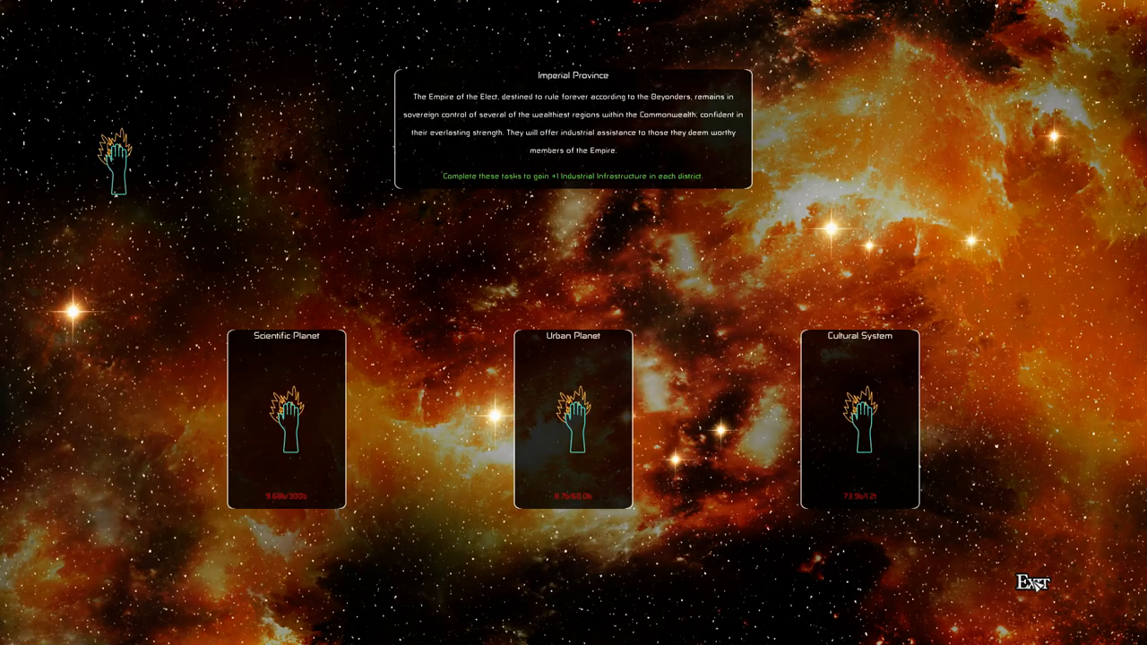
pyautogui.click(1031, 582)
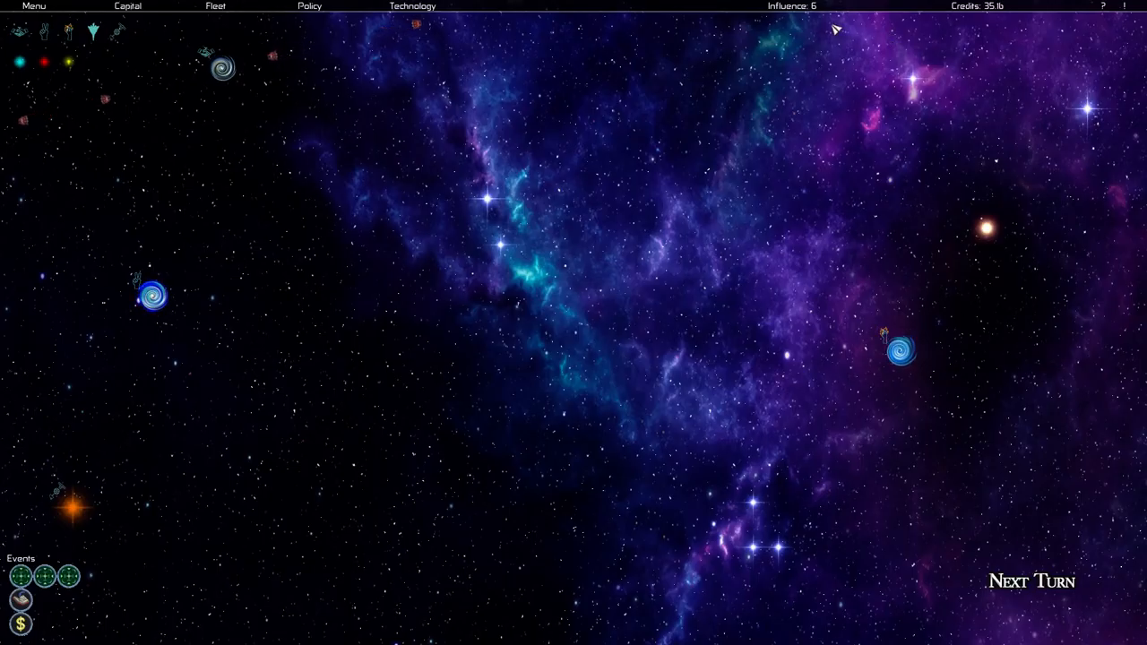
pyautogui.click(412, 6)
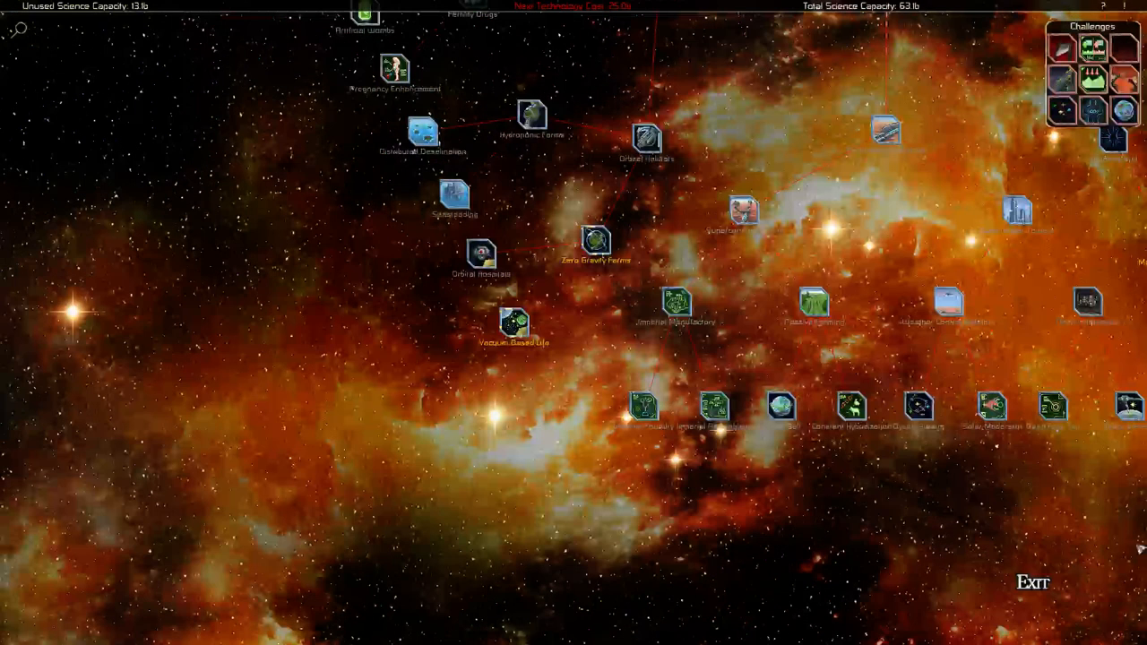
pyautogui.click(1032, 582)
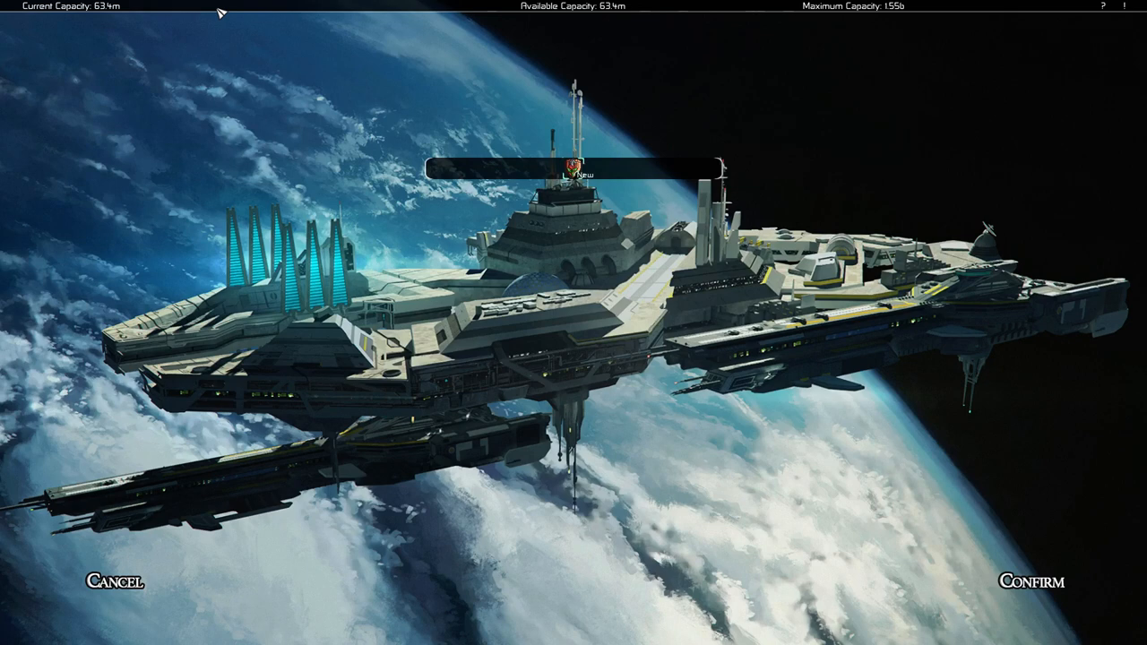
pyautogui.moveTo(68, 7)
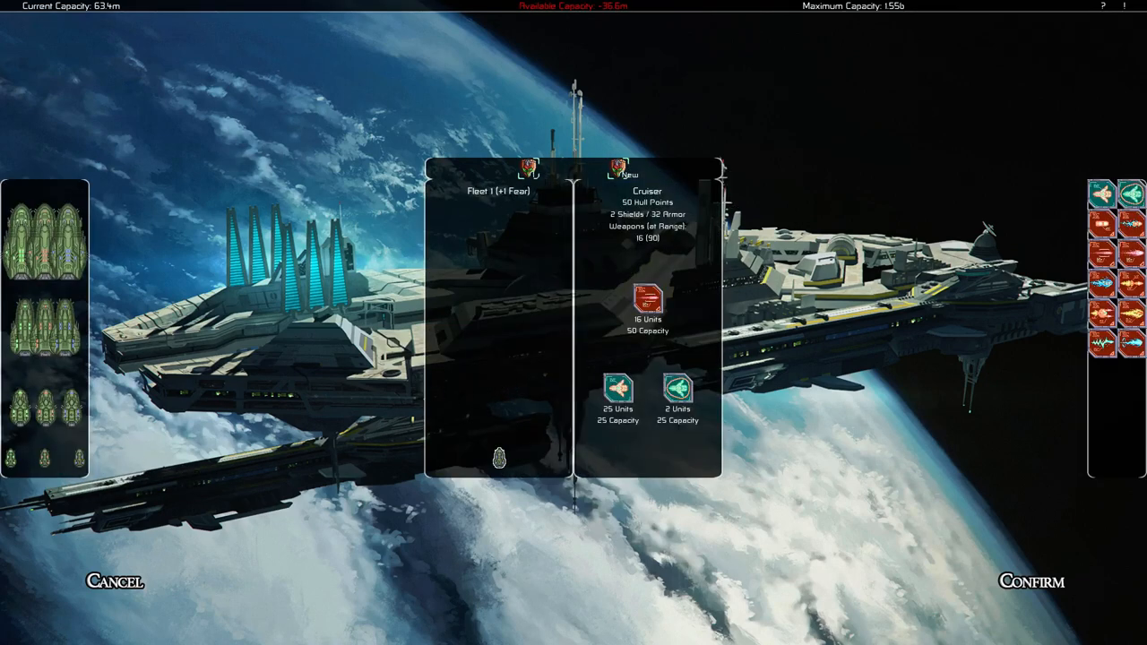
pyautogui.moveTo(111, 602)
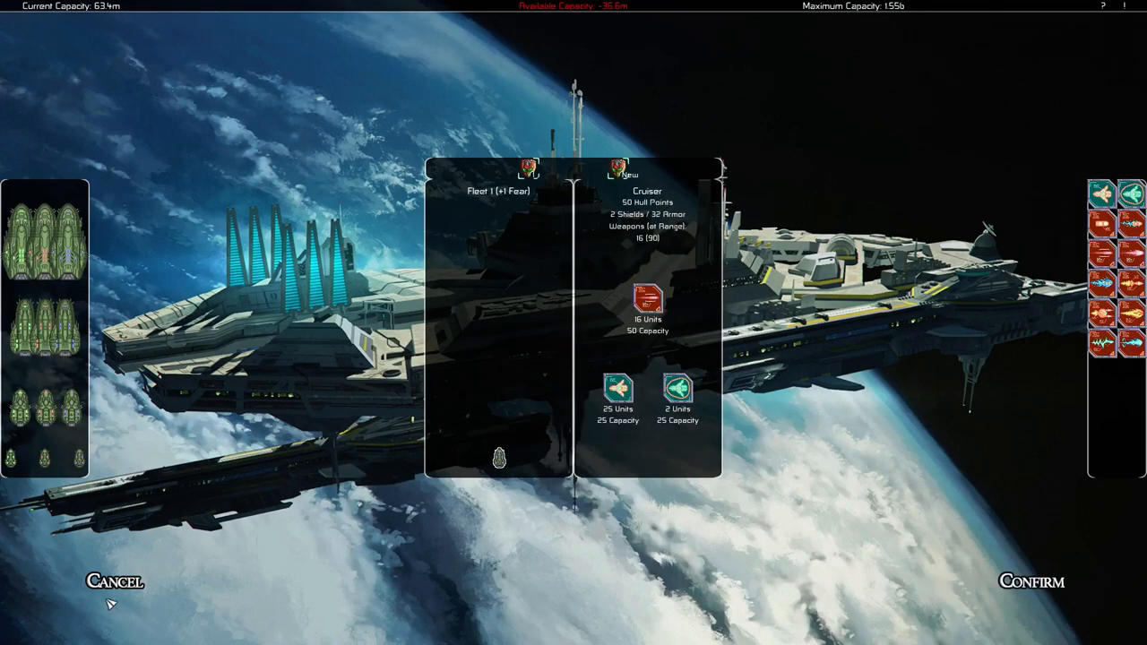